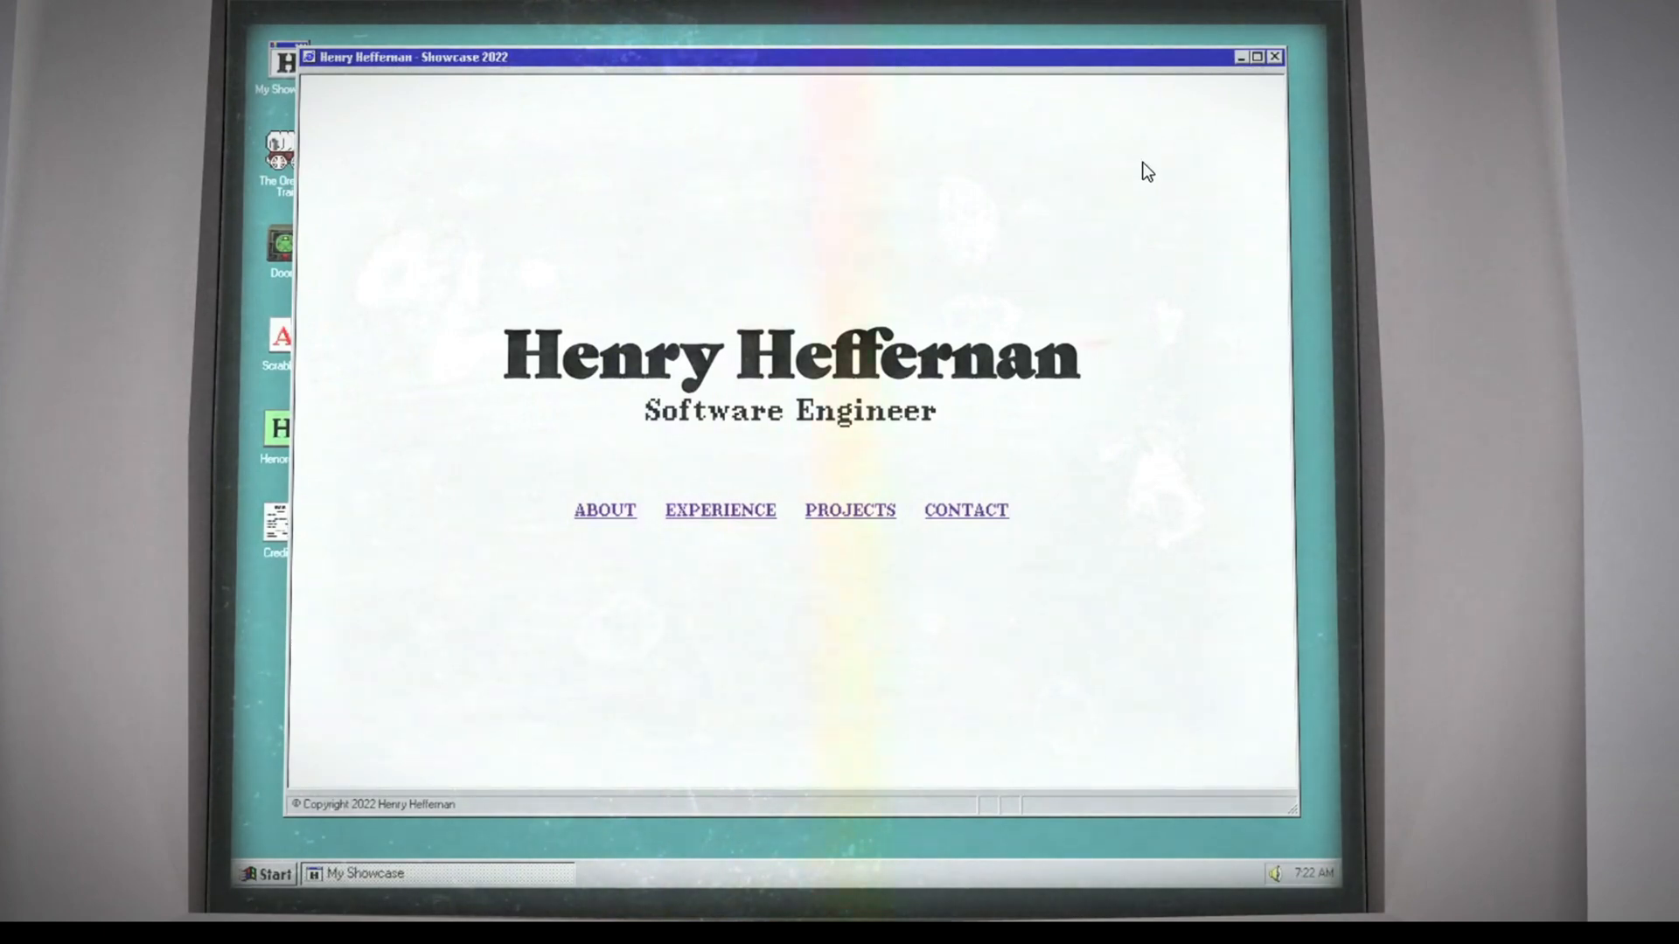
Raise the counter once with INCREMENT, then lower it repeatedly with Decrement toward -4
{"action": "left_click", "coordinate": [1277, 56]}
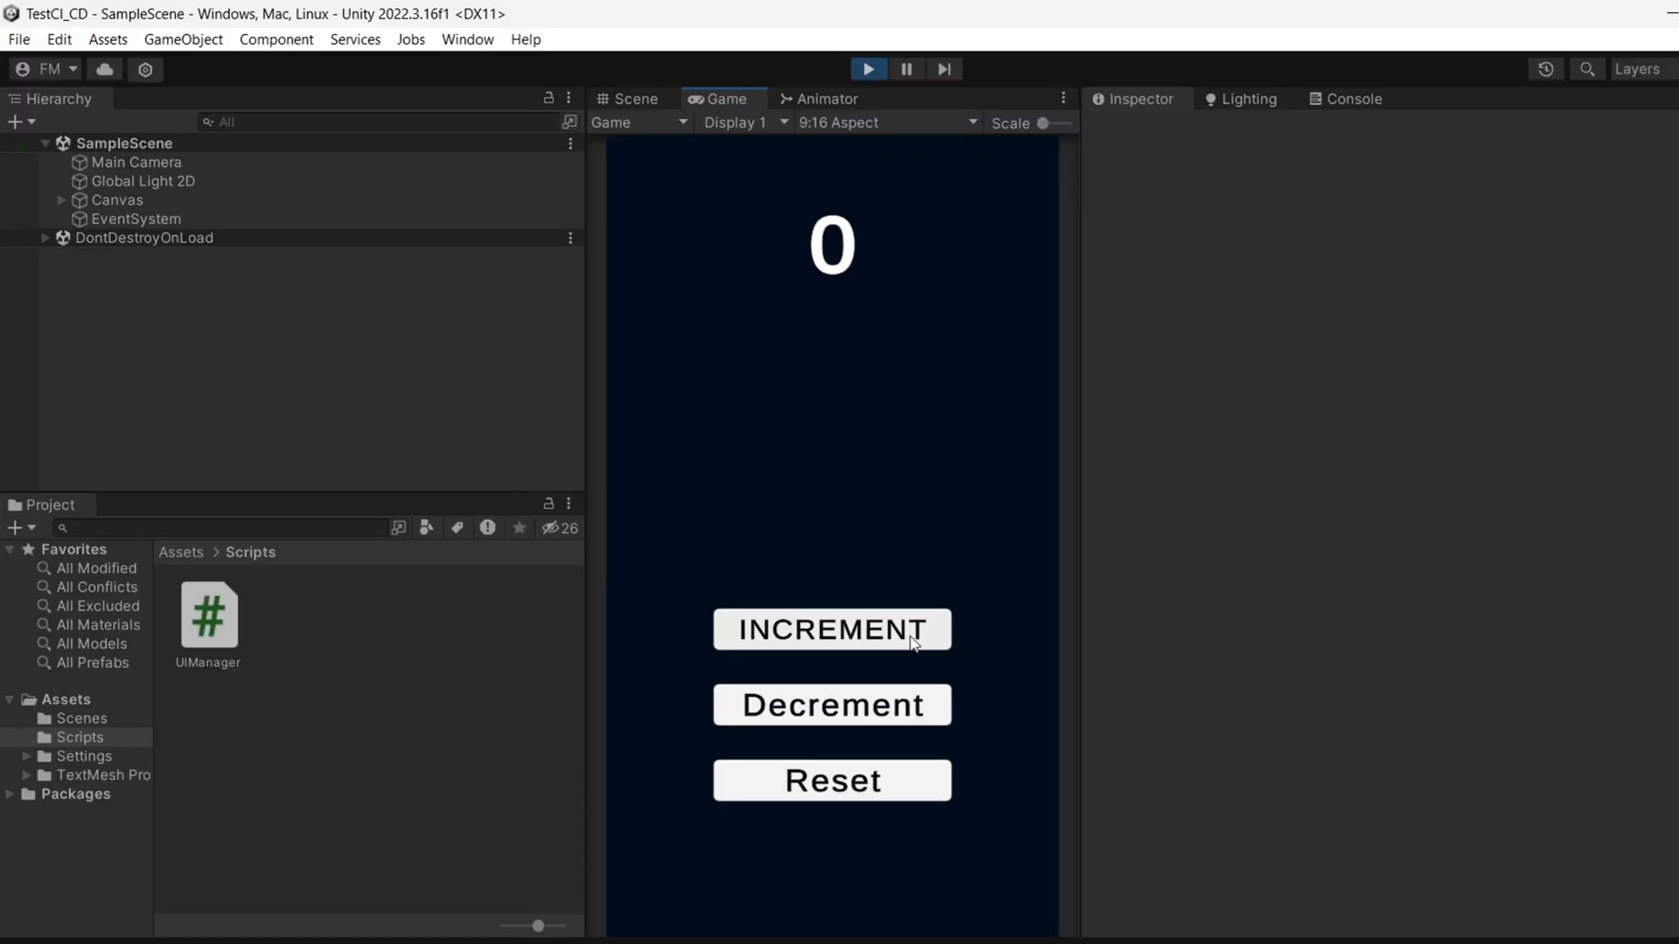
{"action": "left_click", "coordinate": [832, 630]}
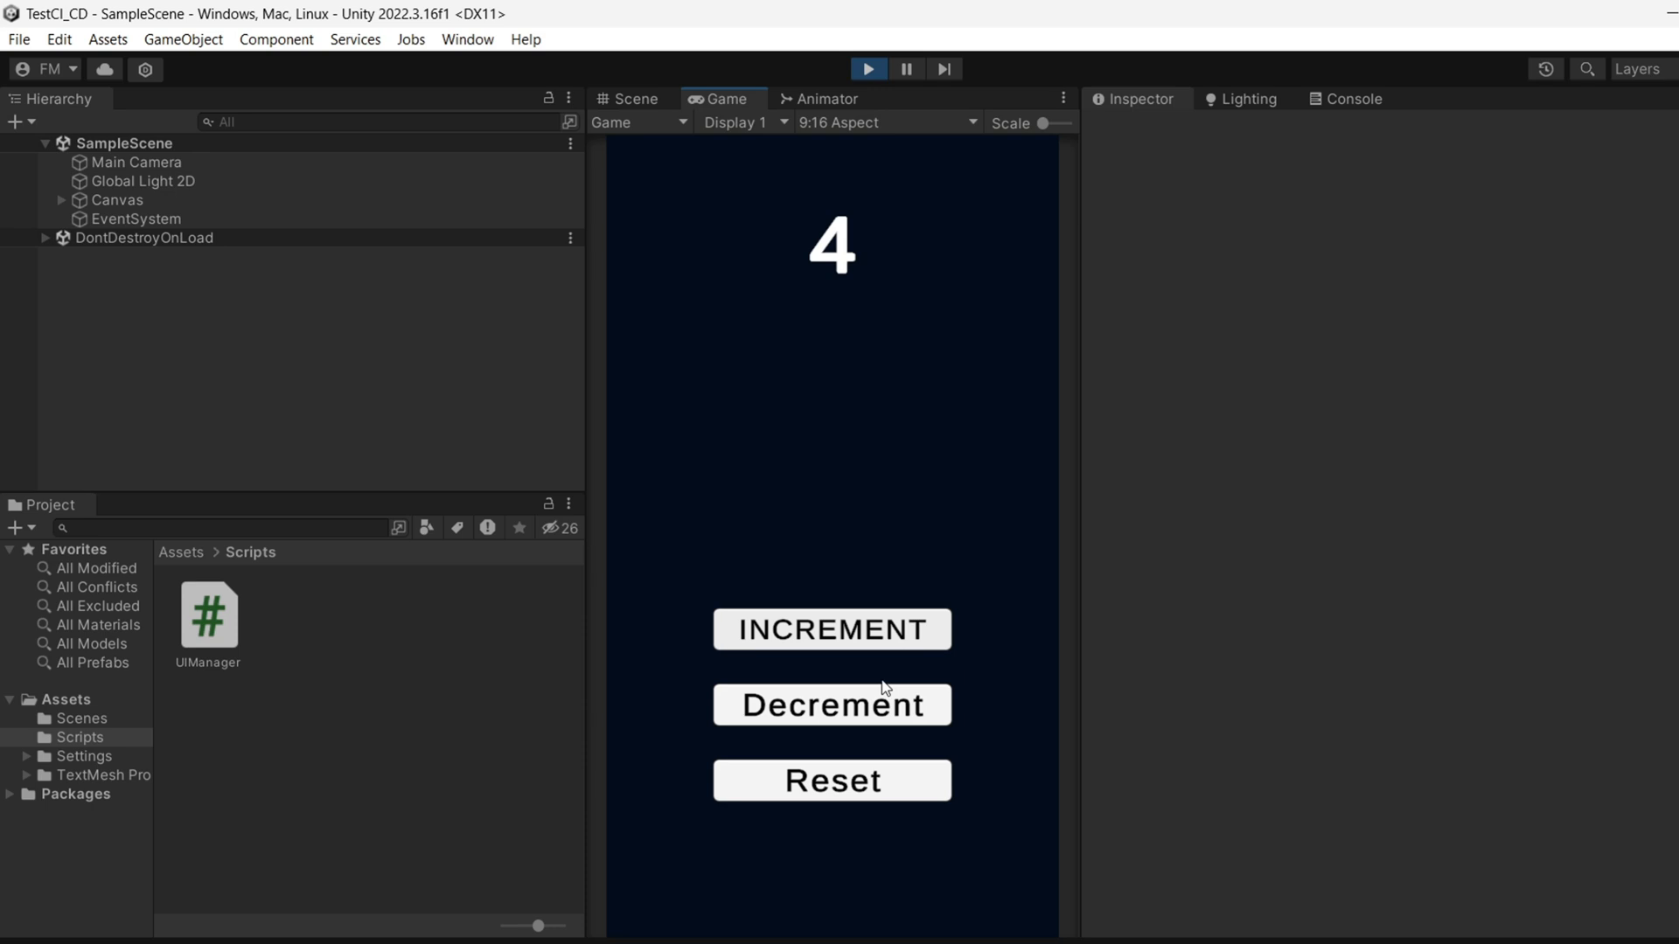
{"action": "left_click", "coordinate": [848, 704]}
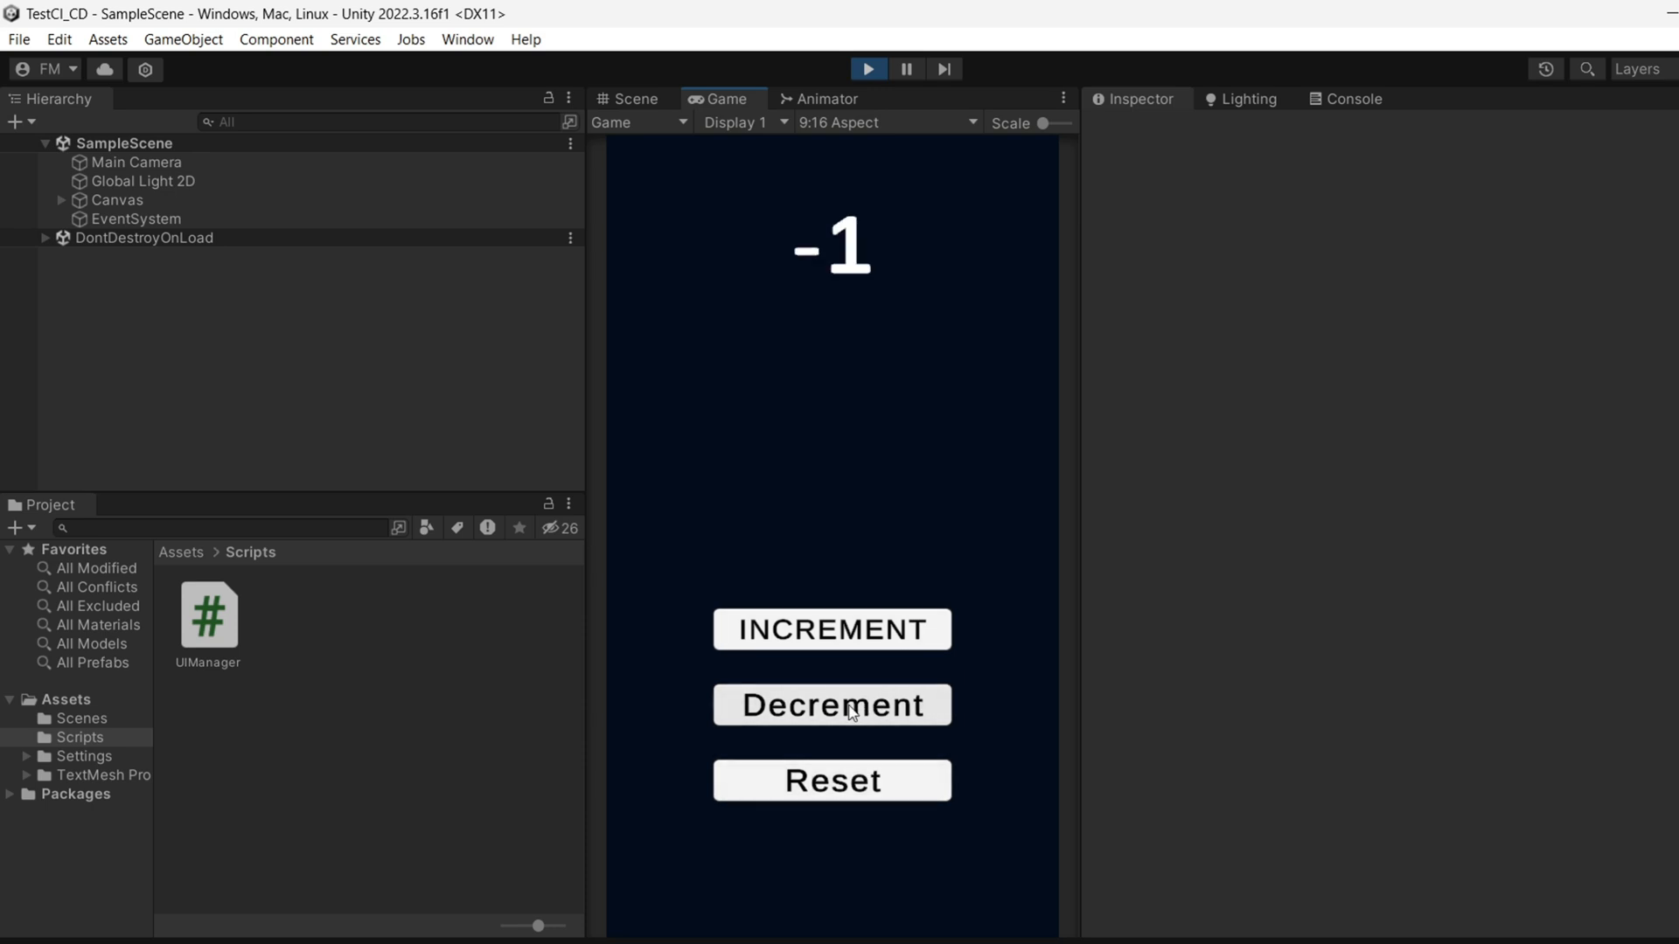
{"action": "left_click", "coordinate": [832, 705]}
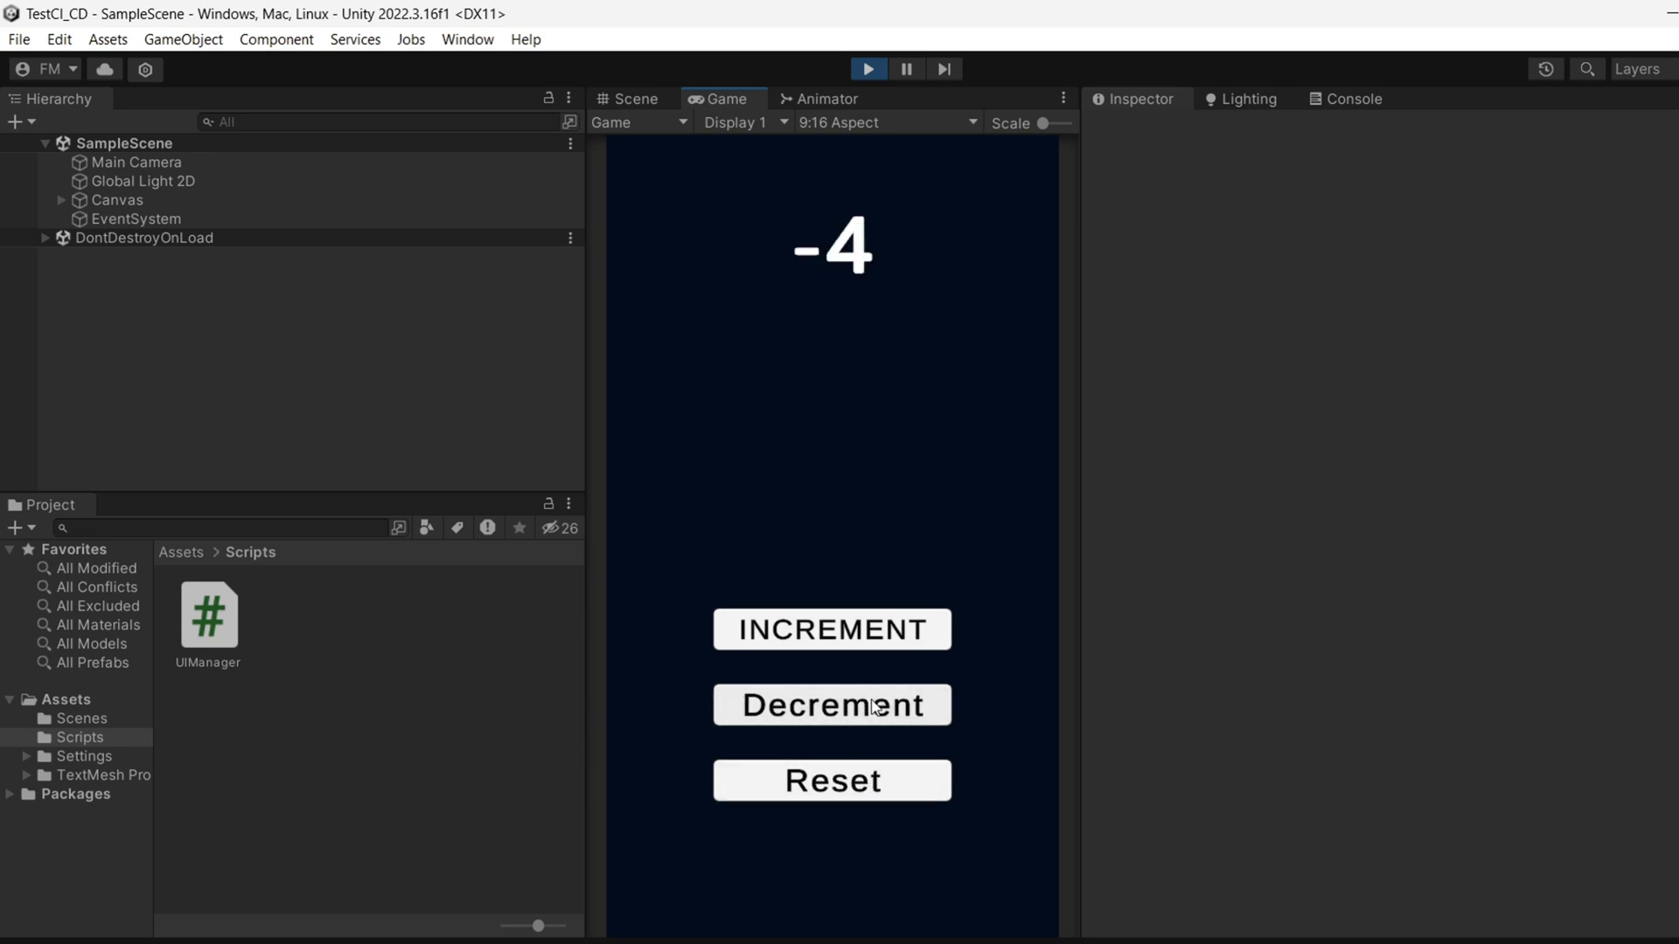
{"action": "left_click", "coordinate": [865, 787]}
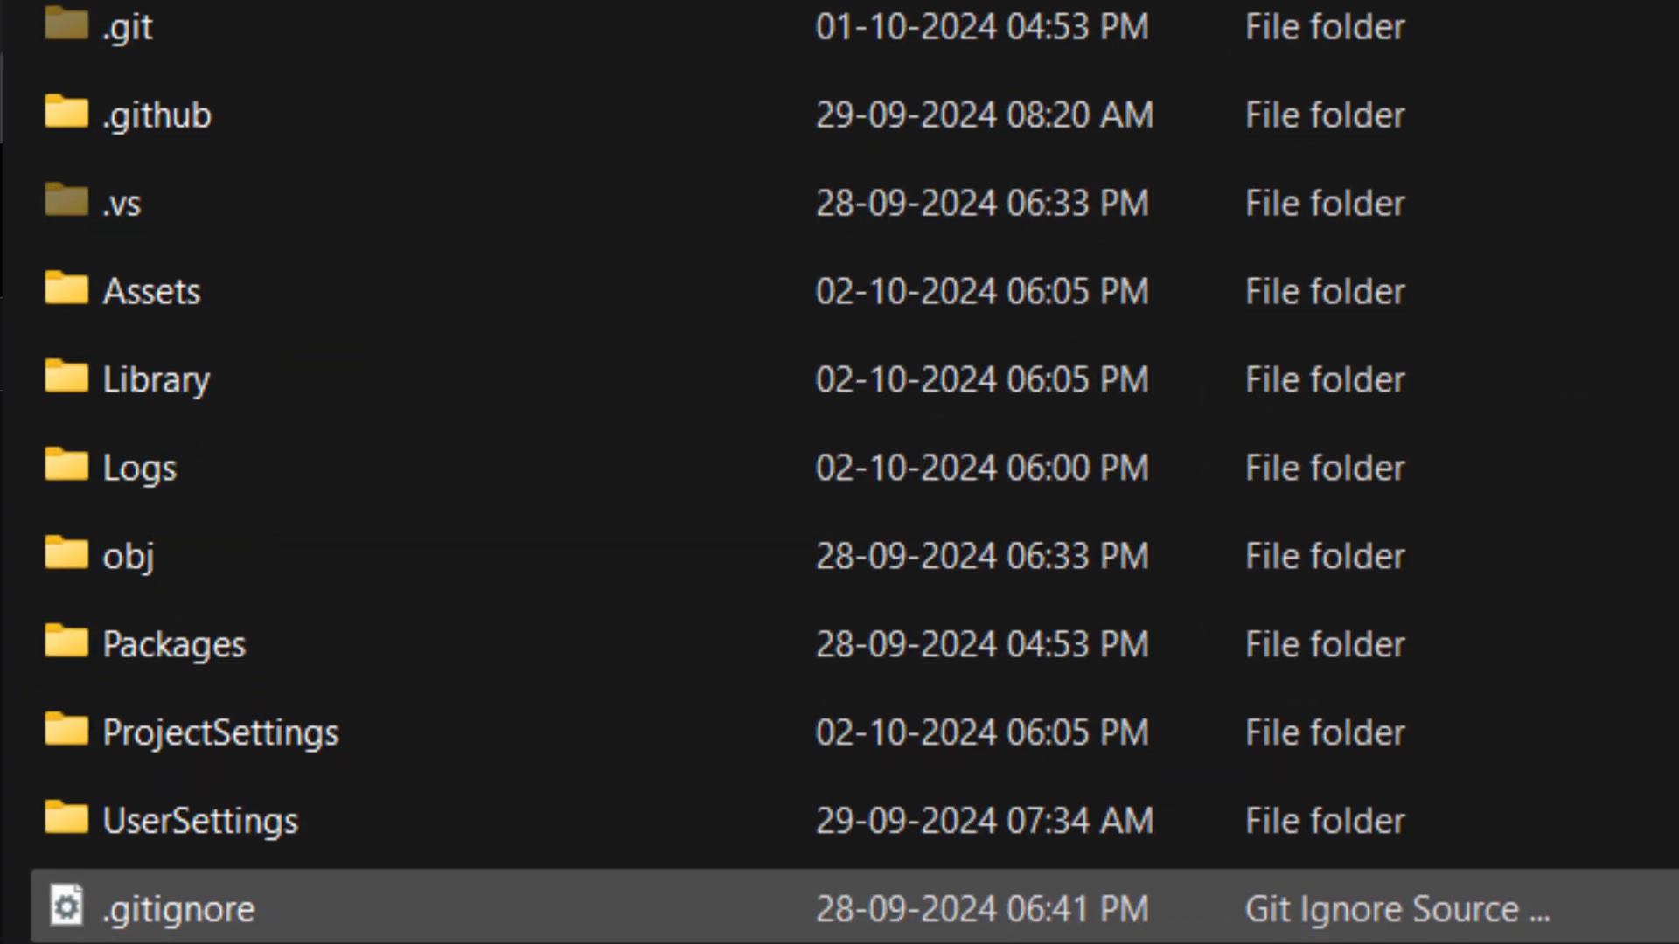
{"action": "scroll", "scroll_direction": "down", "scroll_amount": 3}
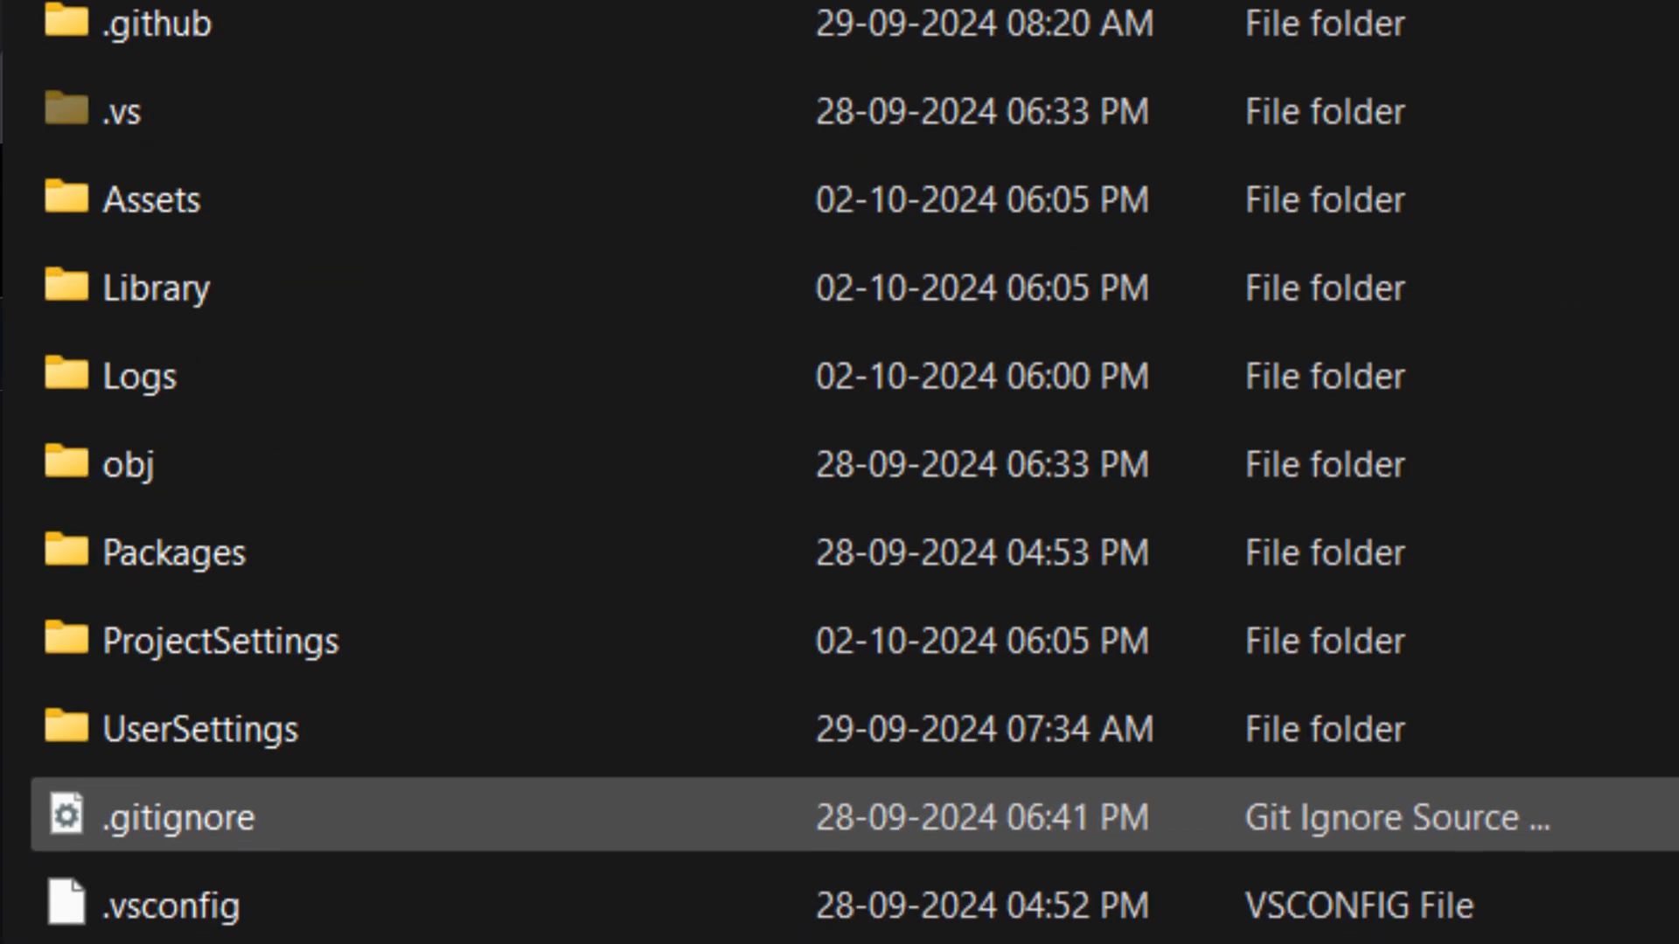
{"action": "scroll", "scroll_direction": "down", "scroll_amount": 3}
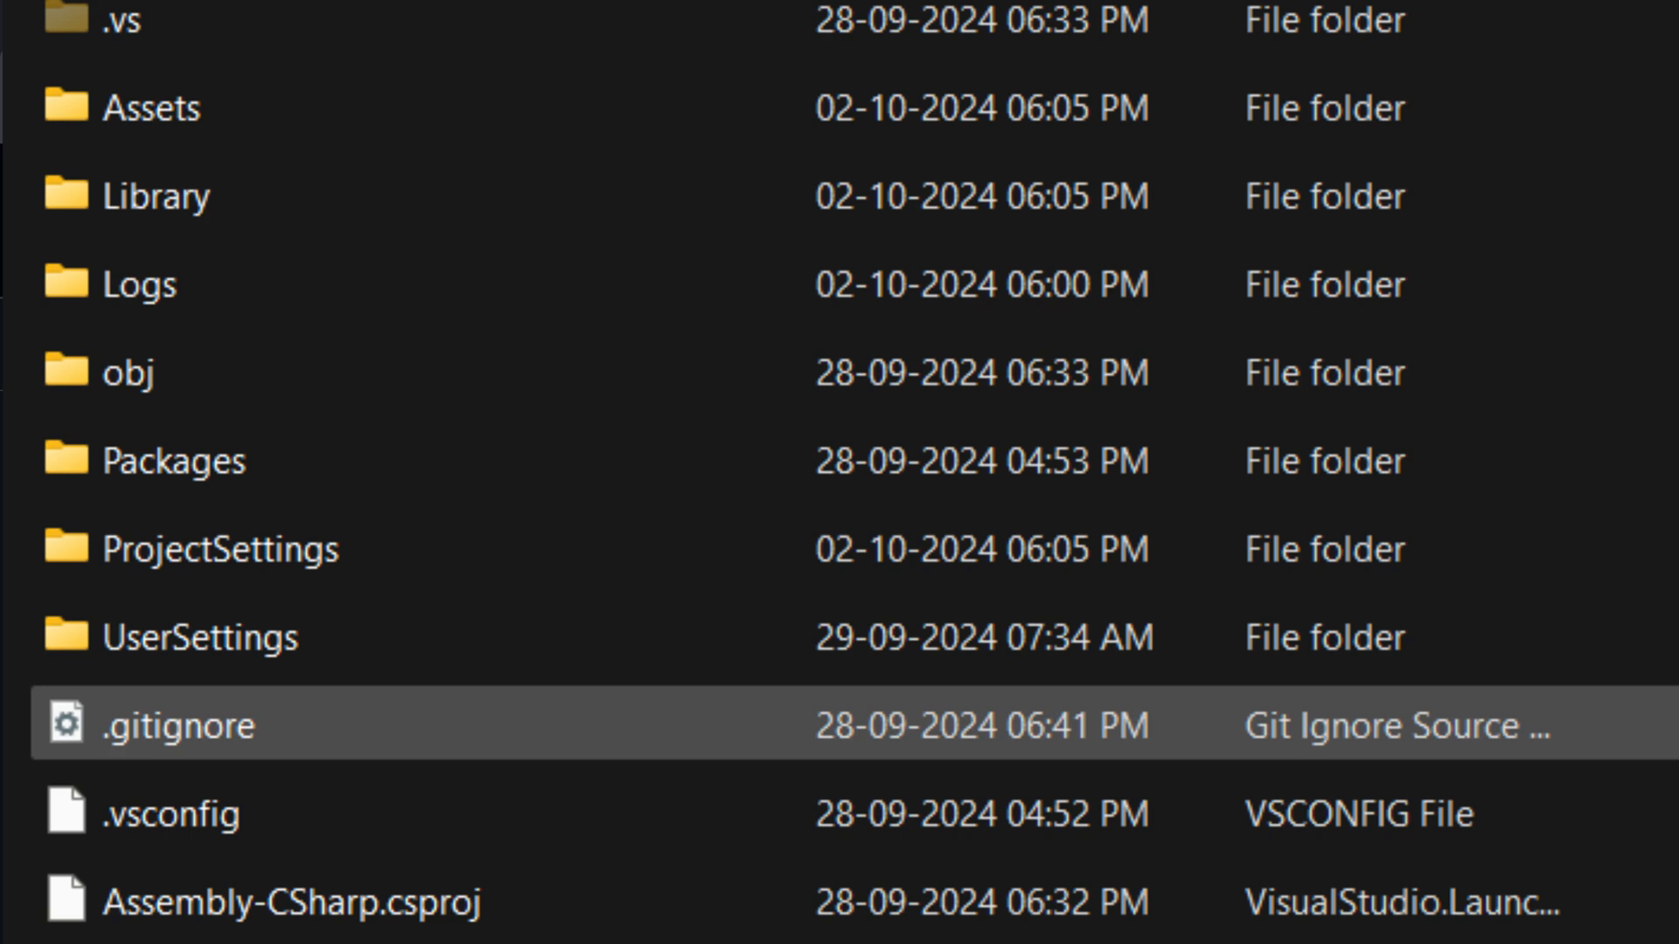
{"action": "scroll", "scroll_direction": "down", "scroll_amount": 3}
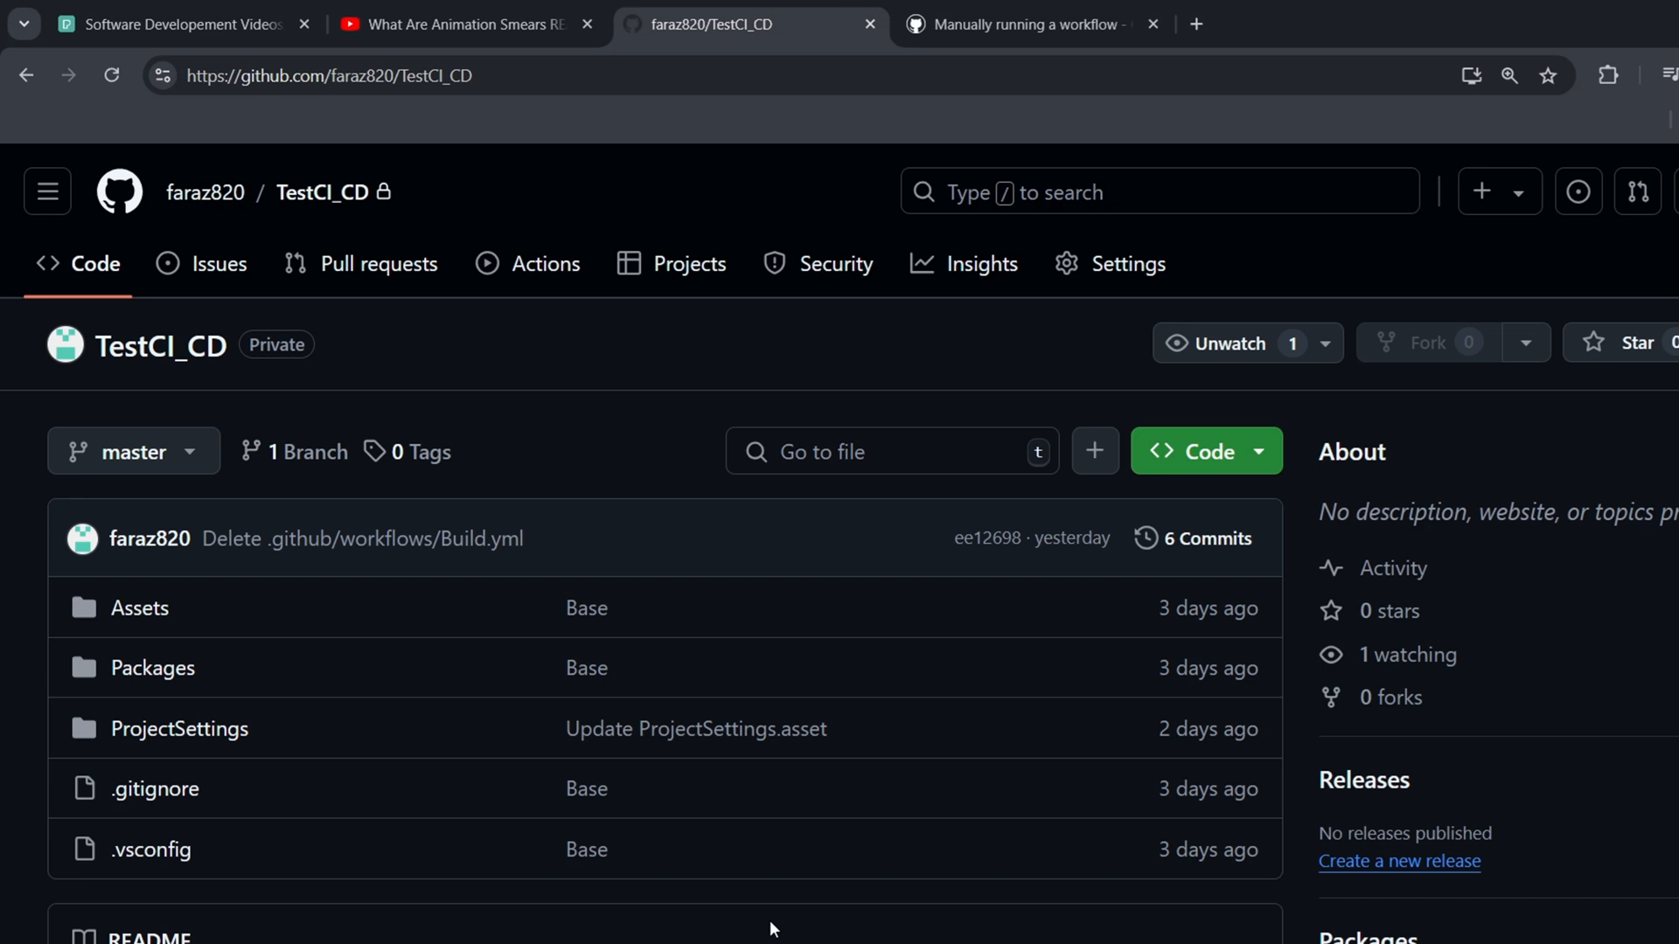
{"action": "mouse_move", "coordinate": [570, 288]}
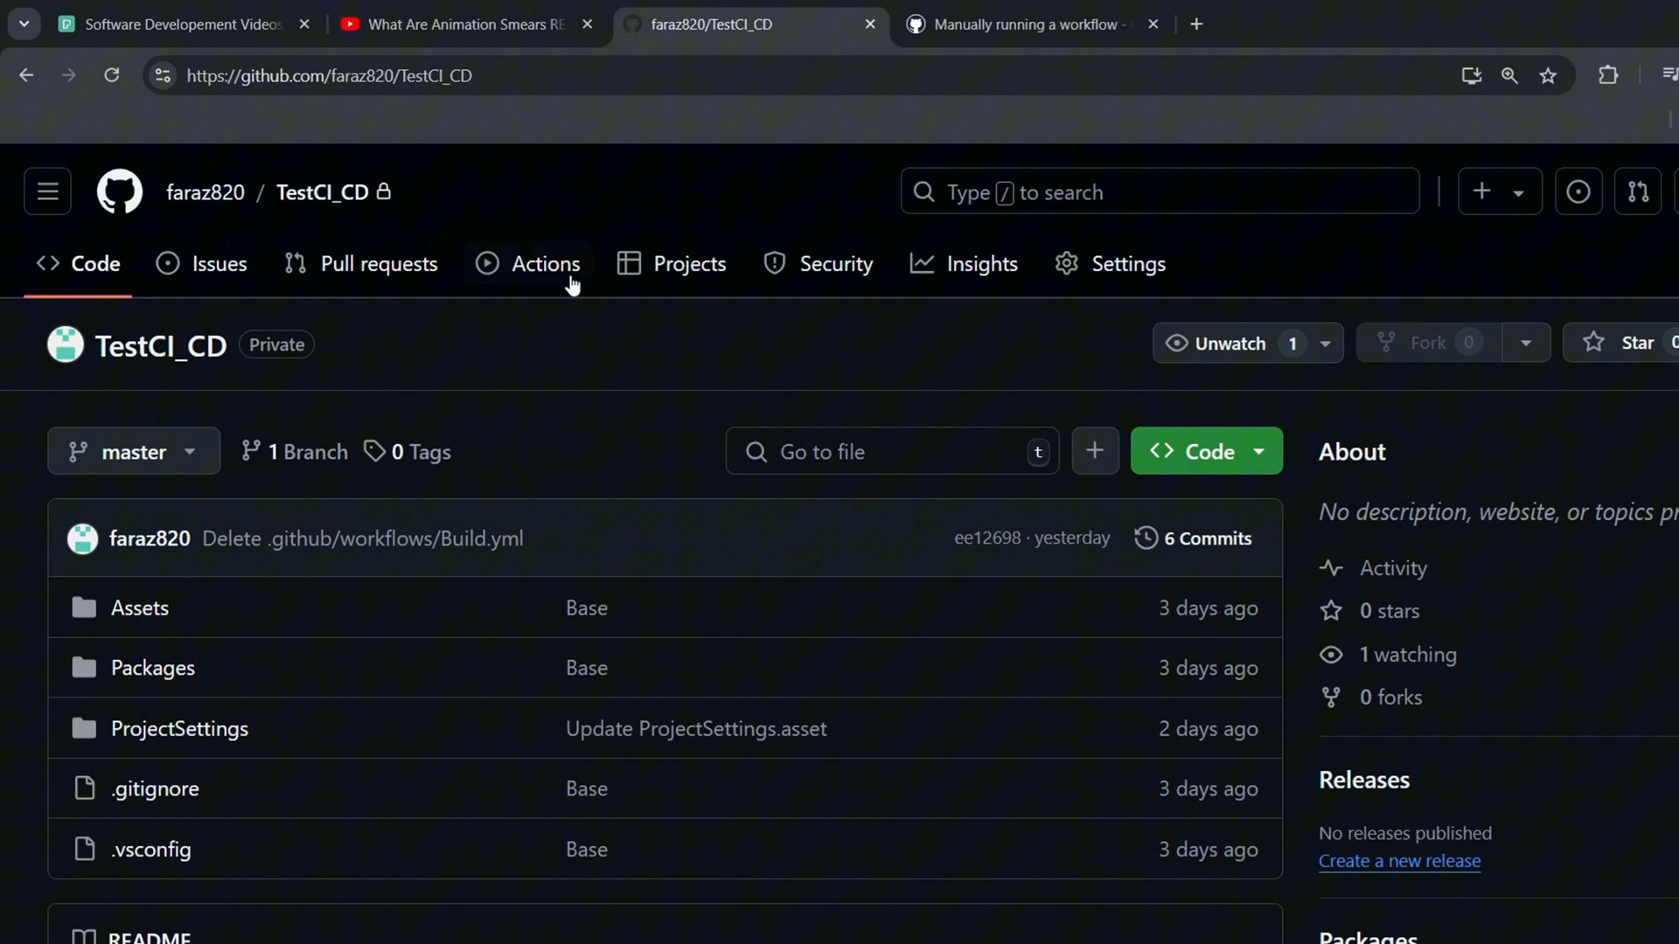
From the Actions section, start a blank workflow file written from scratch
{"action": "left_click", "coordinate": [546, 263]}
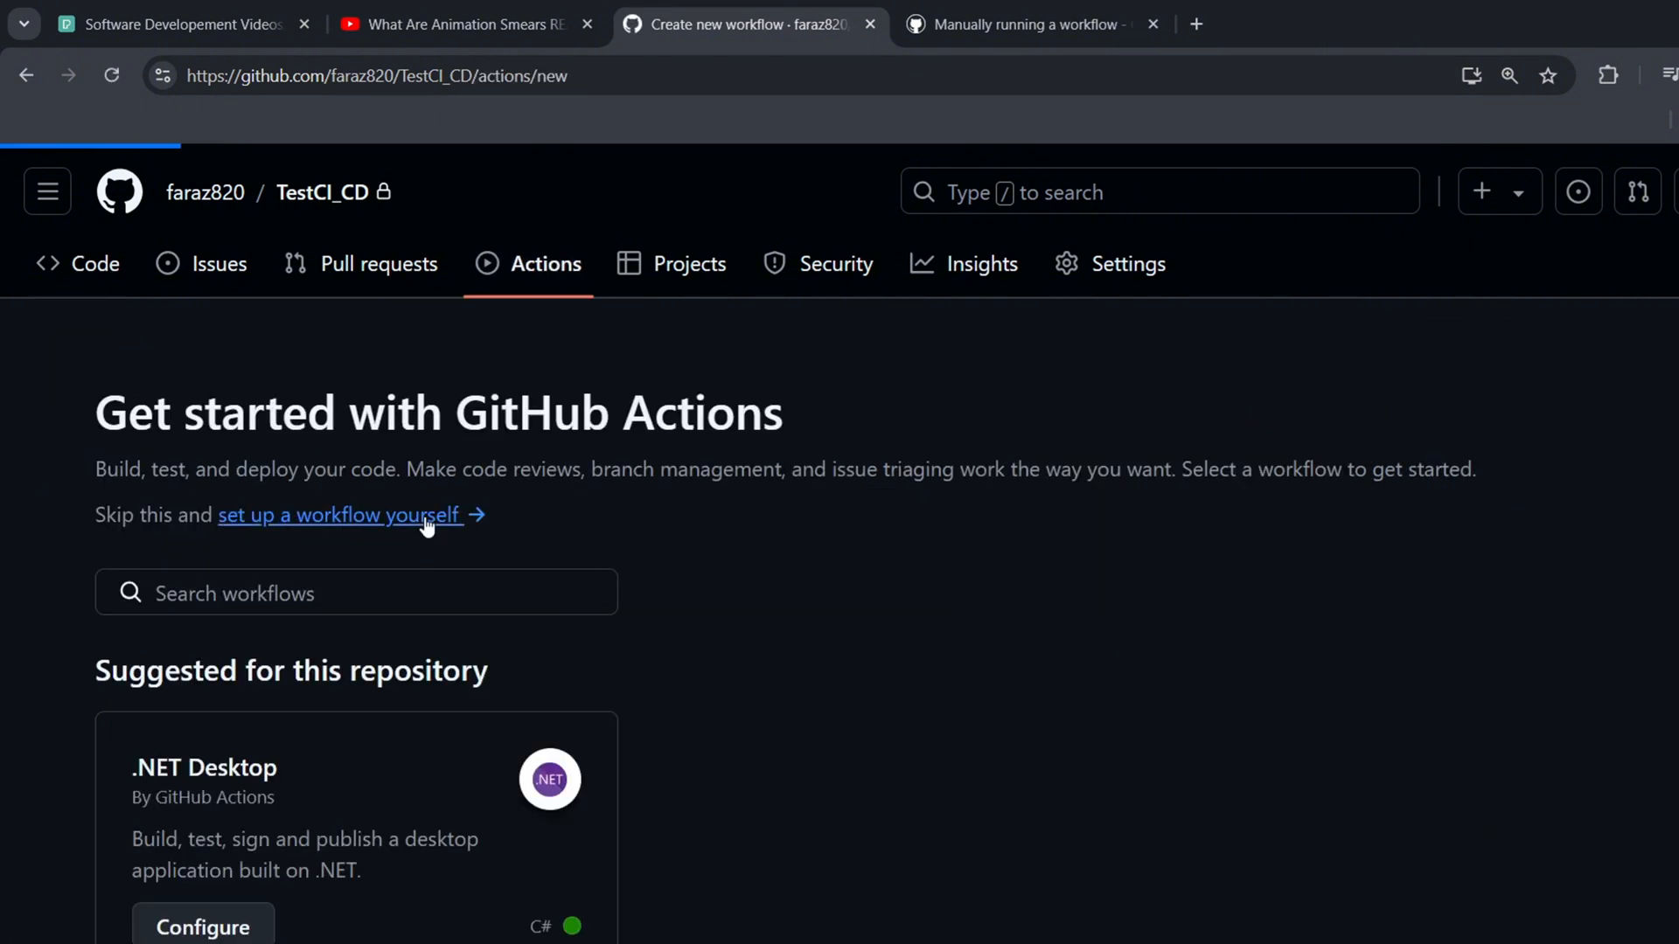
{"action": "left_click", "coordinate": [340, 515]}
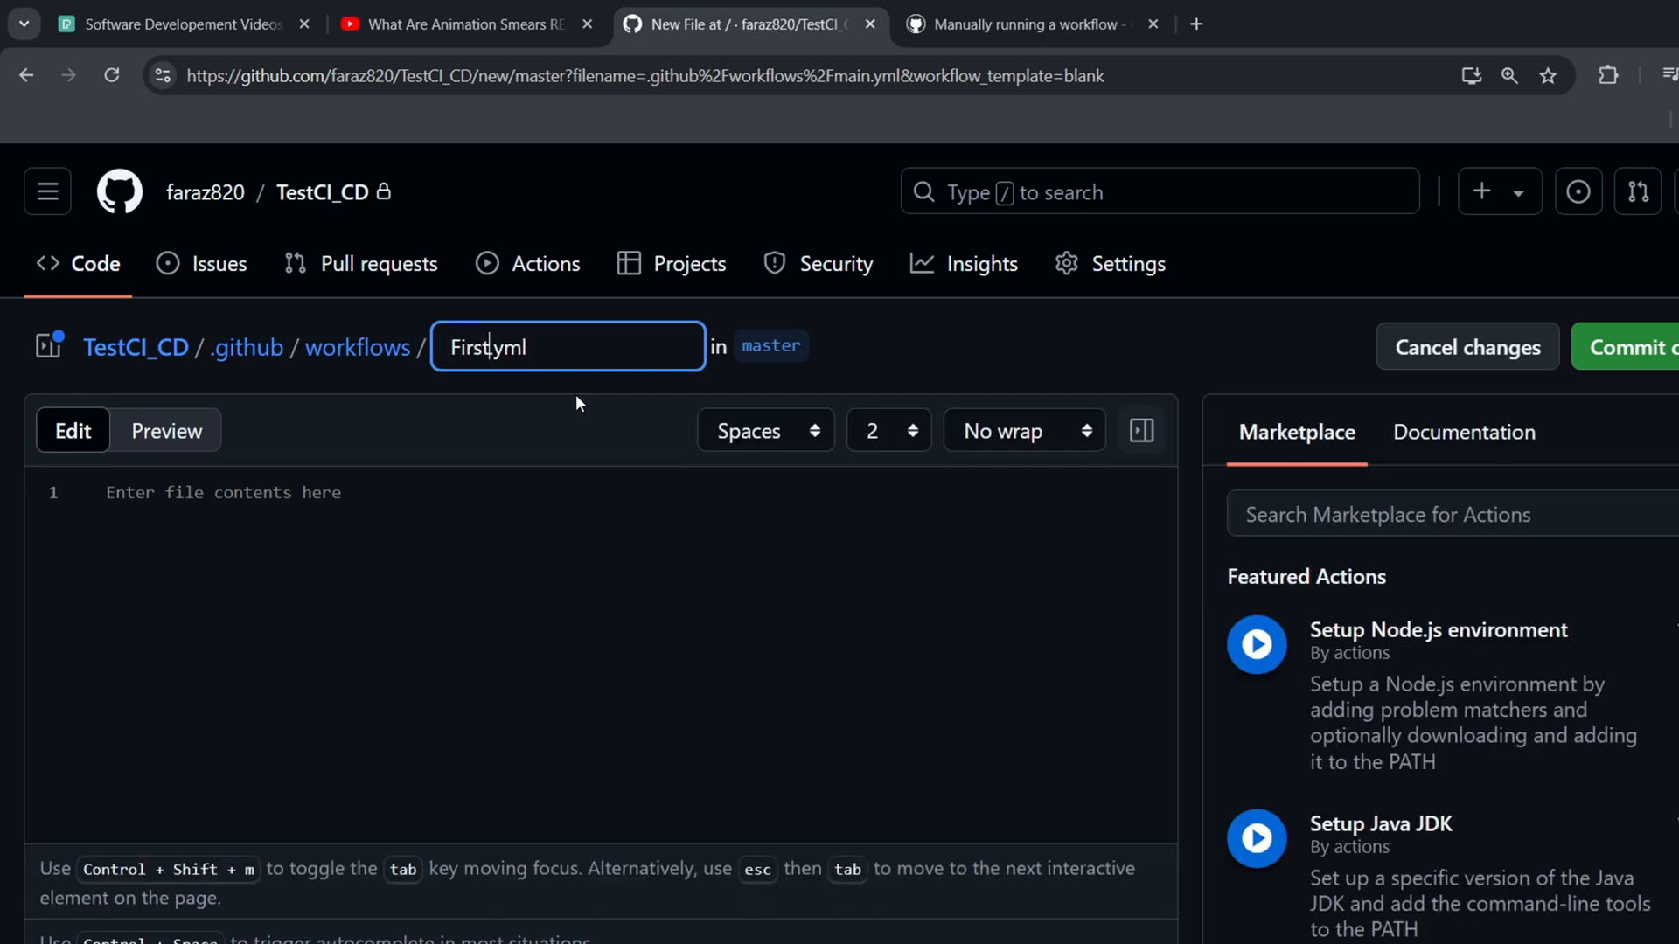
Edit the filename box so the workflow file reads First_Action.yml
{"action": "type", "text": "_Action"}
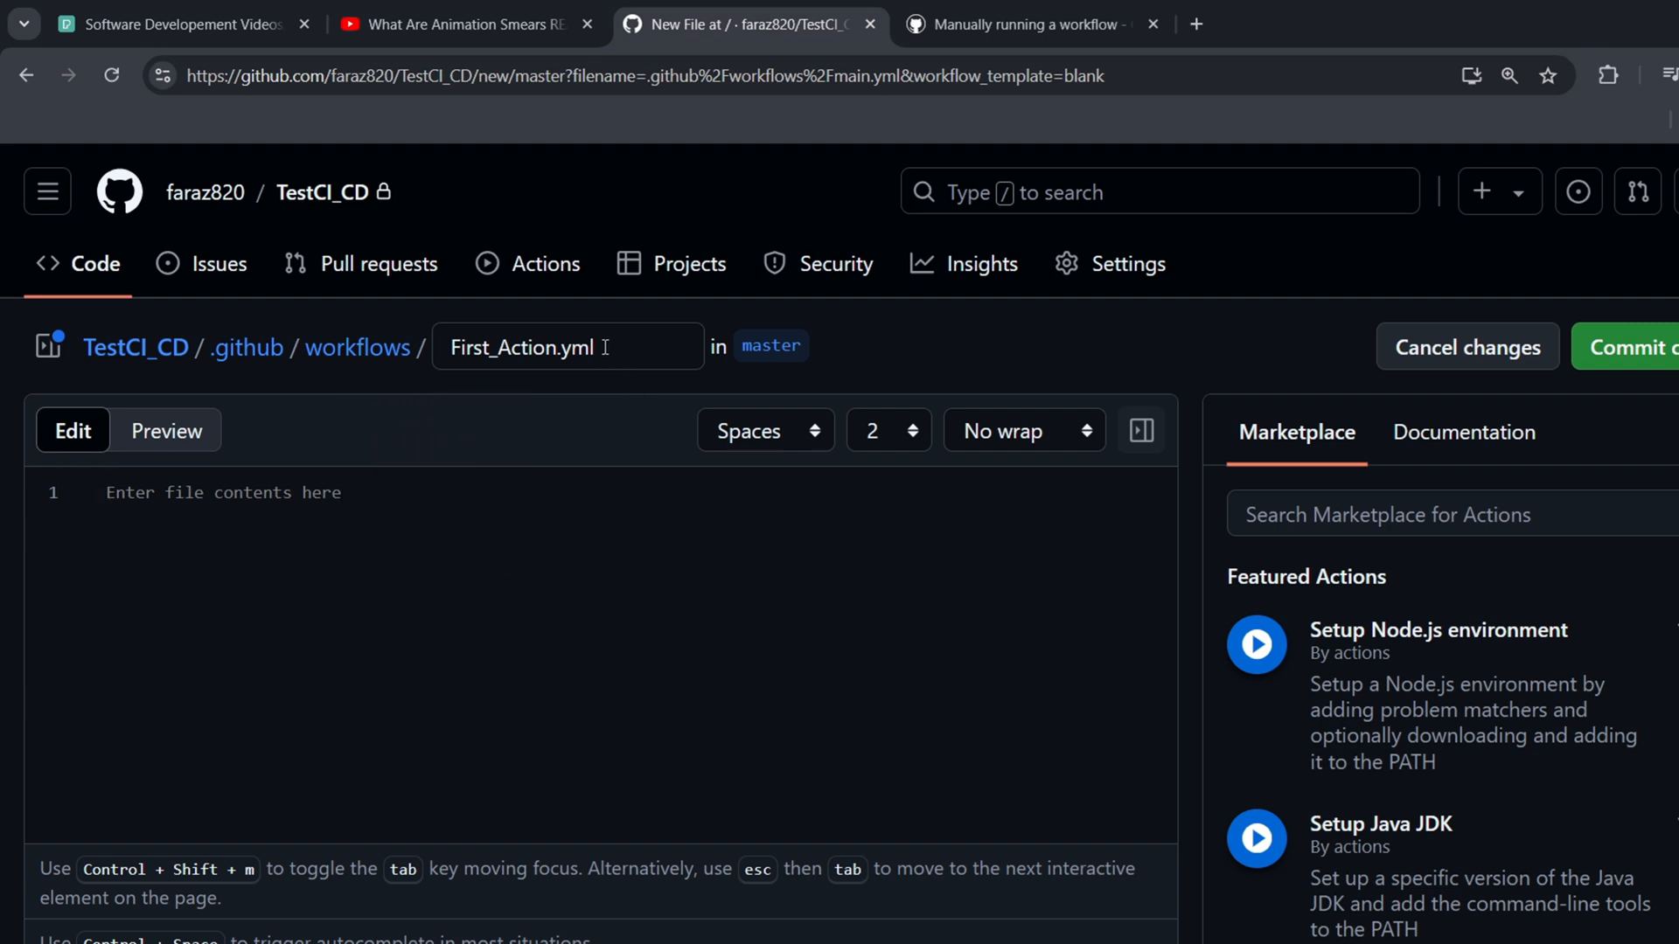
{"action": "left_click", "coordinate": [579, 347]}
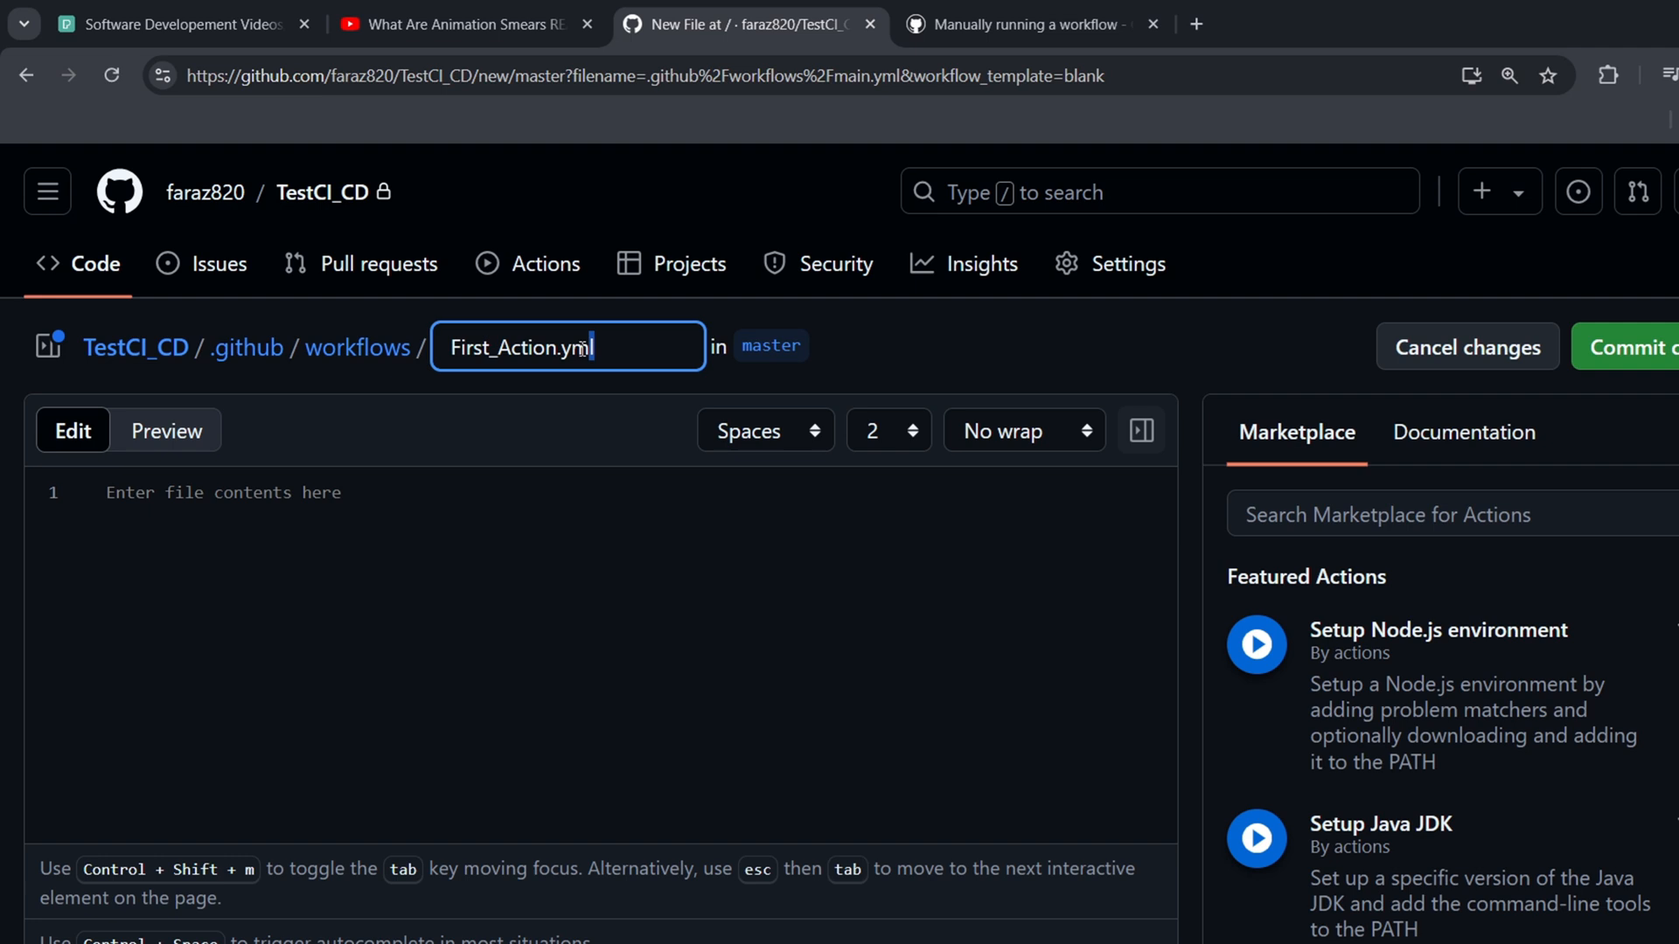
{"action": "double_click", "coordinate": [577, 346]}
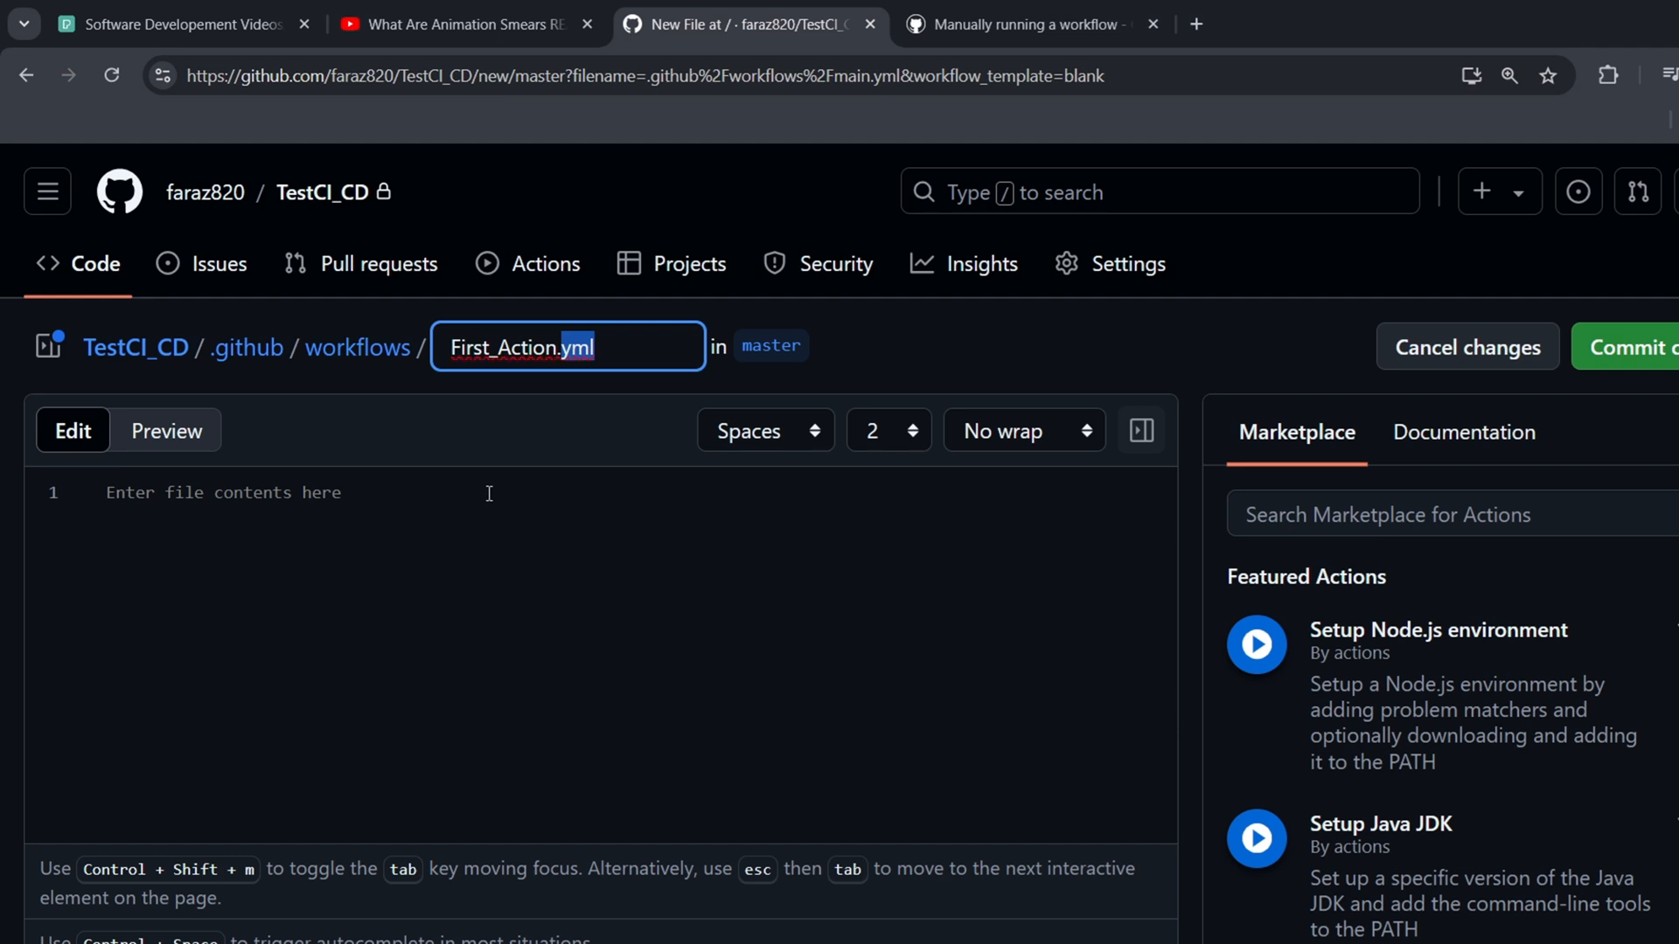
{"action": "mouse_move", "coordinate": [409, 493]}
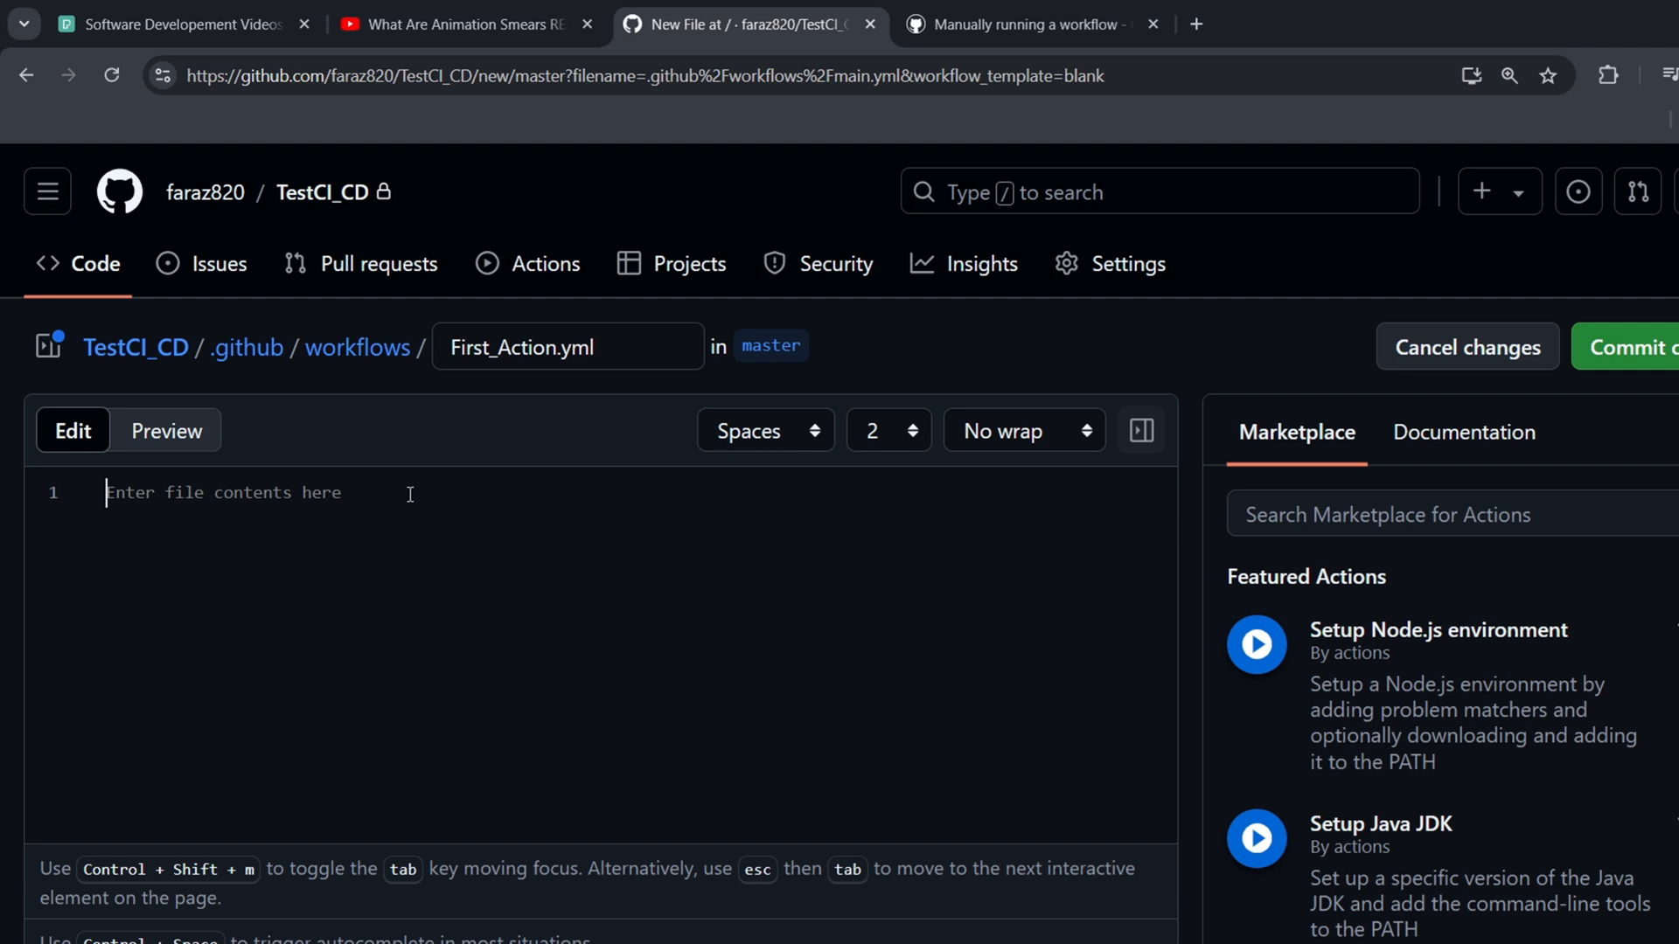
Write the first line 'name: First_WorkFLow' in the workflow file
{"action": "type", "text": "na"}
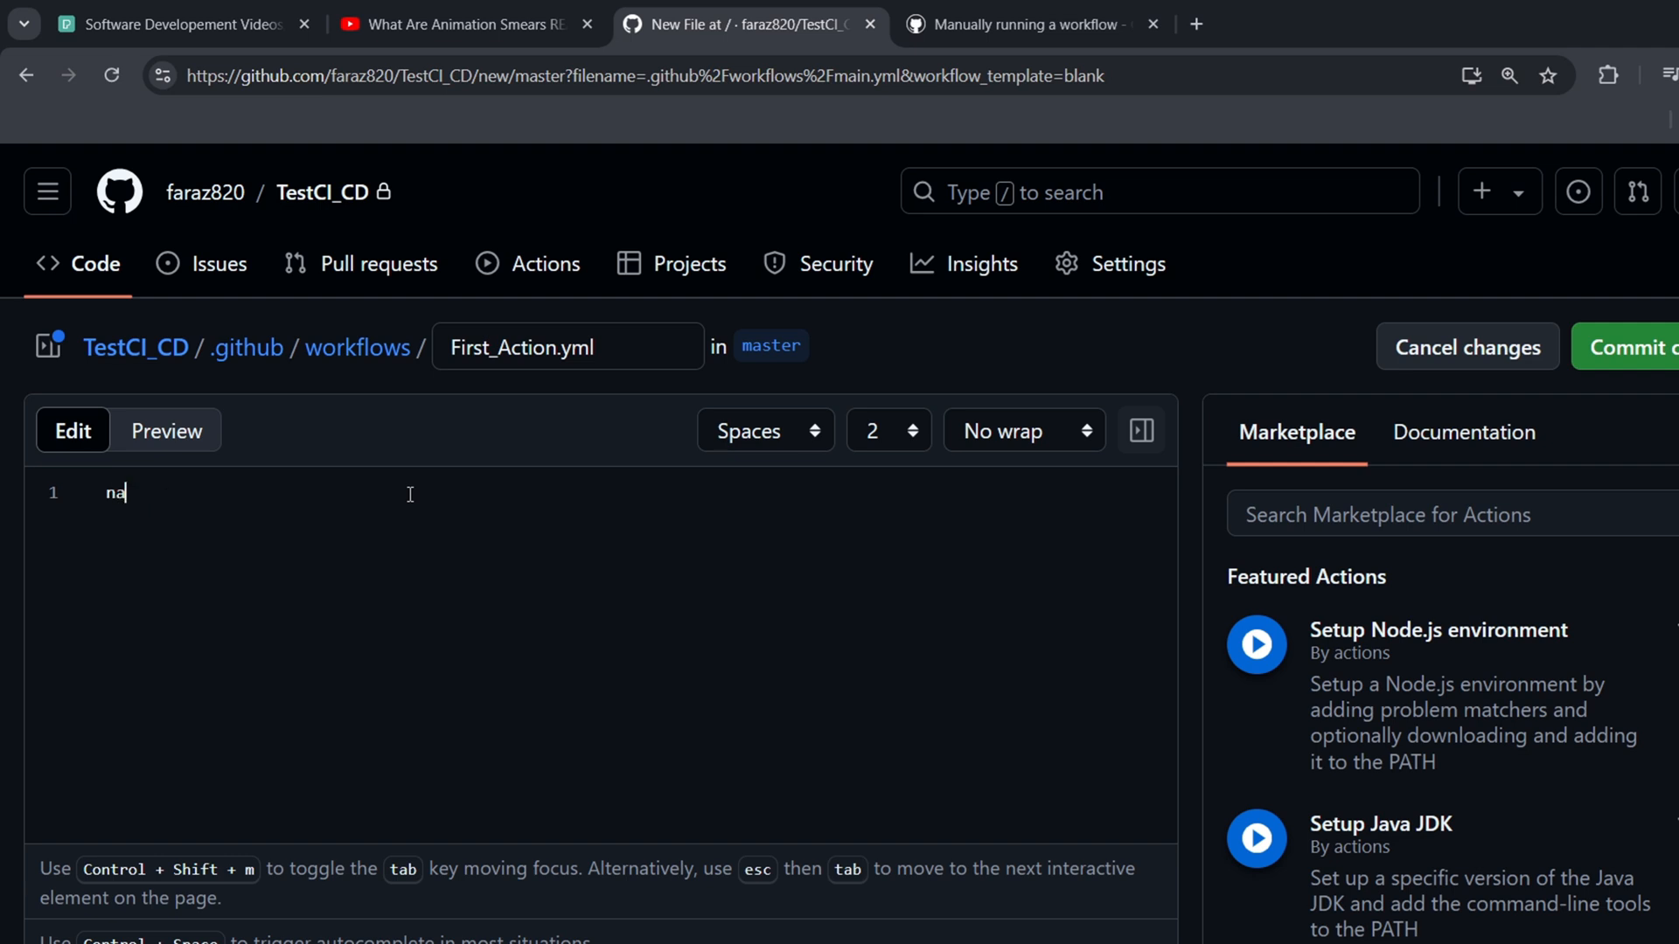
{"action": "type", "text": "me"}
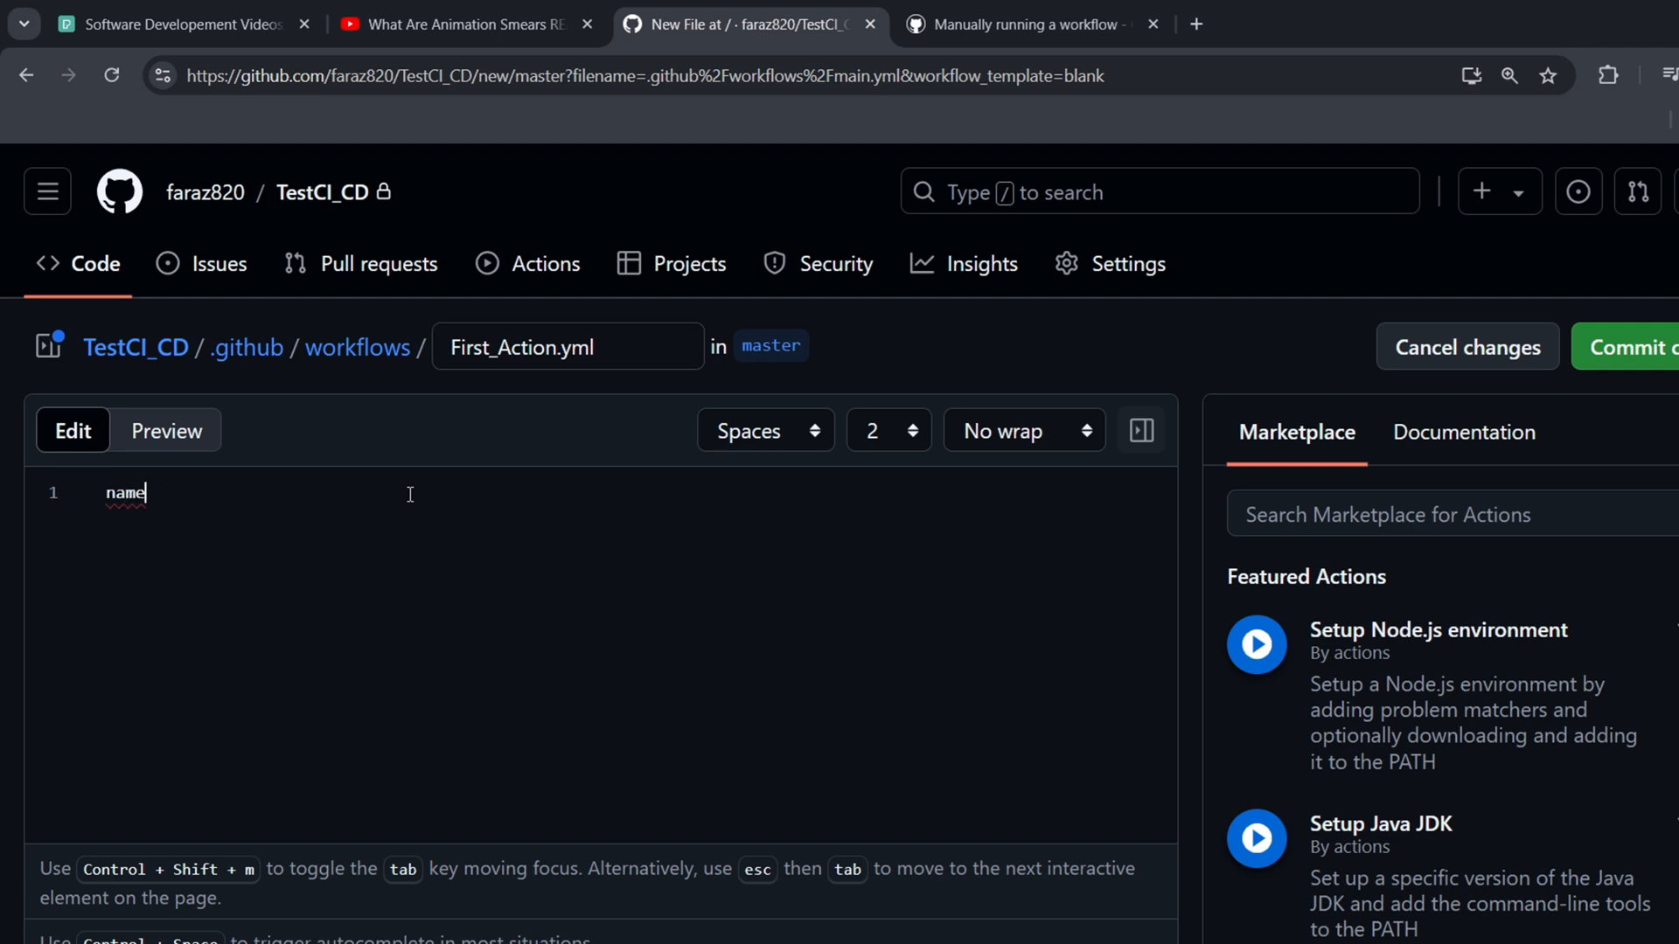
{"action": "type", "text": ":"}
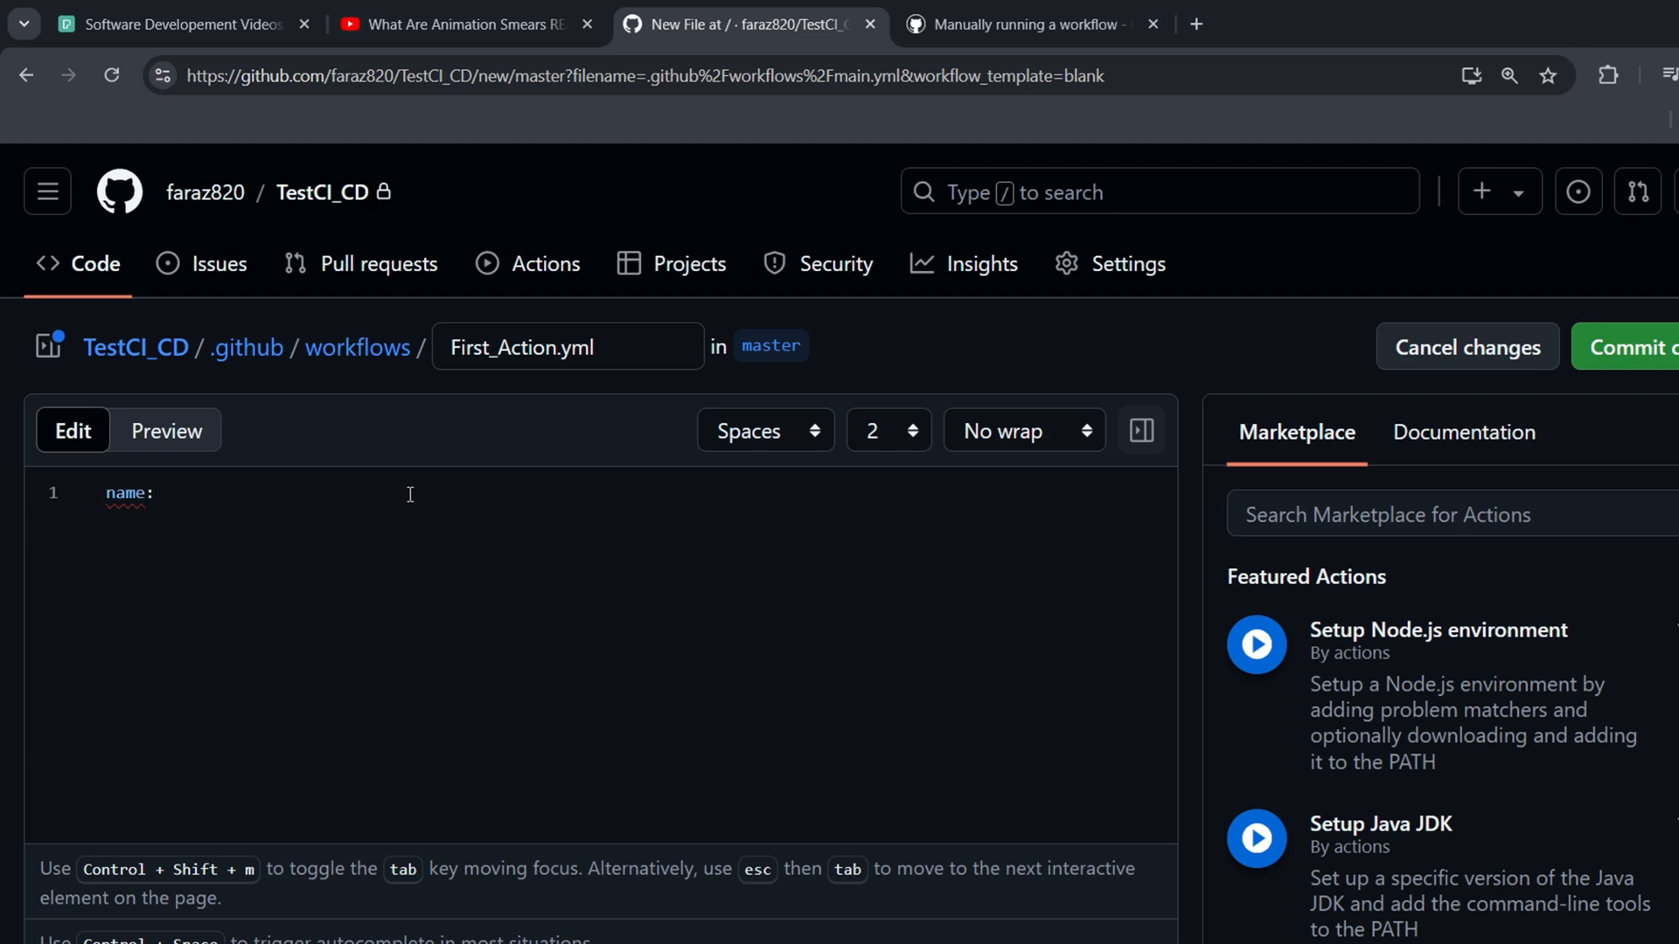
{"action": "type", "text": "F"}
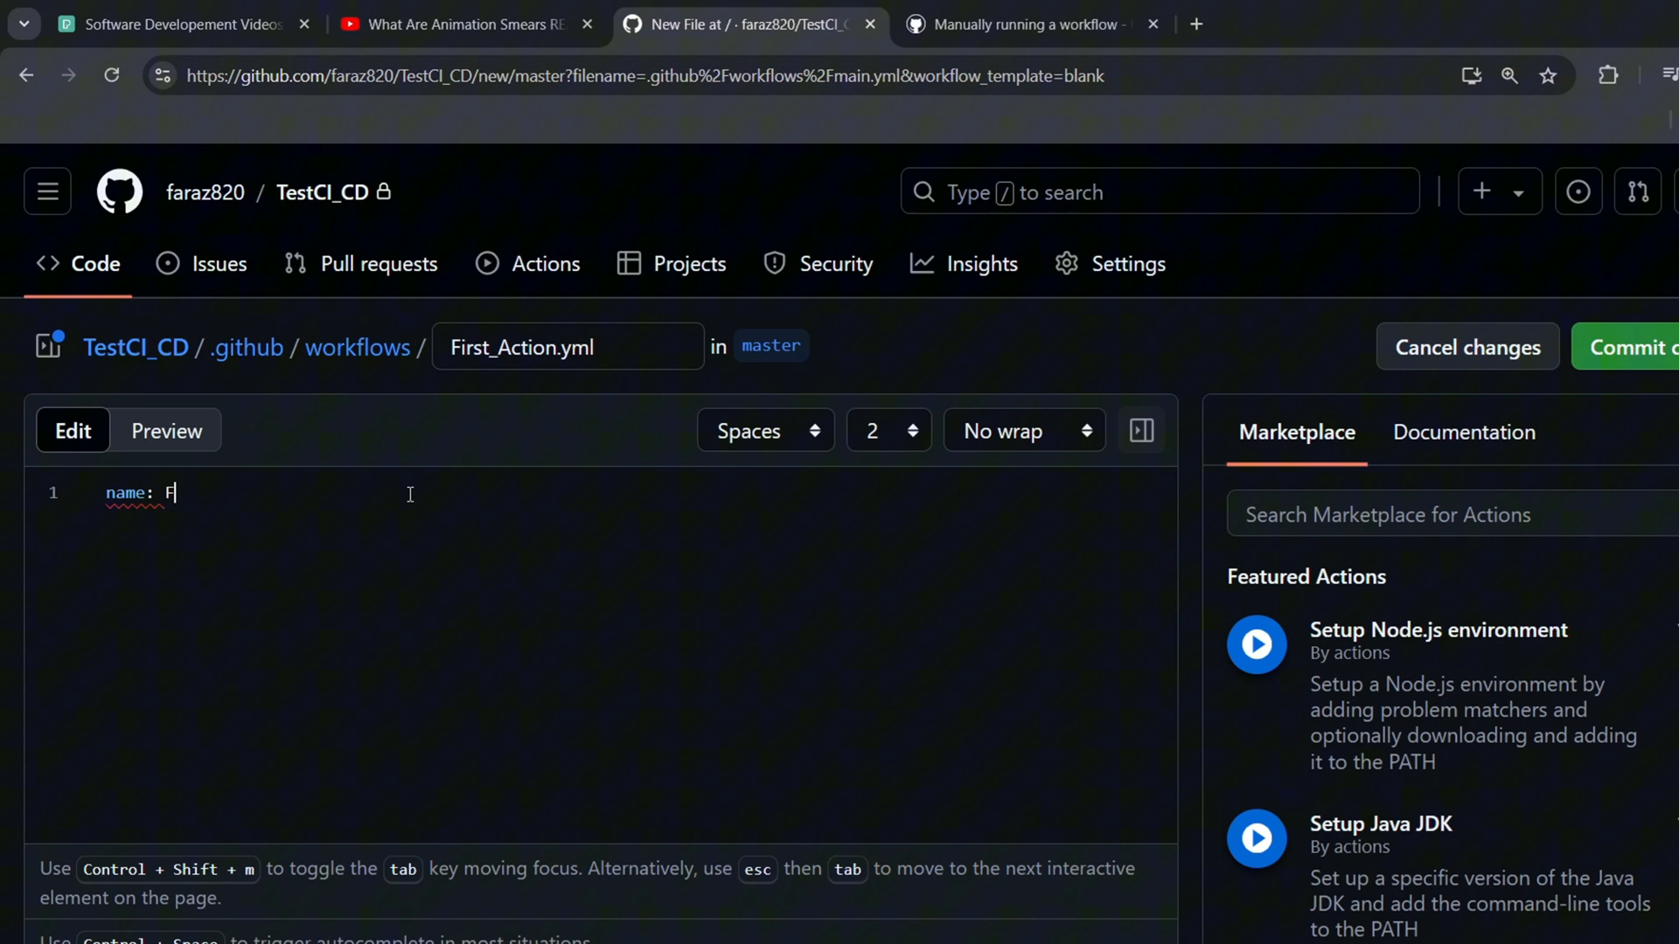
{"action": "type", "text": "irst"}
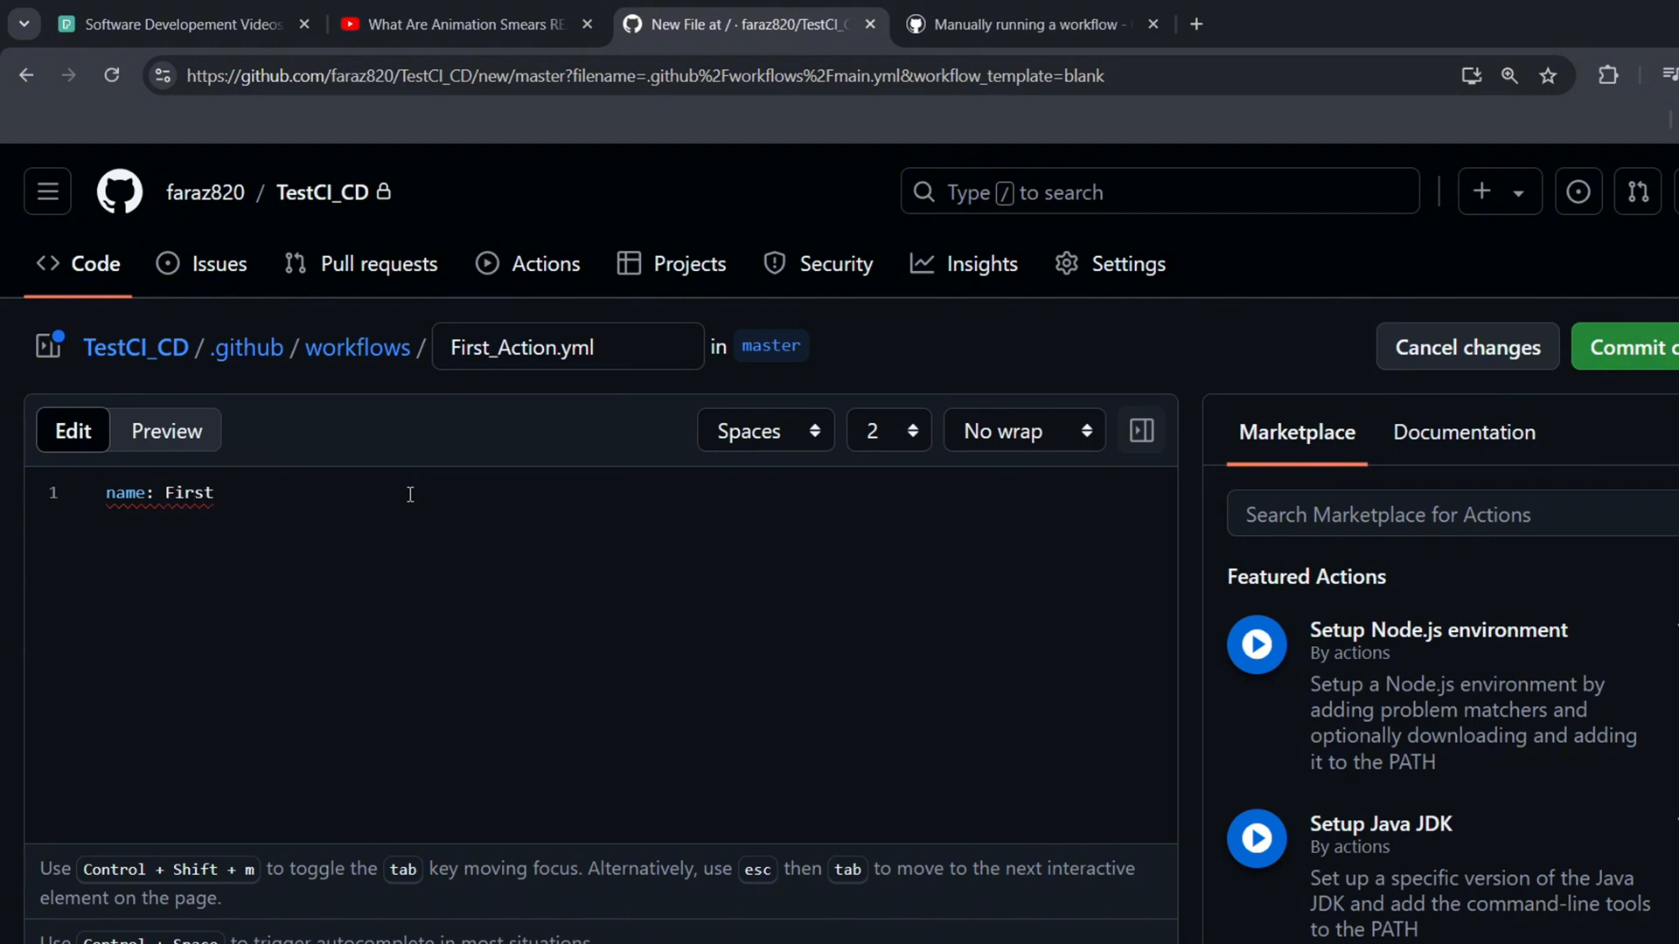
{"action": "type", "text": "_Wor"}
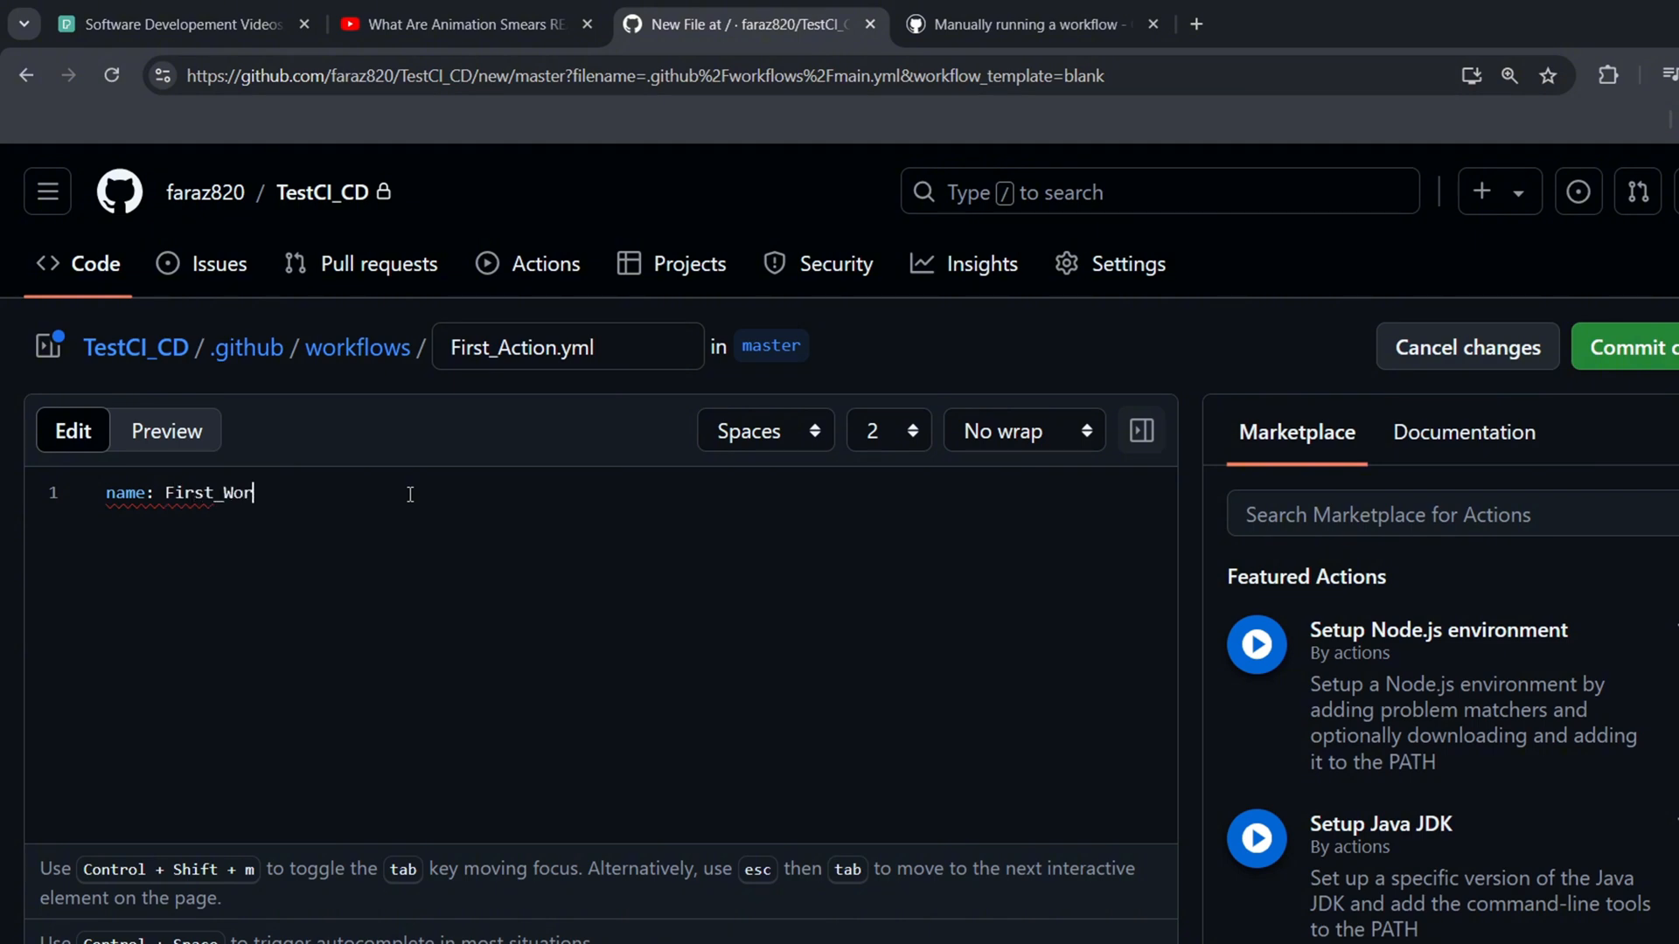
{"action": "type", "text": "kFLow"}
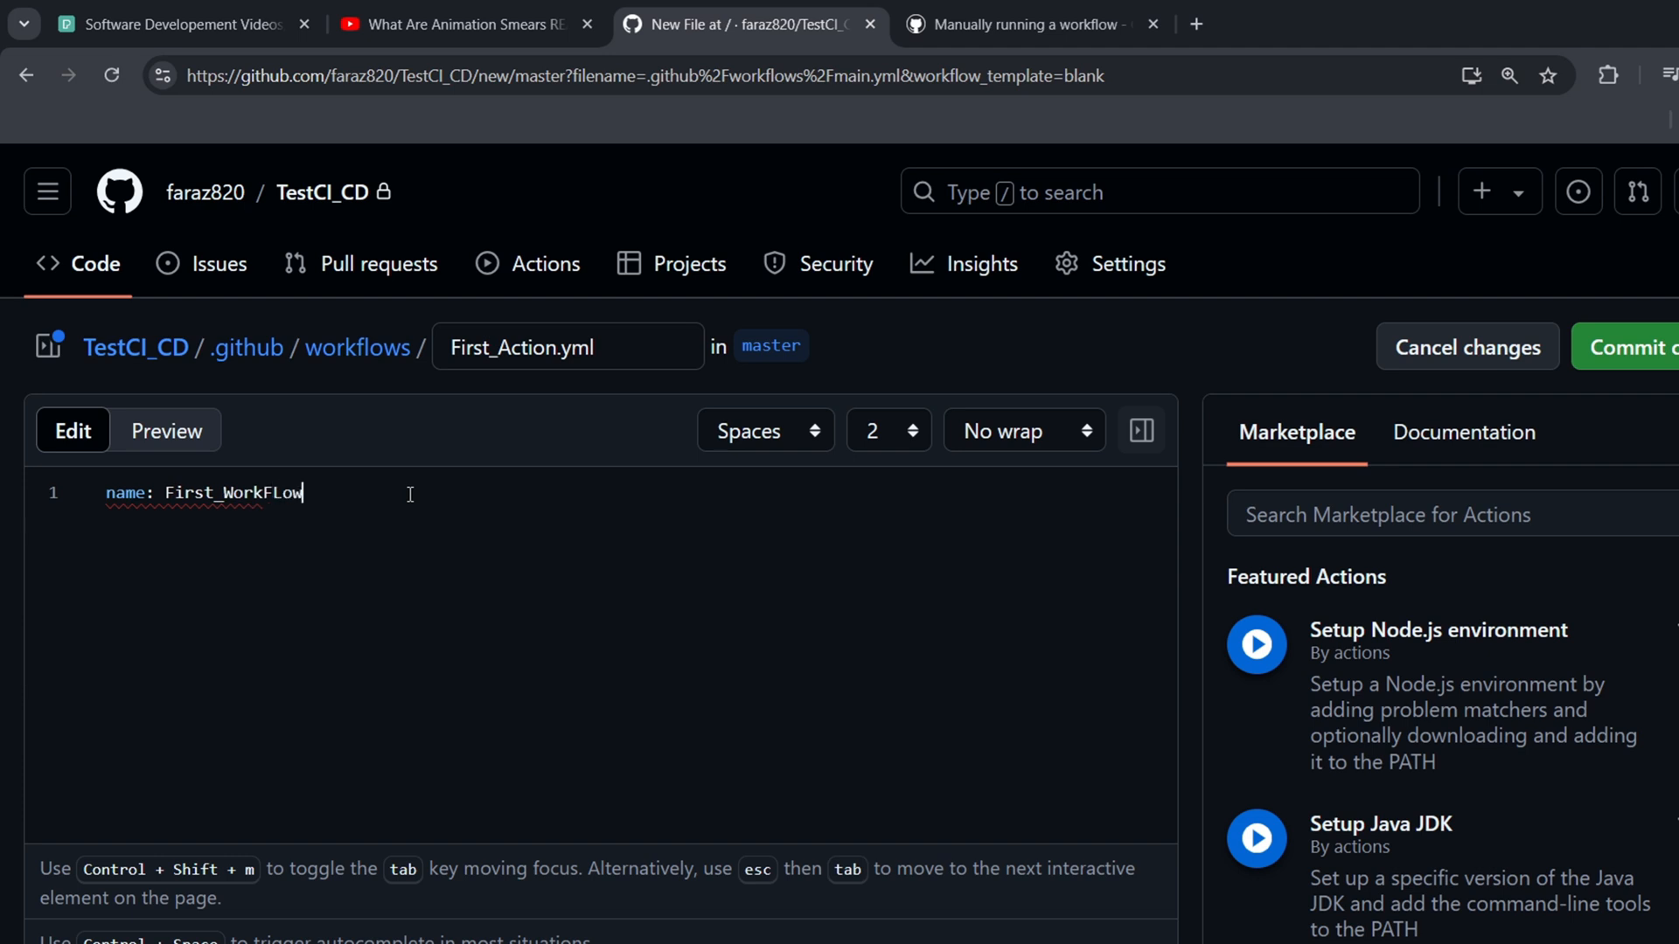
{"action": "key", "text": "Enter"}
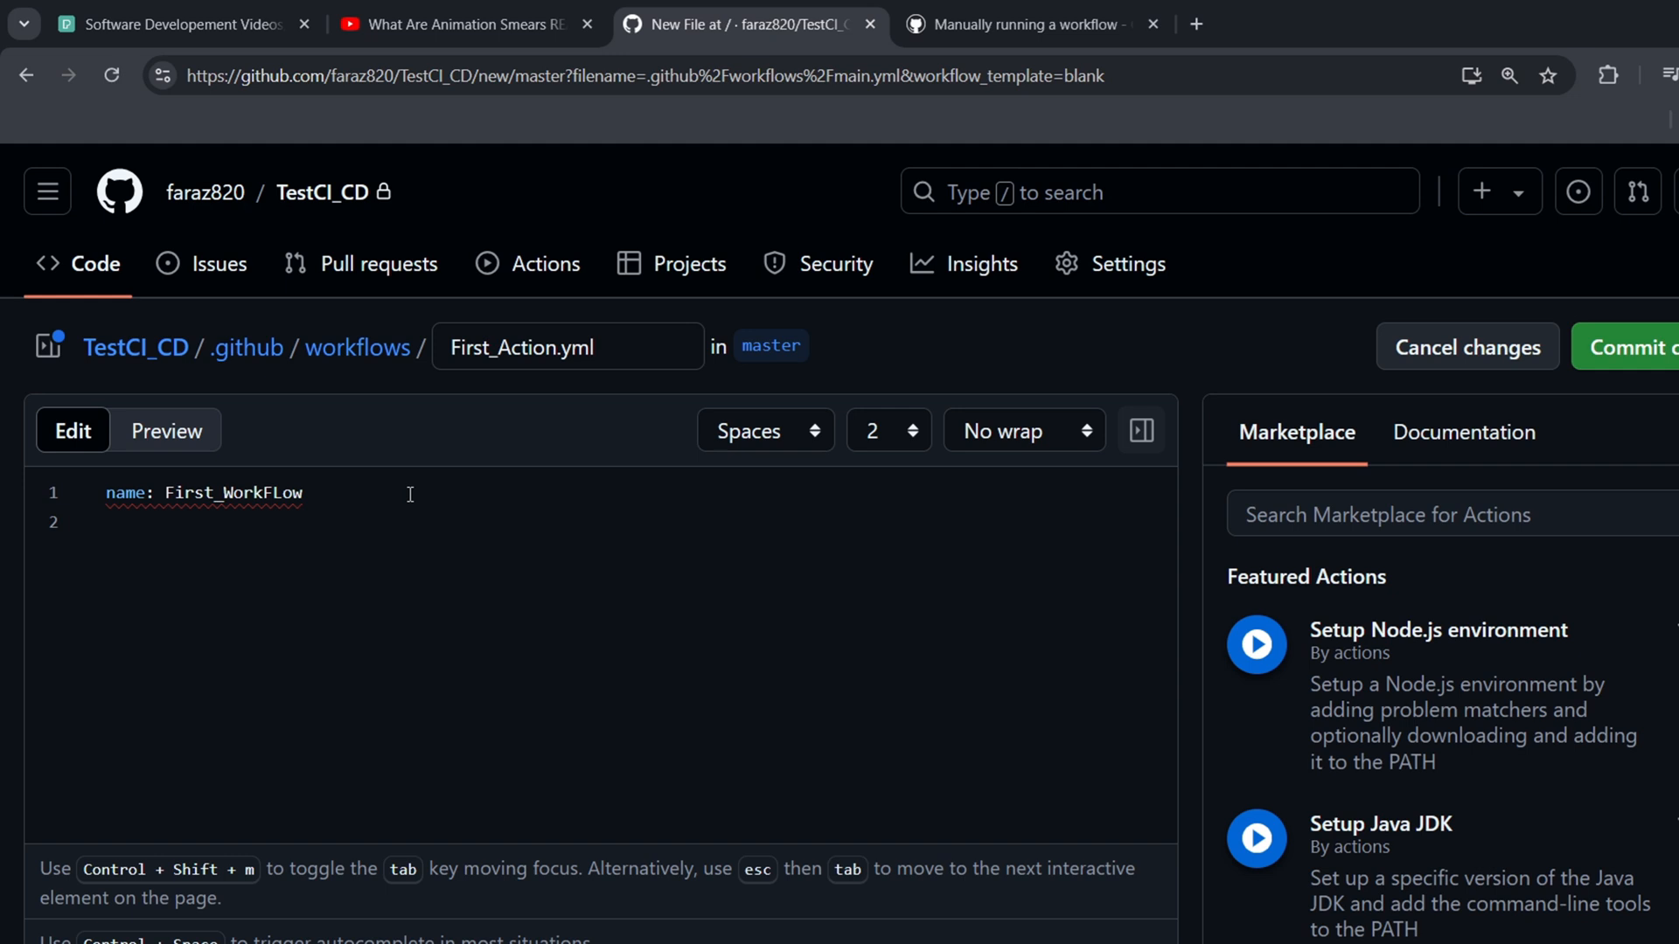
Add the trigger line 'on: workflow_dispatch' and move to the empty third line
{"action": "type", "text": "on"}
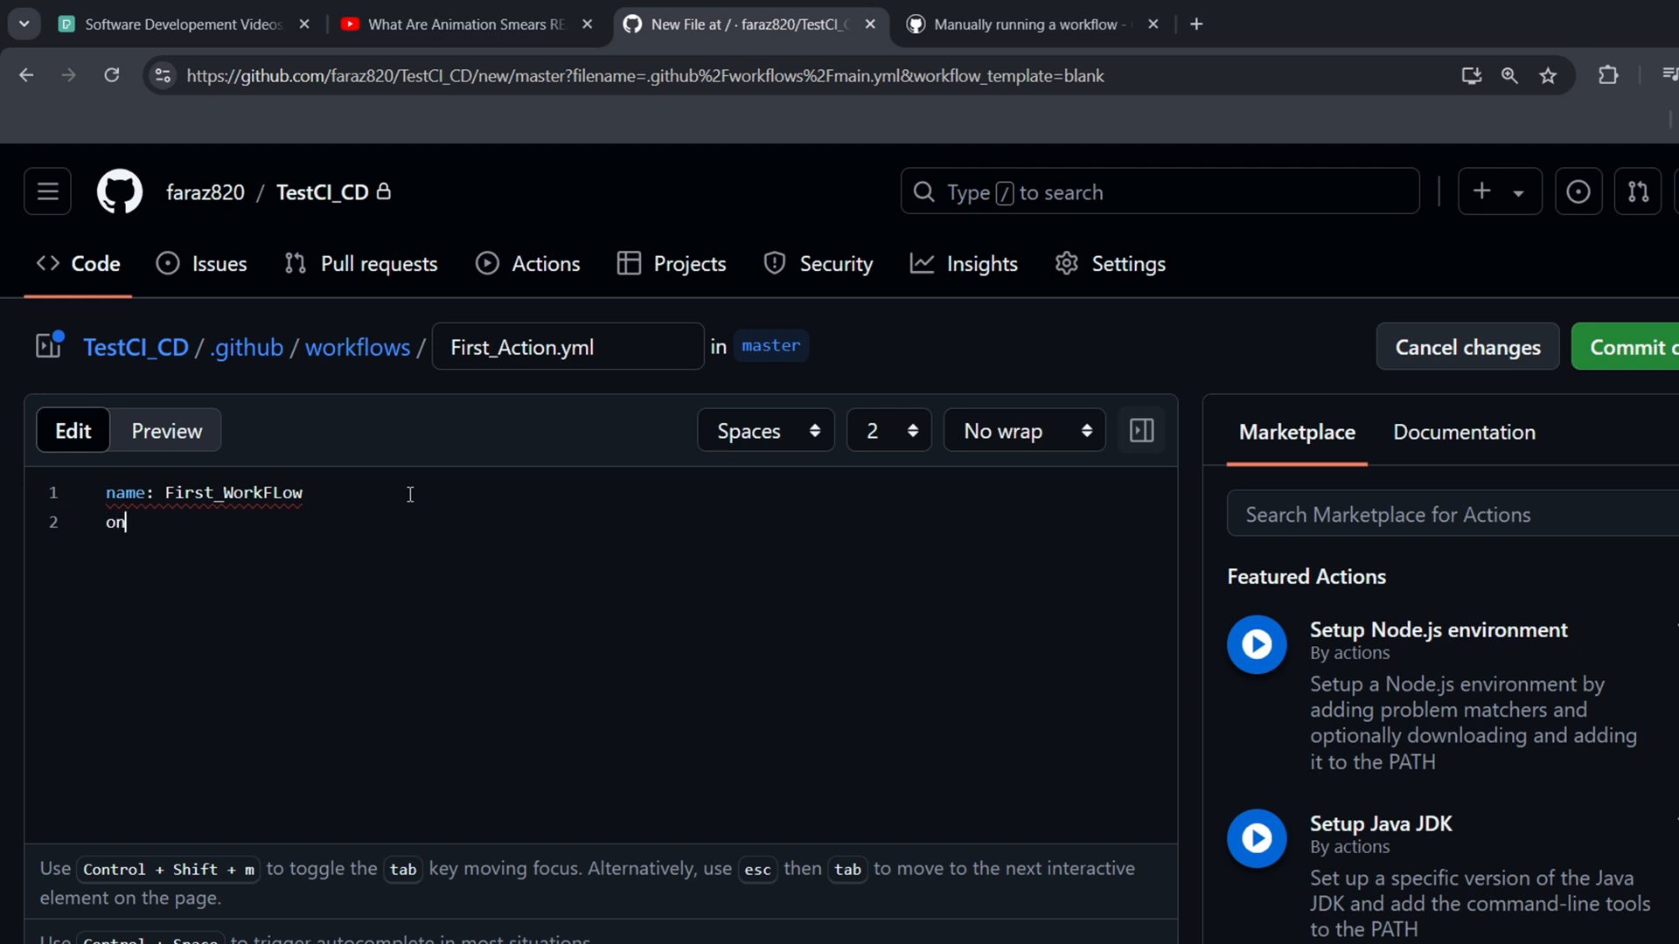
{"action": "type", "text": ":"}
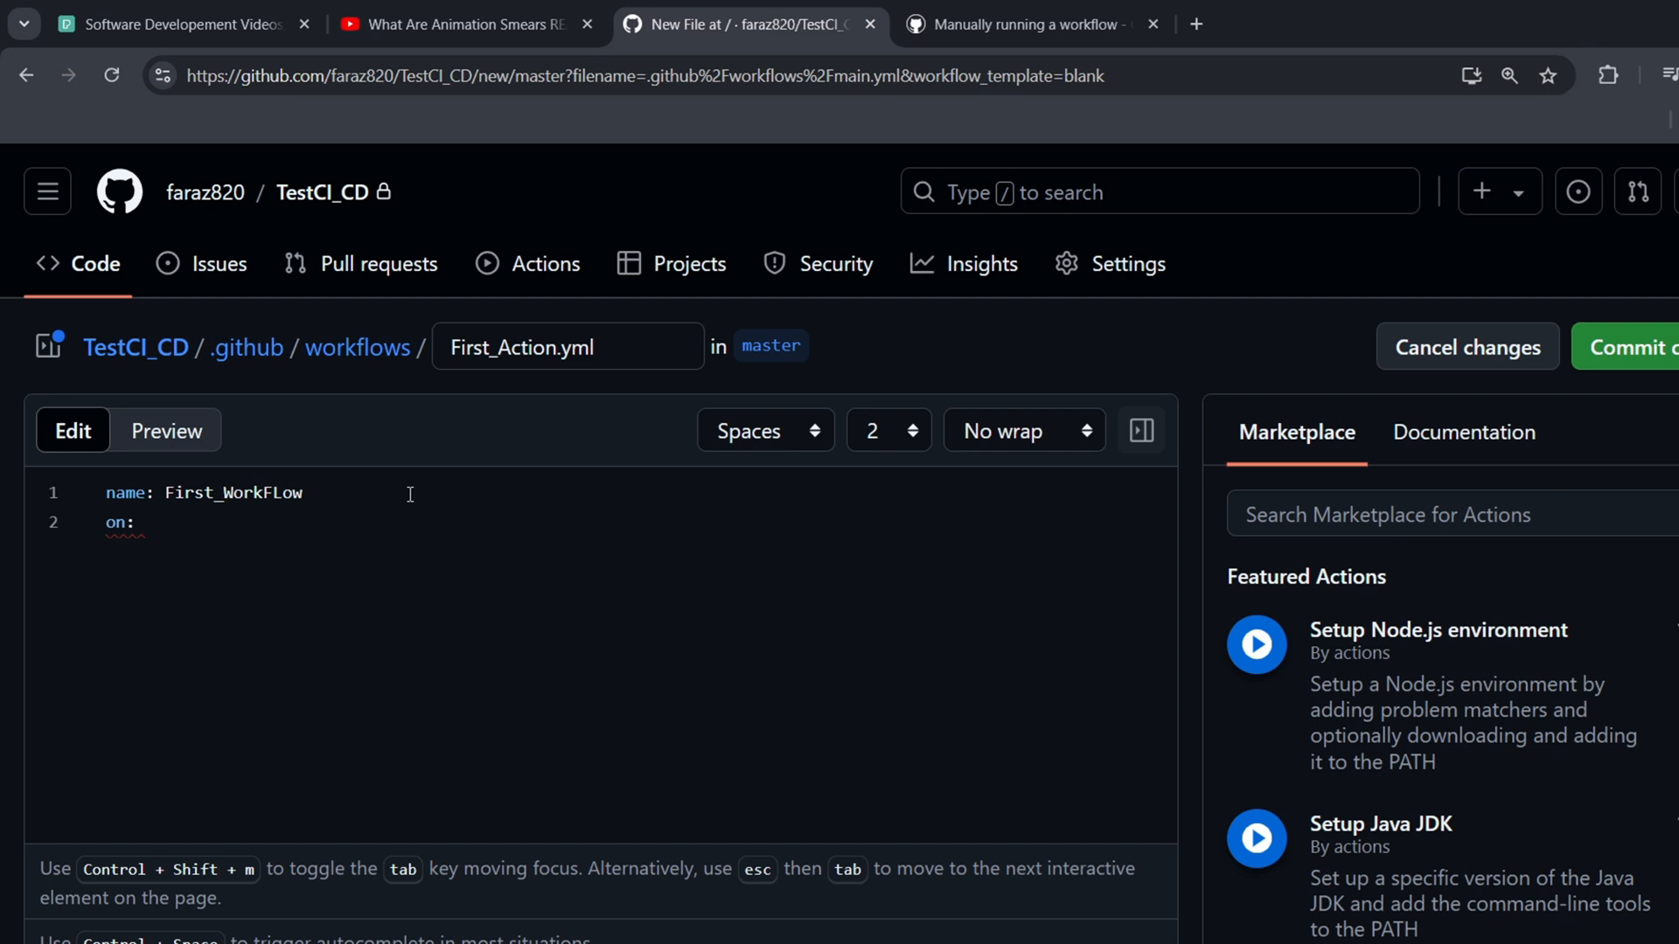
{"action": "type", "text": "workflow_"}
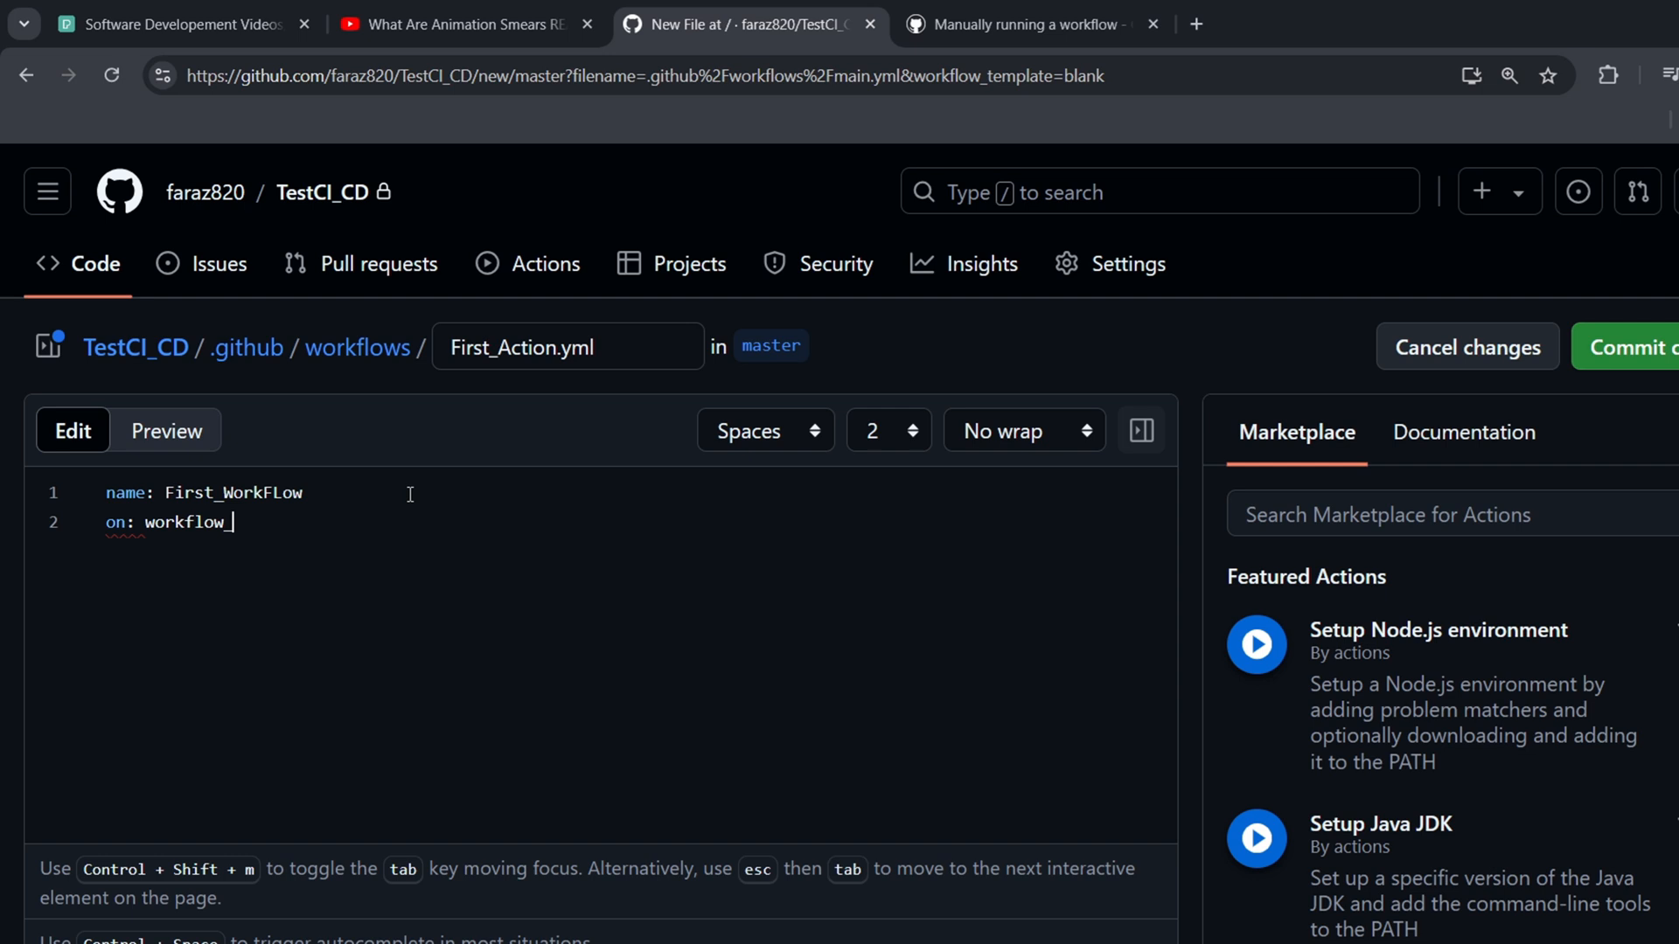
{"action": "type", "text": "dis"}
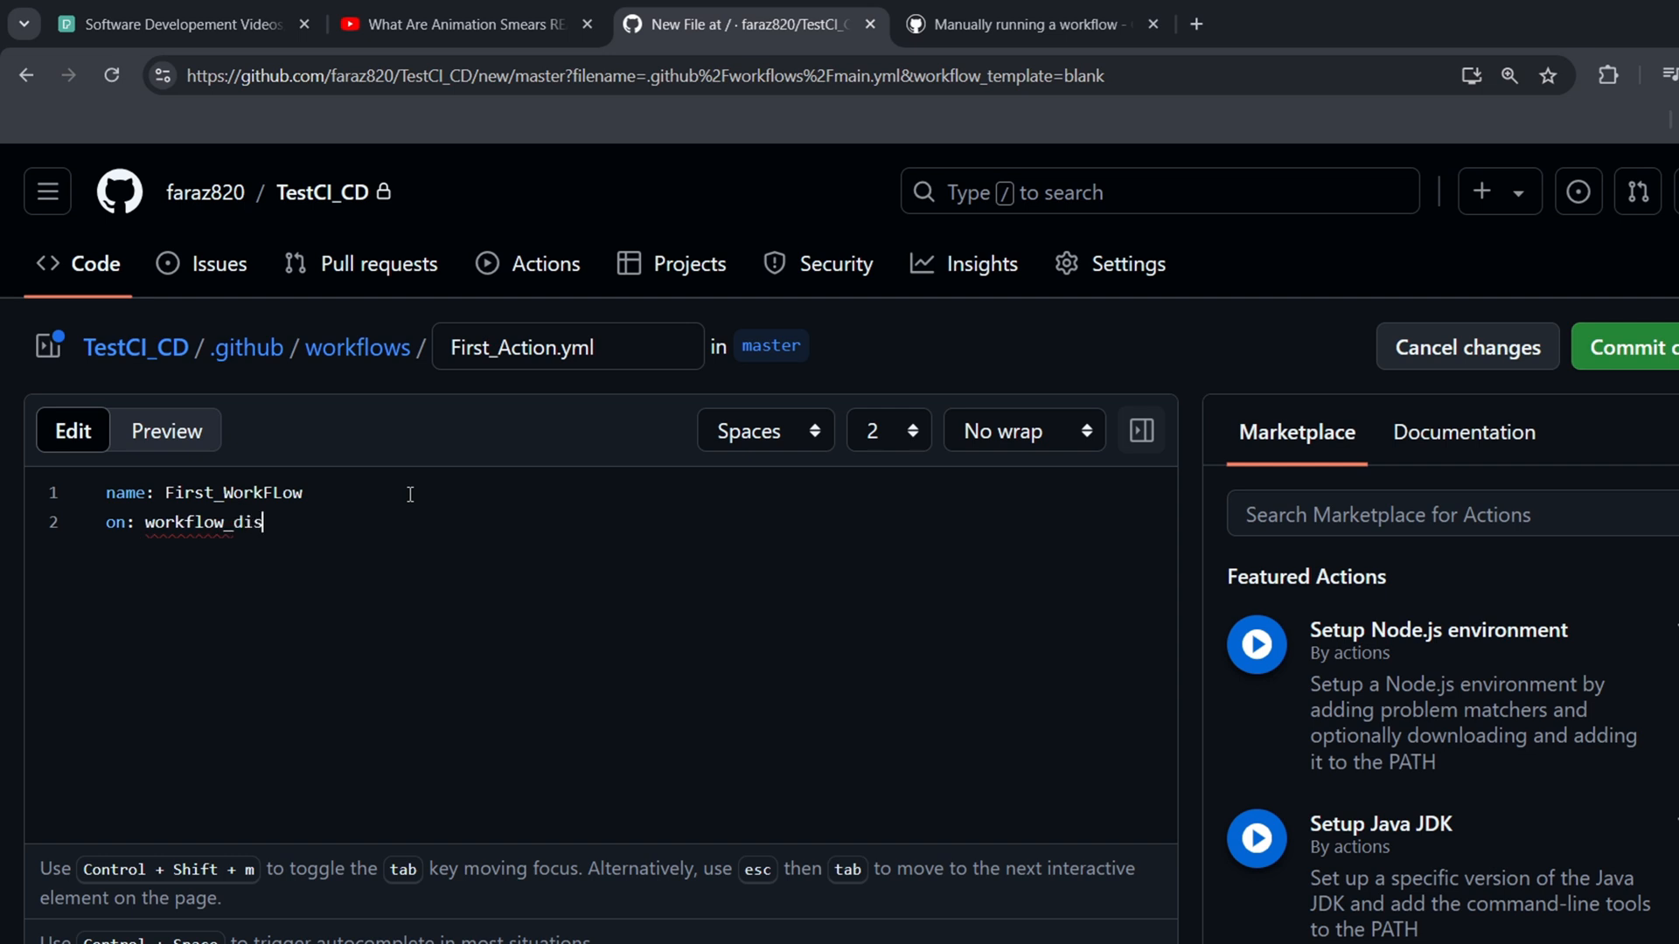
{"action": "type", "text": "patch"}
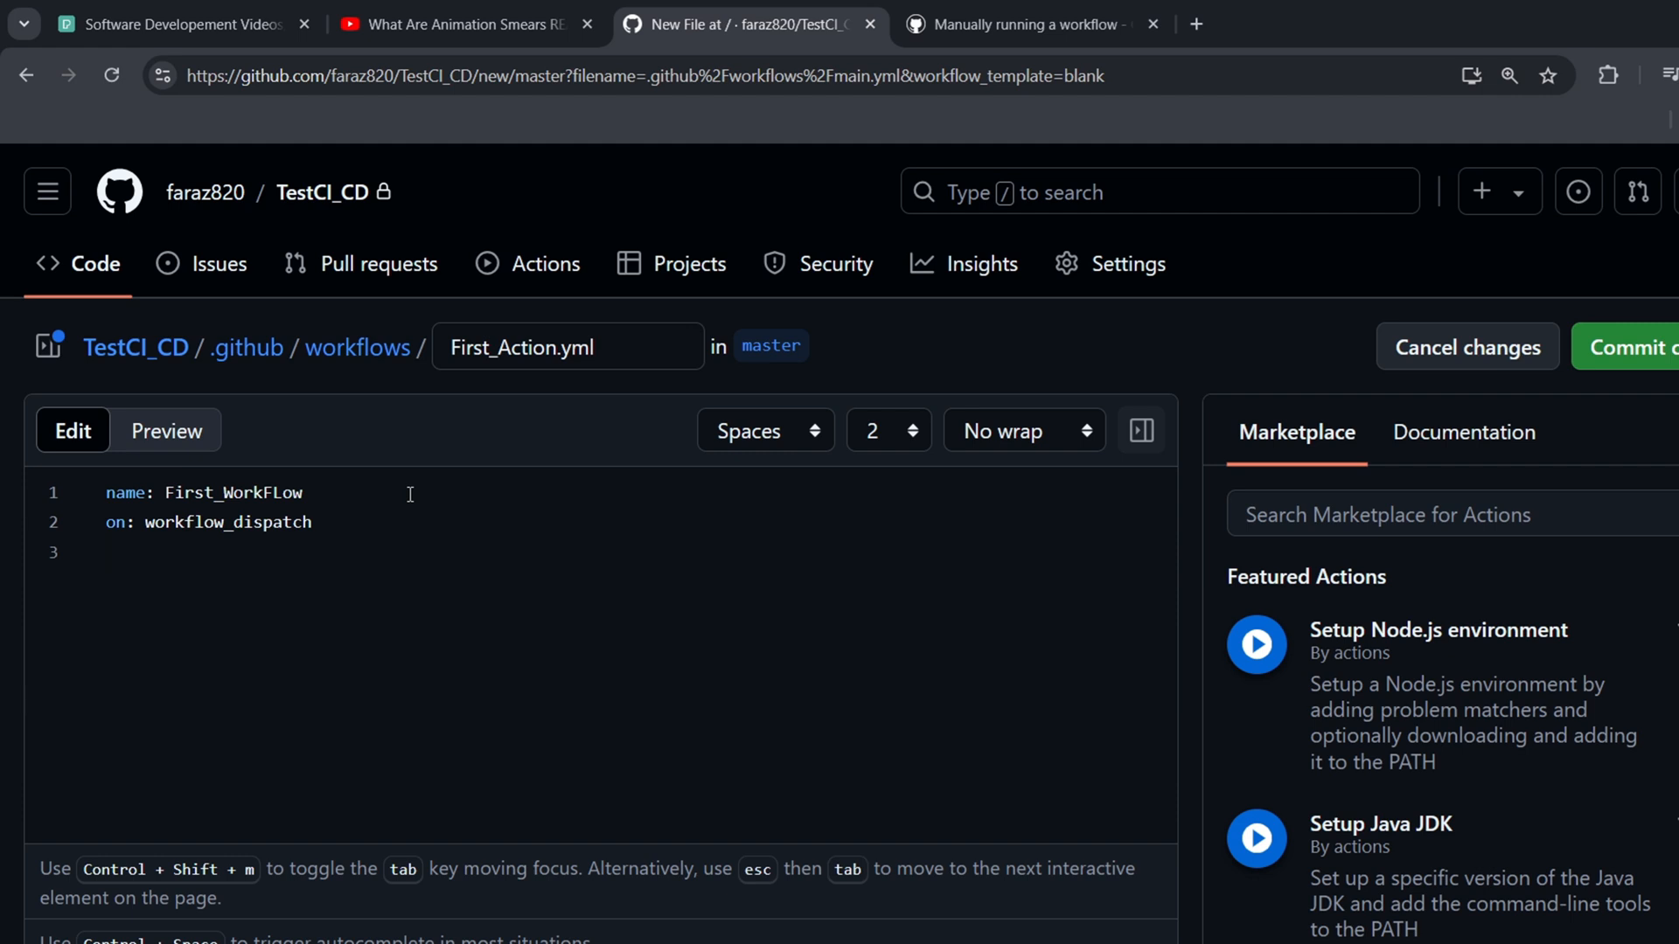
{"action": "left_click", "coordinate": [105, 551]}
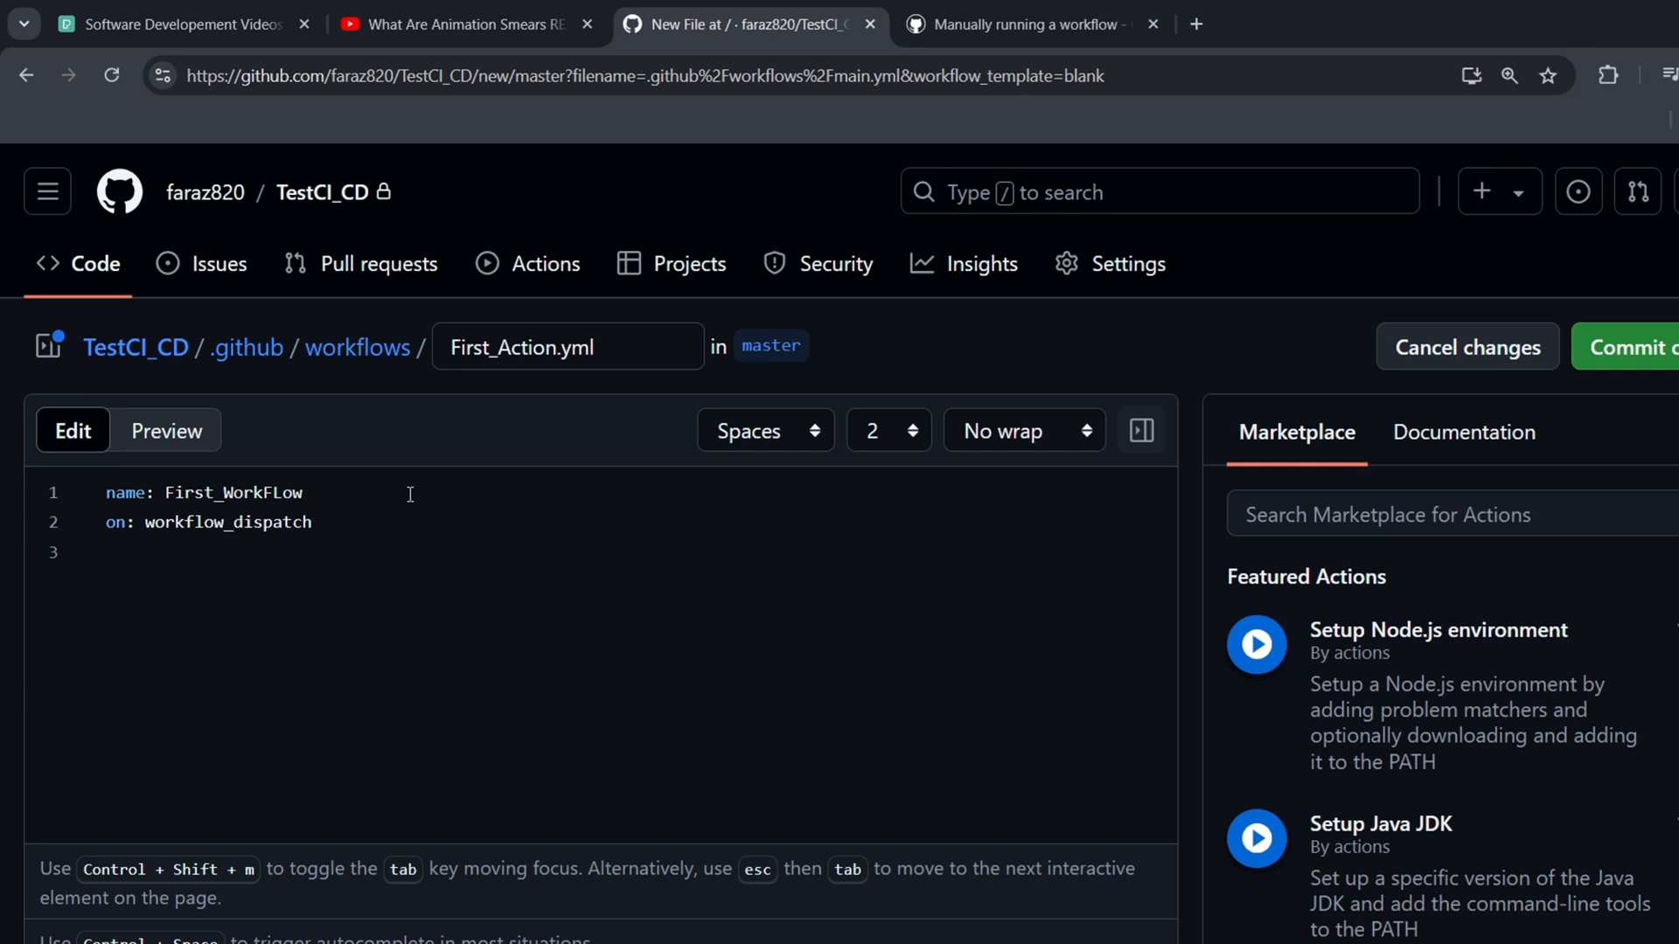
{"action": "left_click", "coordinate": [109, 553]}
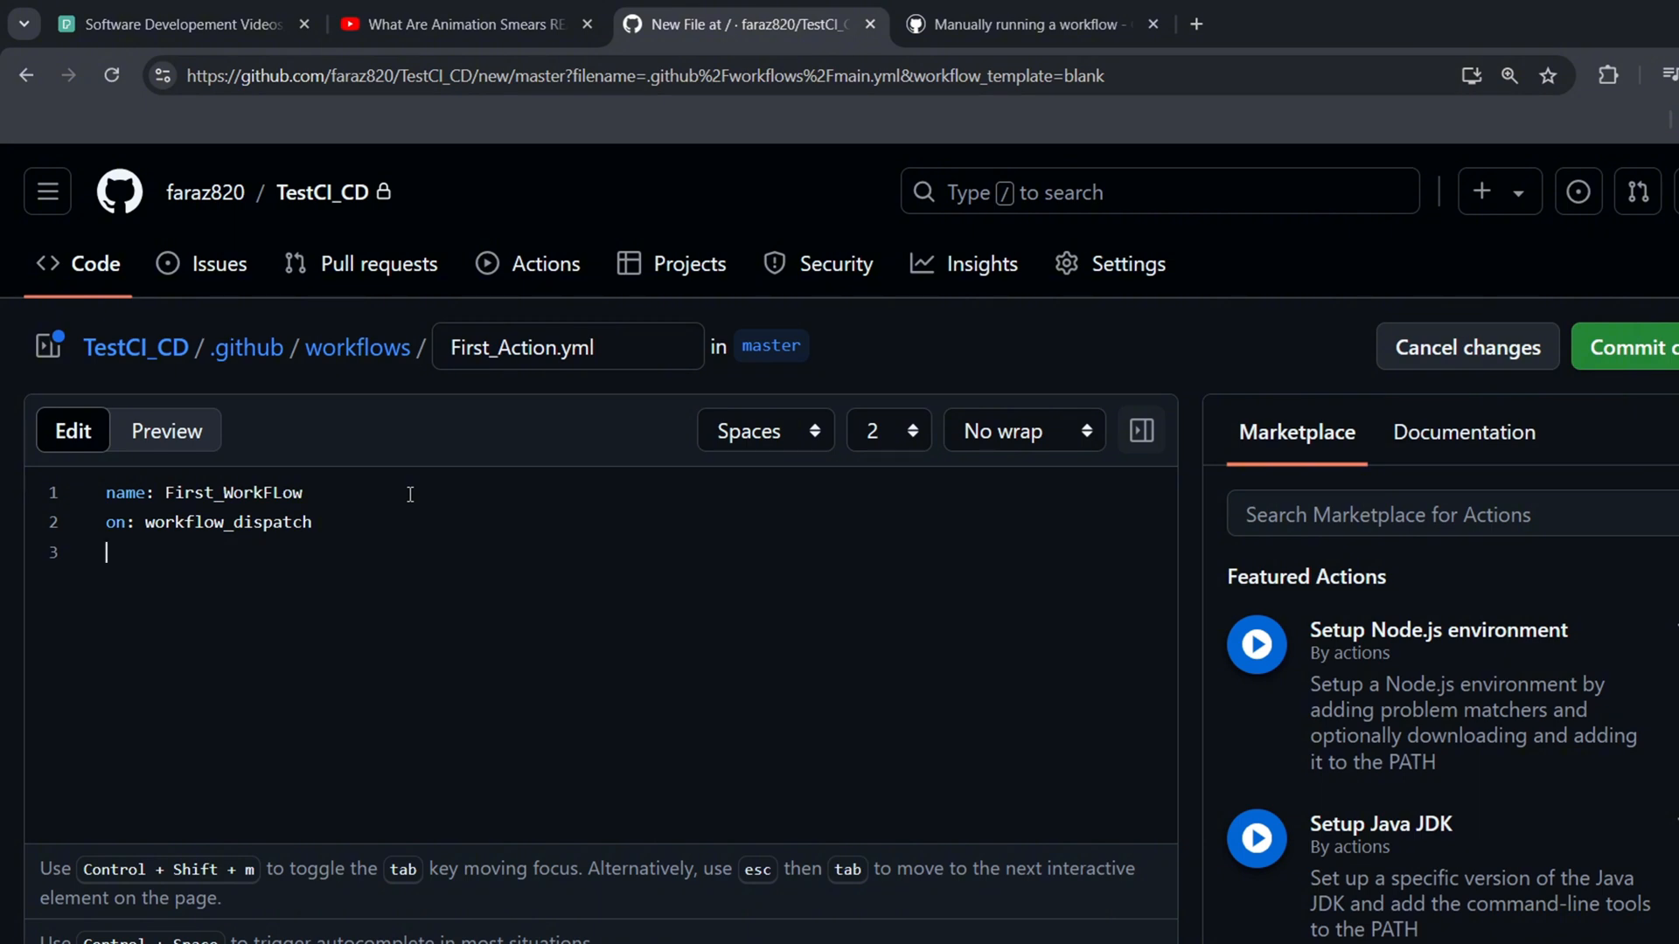
Write 'jobs:' with a nested 'firstjob:' entry beneath it
{"action": "type", "text": "jo"}
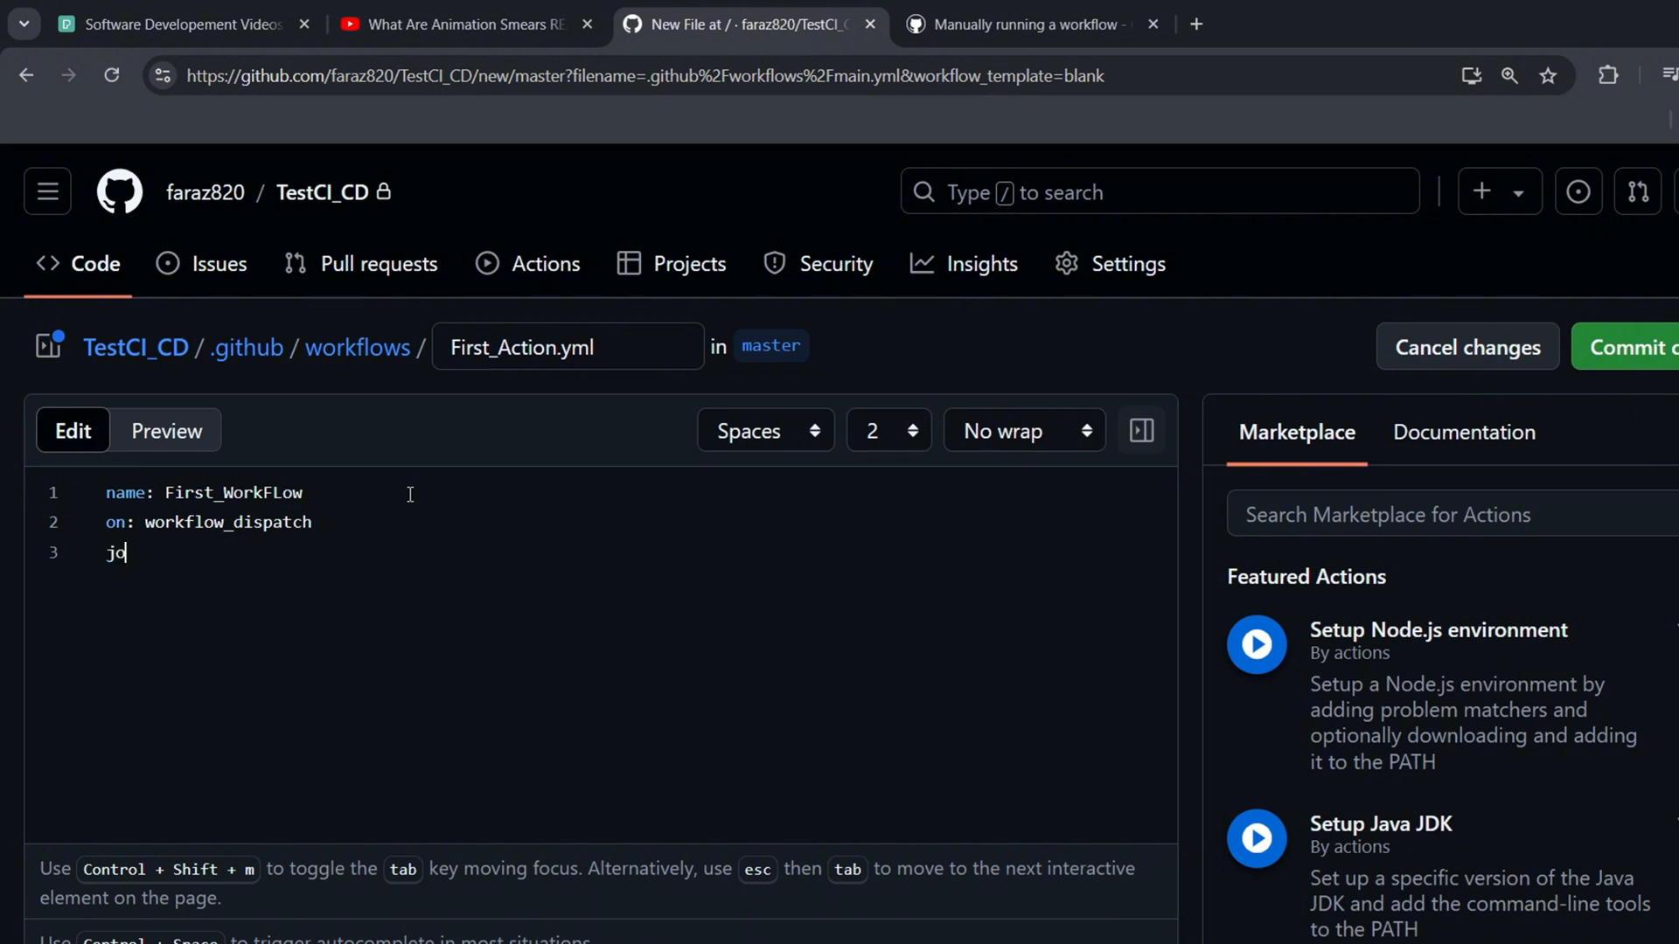
{"action": "type", "text": "bs"}
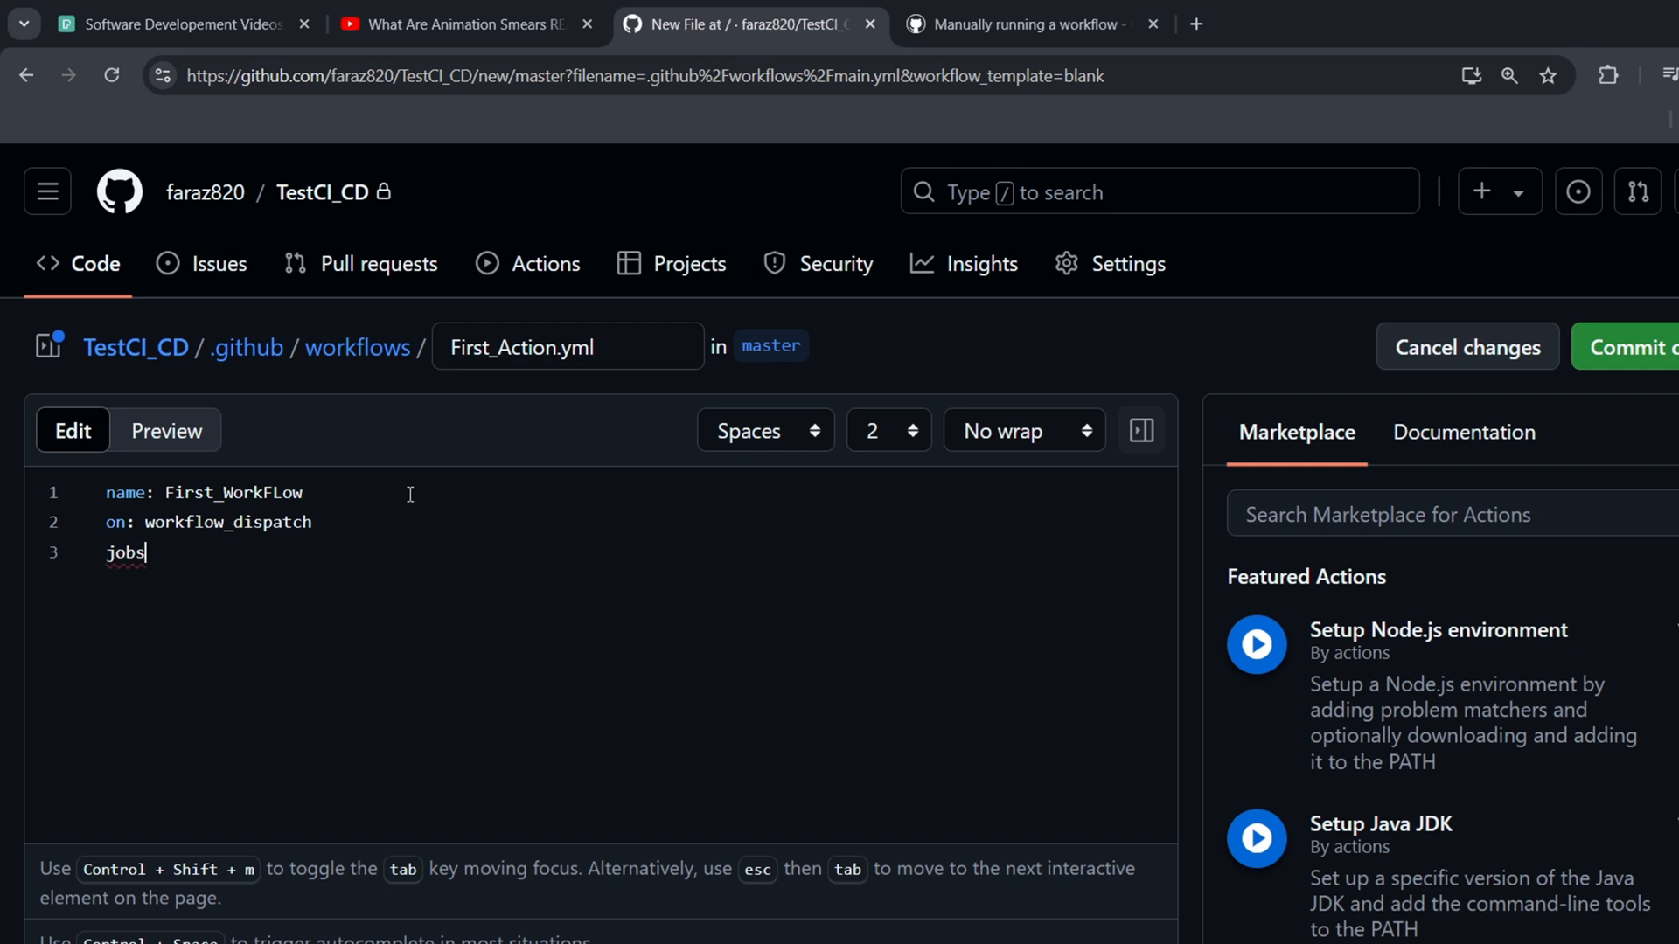
{"action": "type", "text": ":"}
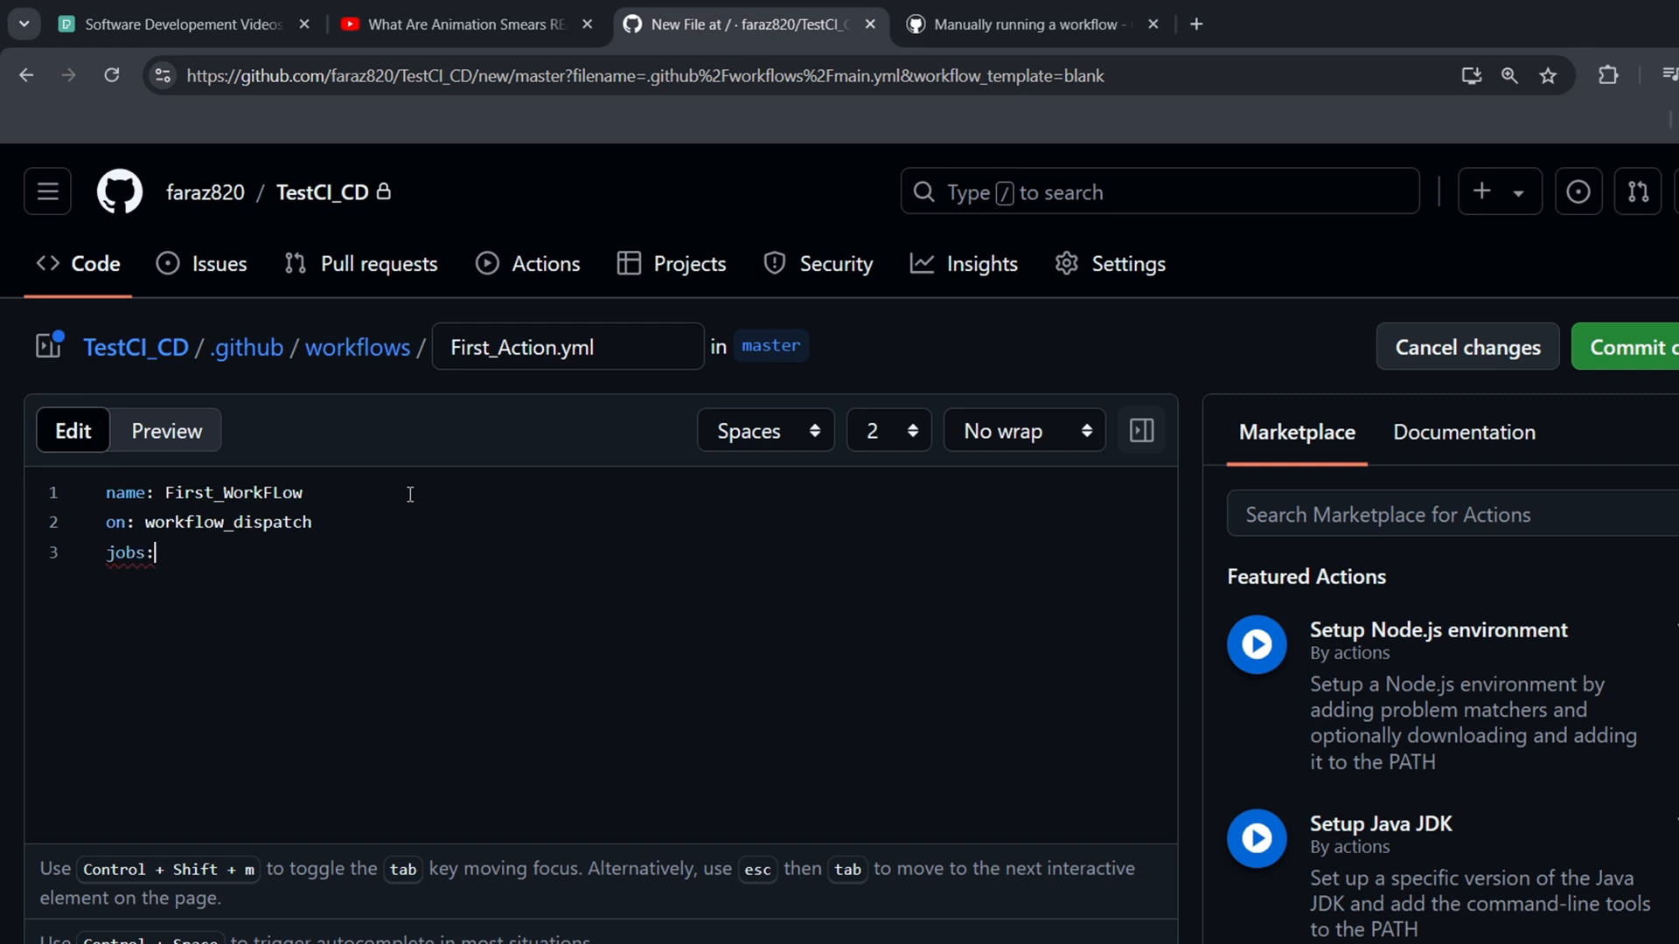
{"action": "key", "text": "Enter"}
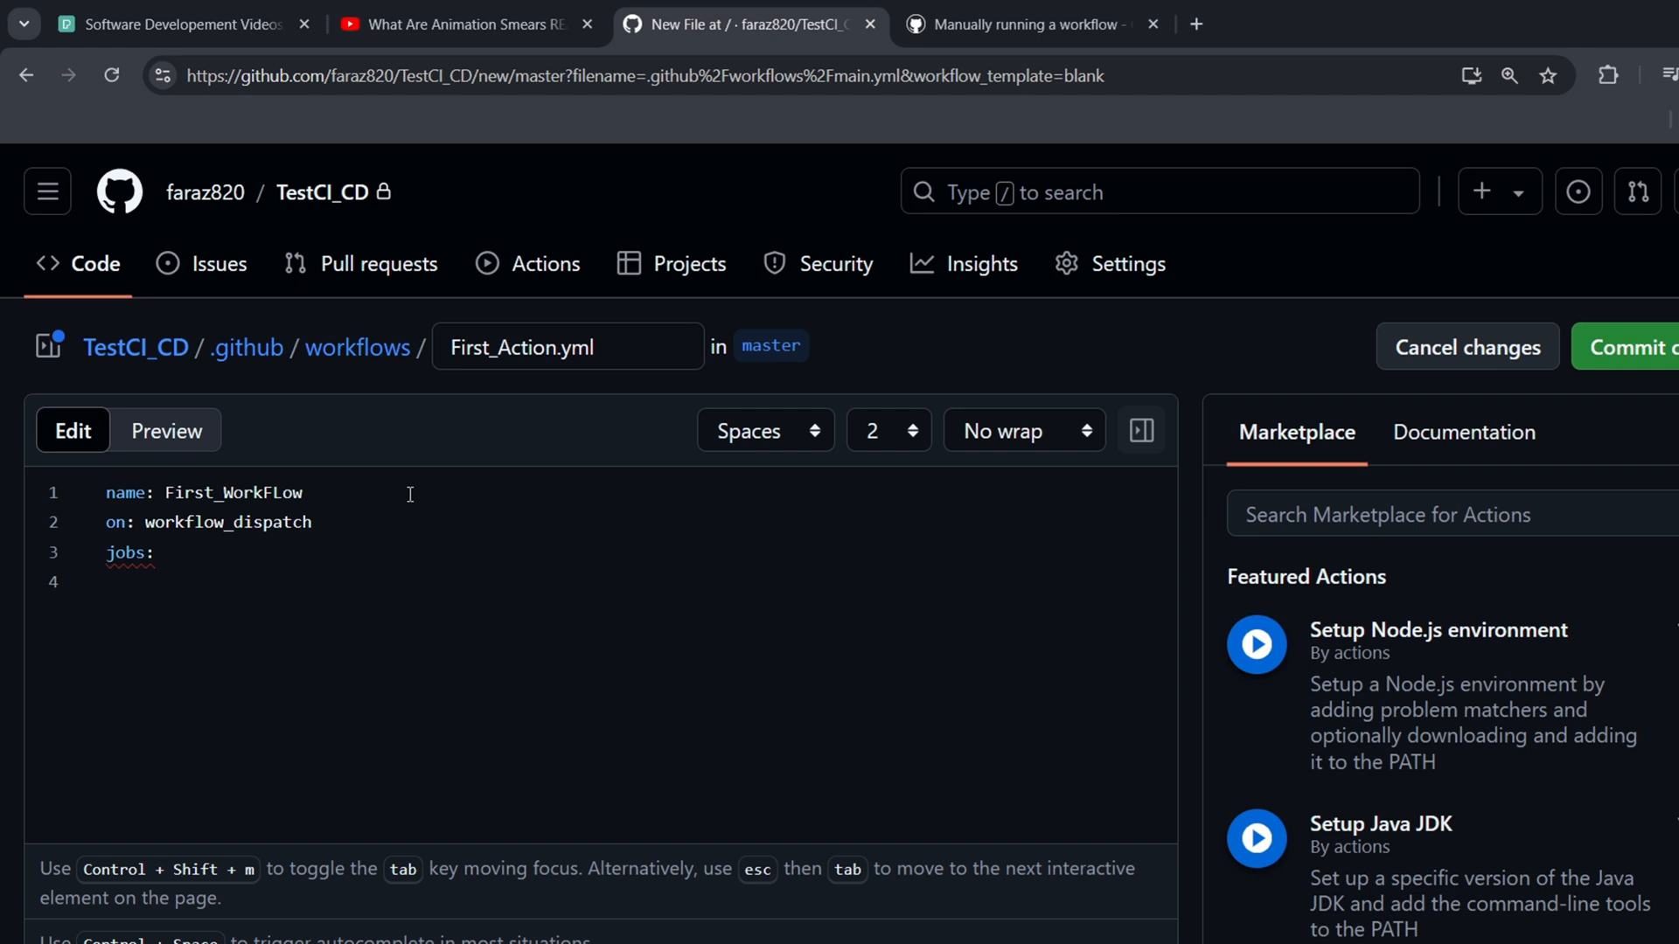
{"action": "type", "text": "fi"}
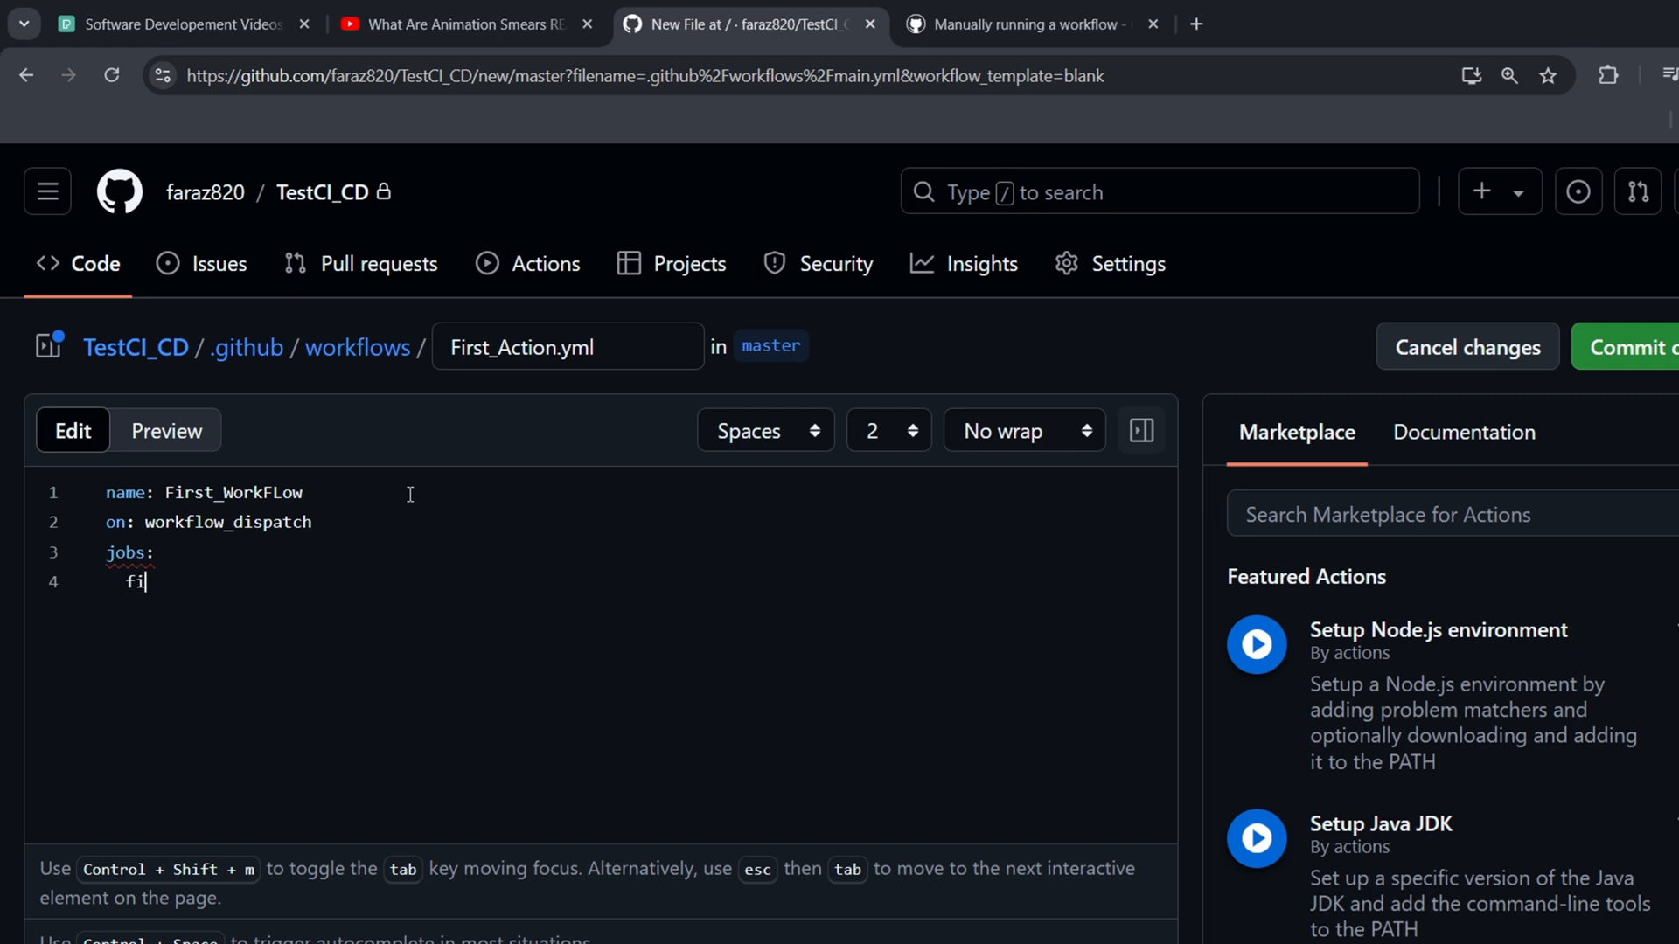
{"action": "type", "text": "rst"}
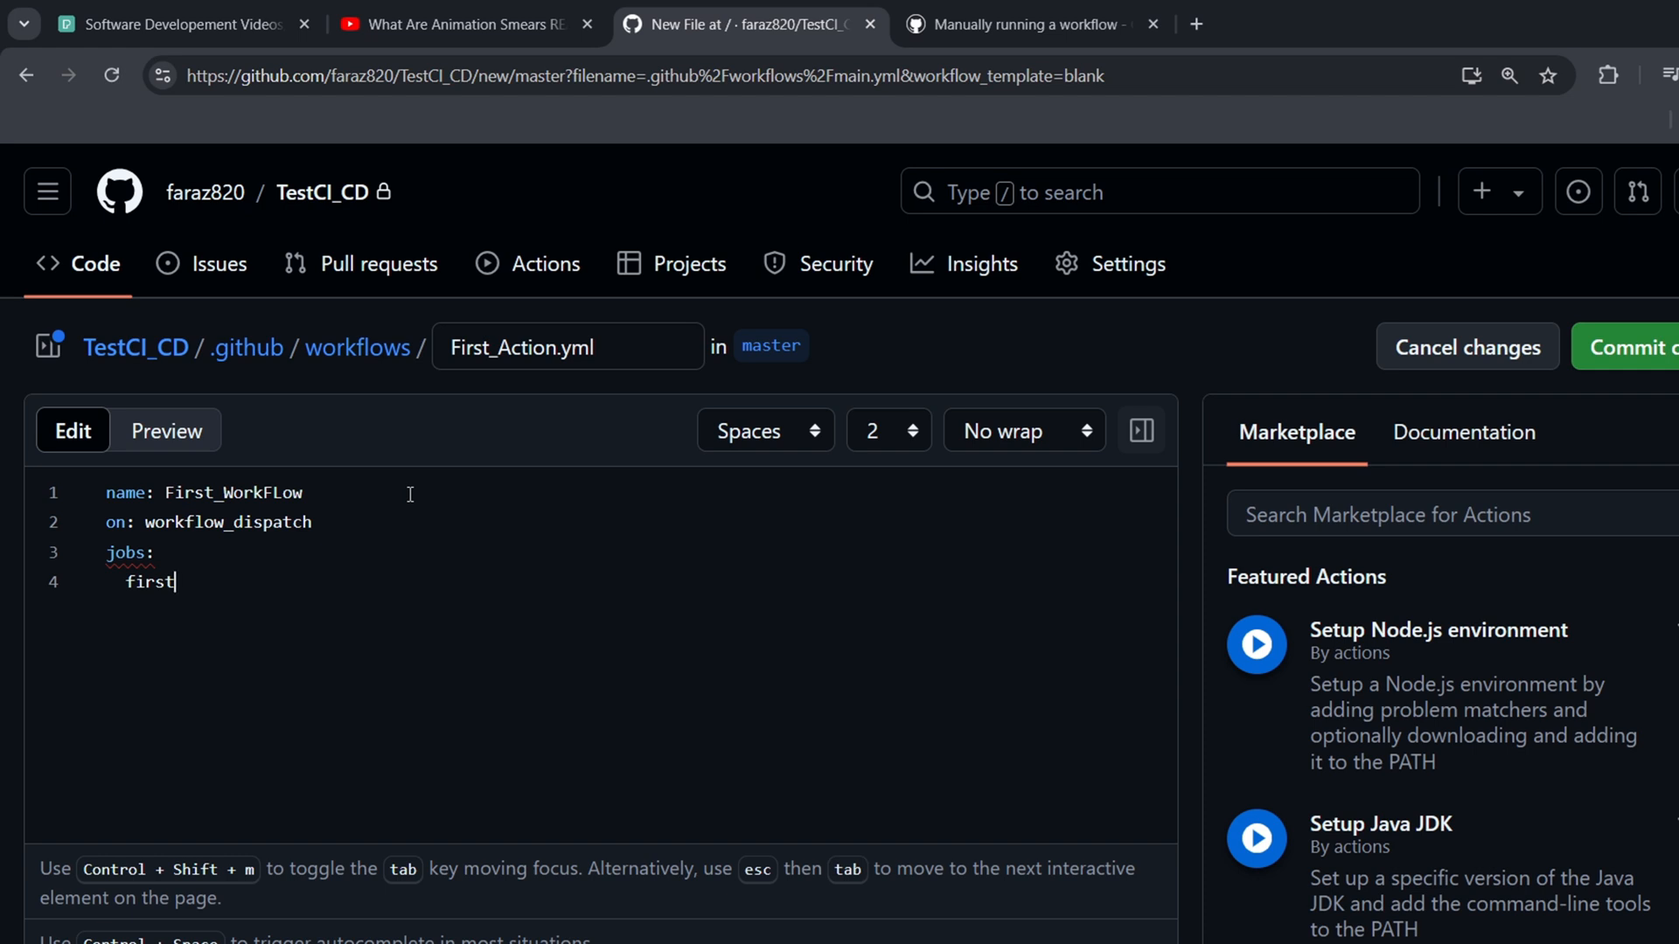
{"action": "type", "text": "jo"}
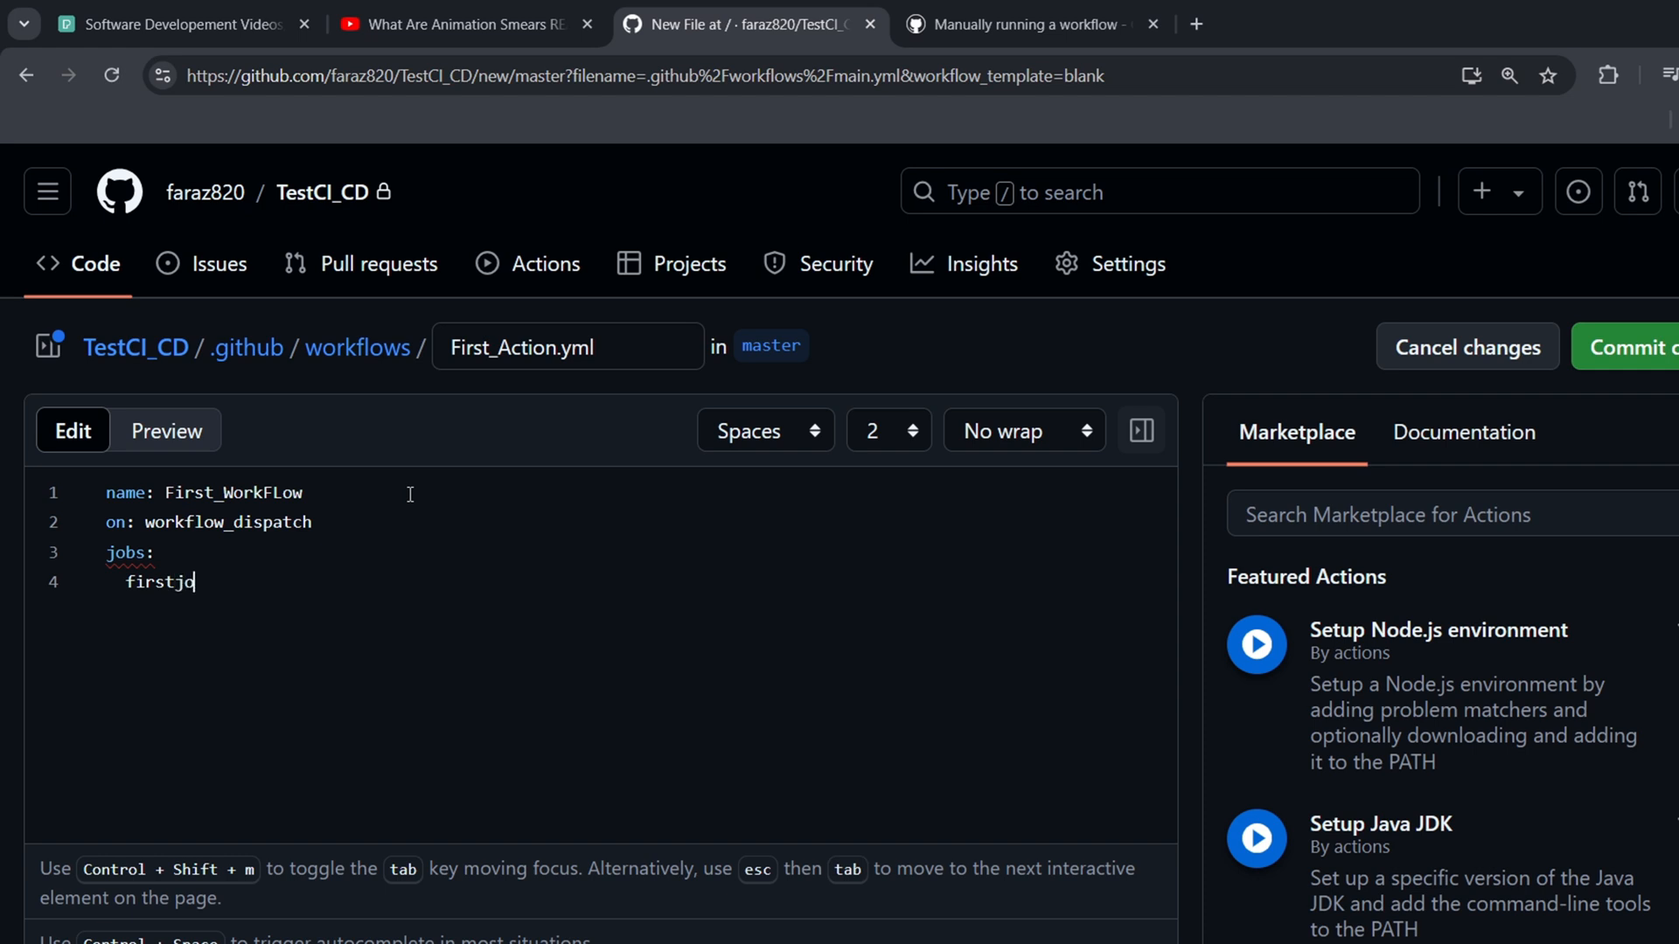
{"action": "type", "text": "ob"}
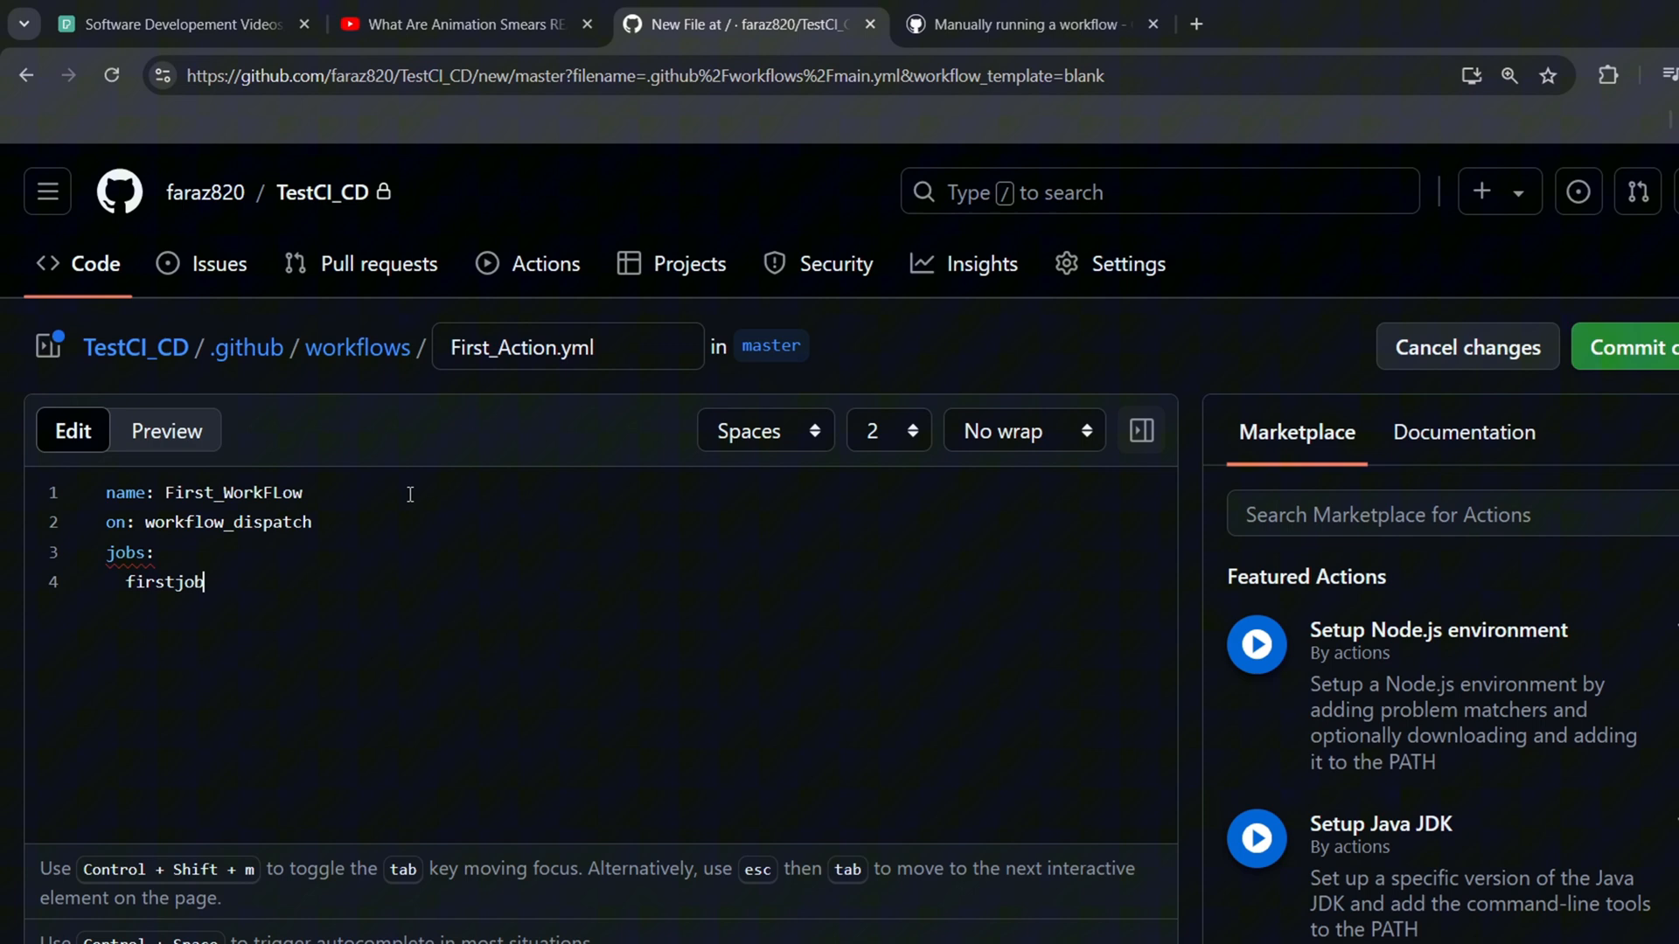
{"action": "type", "text": ":"}
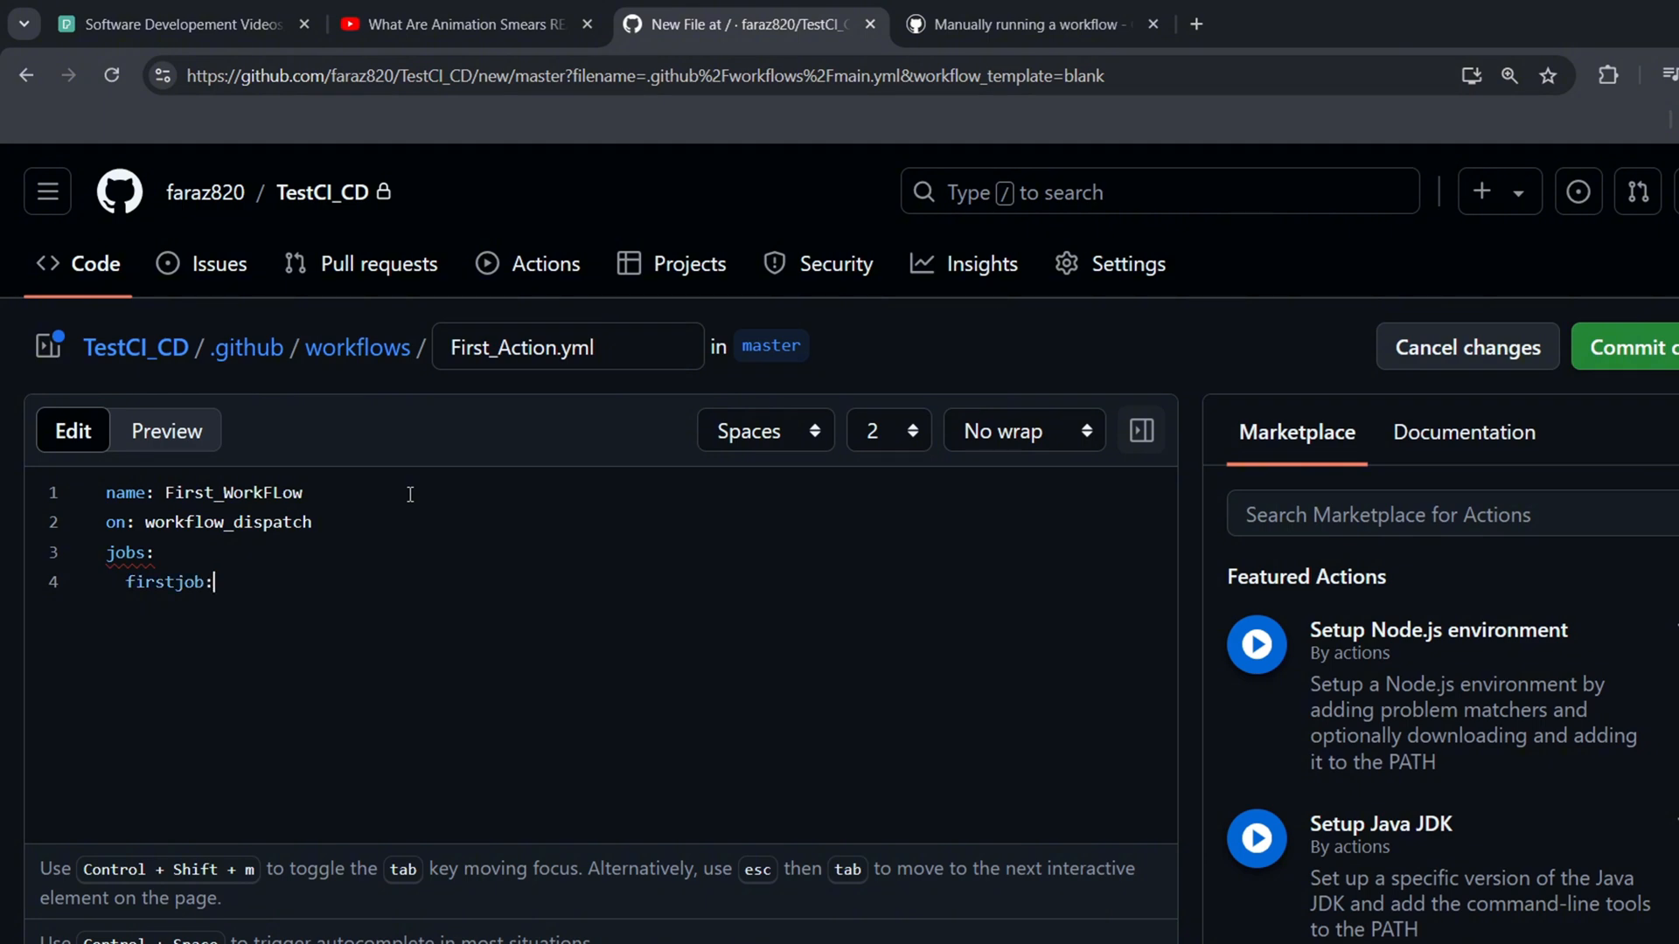
{"action": "key", "text": "Enter"}
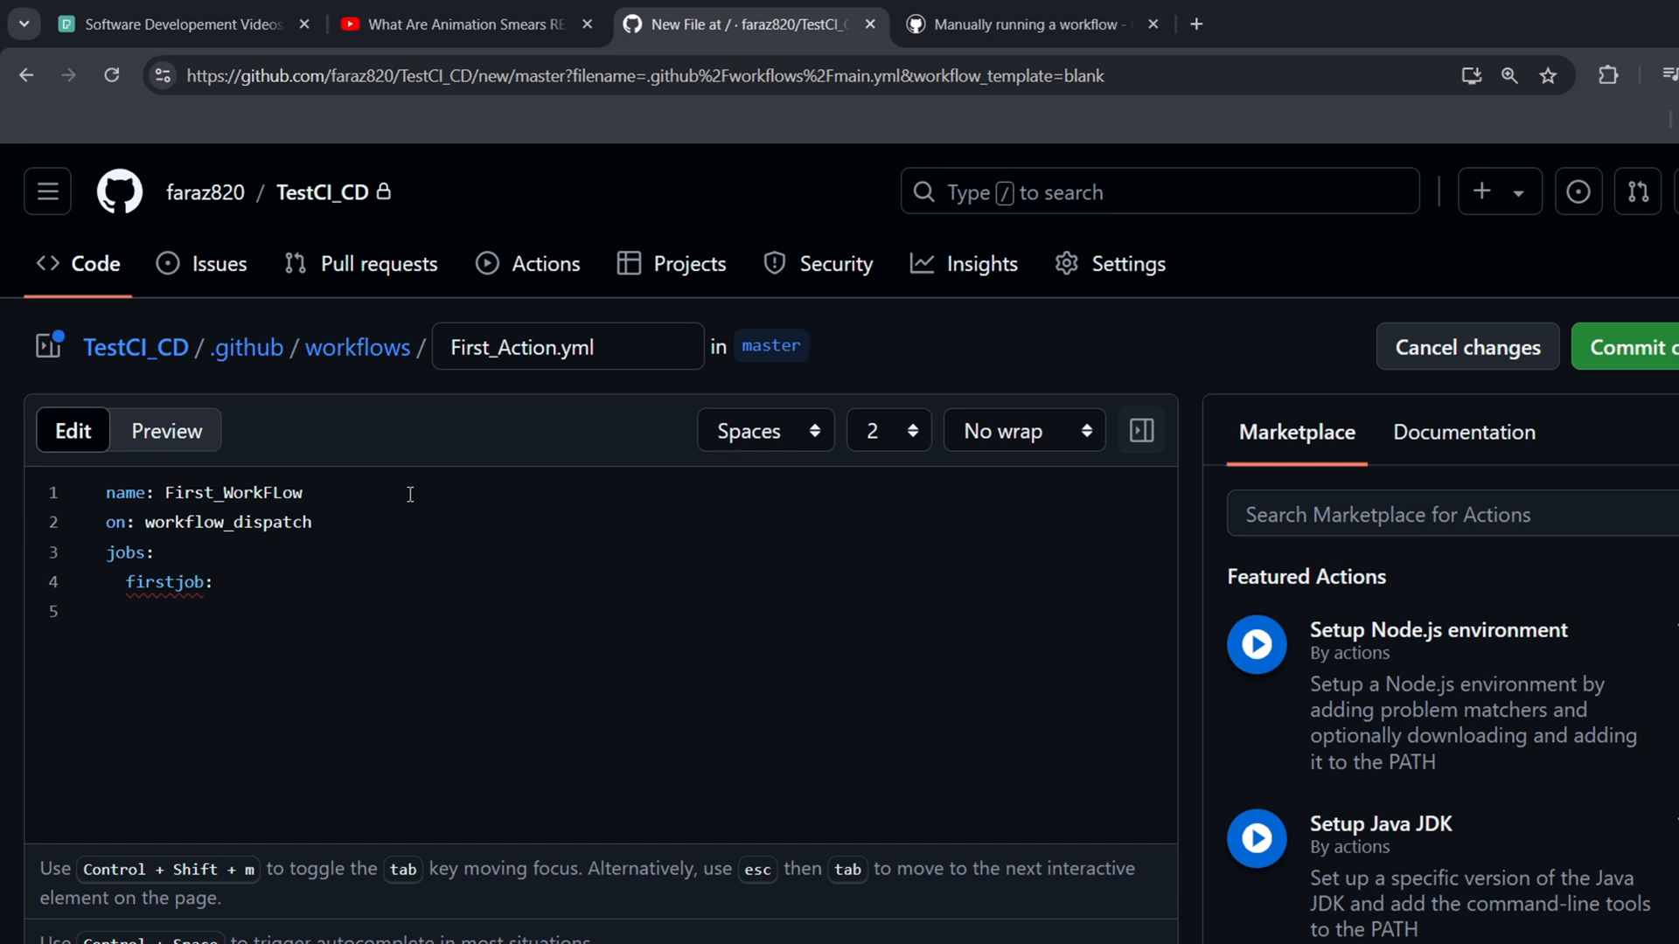
Give firstjob 'runs-on: ubuntu-latest' and a 'steps:' key
{"action": "type", "text": "runs"}
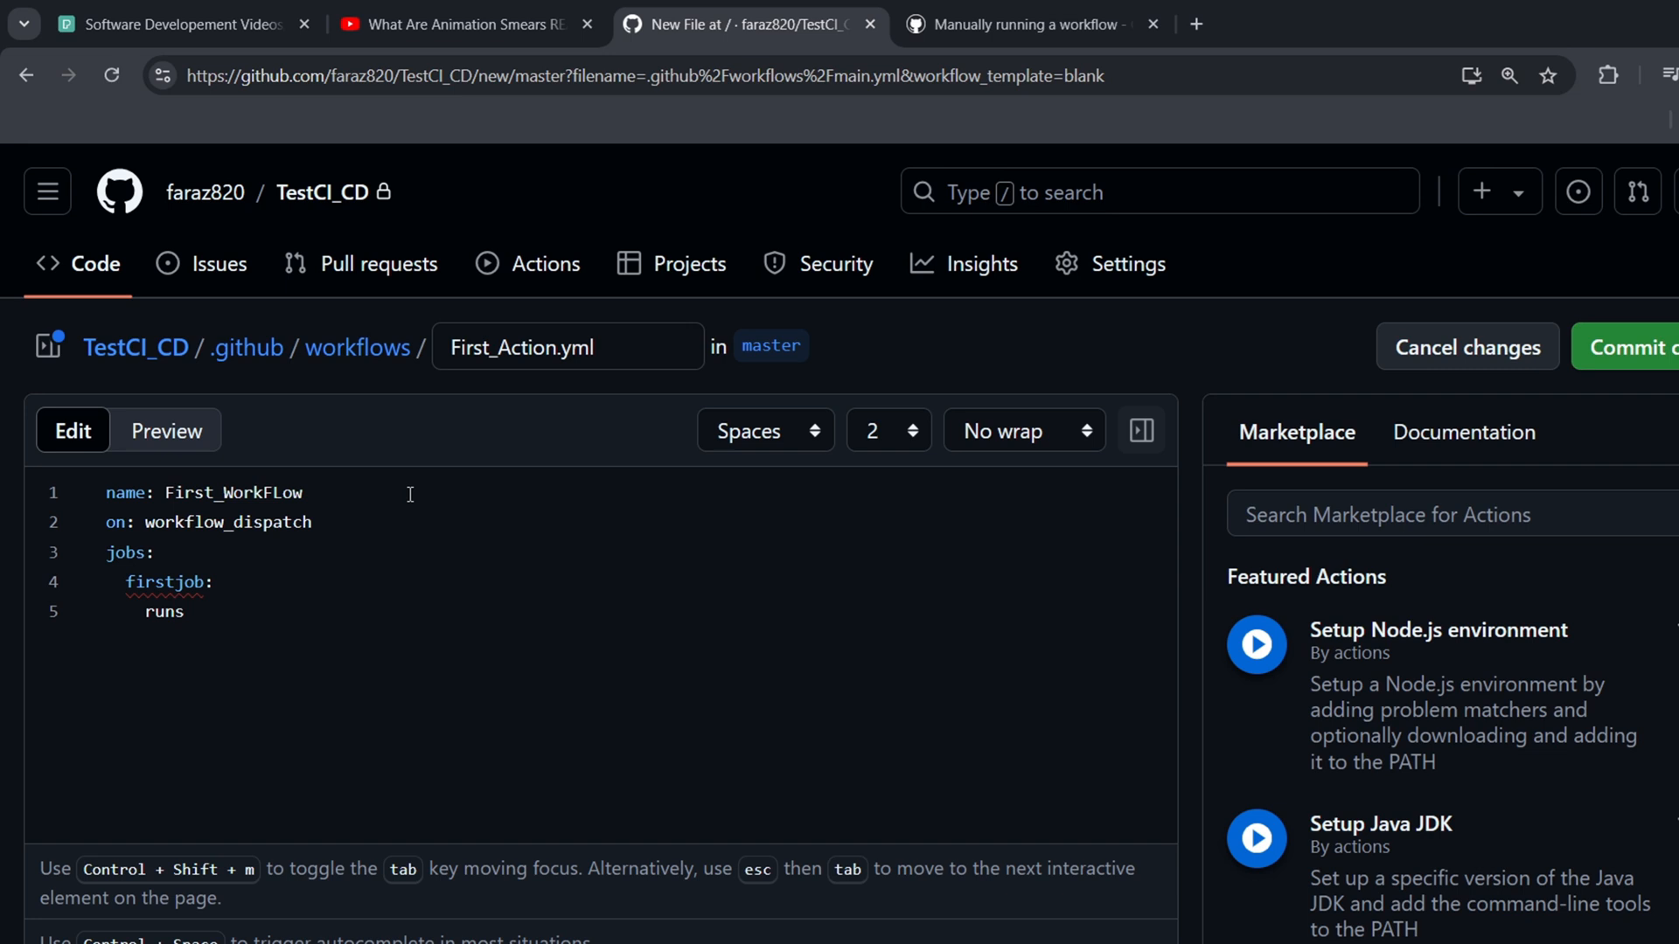
{"action": "type", "text": "-on:"}
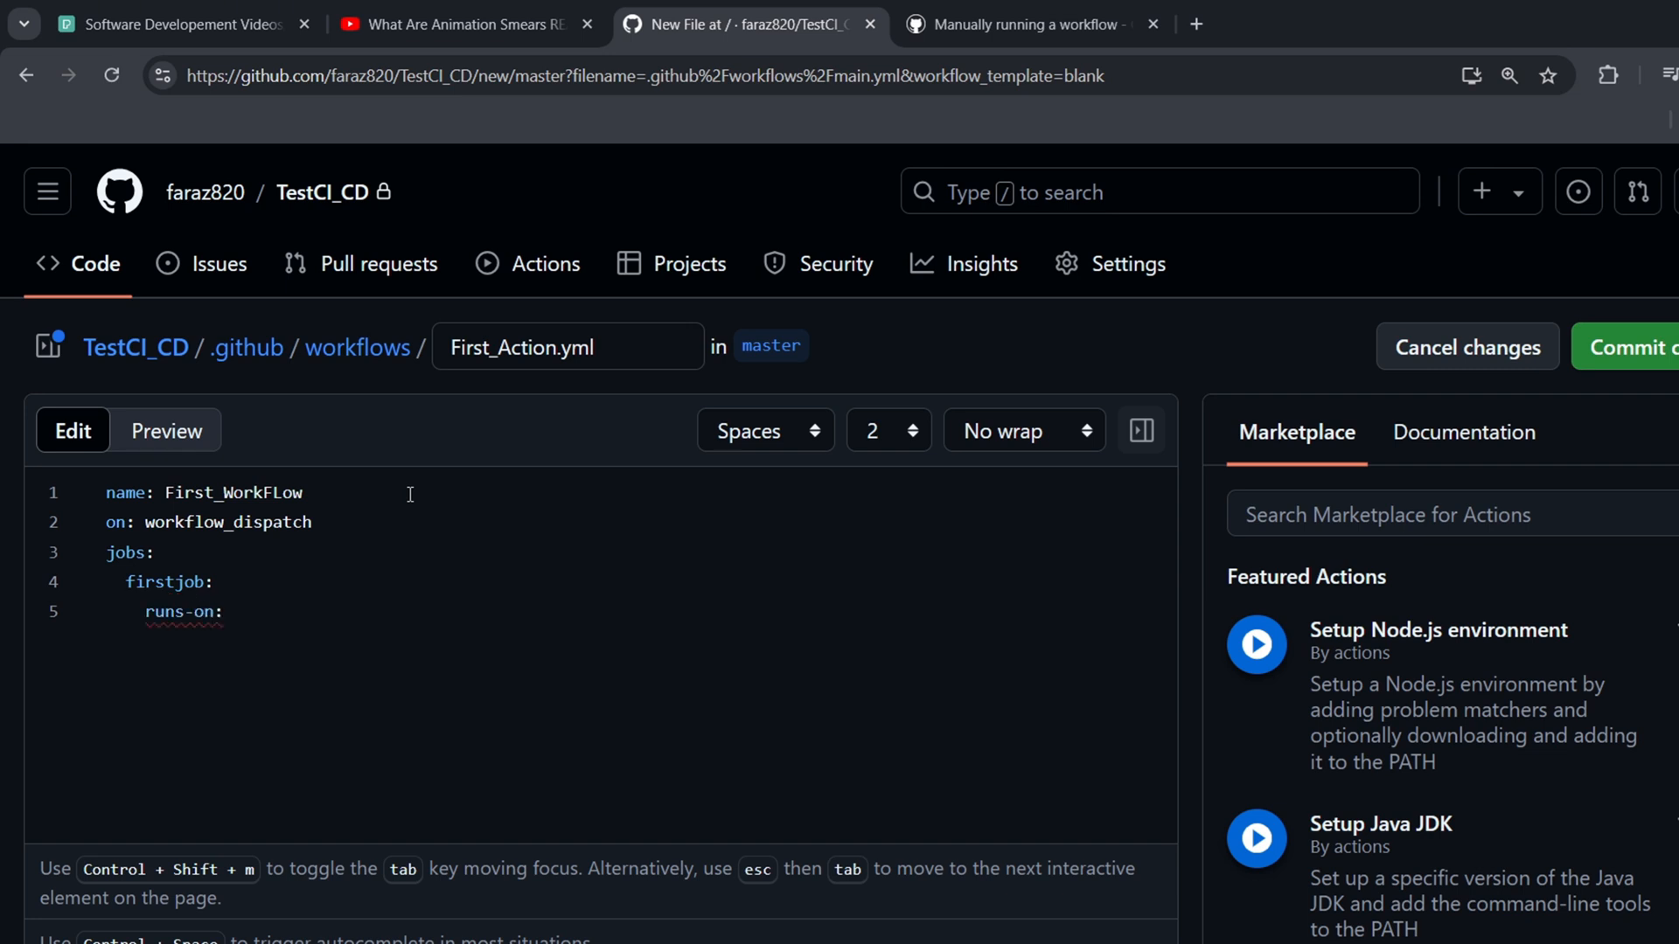
{"action": "type", "text": "ubuntu"}
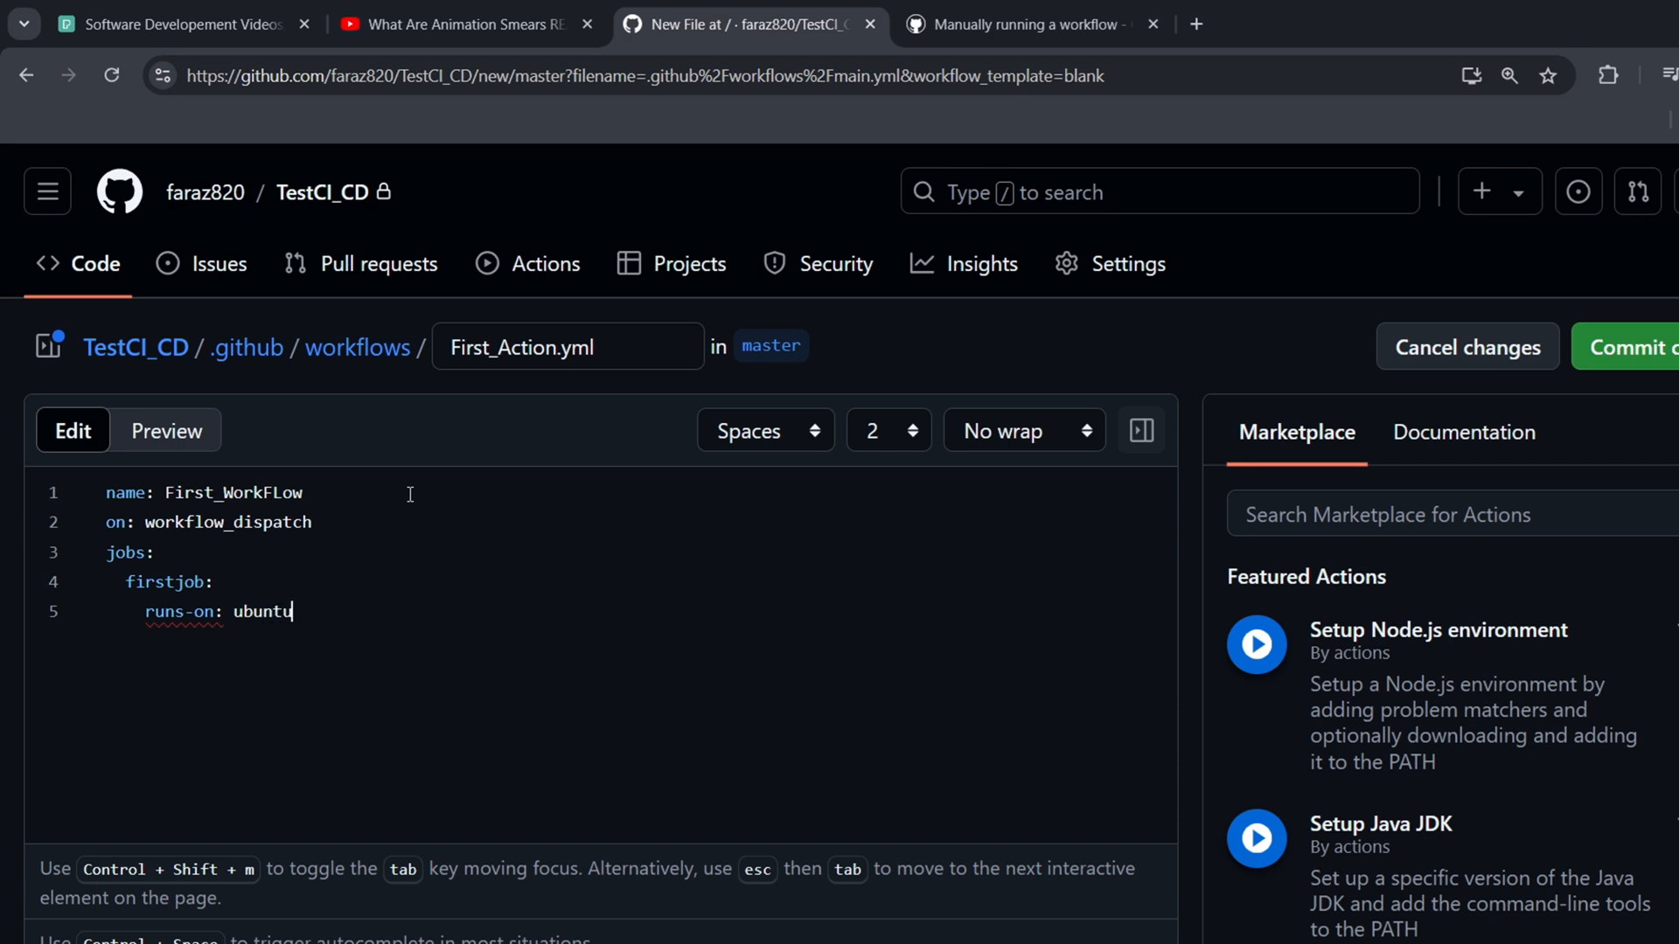
{"action": "type", "text": "-latest"}
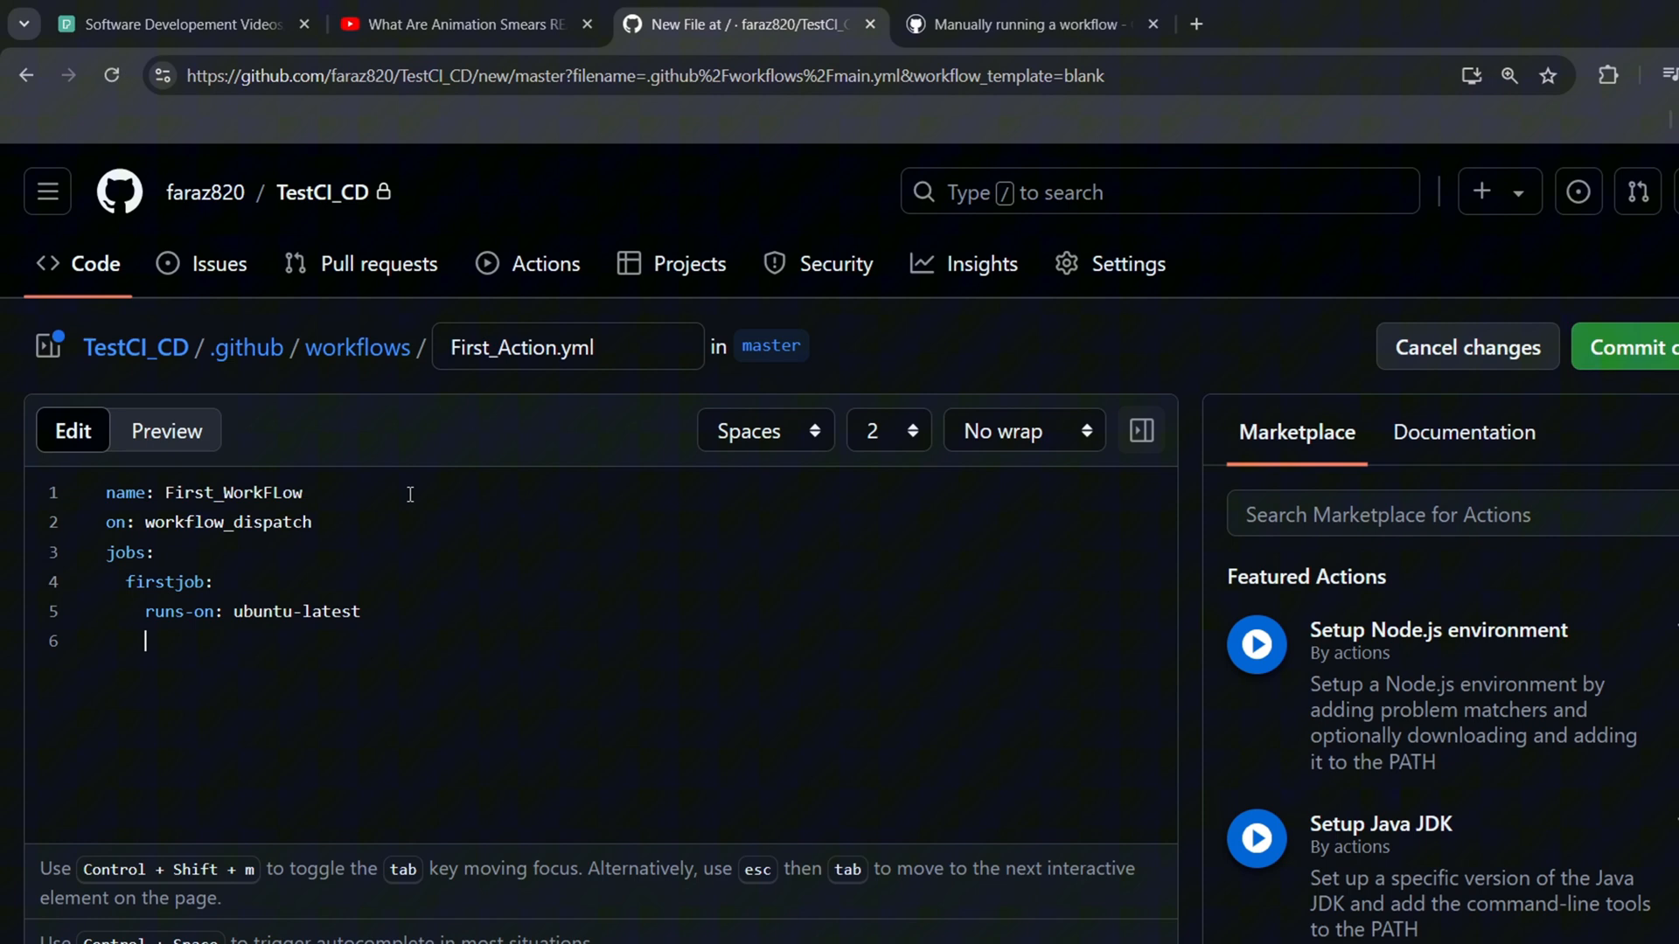
{"action": "scroll", "scroll_direction": "down", "scroll_amount": 3}
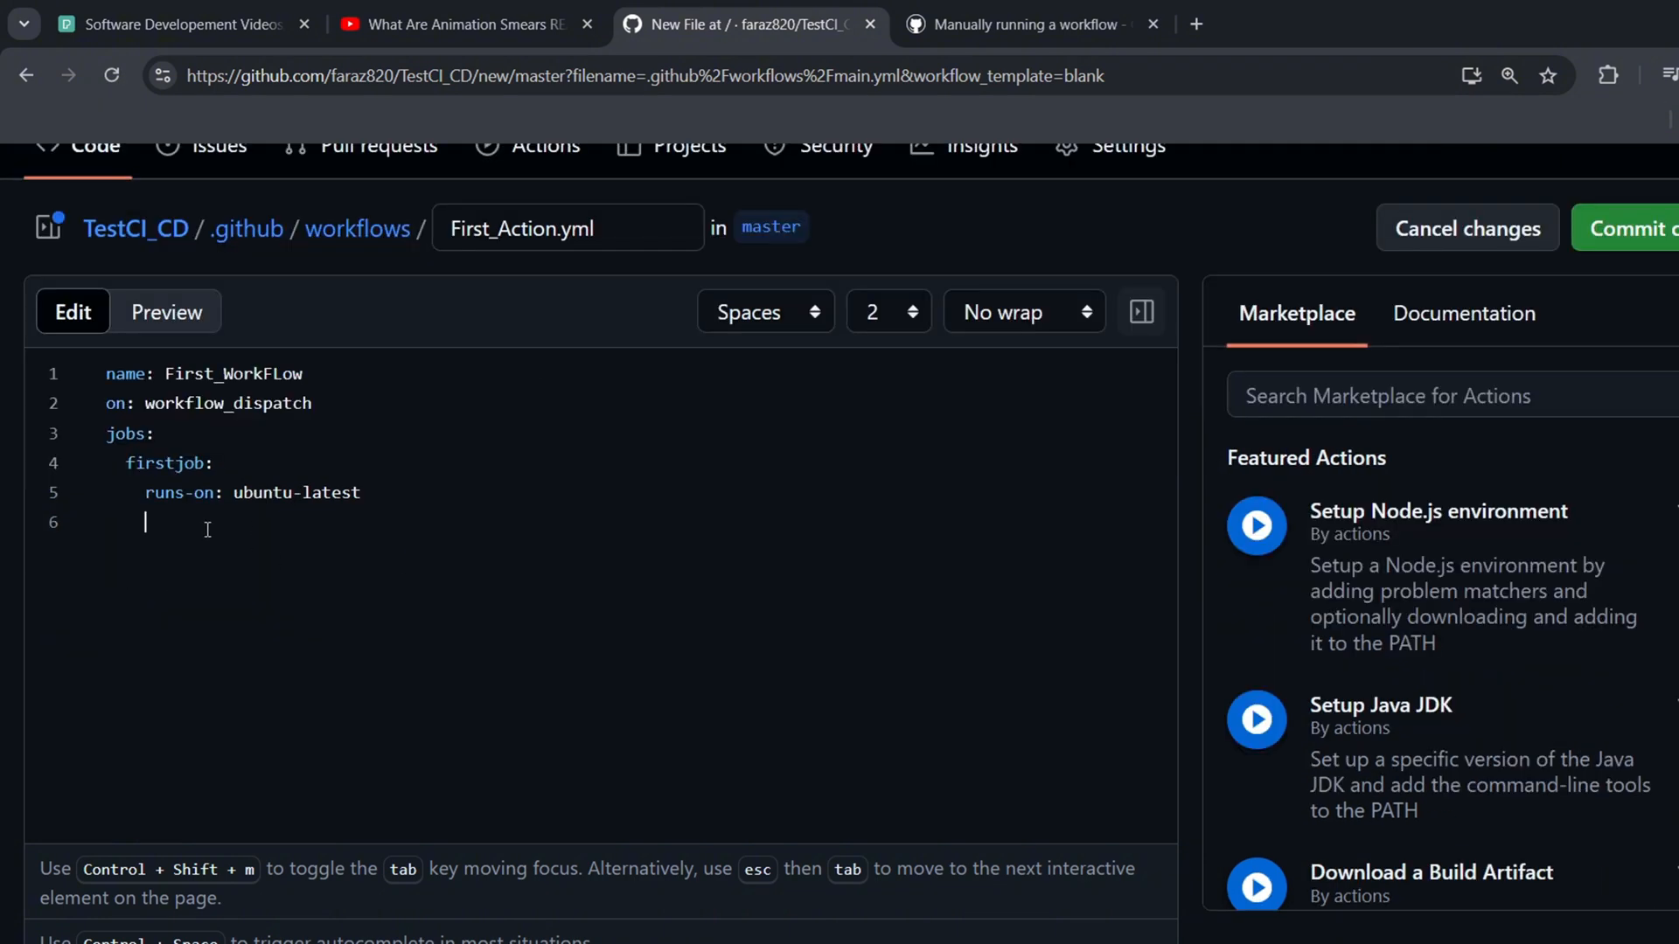
{"action": "type", "text": "steps:"}
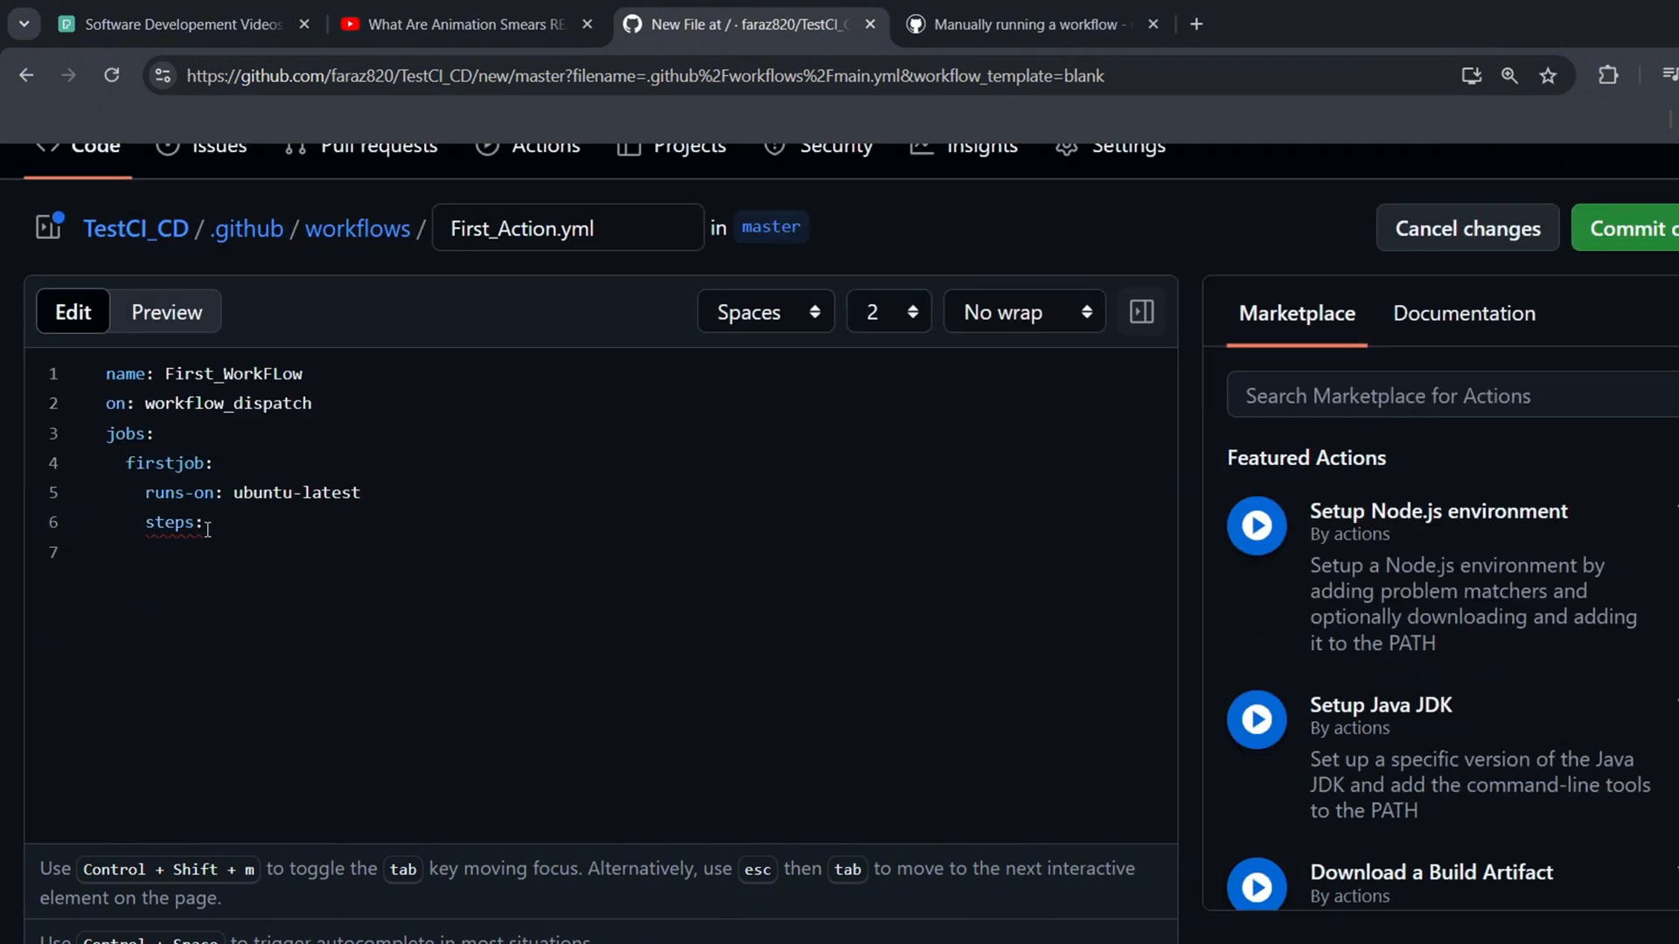
Add a step named Print Greetings that runs echo "Hello World"
{"action": "type", "text": "-name:"}
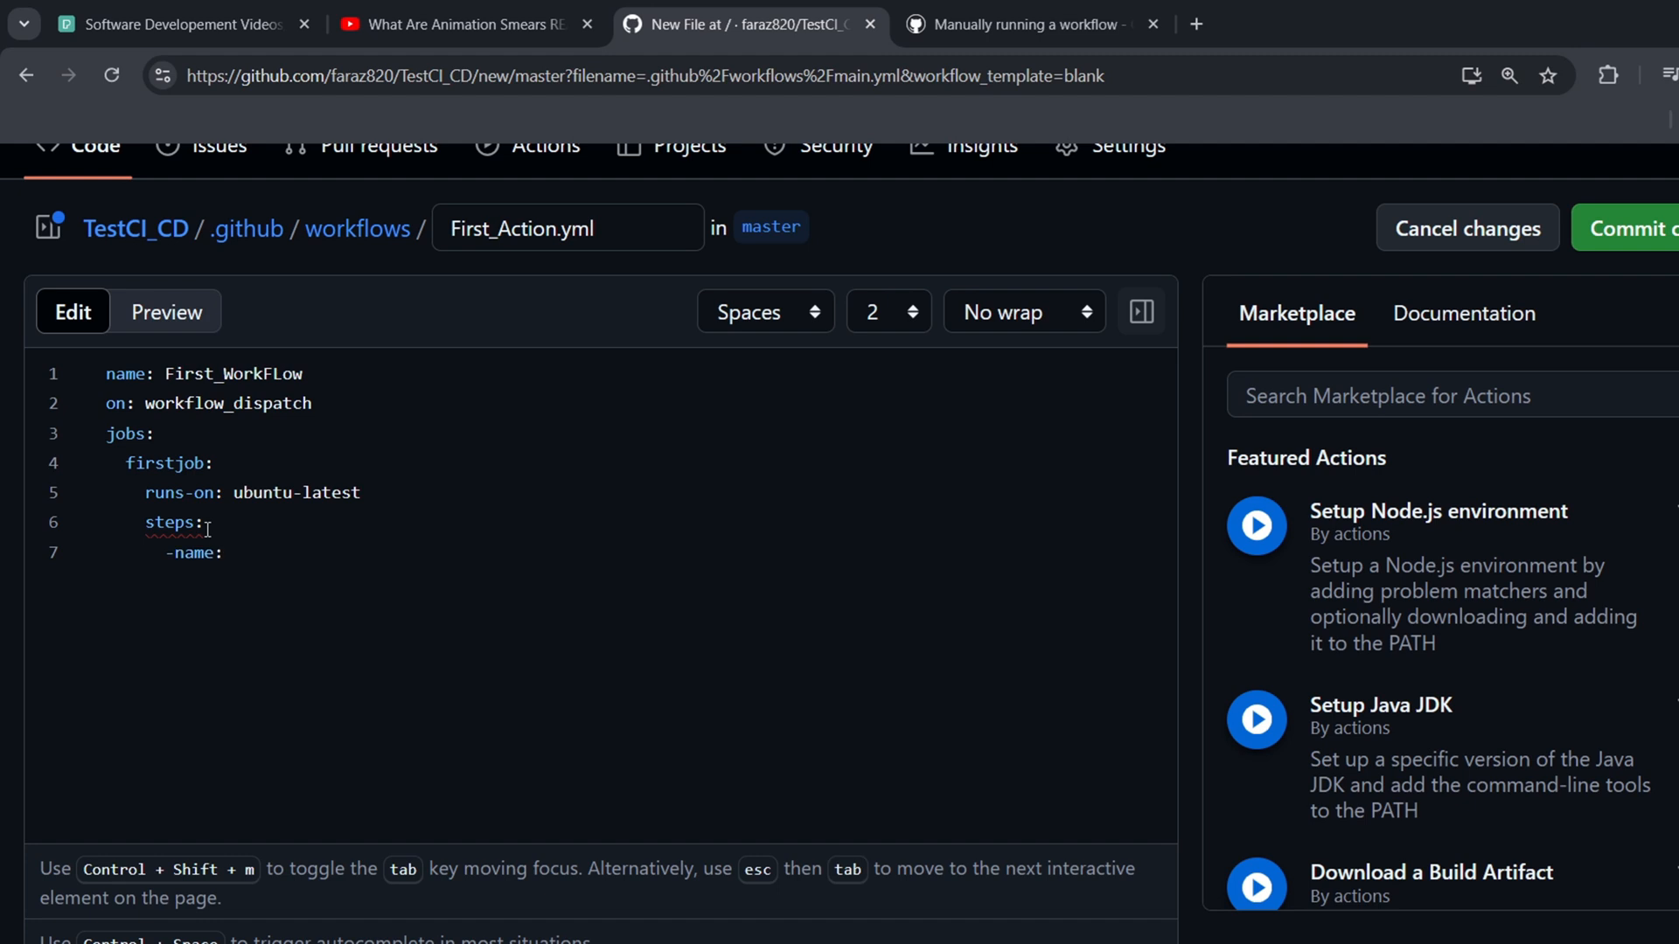
{"action": "type", "text": "Print"}
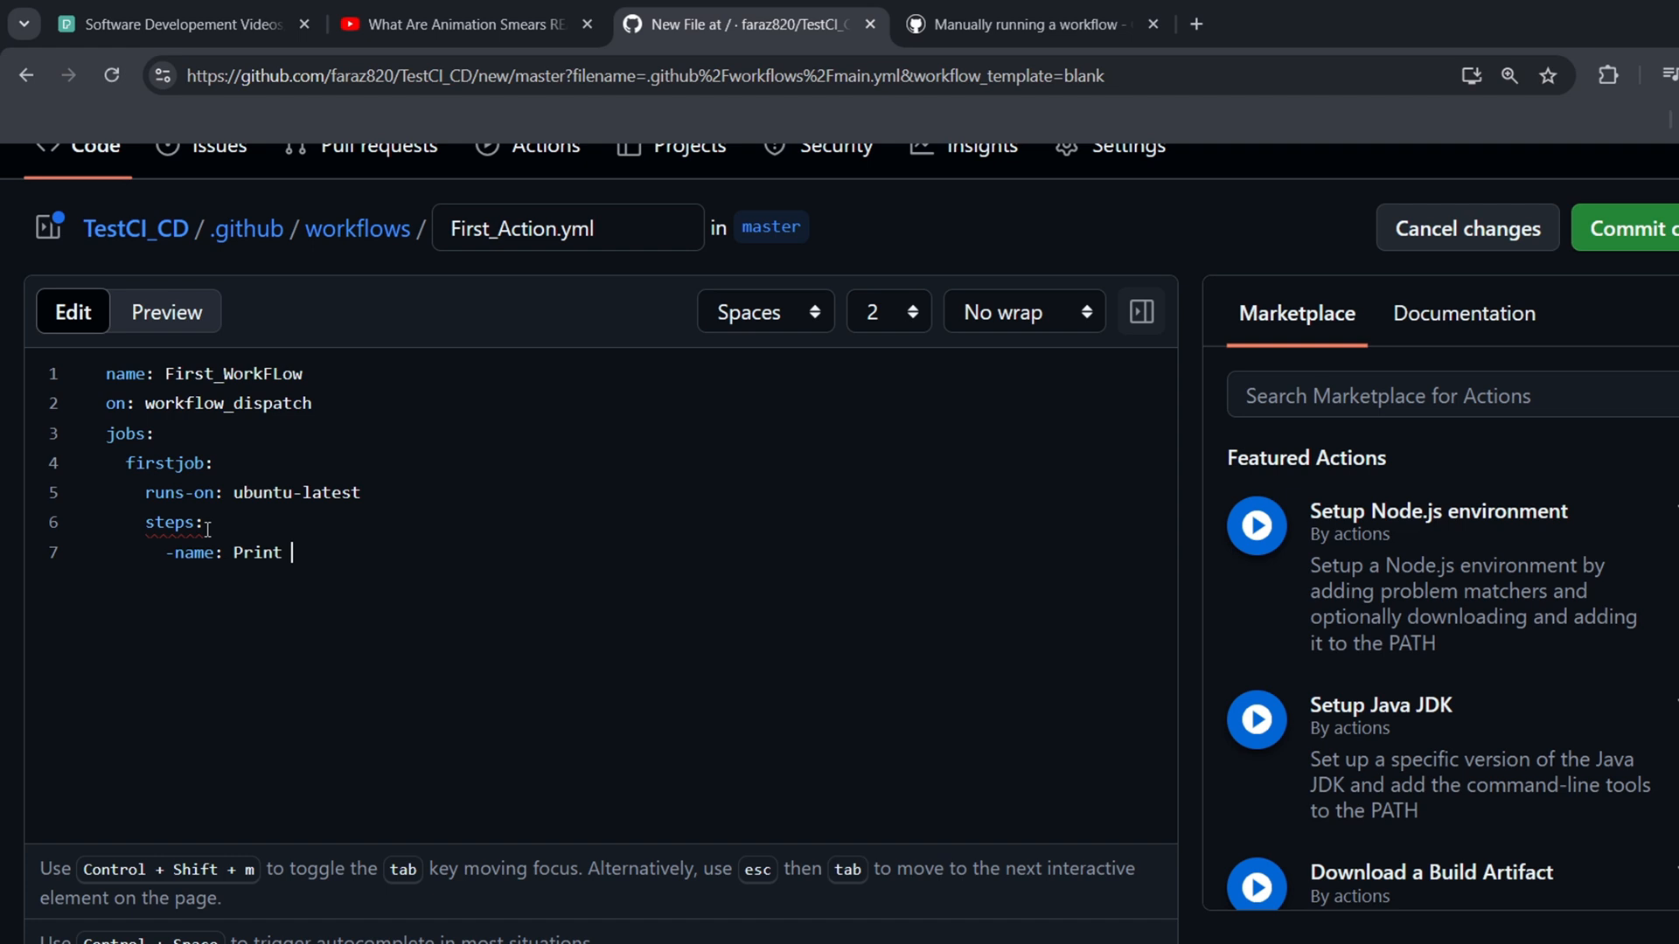
{"action": "type", "text": "Greetings"}
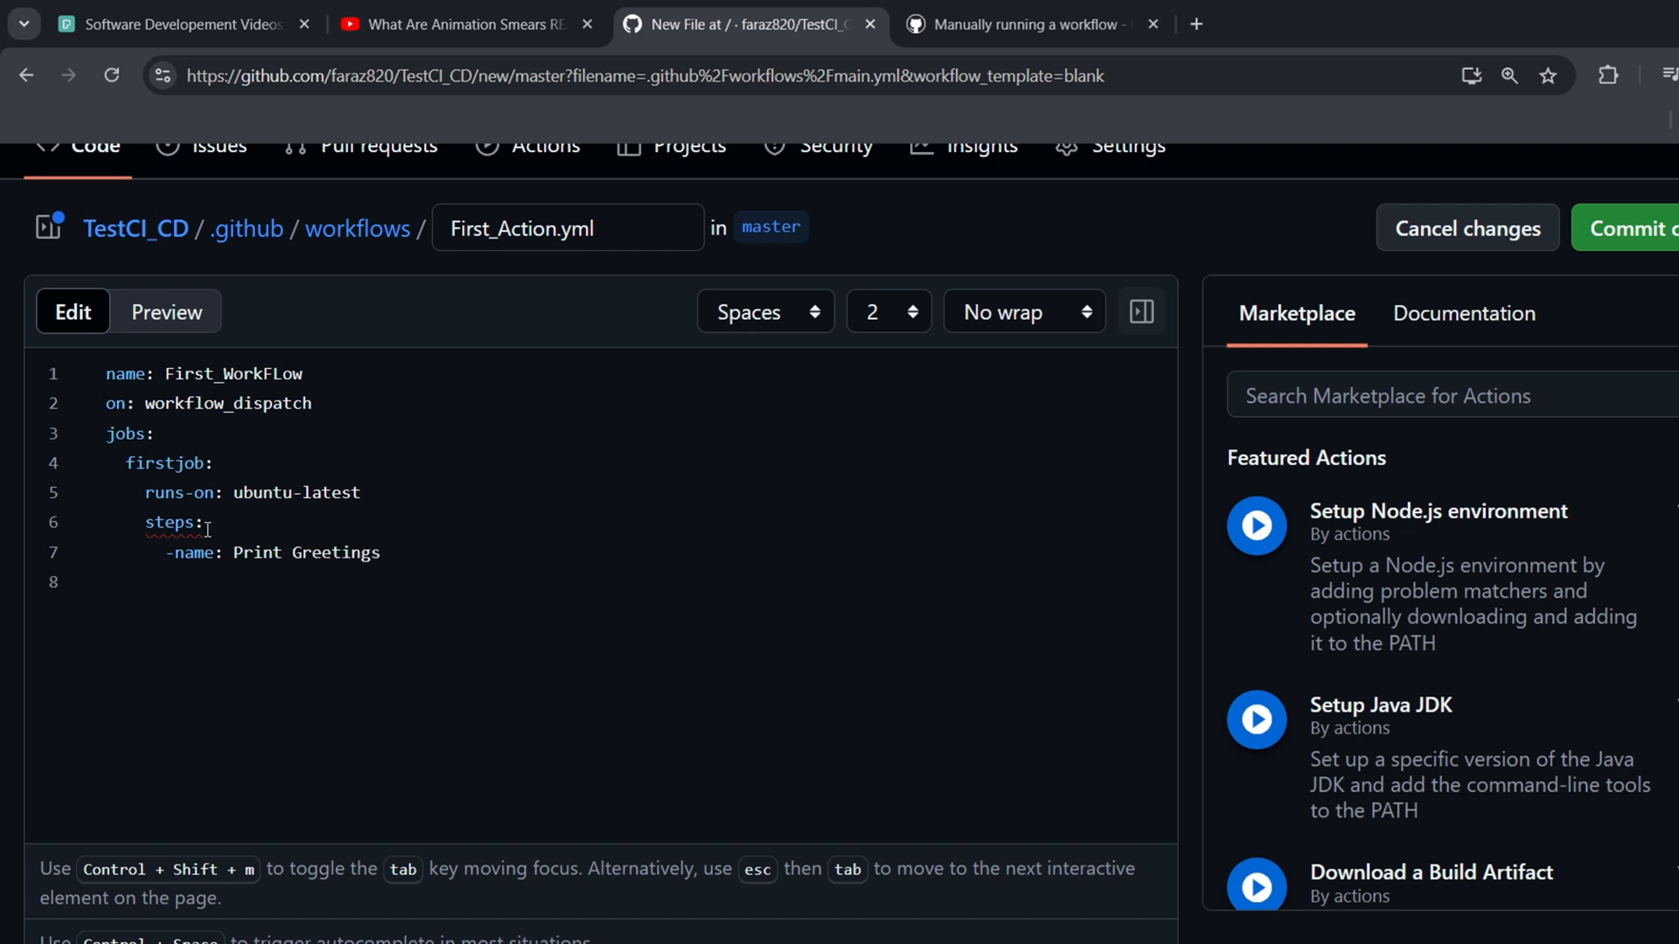
{"action": "type", "text": "run"}
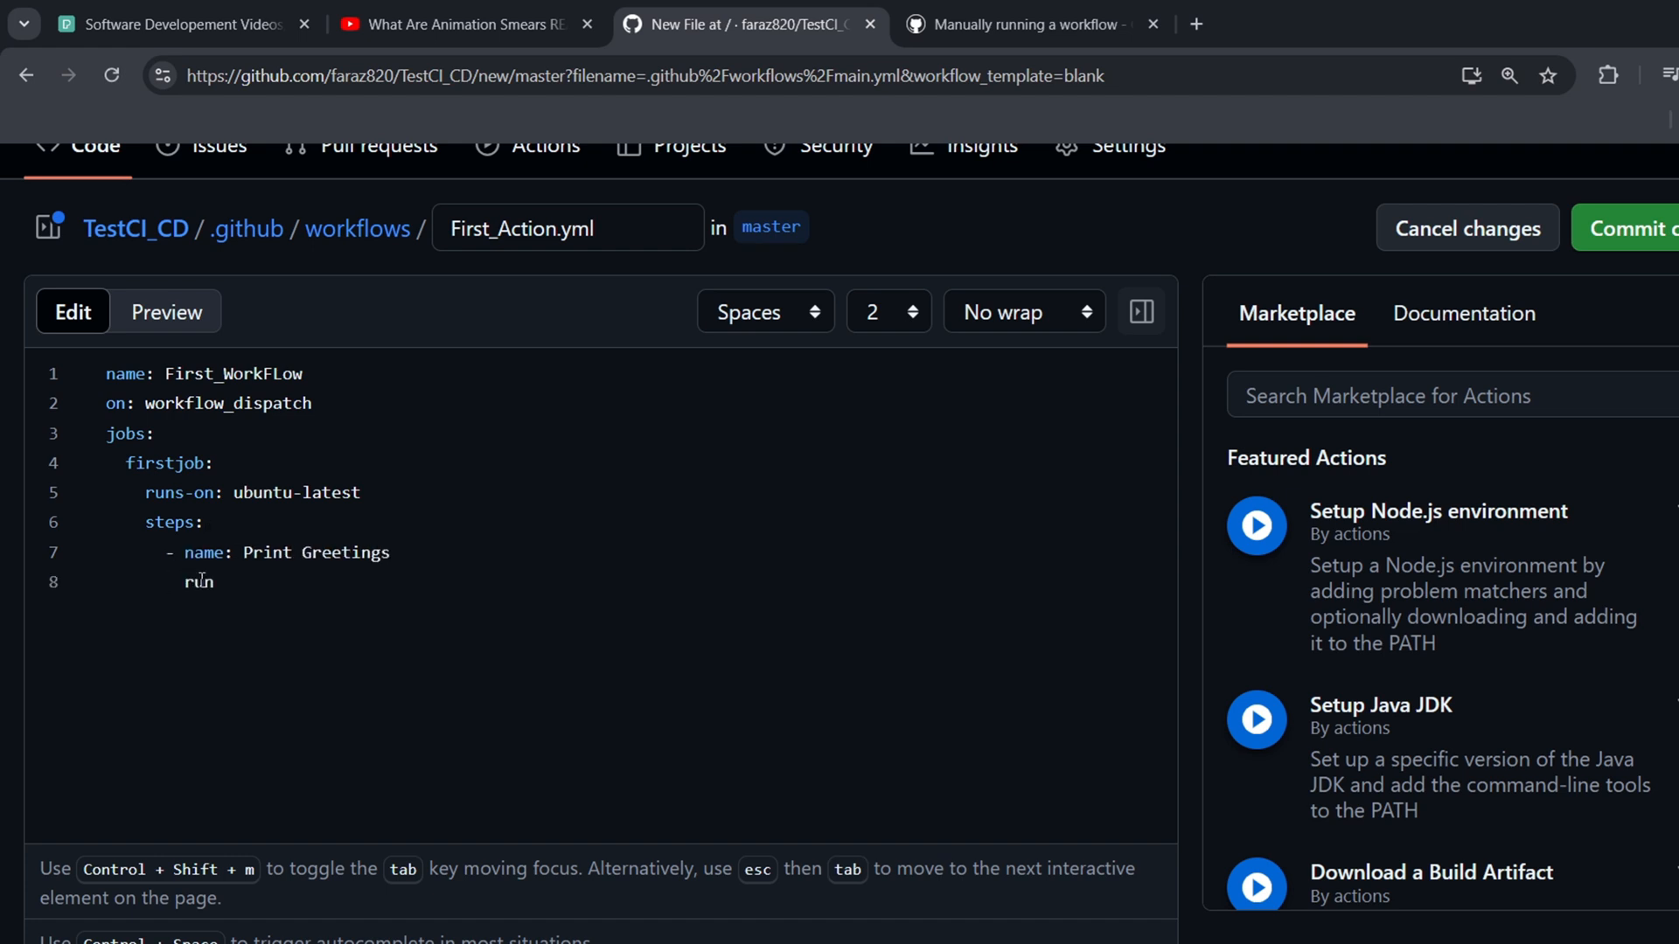
{"action": "type", "text": ": echo \"Hello"}
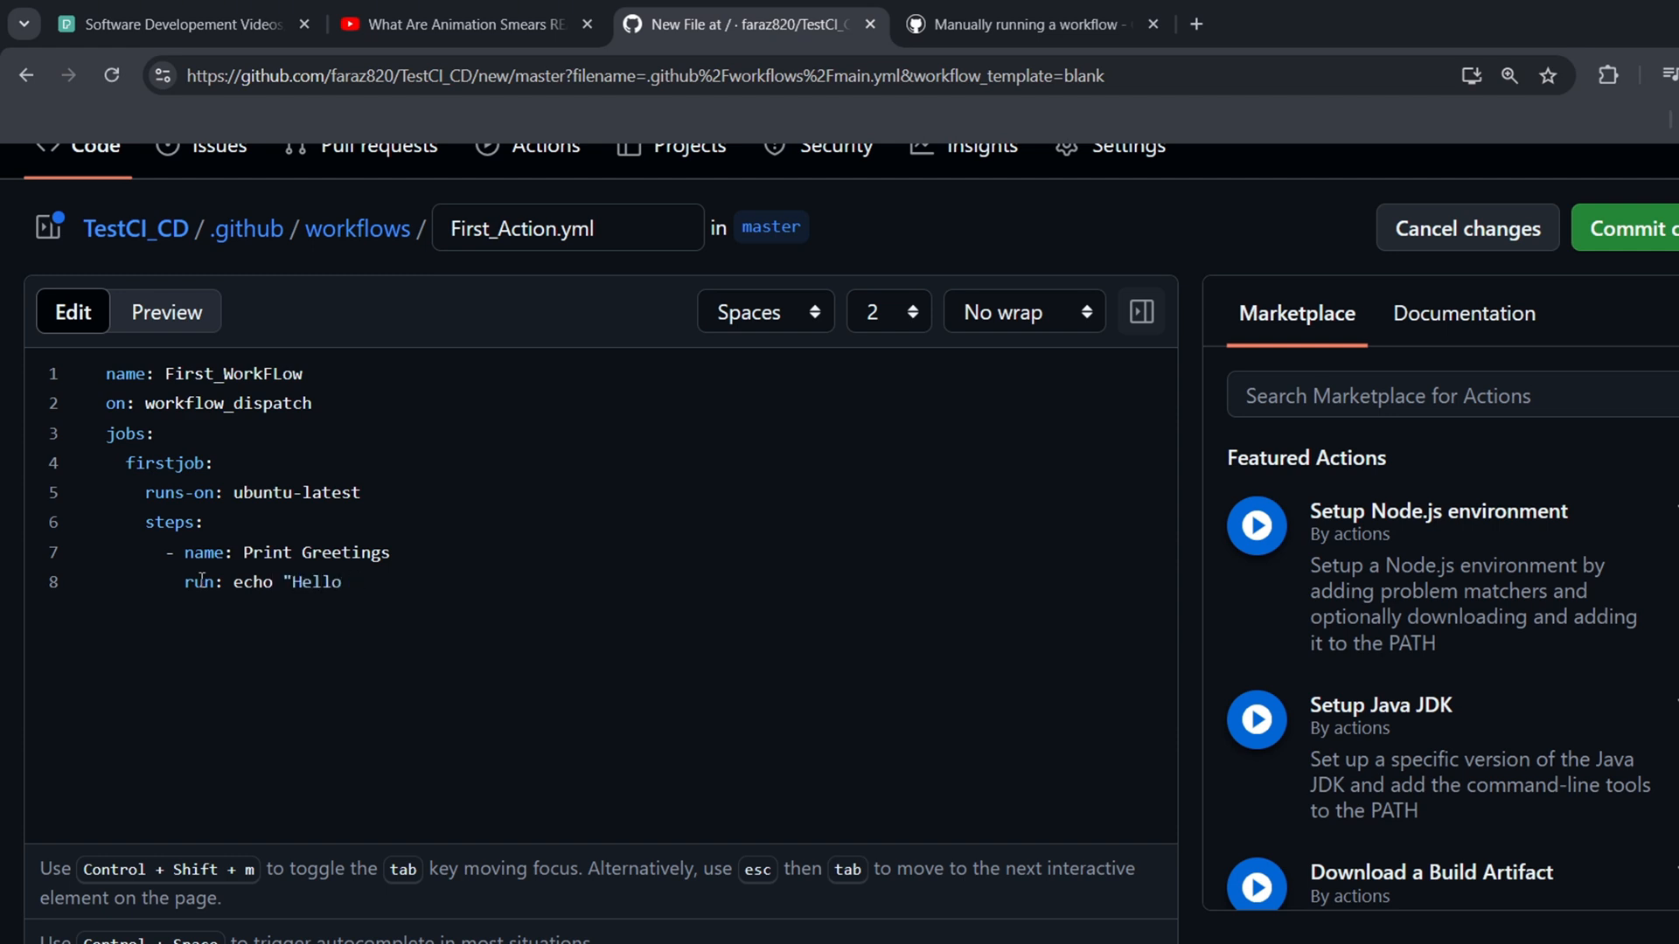
{"action": "type", "text": "World\""}
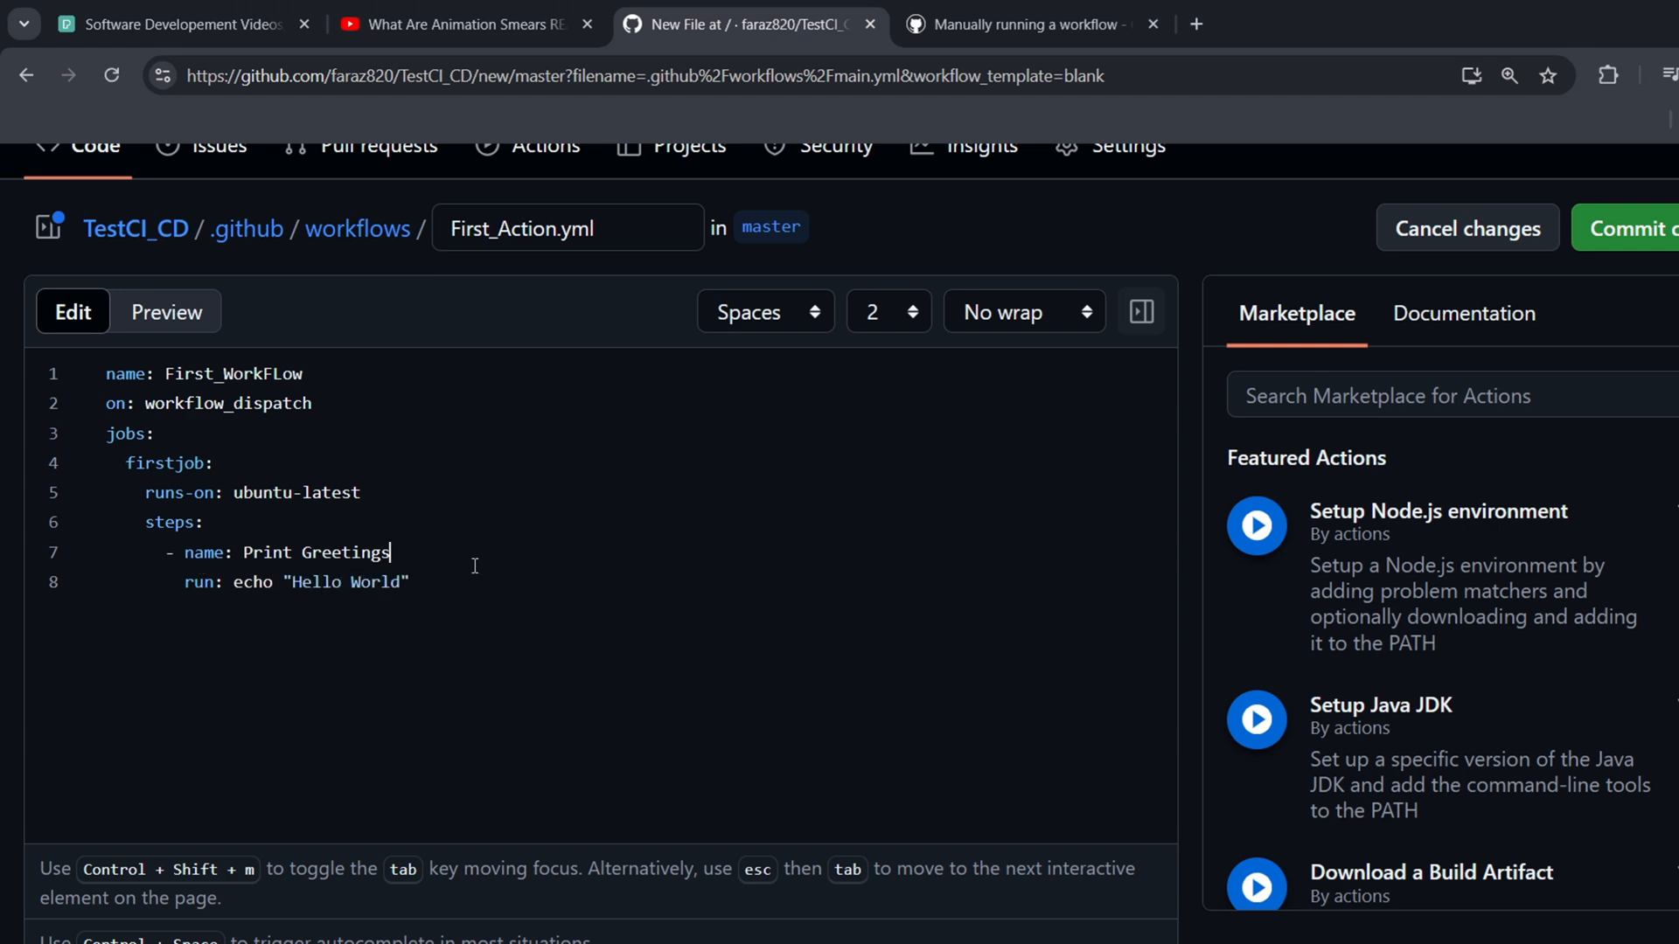
{"action": "left_click_drag", "start_coordinate": [390, 553], "coordinate": [410, 581]}
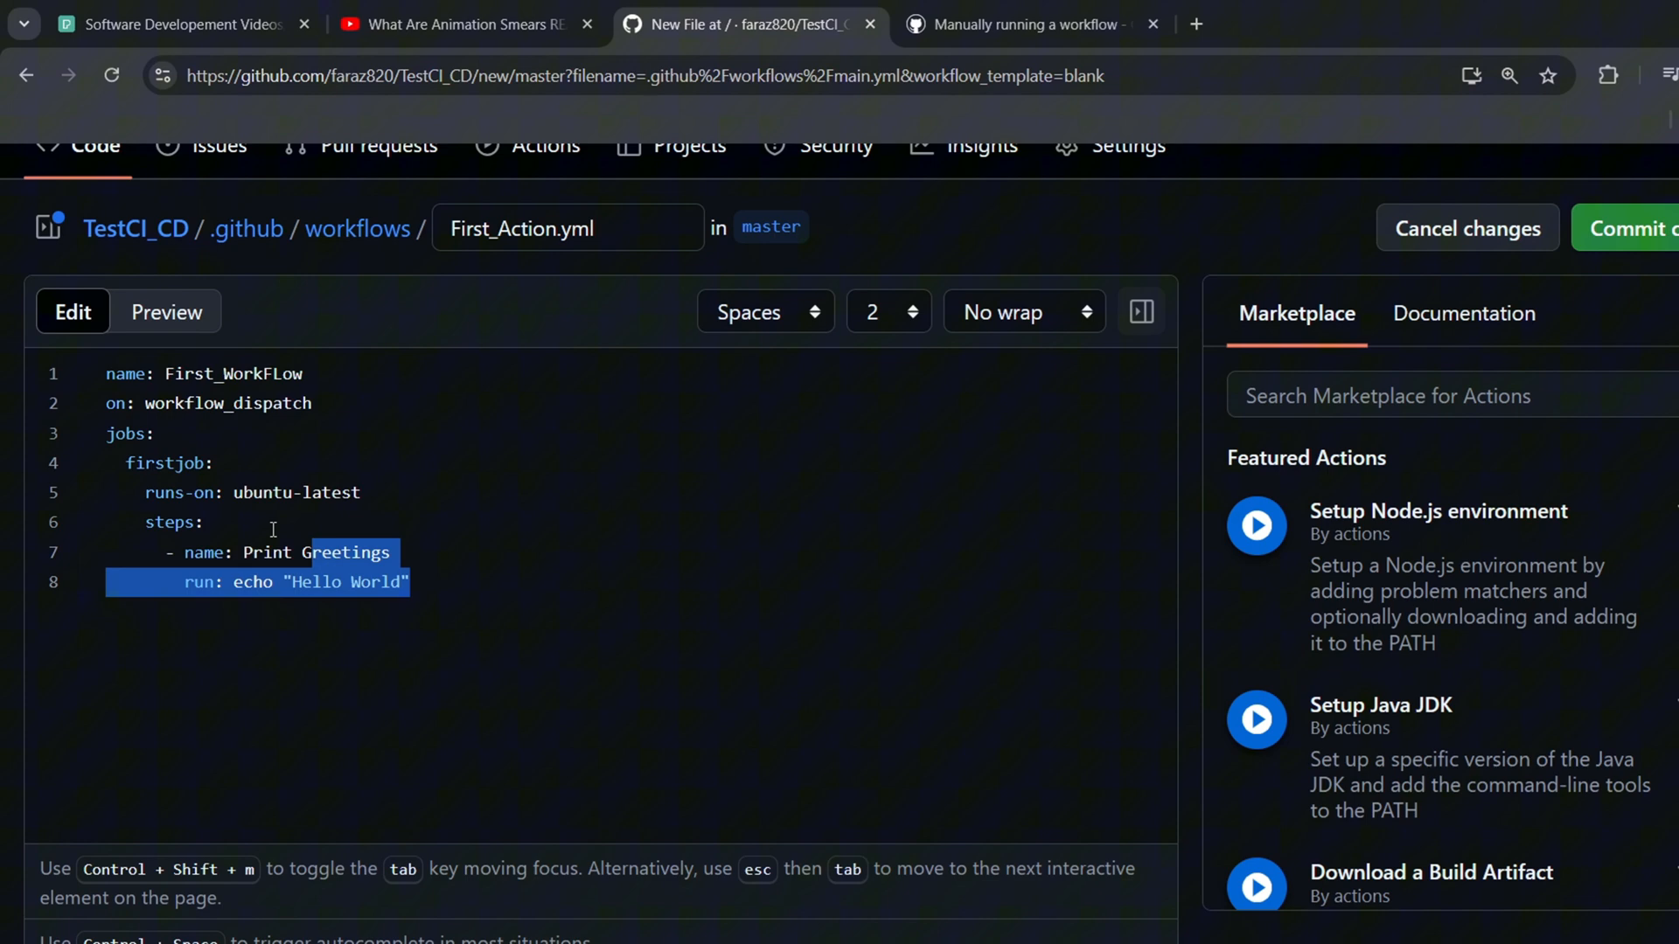
Commit First_Action.yml directly to master with the message Create First_Action.yml
{"action": "left_click", "coordinate": [413, 582]}
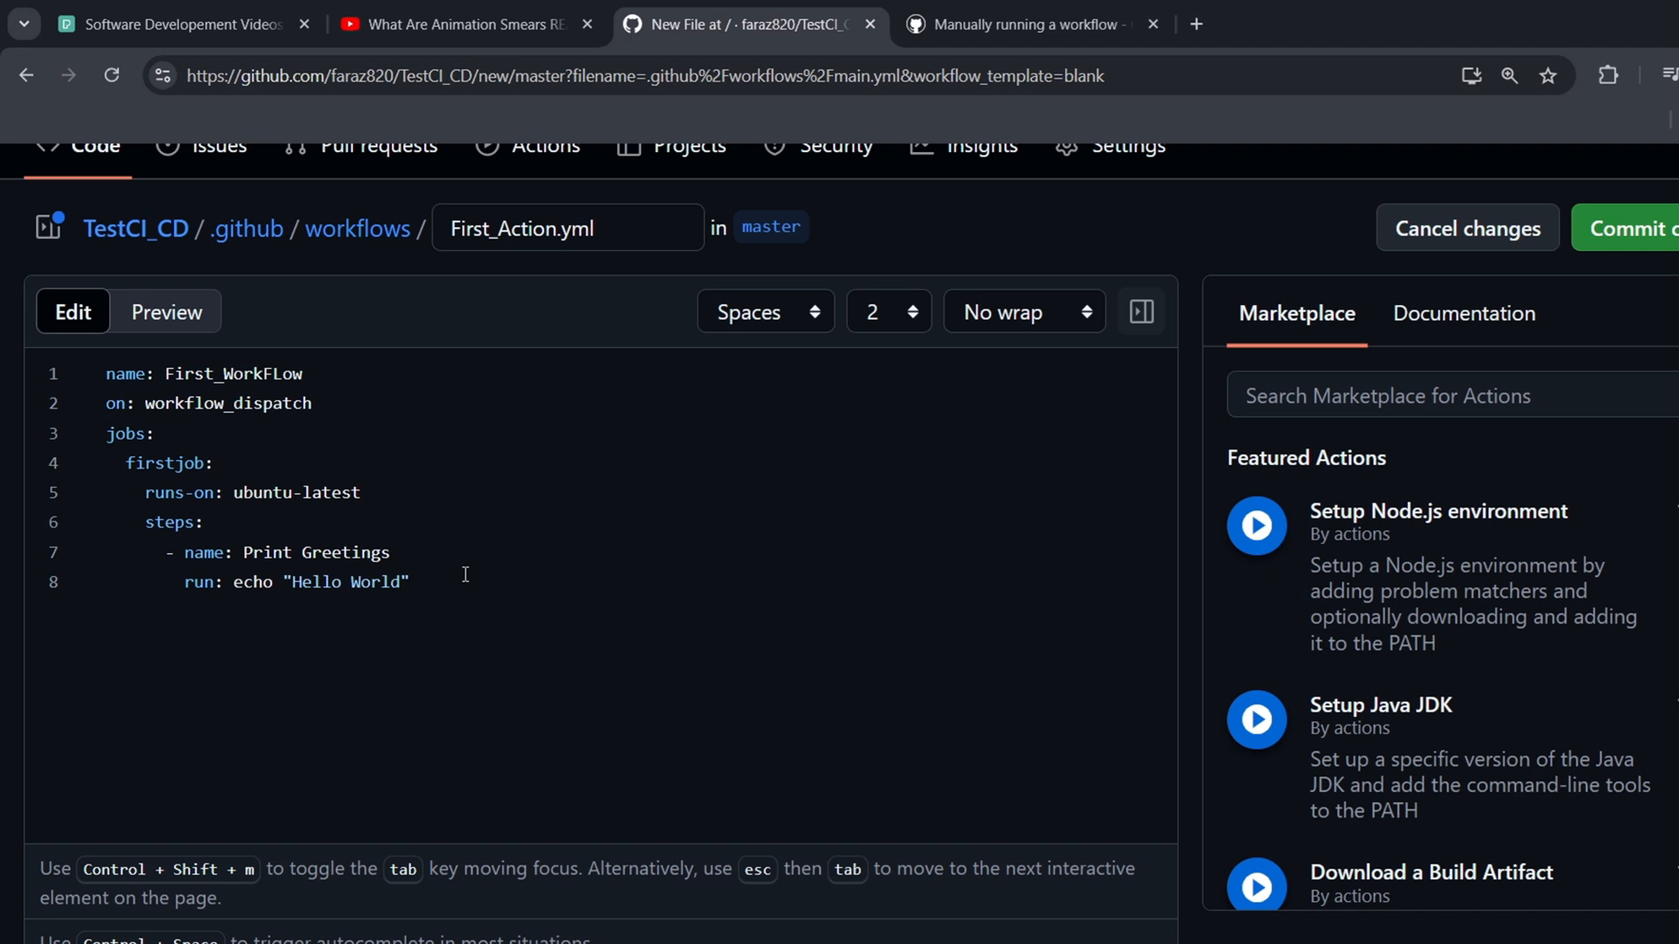
{"action": "left_click", "coordinate": [411, 583]}
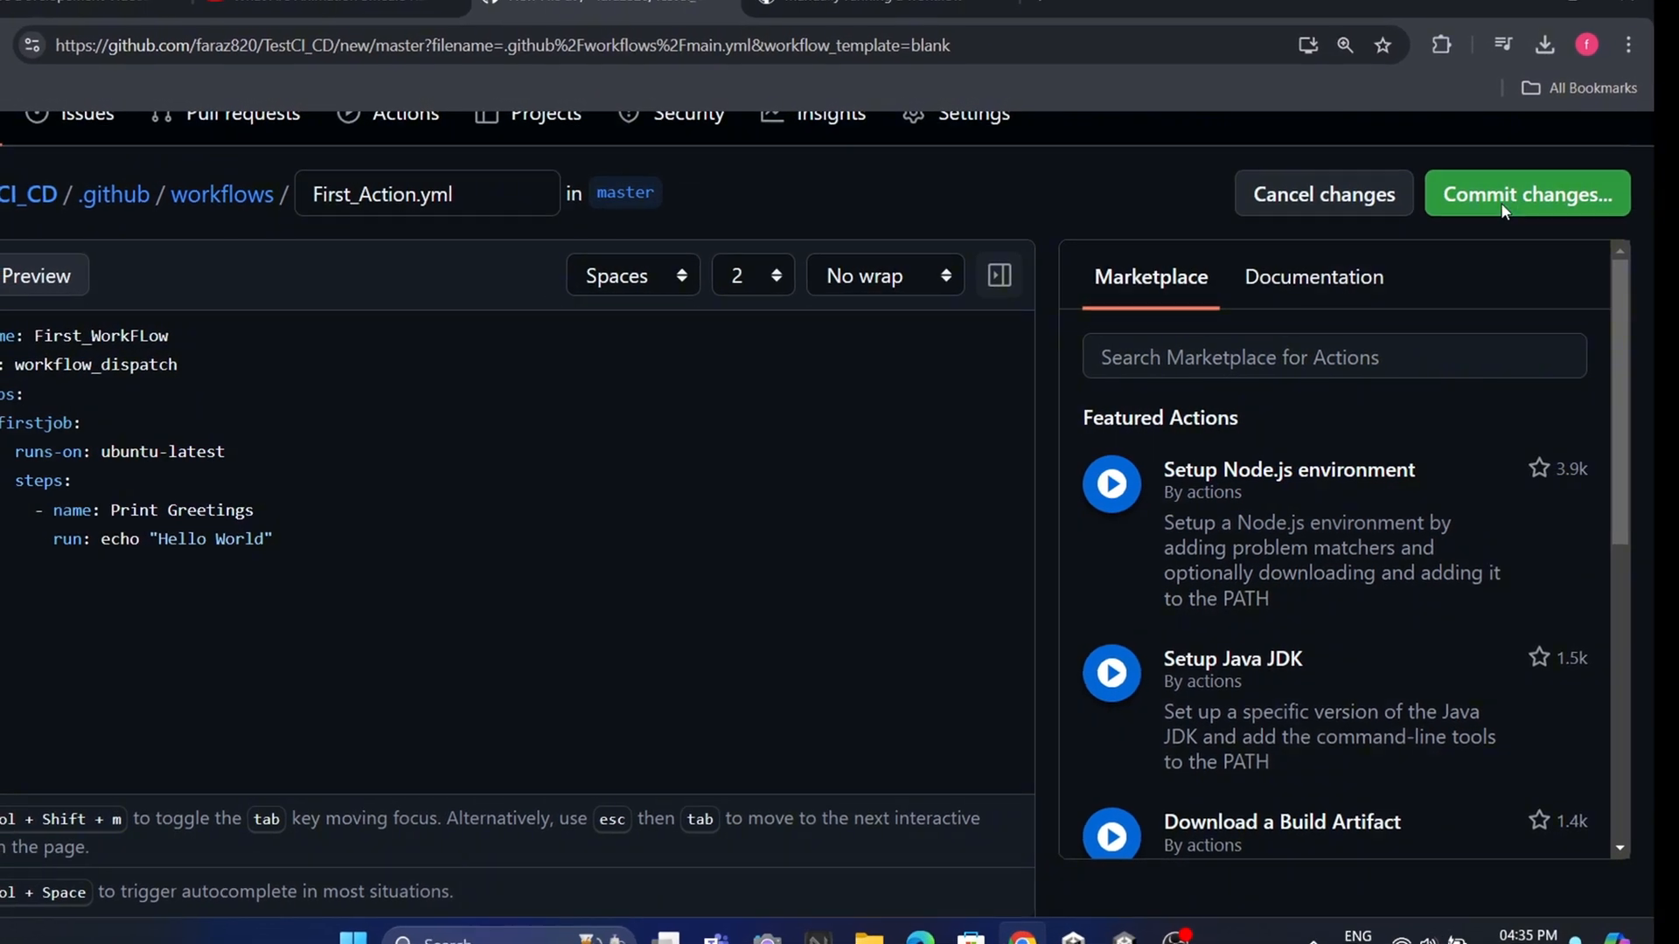
{"action": "left_click", "coordinate": [1529, 192]}
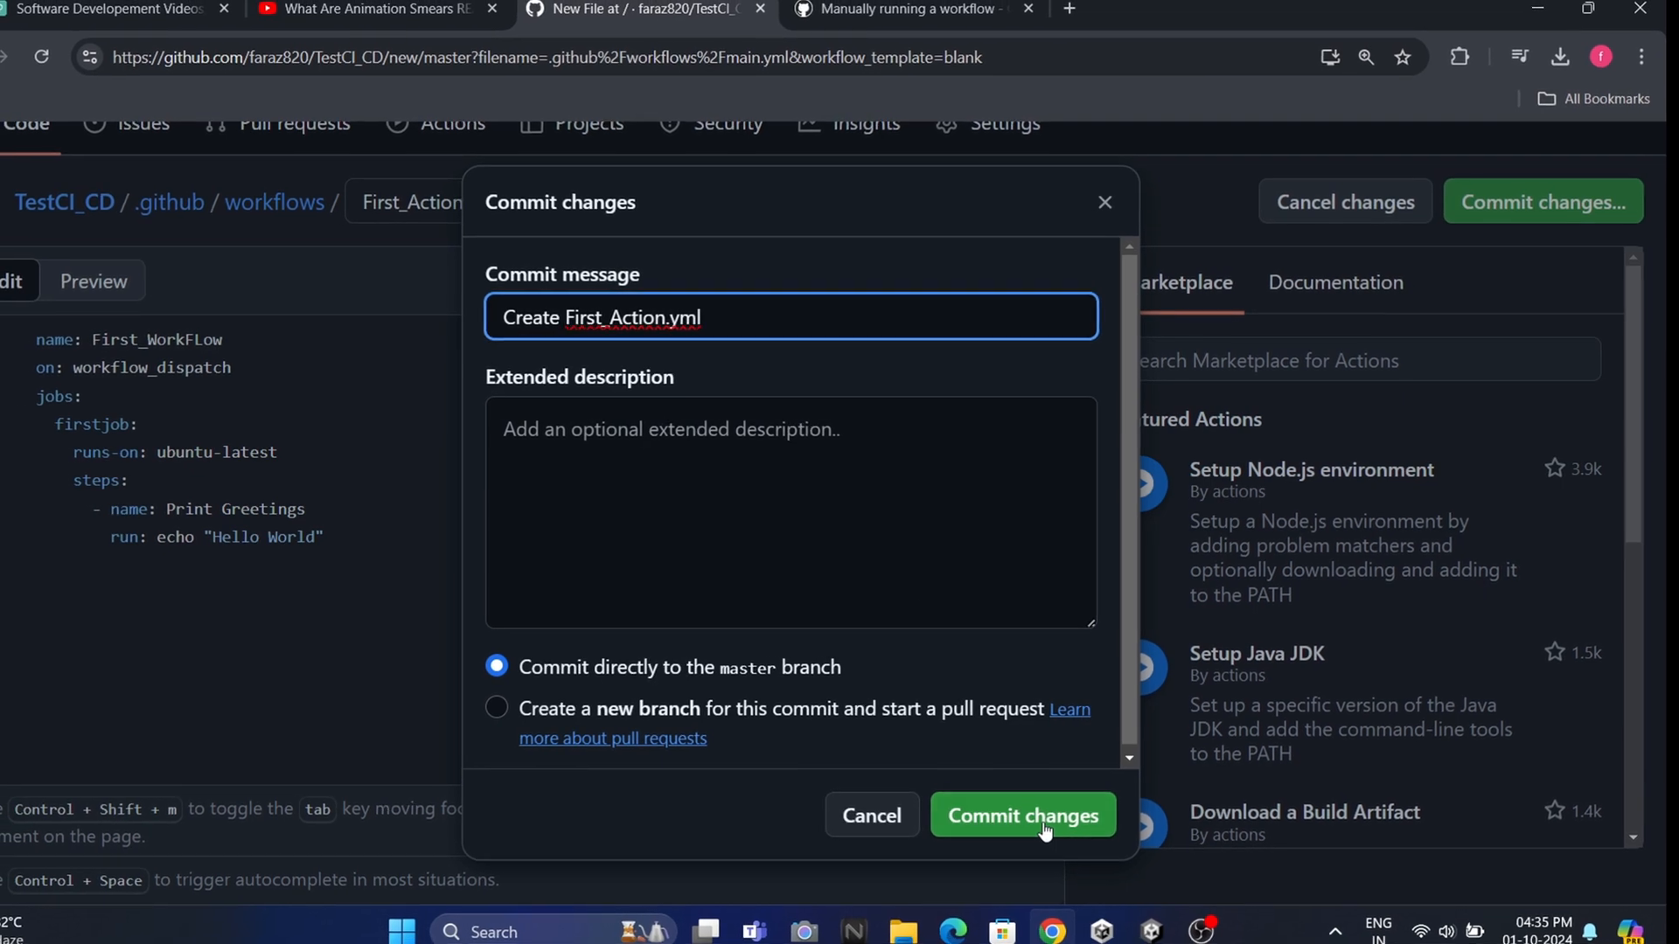
{"action": "left_click", "coordinate": [1024, 815]}
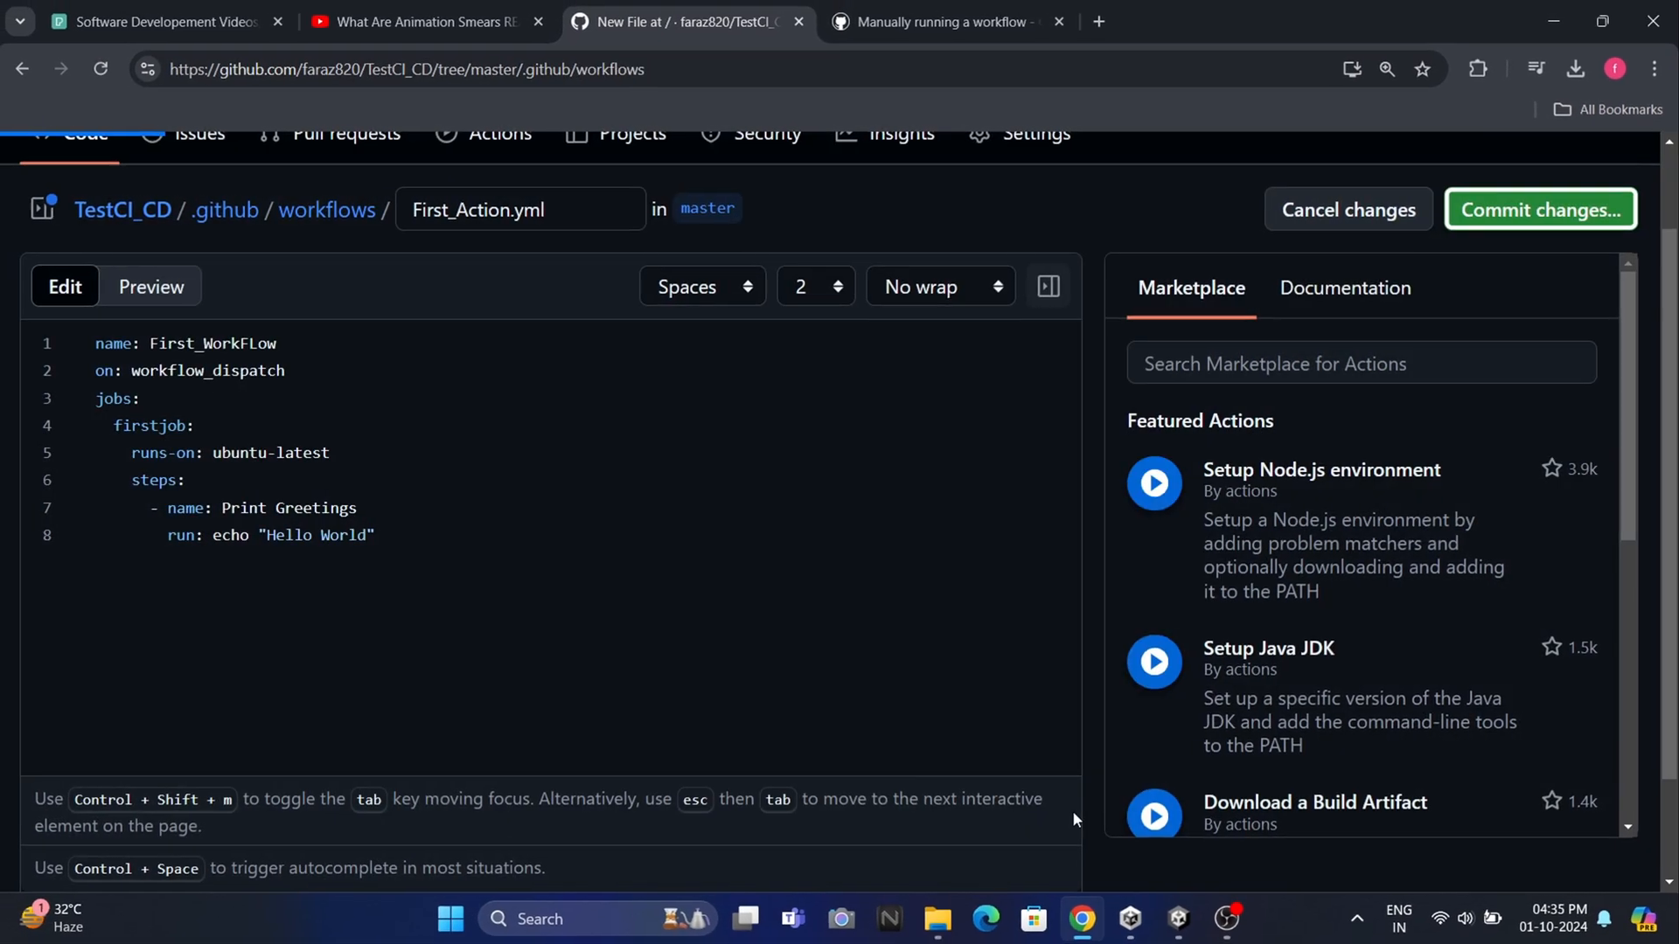
{"action": "left_click", "coordinate": [1539, 210]}
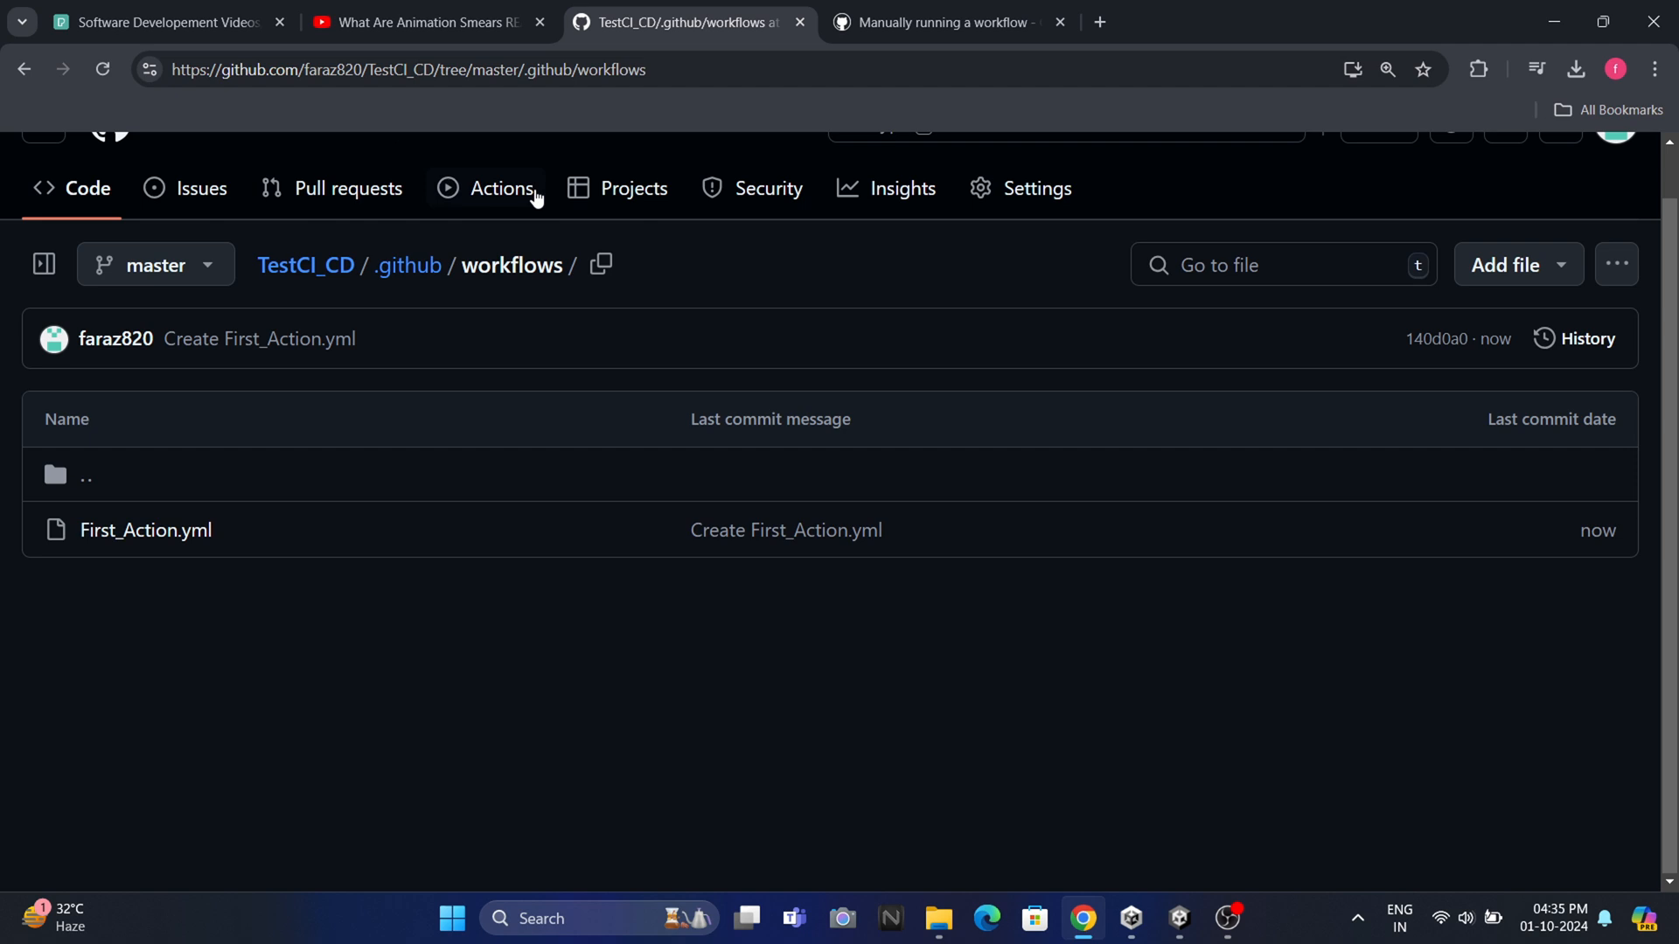
Show the Actions page listing First_WorkFLow with no runs yet
{"action": "left_click", "coordinate": [503, 189]}
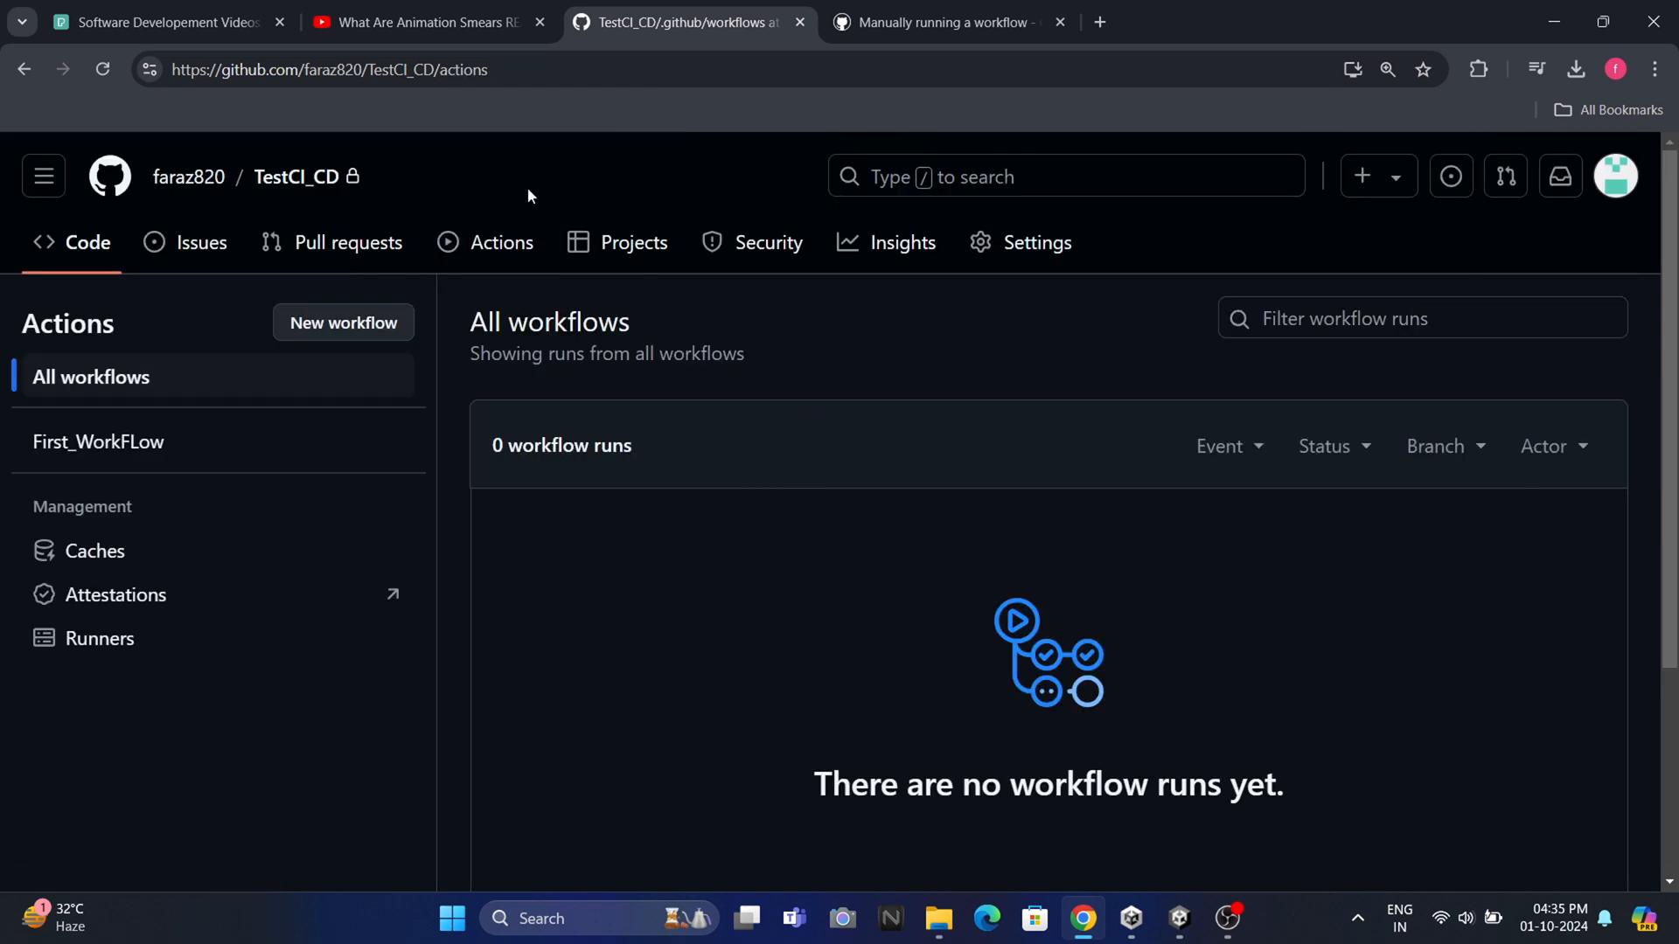
{"action": "mouse_move", "coordinate": [615, 598]}
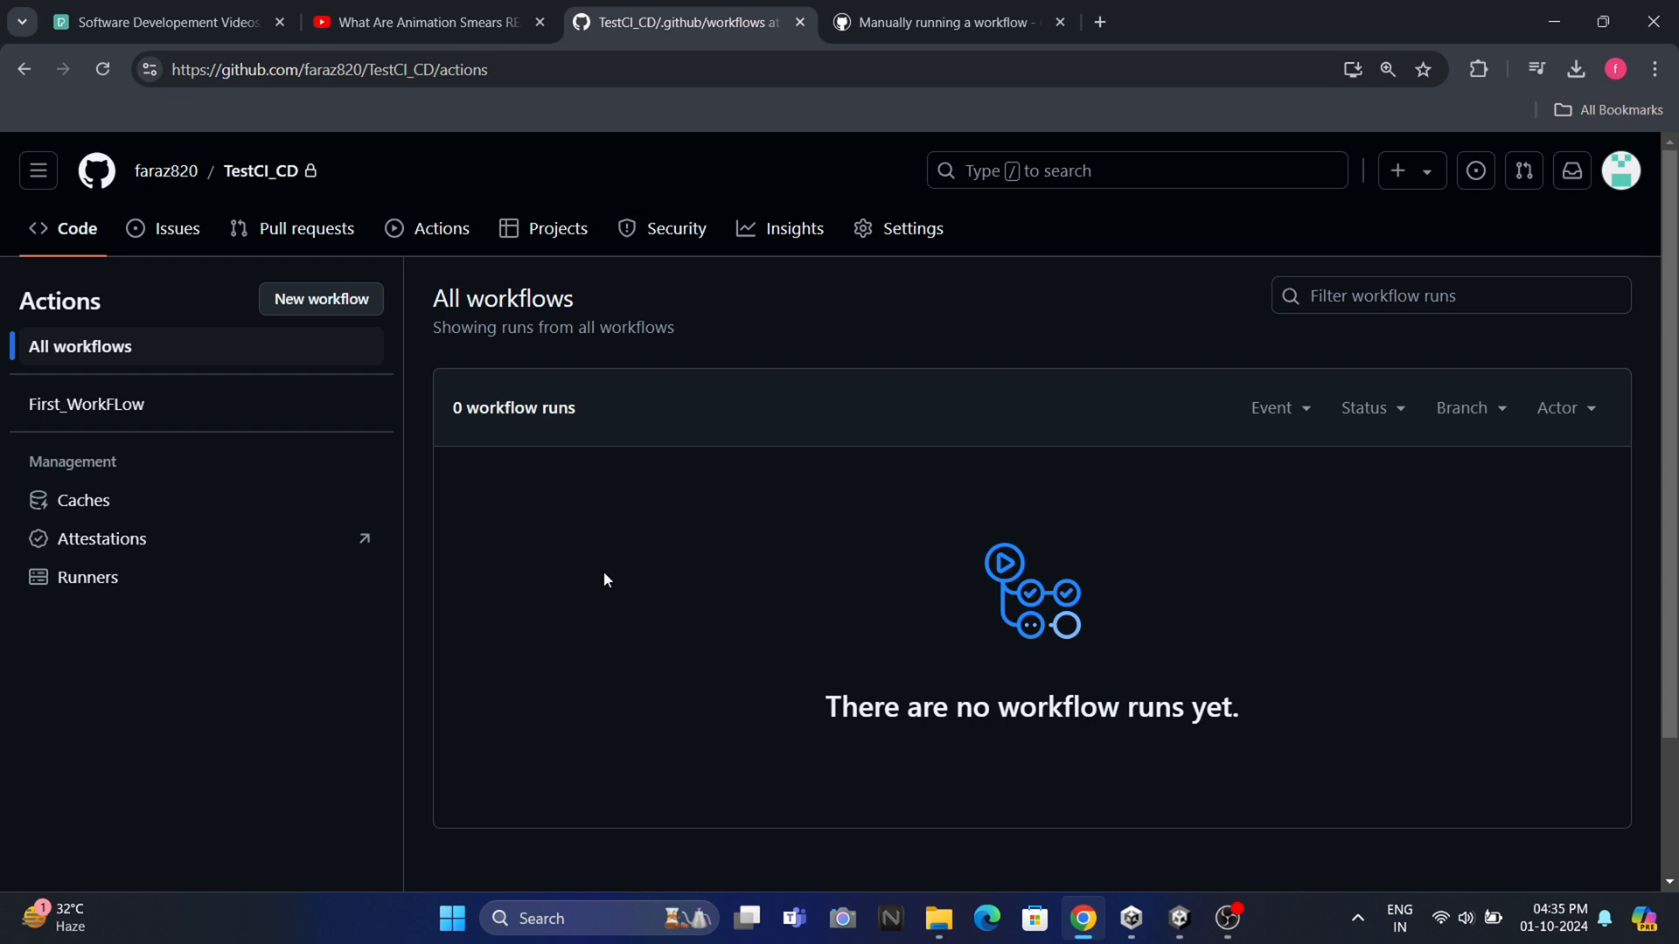
{"action": "mouse_move", "coordinate": [580, 546]}
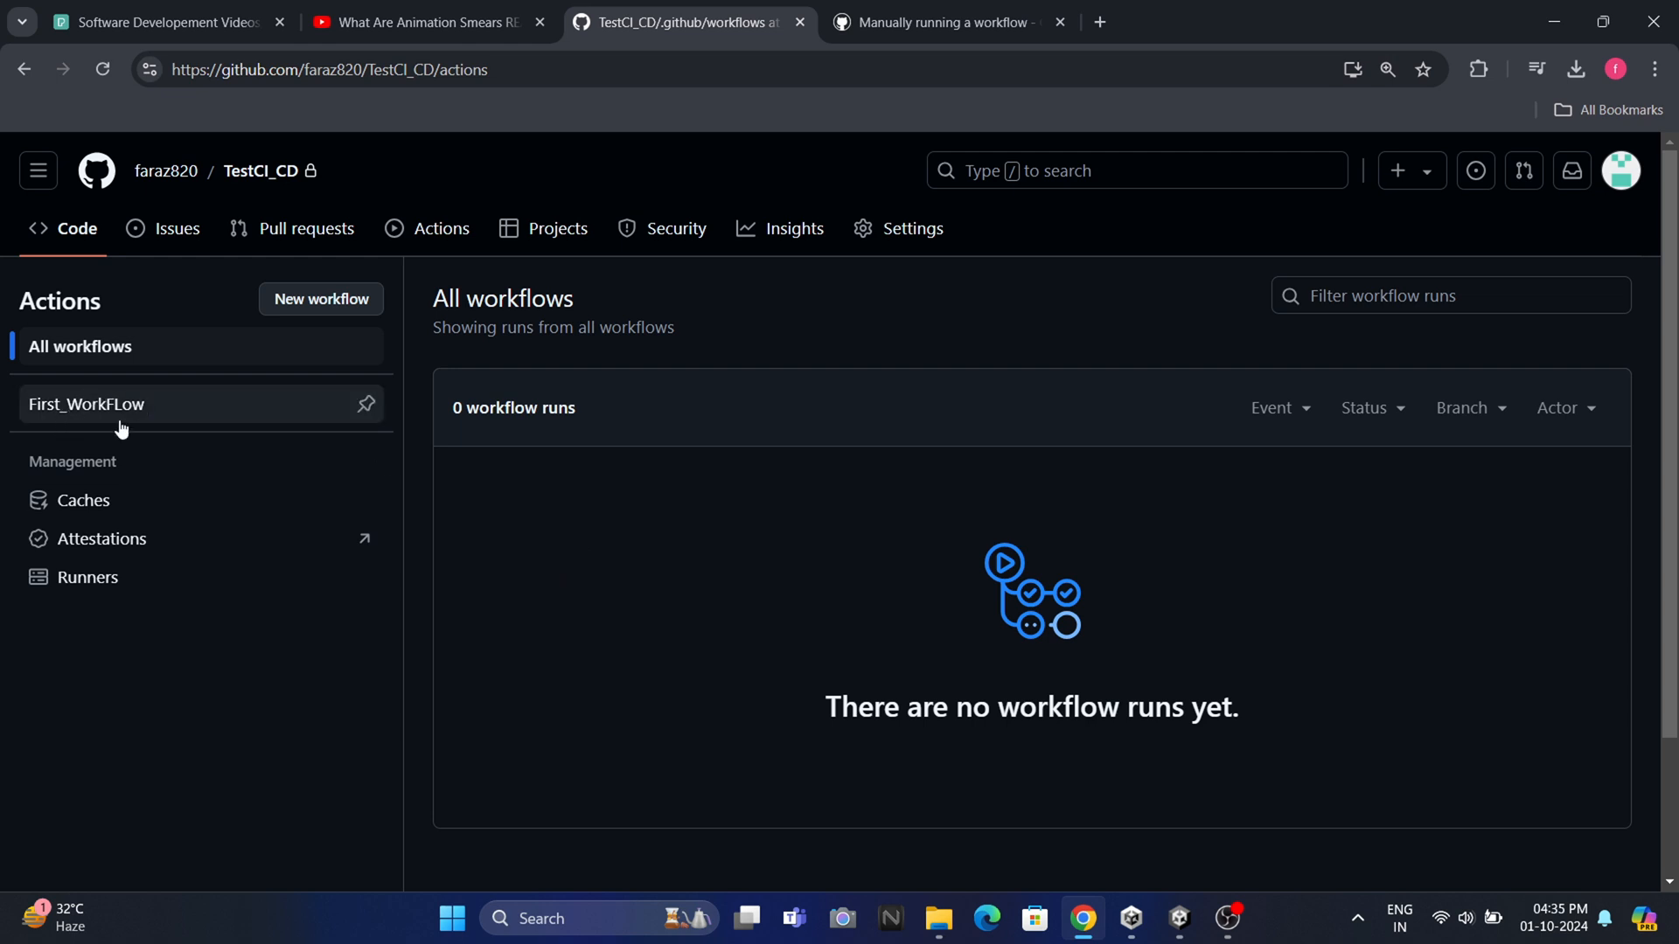
Select First_WorkFLow and start a manual Run workflow on the master branch
{"action": "left_click", "coordinate": [88, 404]}
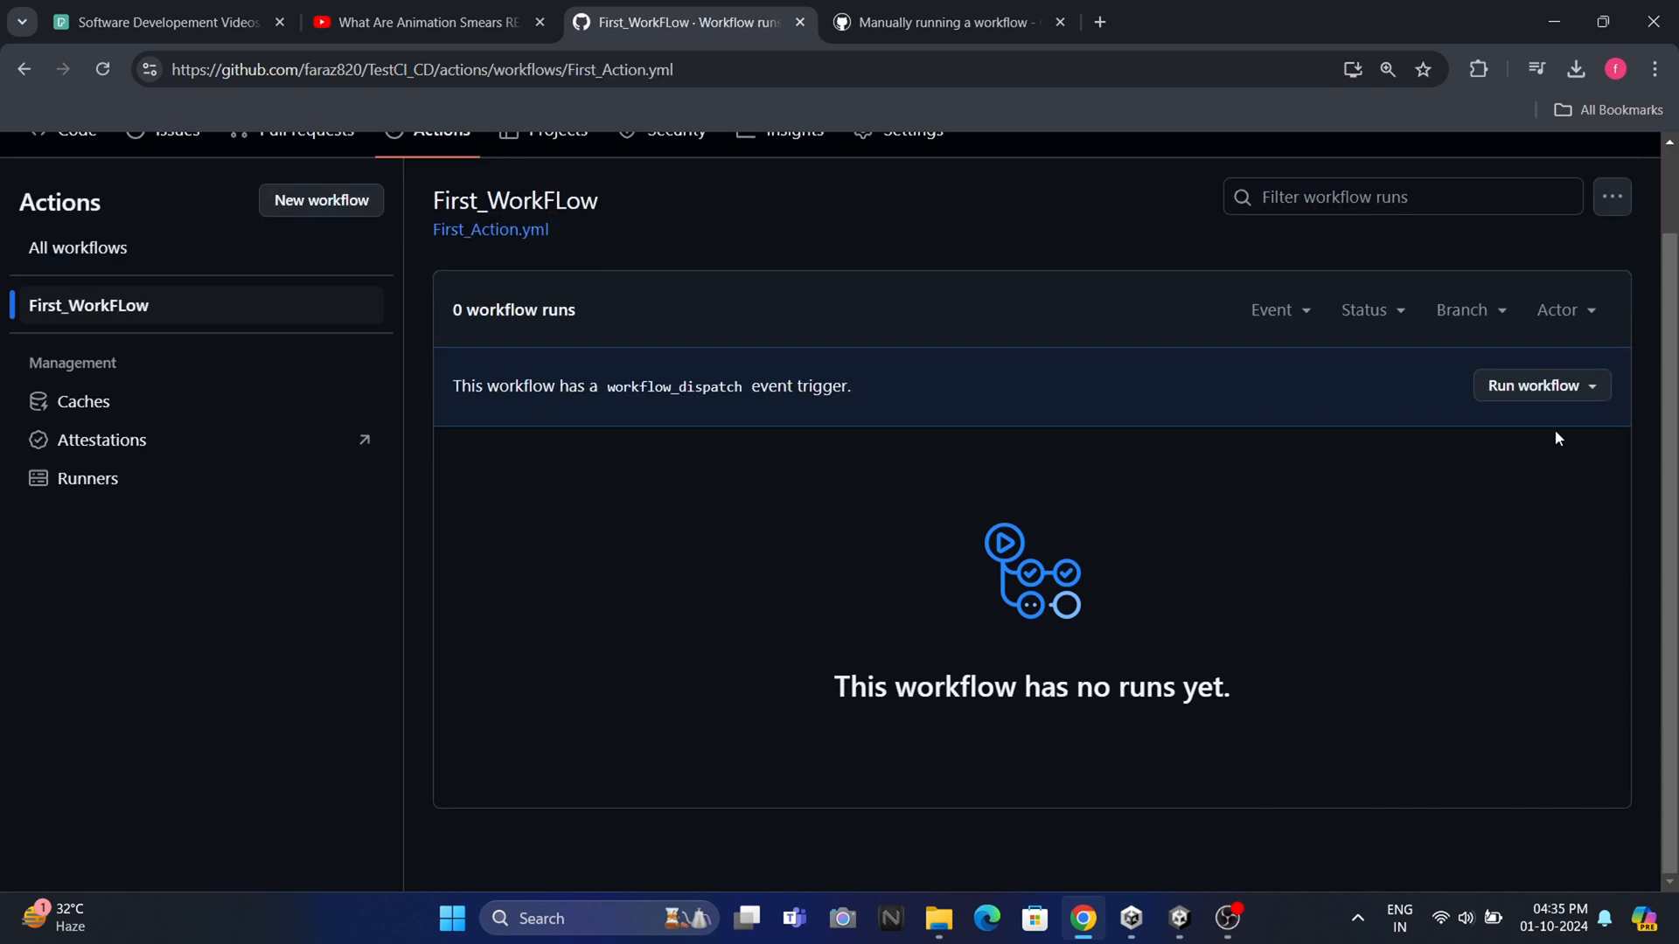
{"action": "left_click", "coordinate": [1542, 385]}
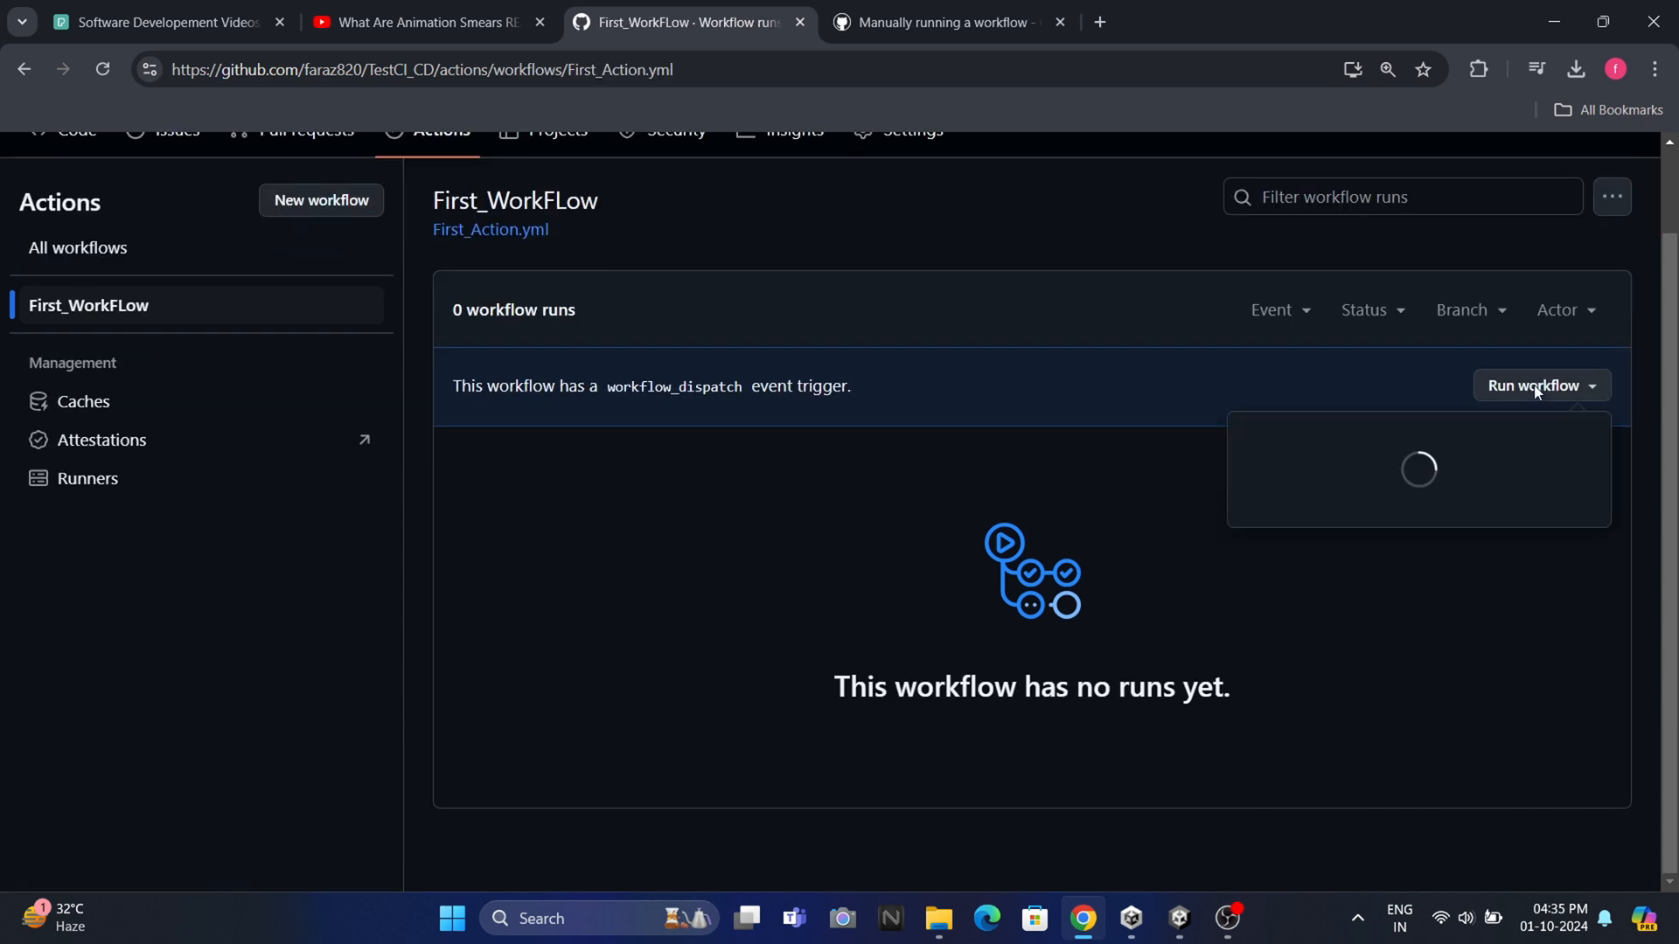
{"action": "left_click", "coordinate": [1534, 385]}
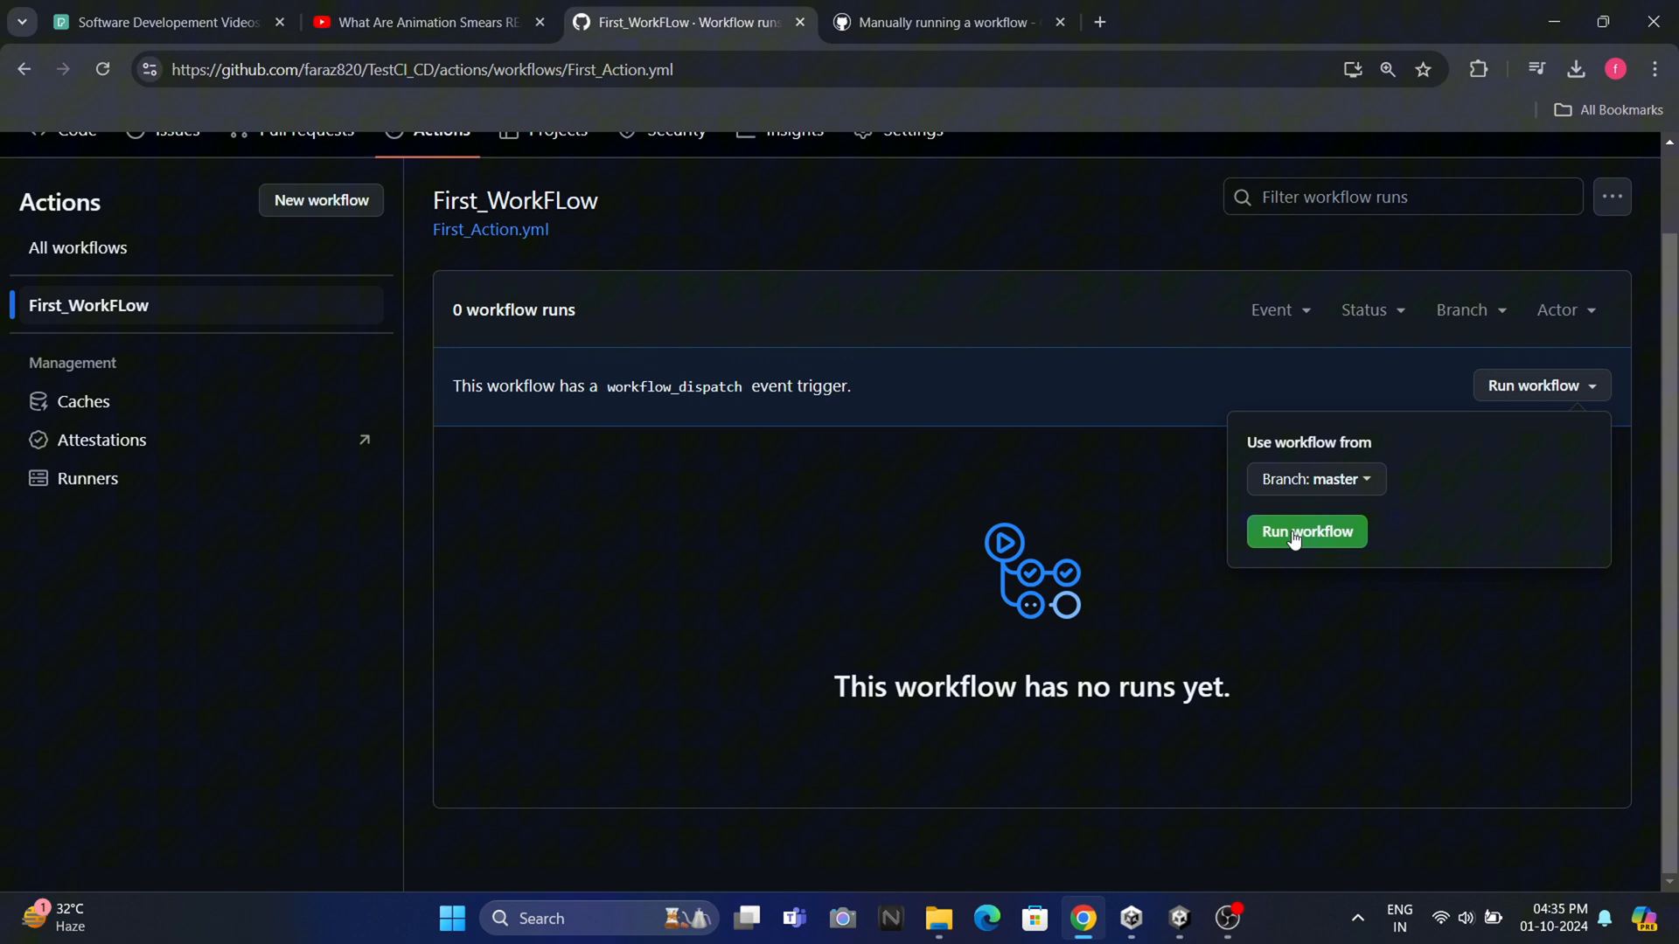
{"action": "left_click", "coordinate": [1306, 531]}
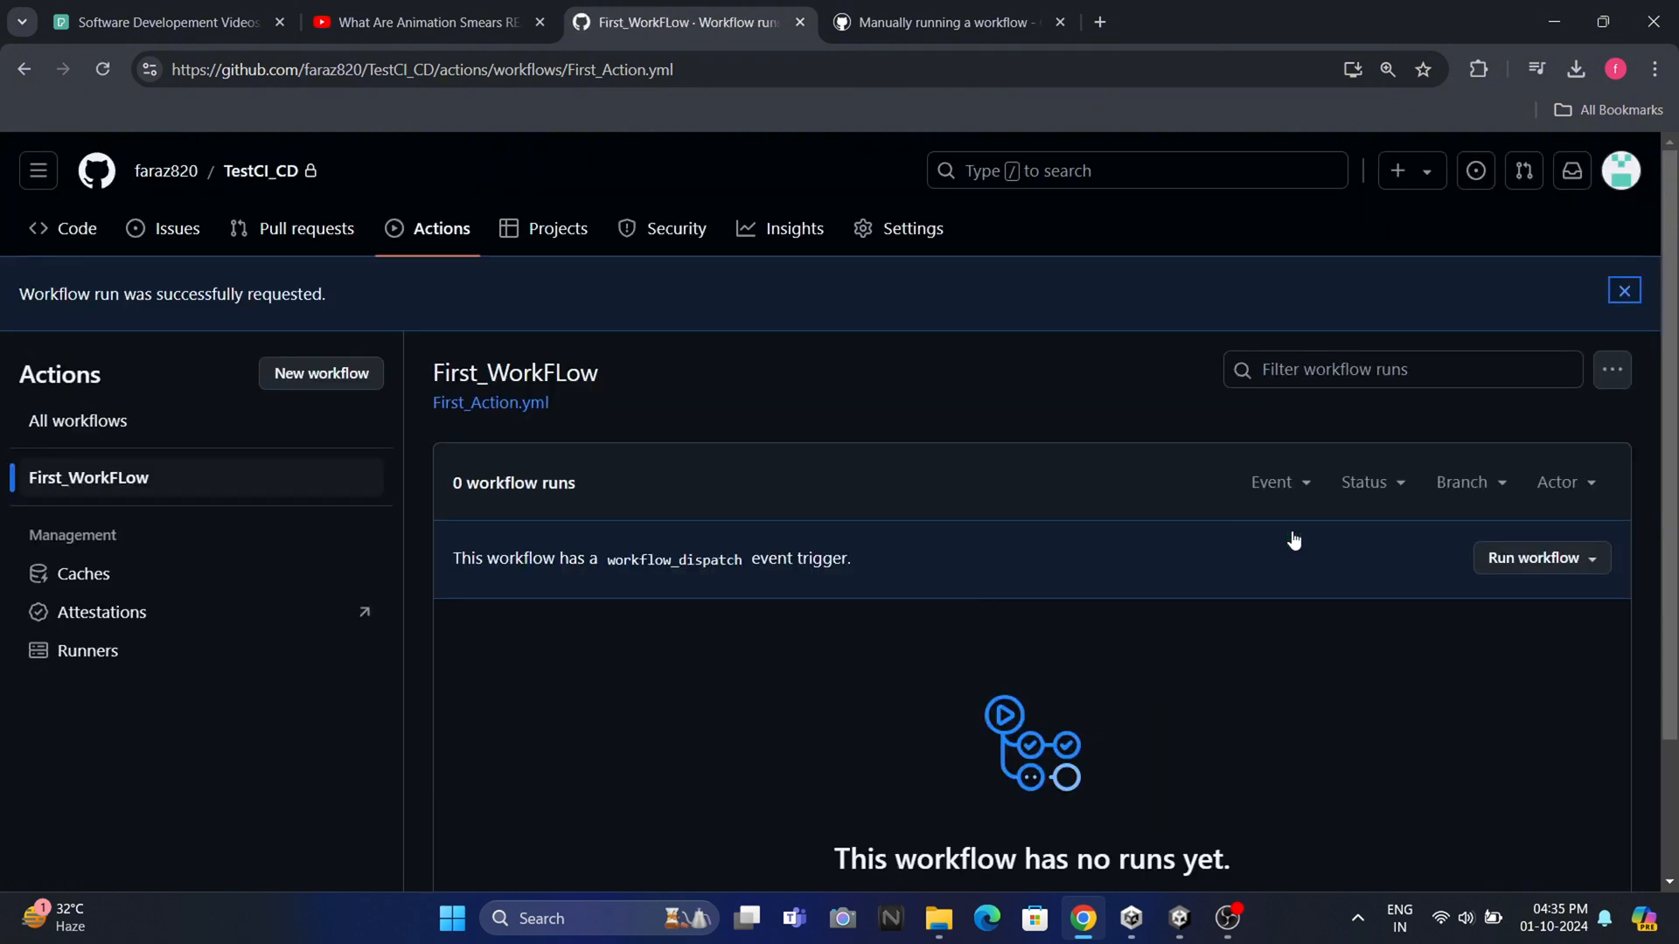
{"action": "scroll", "scroll_direction": "down", "scroll_amount": 3}
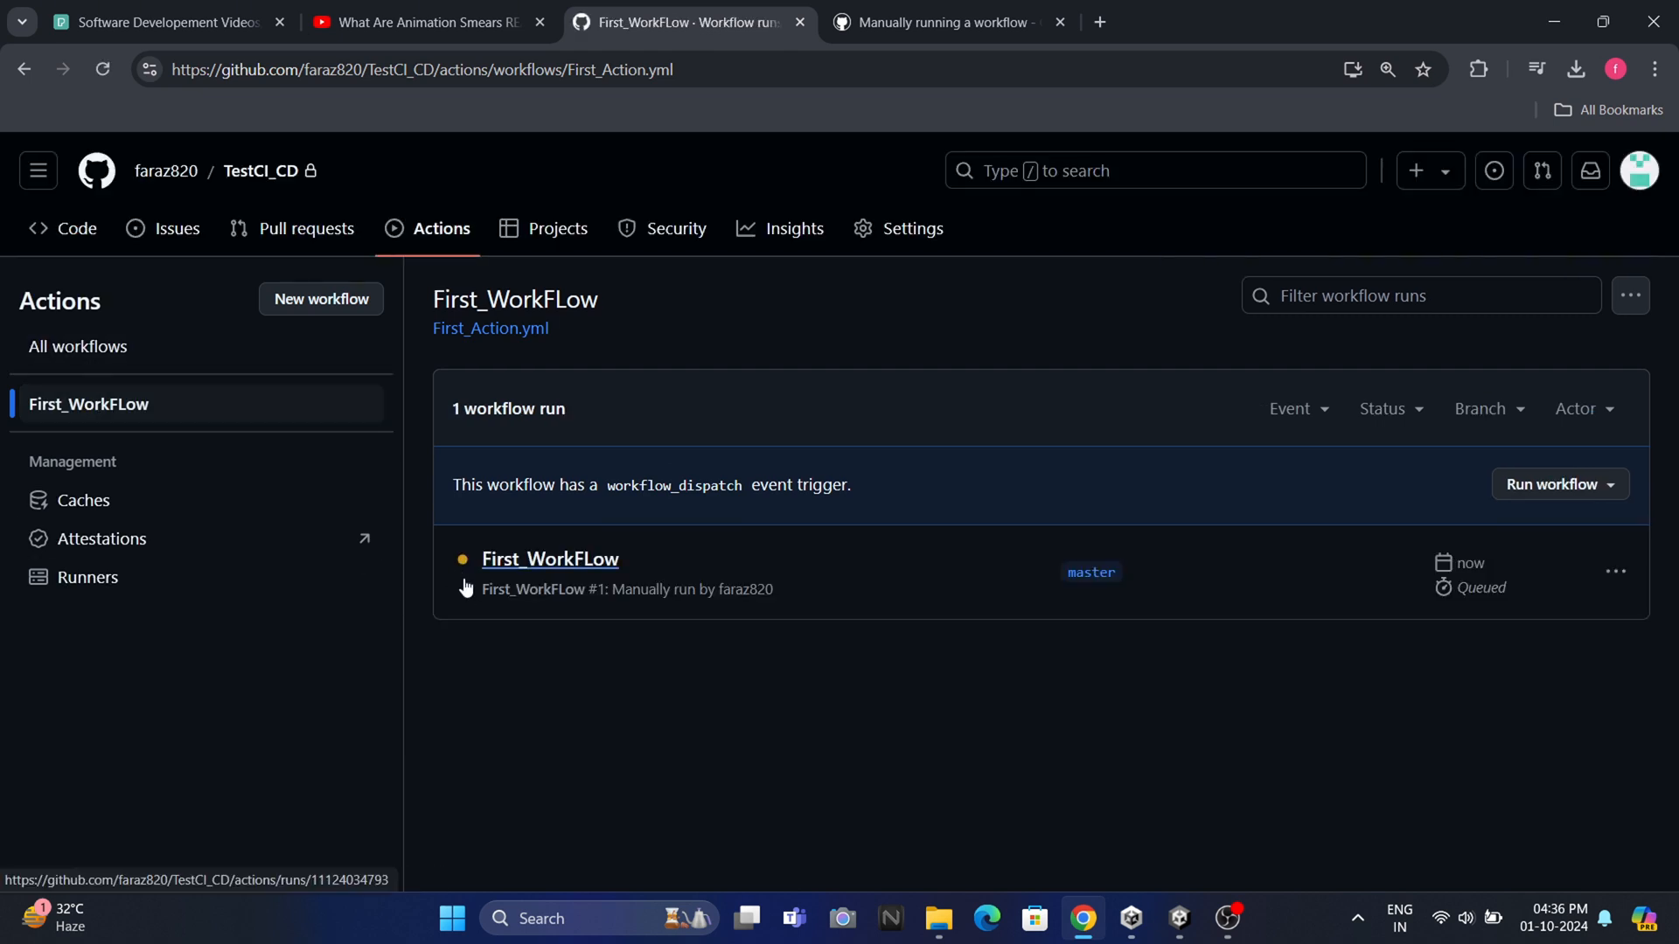
{"action": "mouse_move", "coordinate": [500, 649]}
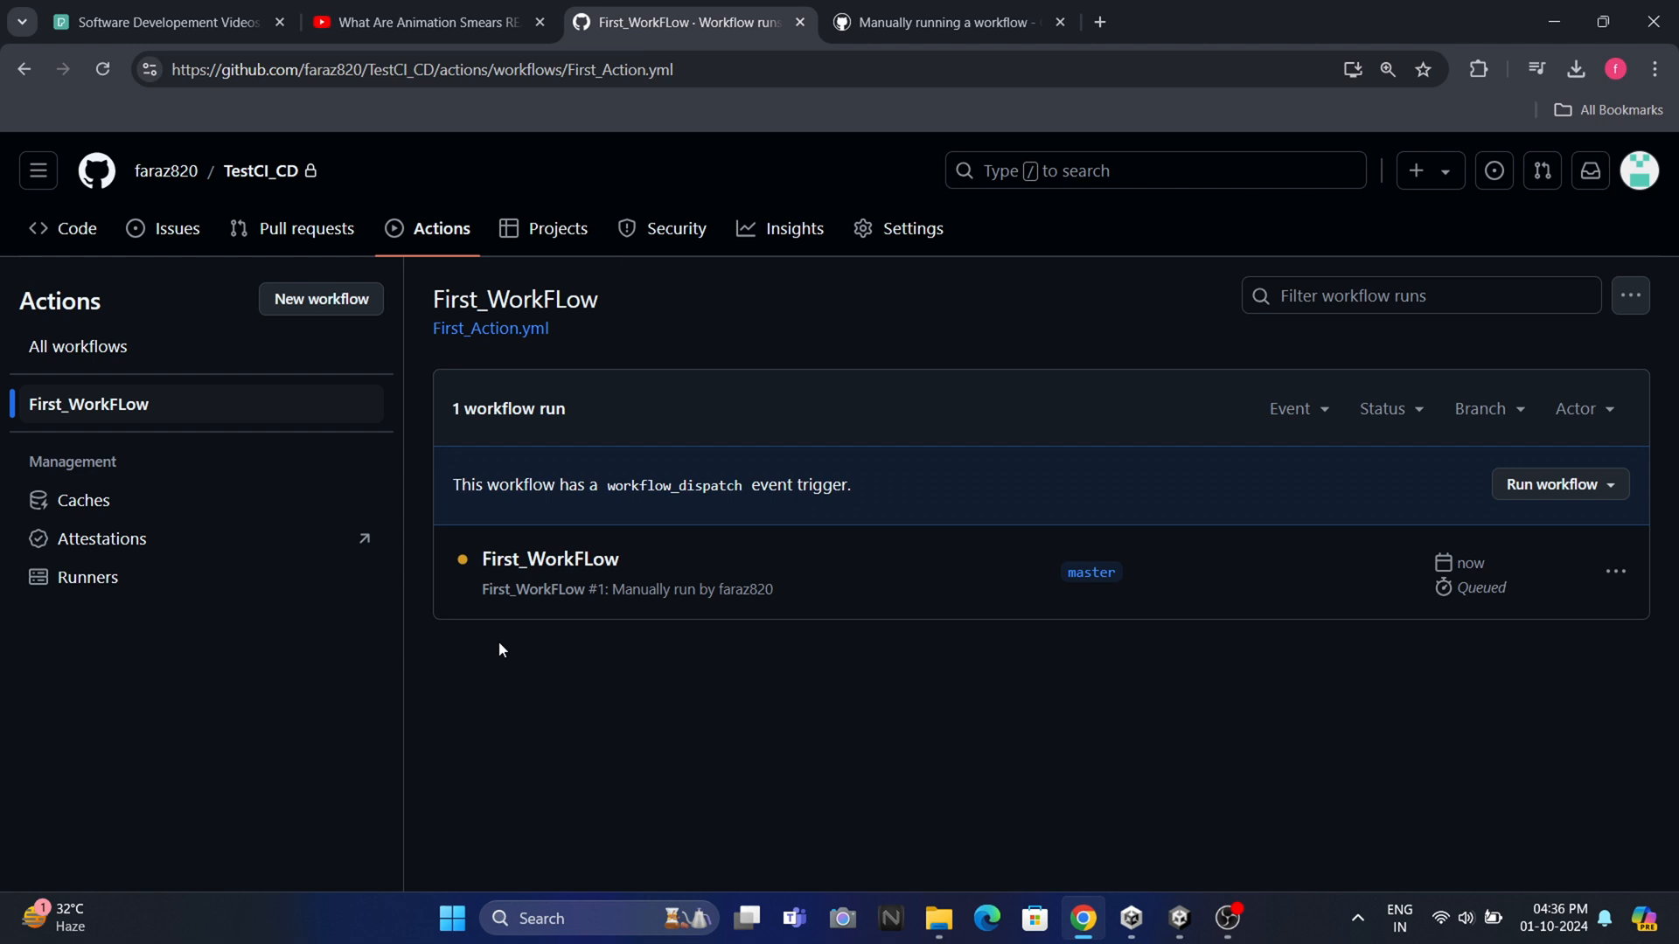
{"action": "mouse_move", "coordinate": [161, 420]}
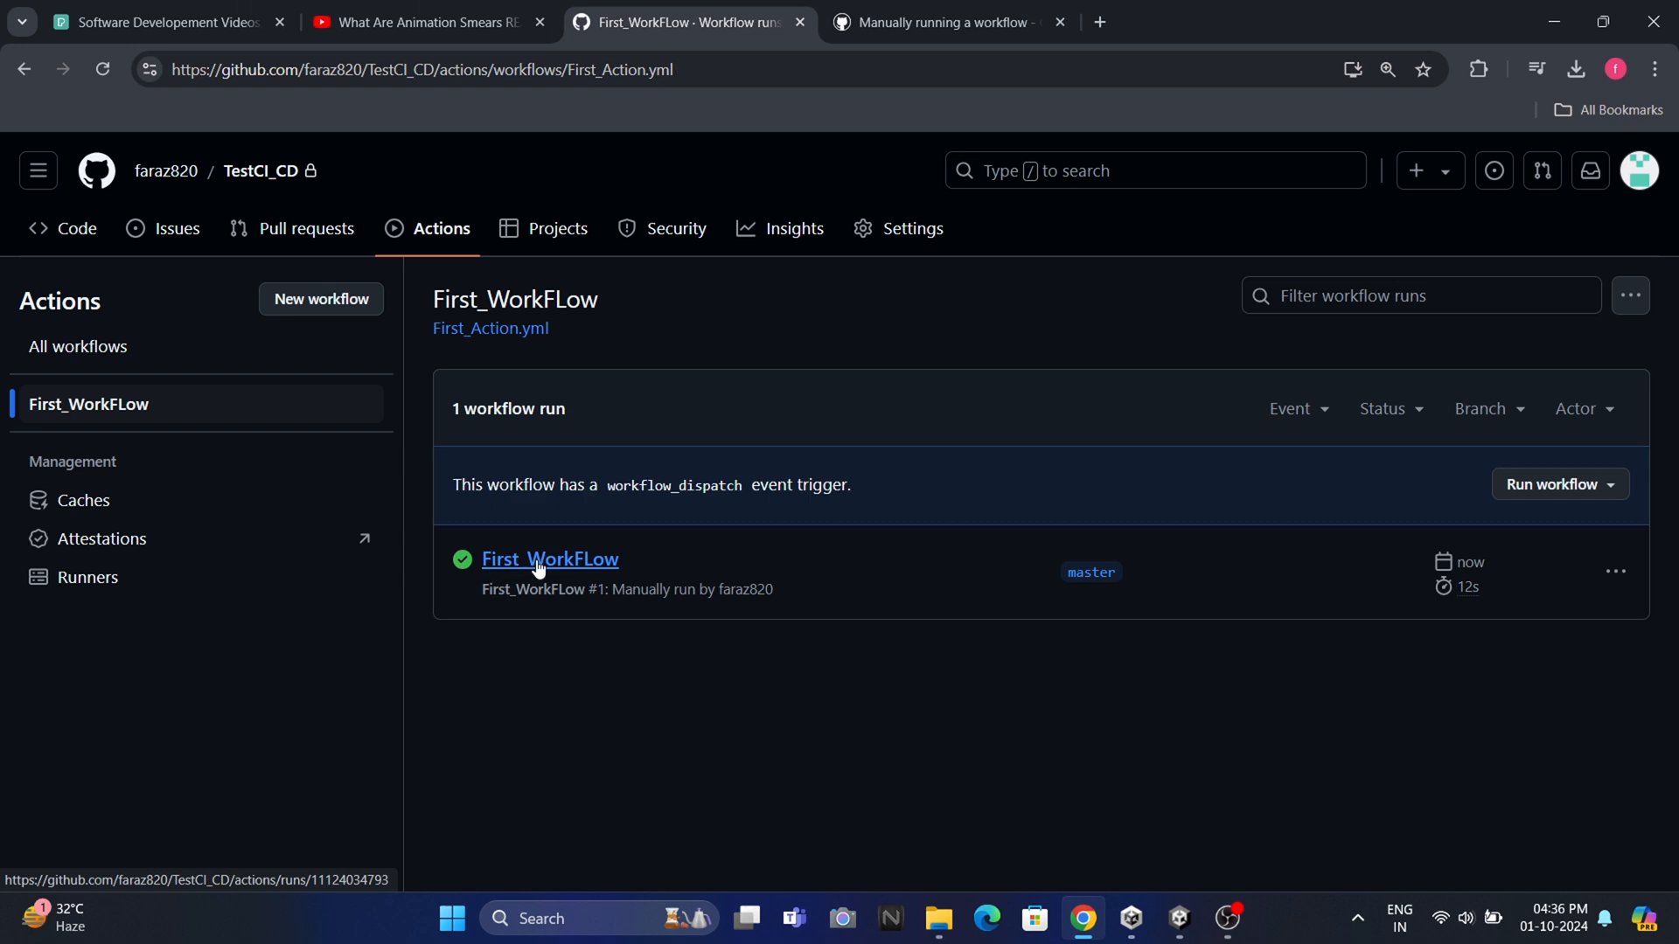
Inspect run #1's firstjob log, expanding Set up job and Complete job around the Hello World output
{"action": "left_click", "coordinate": [549, 560]}
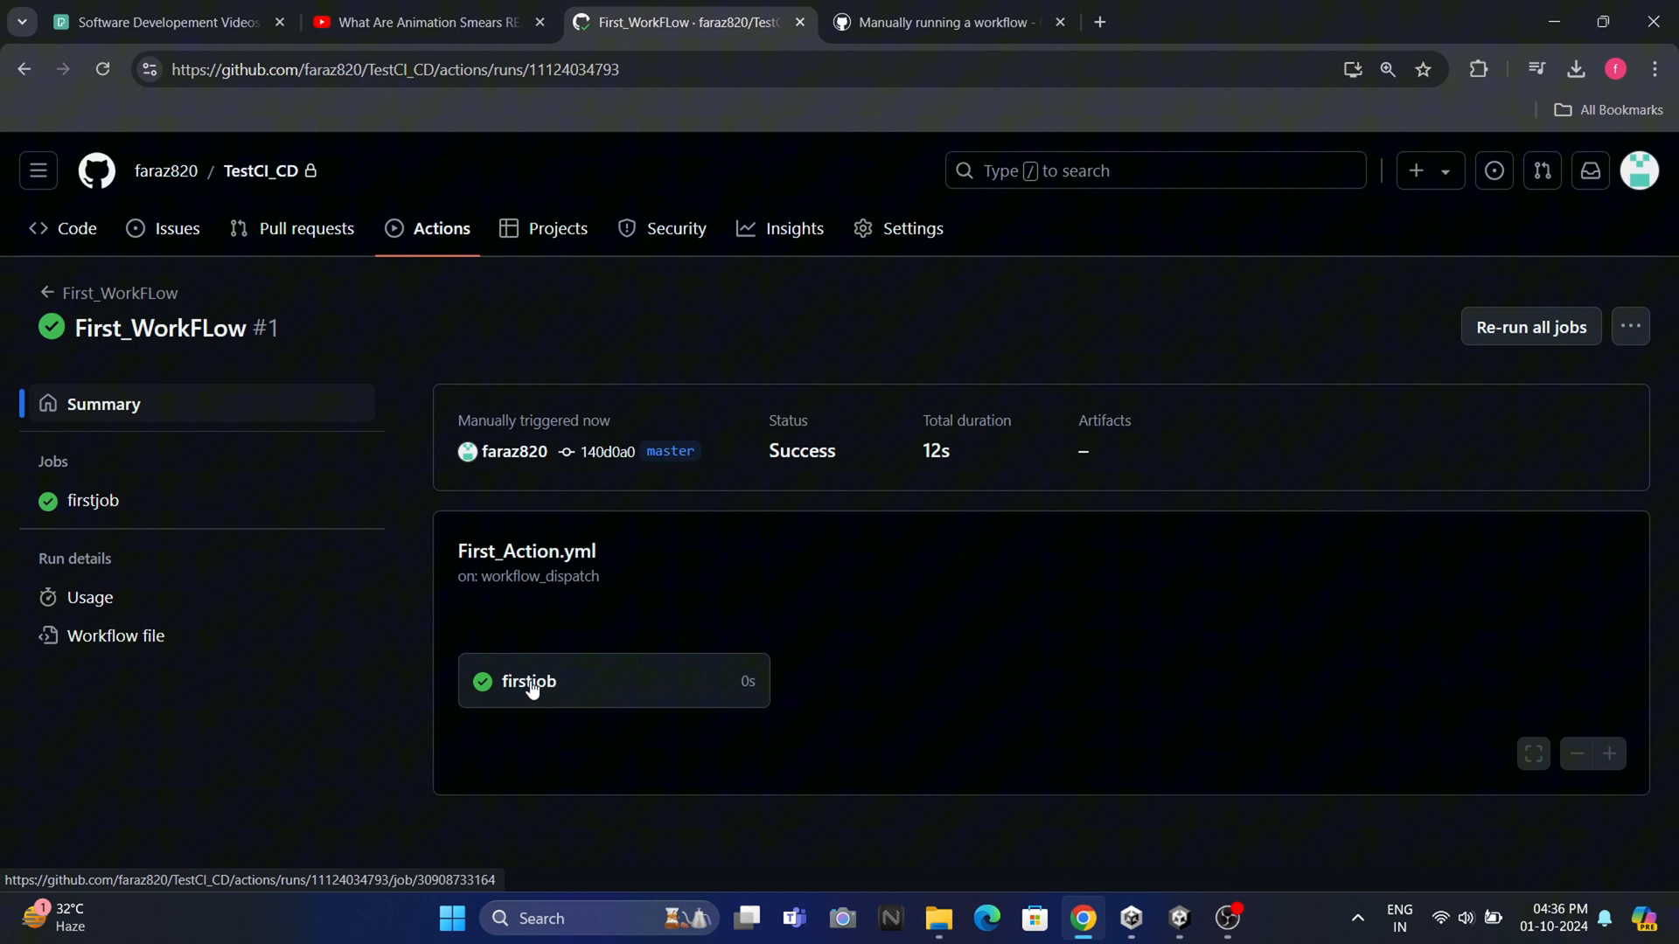
{"action": "left_click", "coordinate": [528, 680]}
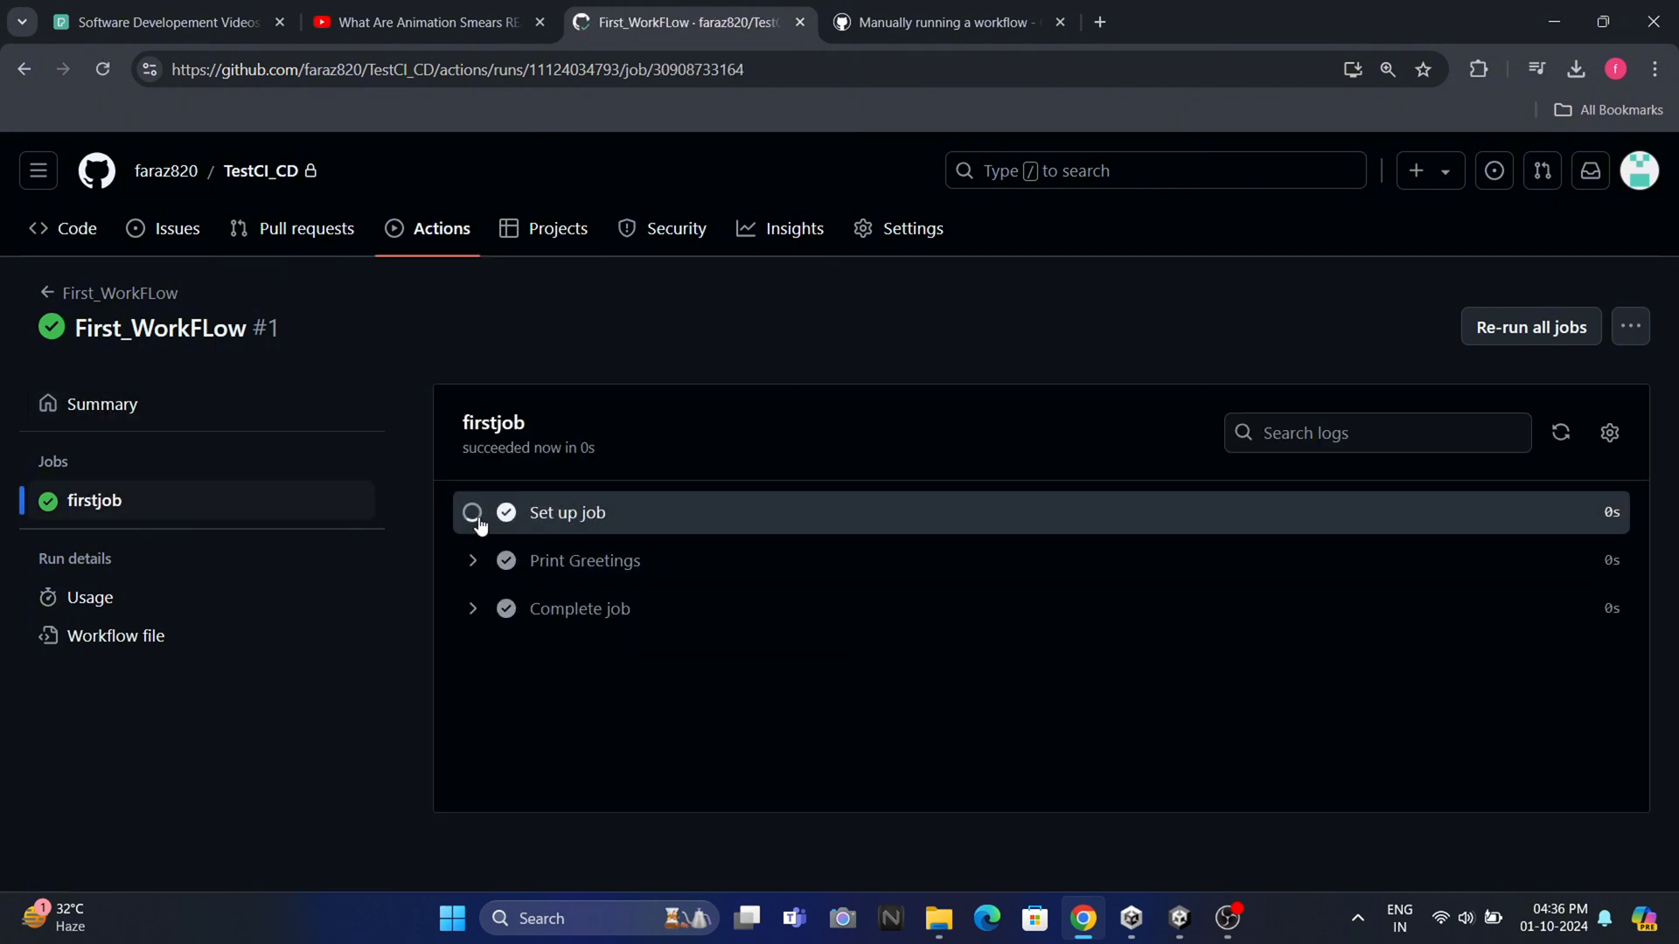
{"action": "left_click", "coordinate": [567, 512]}
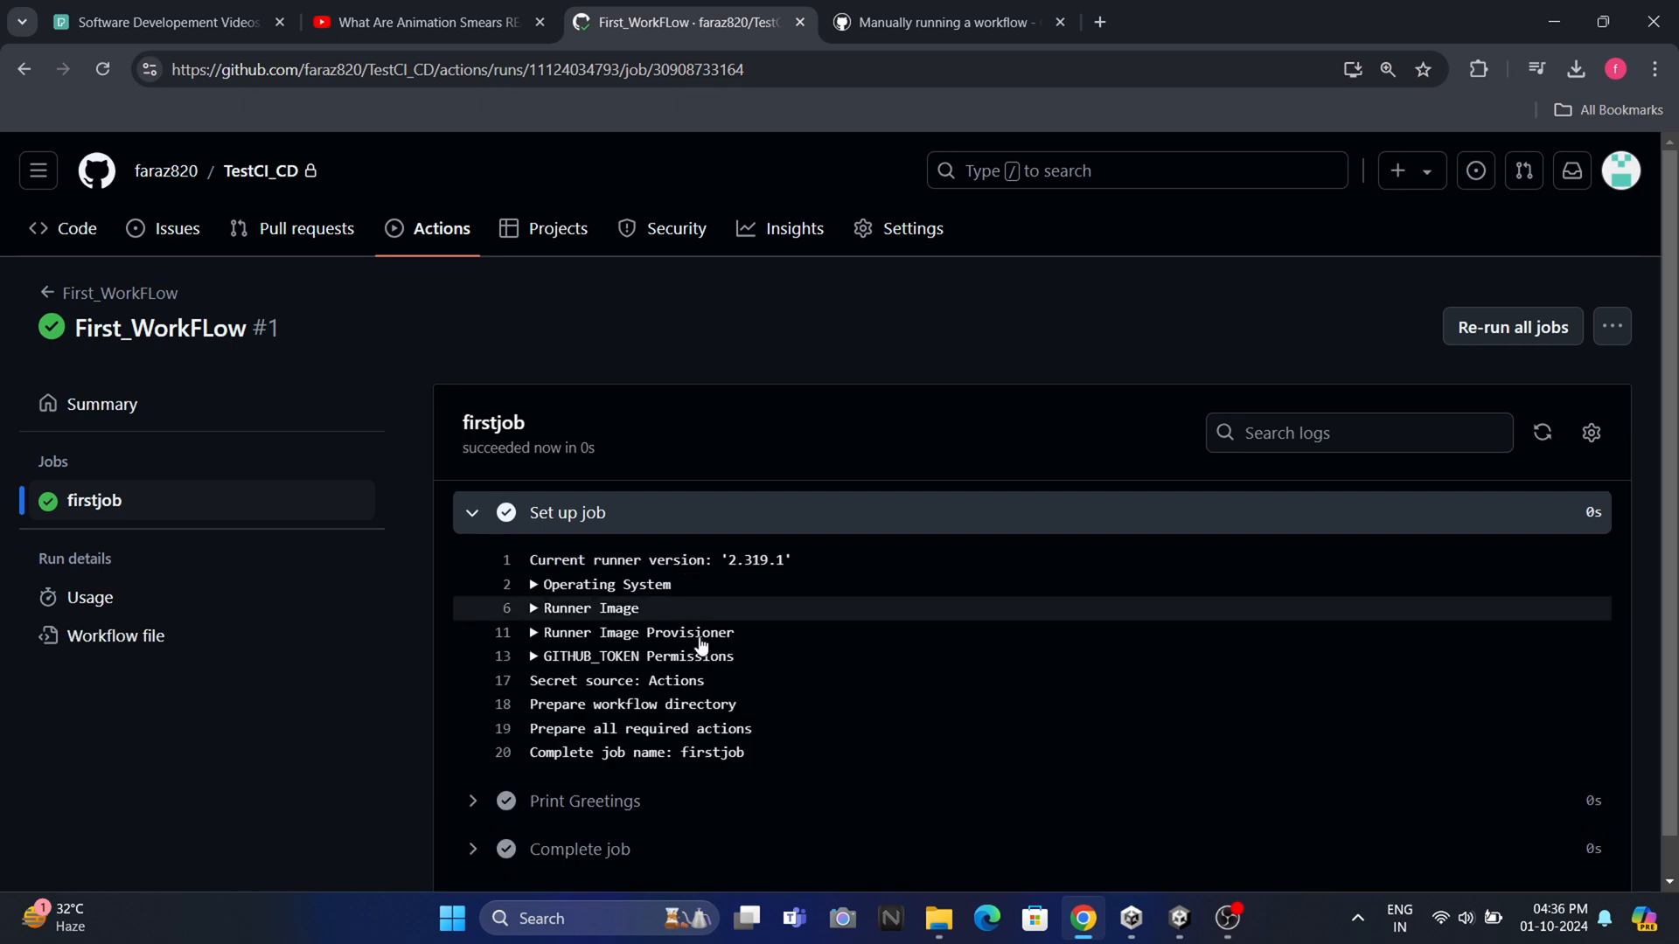
{"action": "scroll", "scroll_direction": "down", "scroll_amount": 3}
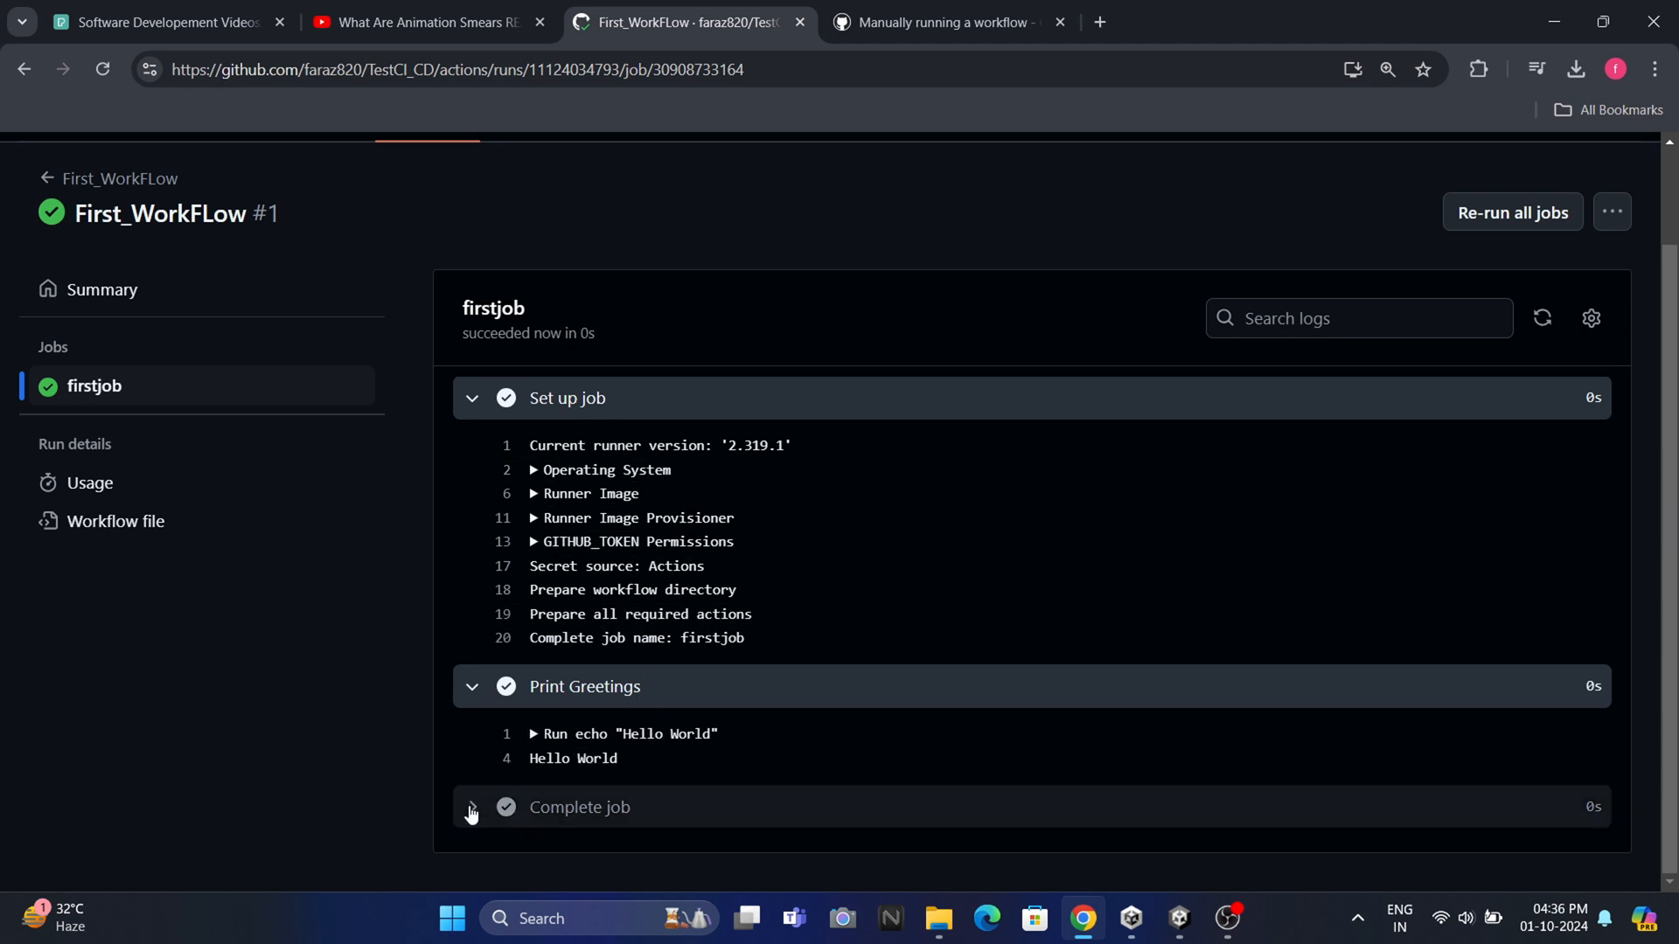
{"action": "left_click", "coordinate": [472, 812]}
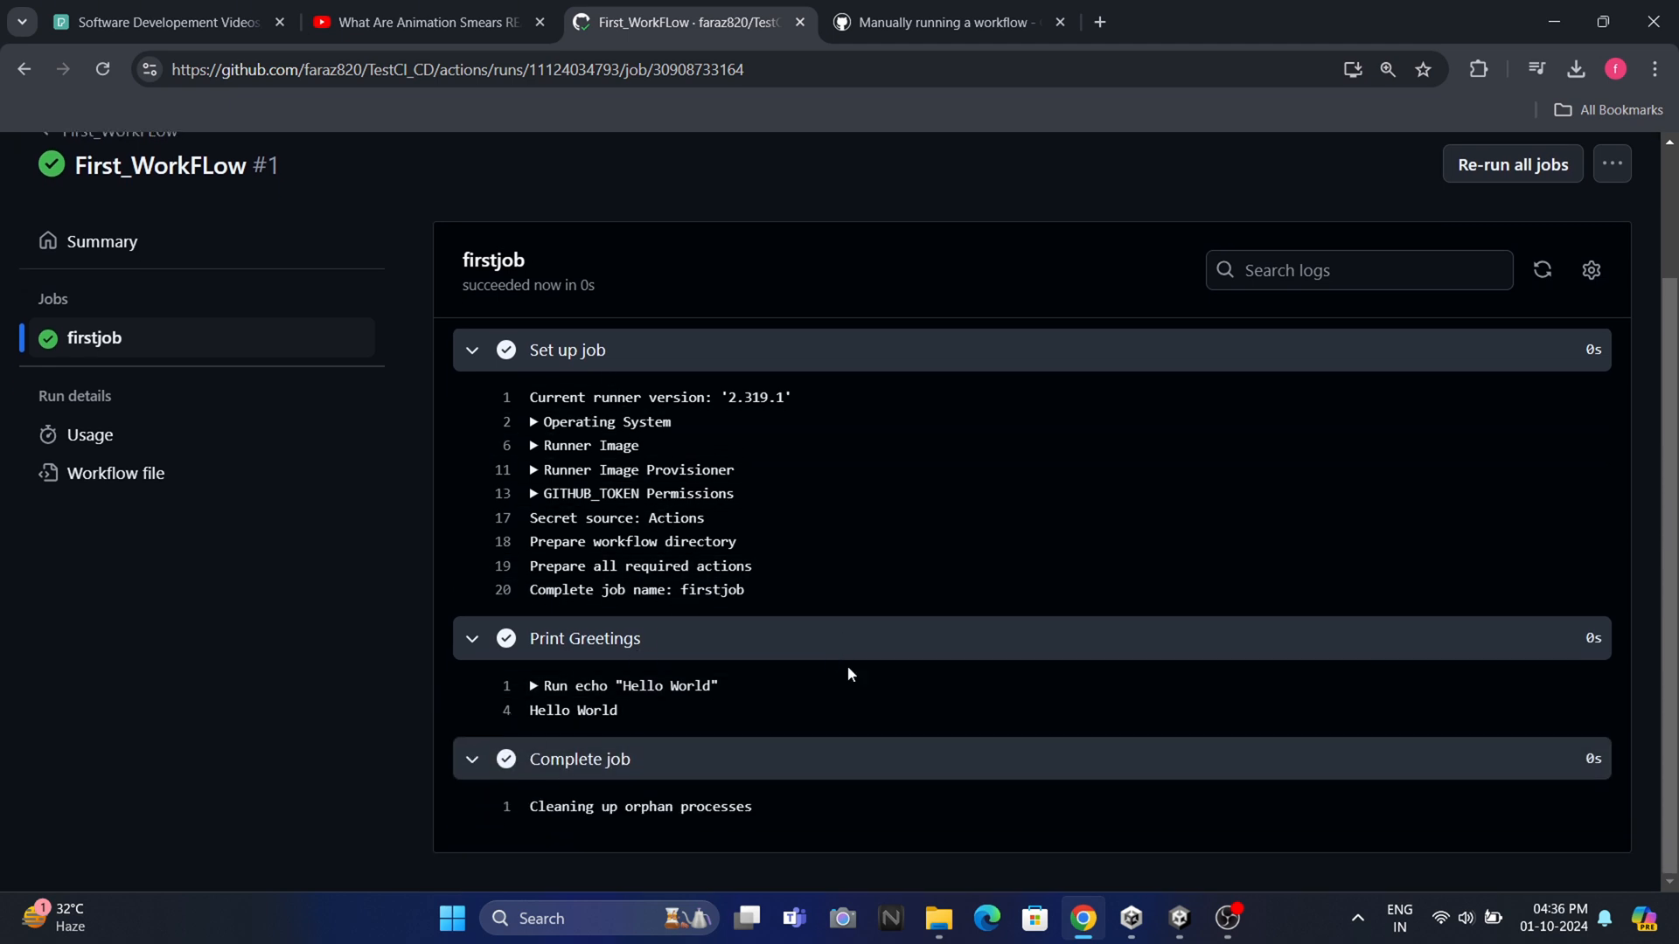
{"action": "mouse_move", "coordinate": [710, 749]}
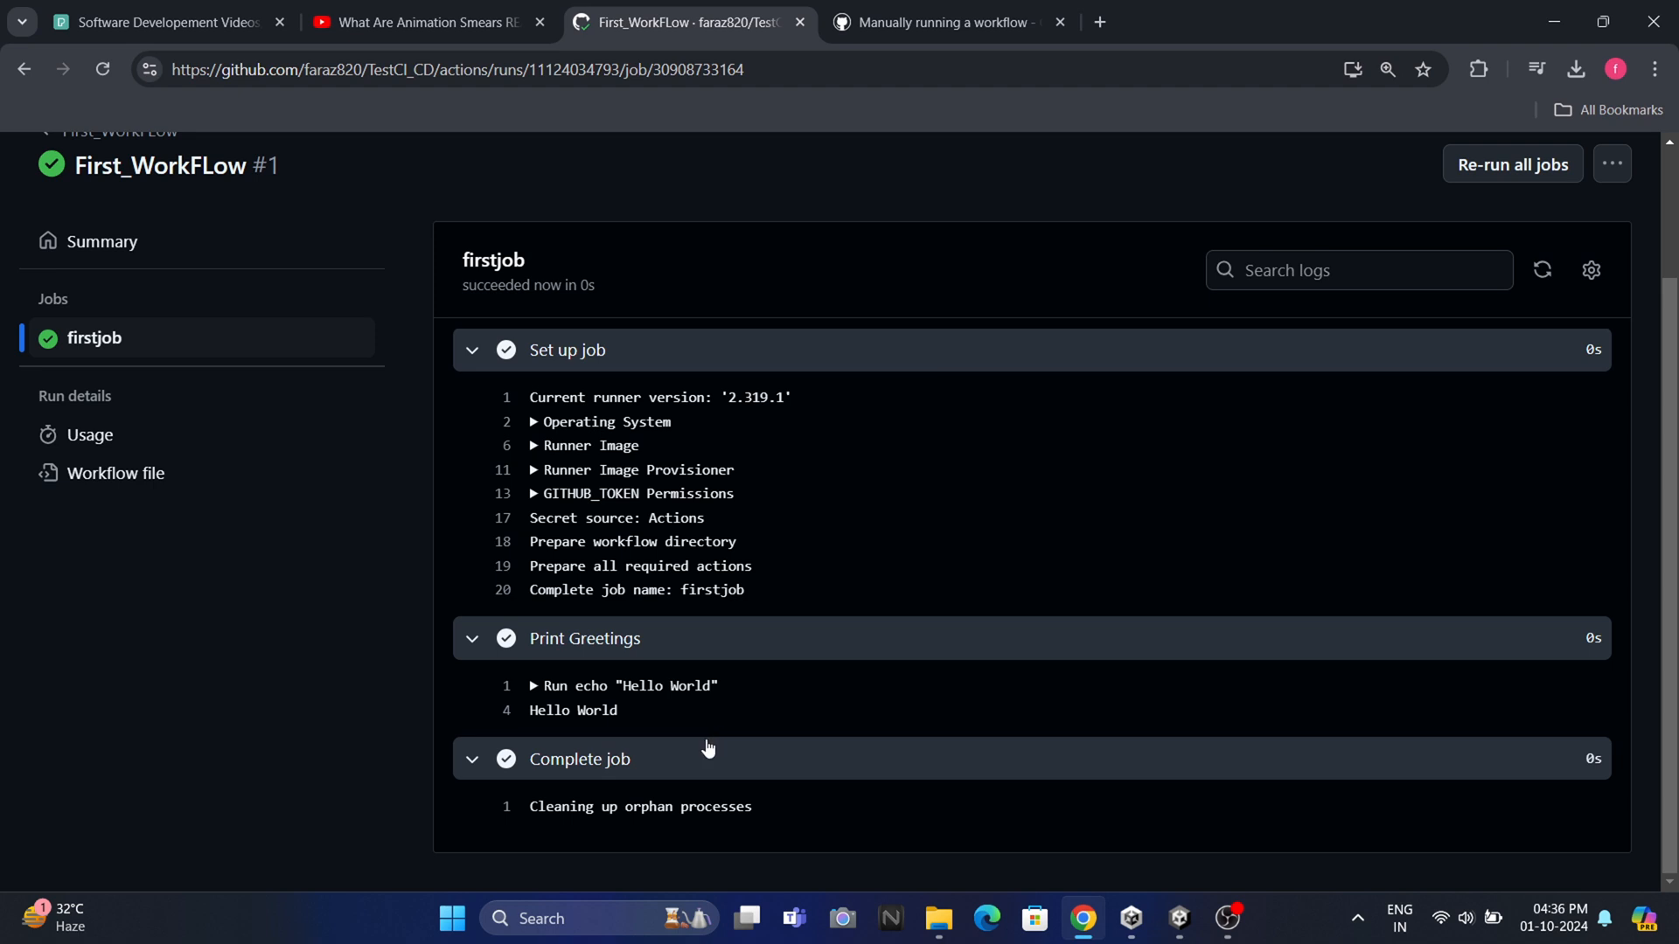
{"action": "mouse_move", "coordinate": [713, 752]}
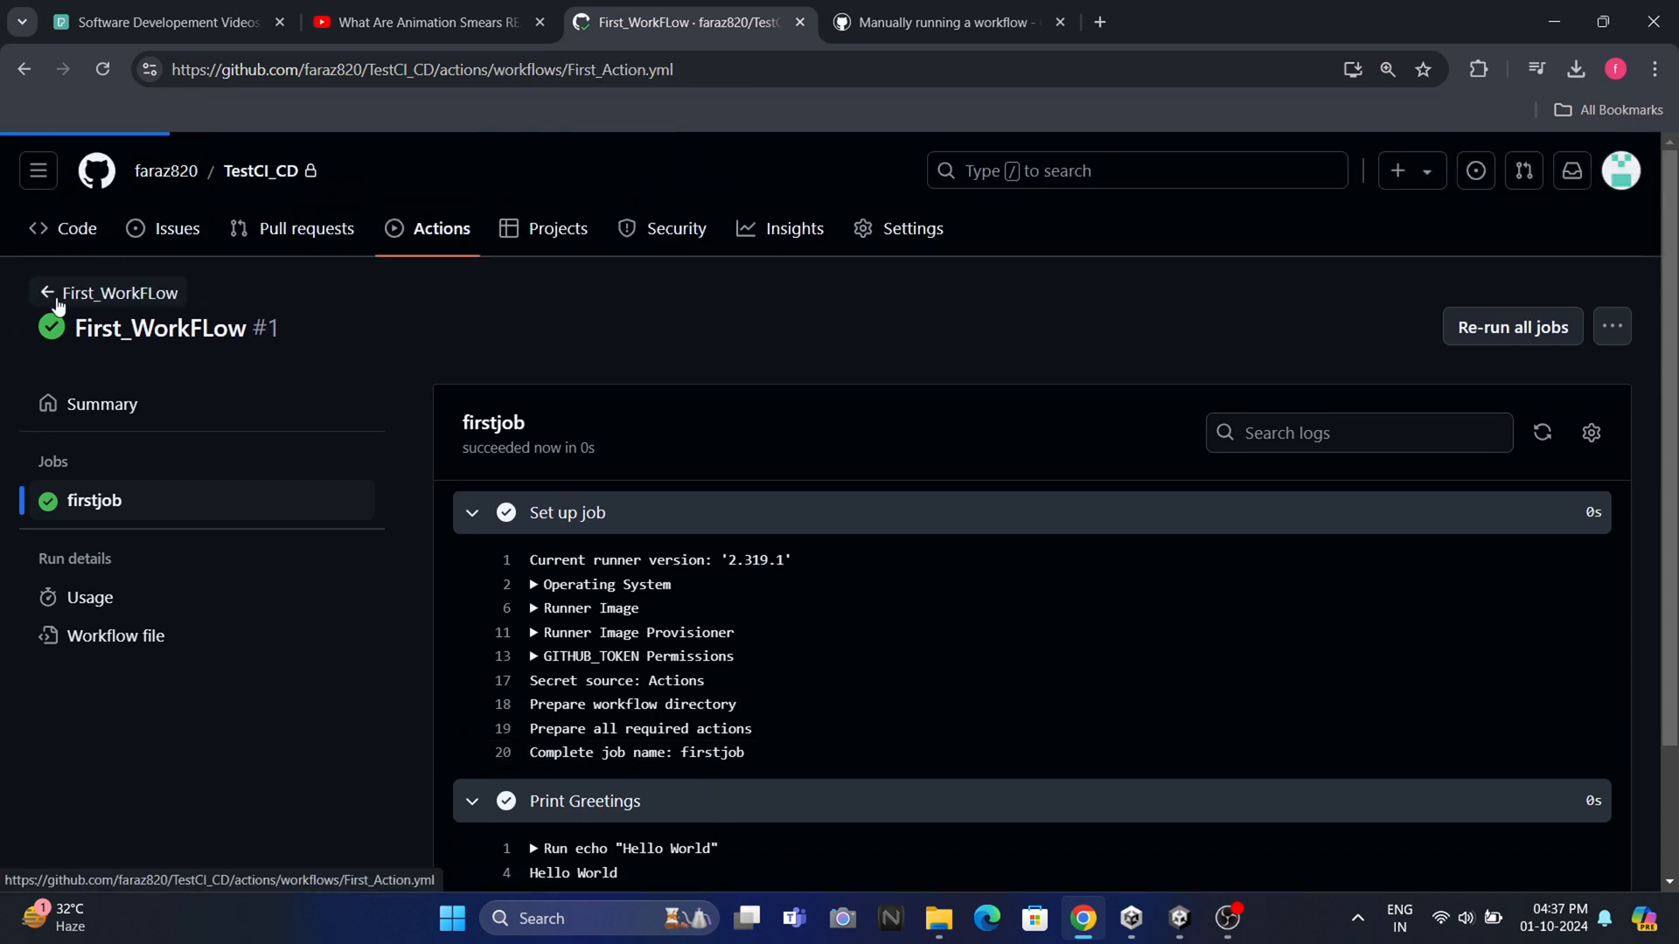
Trigger a second manual run of First_WorkFLow on master and show the All workflows runs list
{"action": "left_click", "coordinate": [107, 292]}
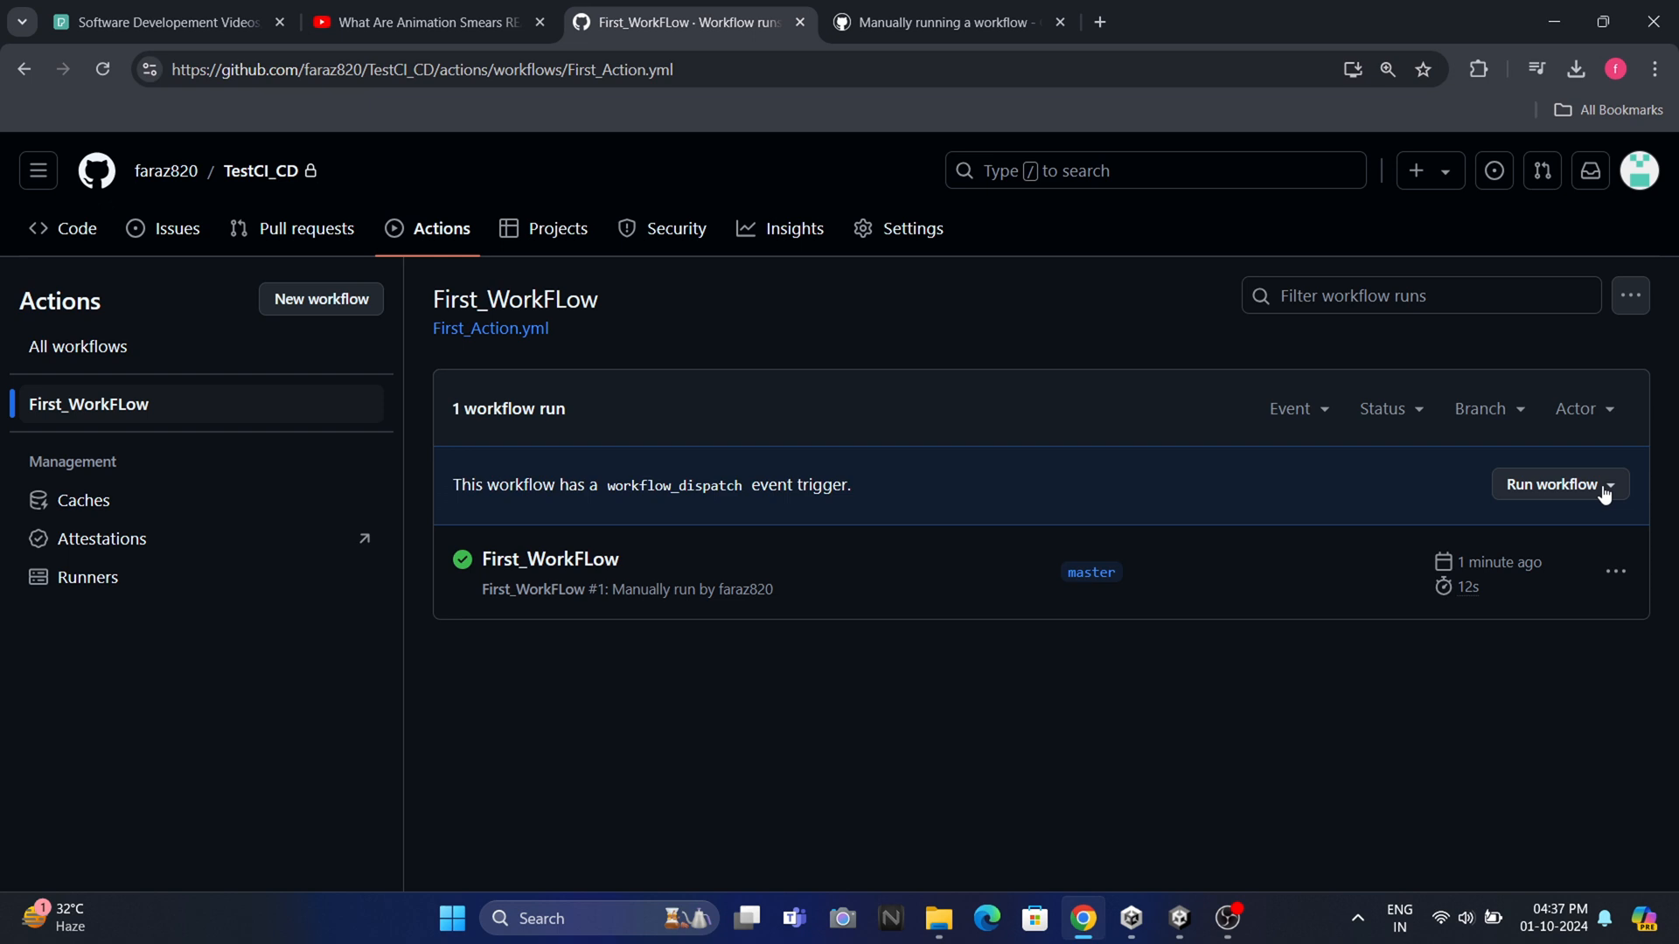
{"action": "left_click", "coordinate": [1560, 485]}
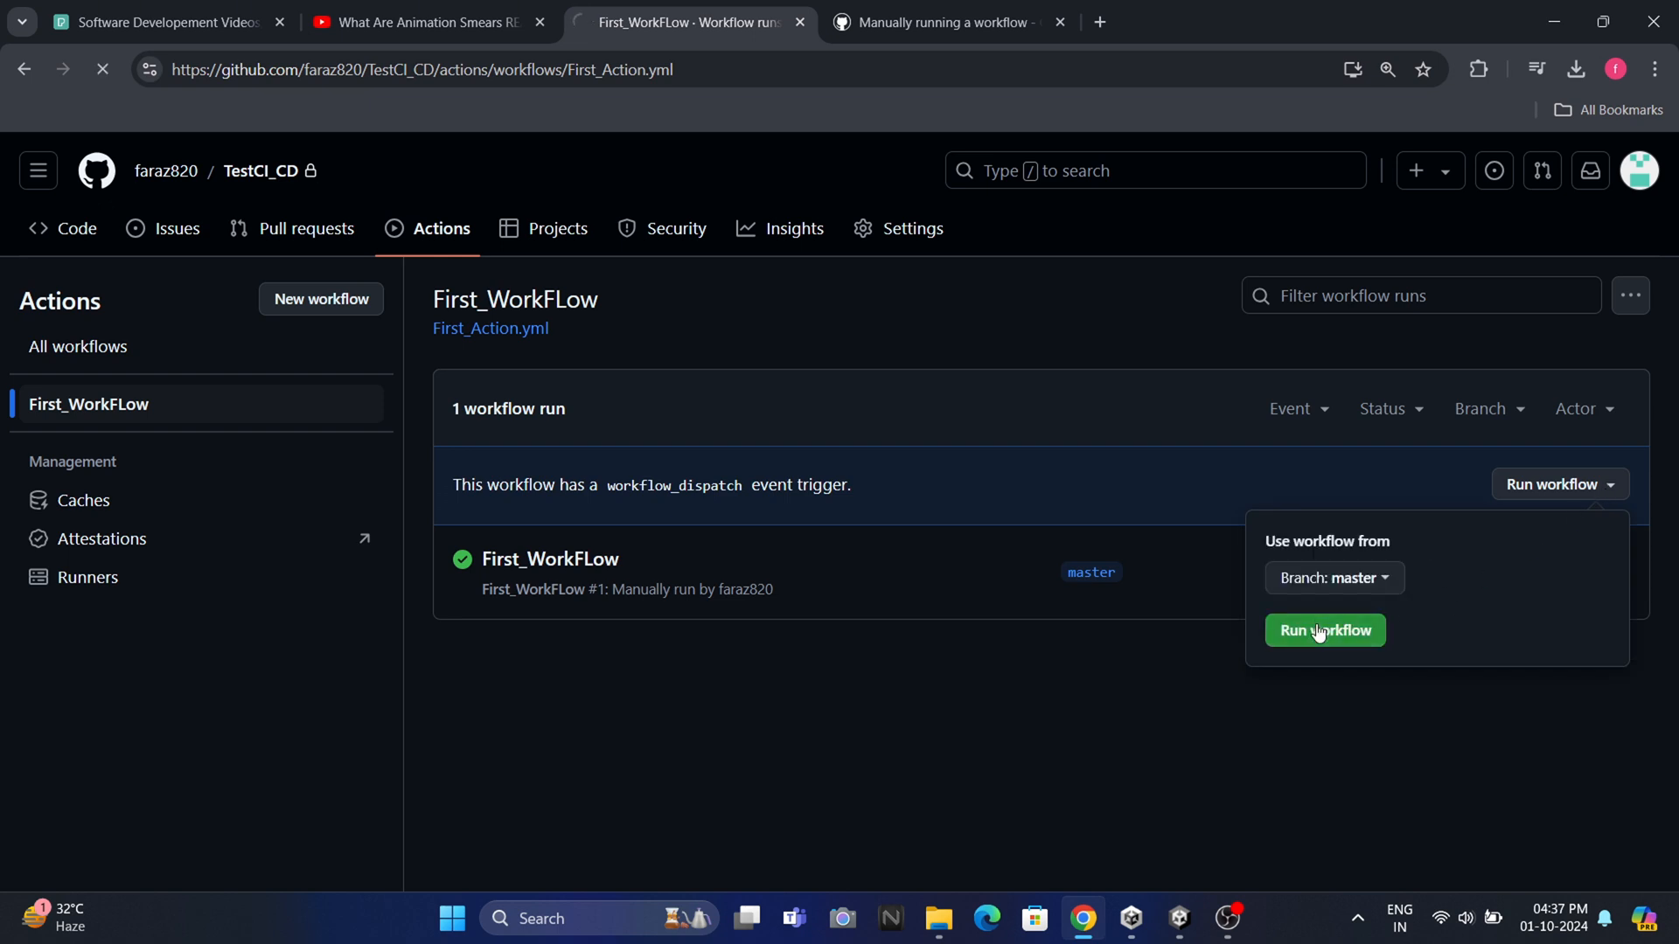
{"action": "left_click", "coordinate": [1326, 630]}
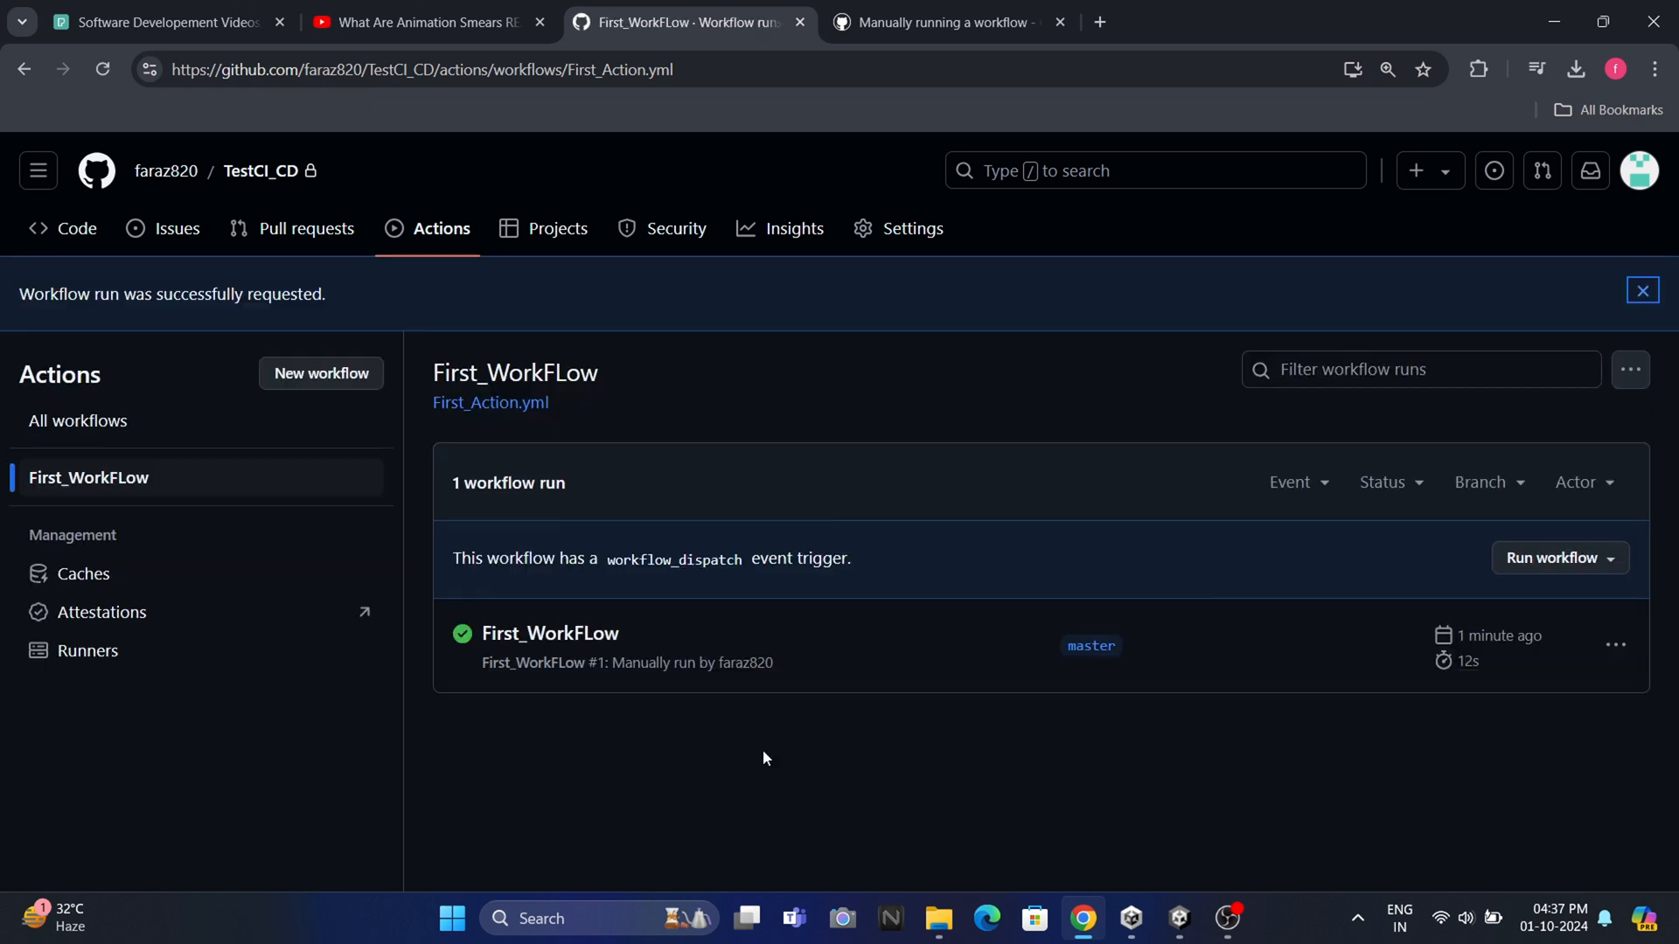
{"action": "left_click", "coordinate": [90, 478]}
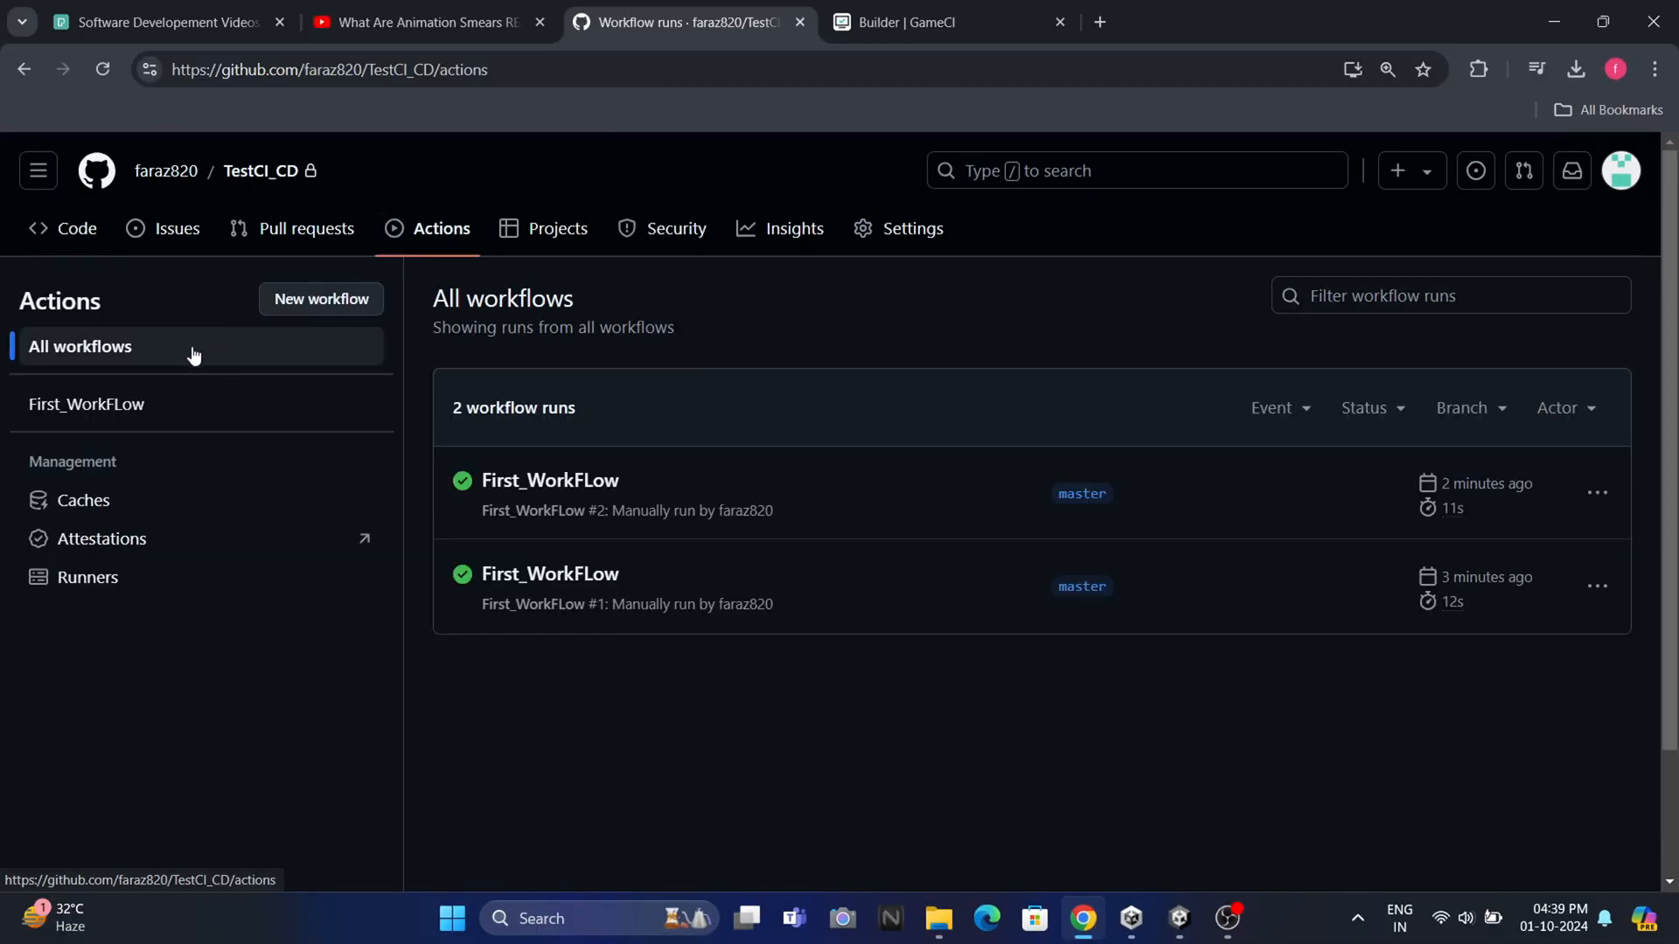
Start a new workflow written from scratch instead of a suggested template
{"action": "left_click", "coordinate": [322, 299]}
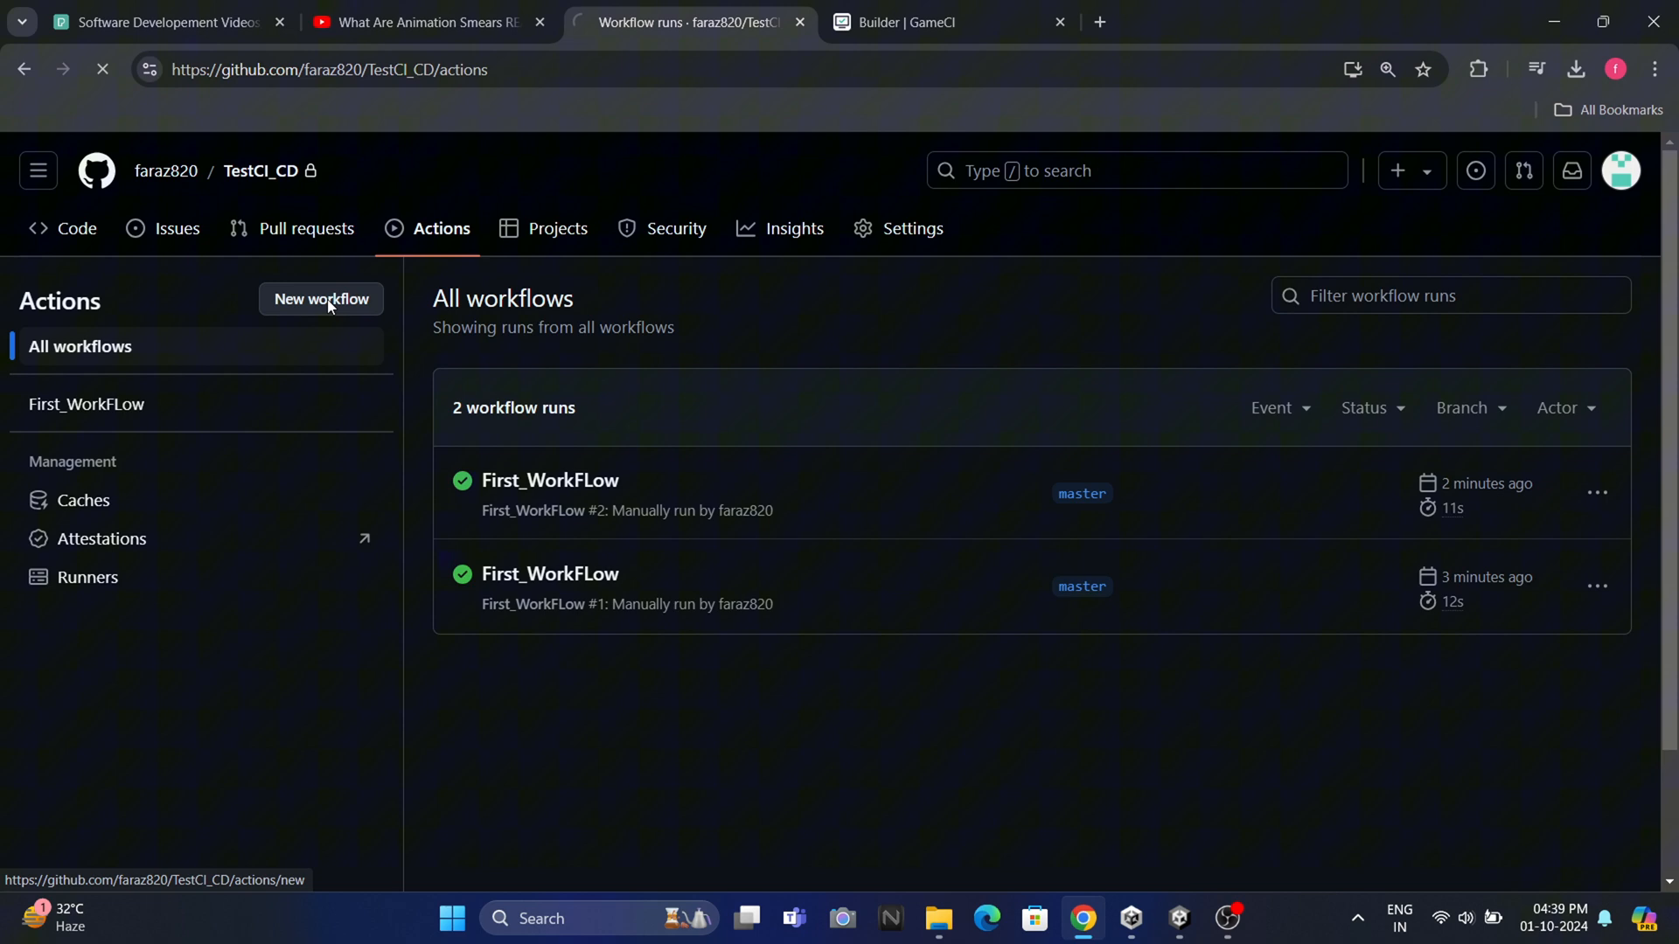
{"action": "left_click", "coordinate": [321, 299]}
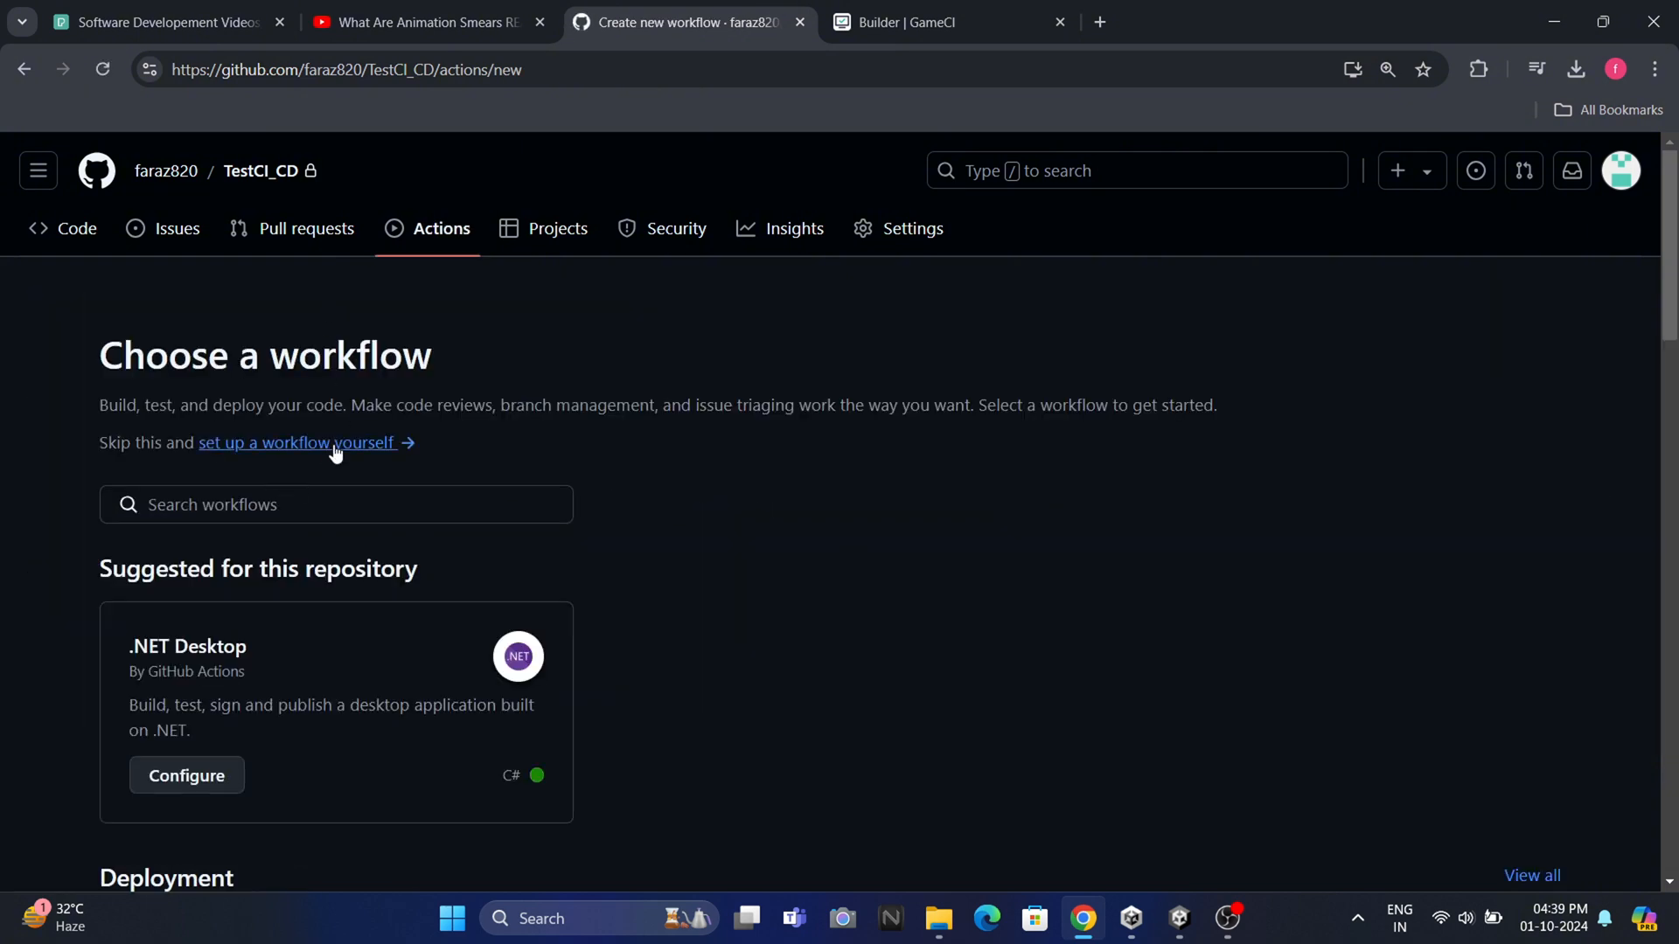
{"action": "left_click", "coordinate": [335, 445]}
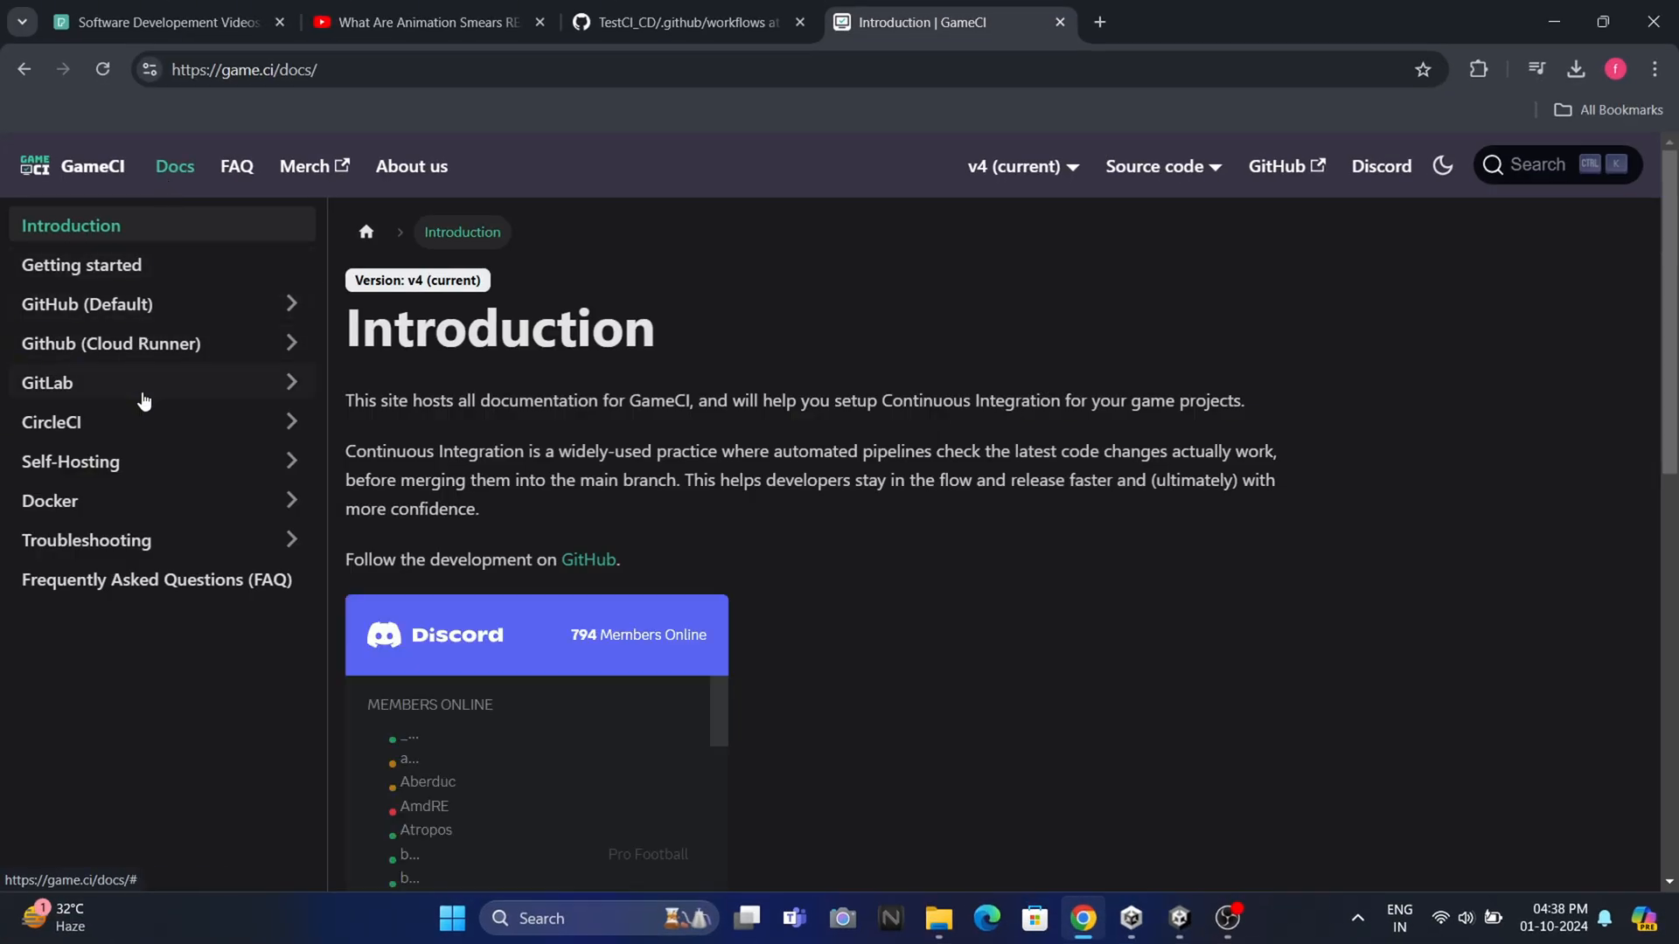
{"action": "mouse_move", "coordinate": [199, 316]}
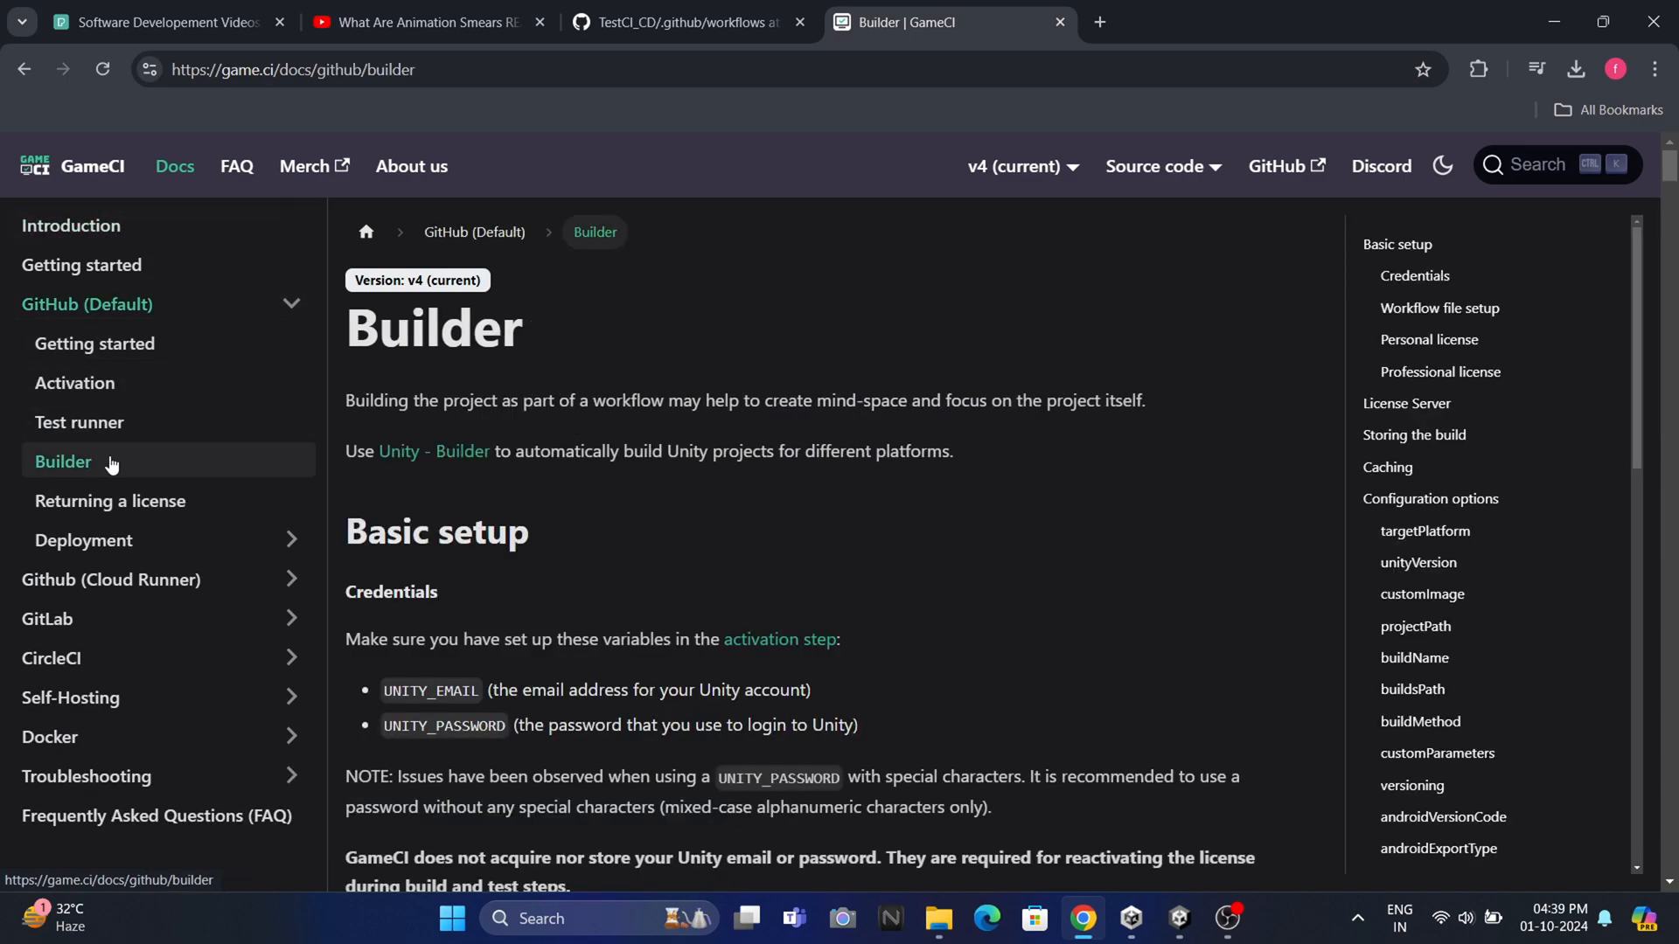
Reach the GameCI Builder documentation and scroll into its workflow examples
{"action": "scroll", "scroll_direction": "down", "scroll_amount": 3}
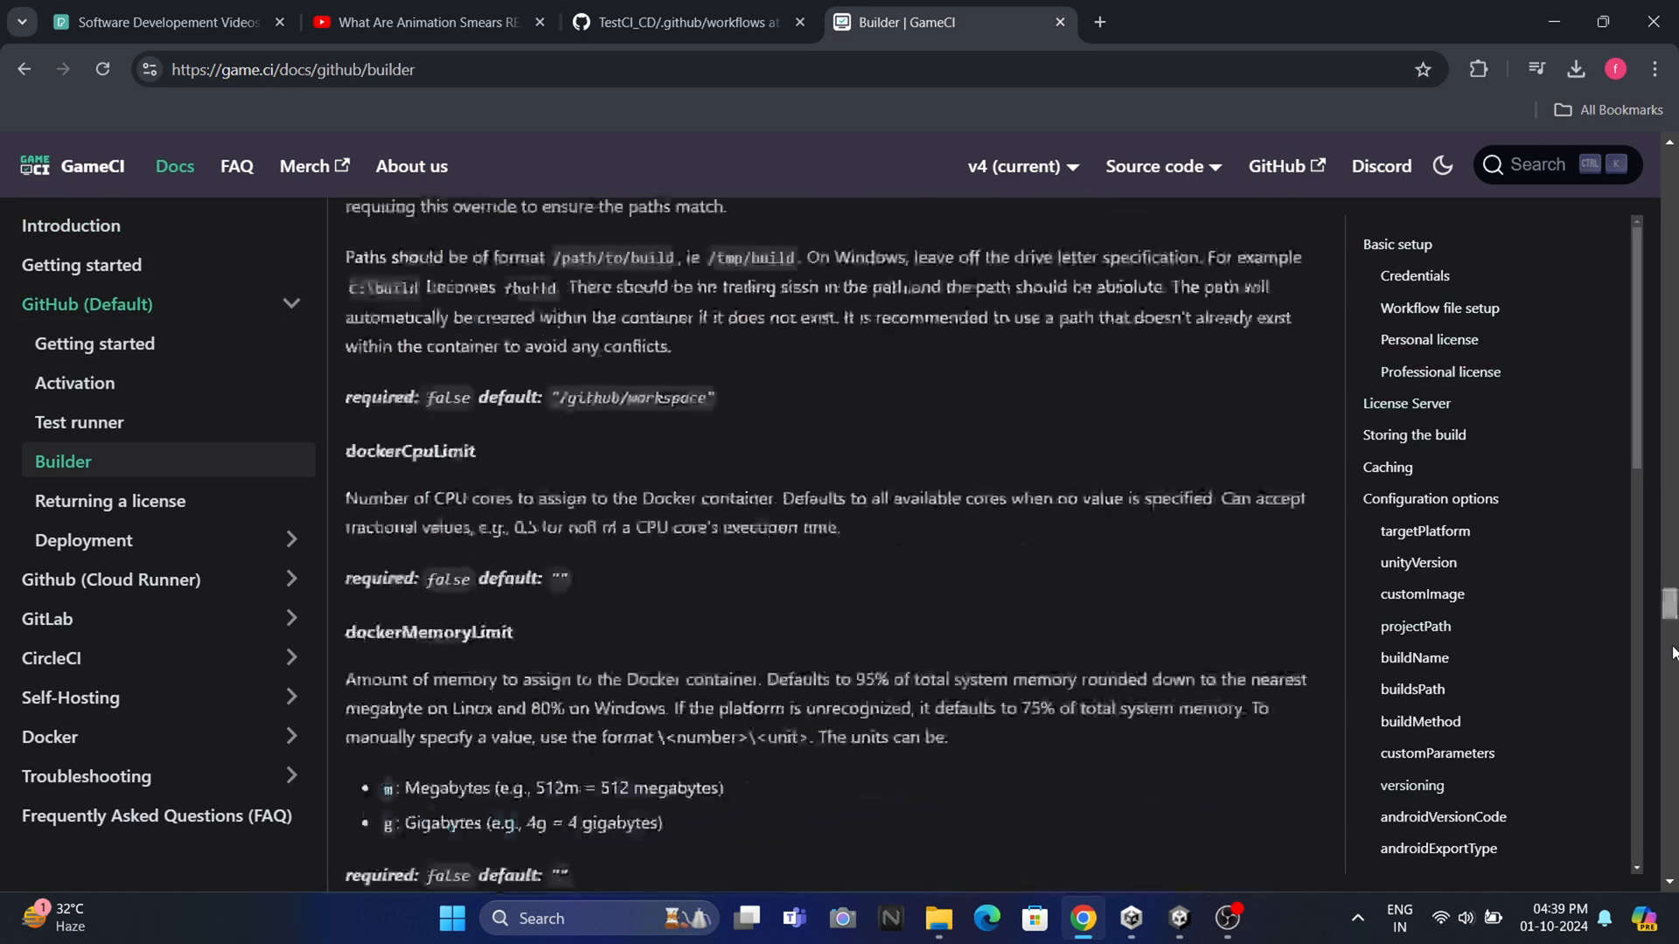
{"action": "scroll", "scroll_direction": "down", "scroll_amount": 3}
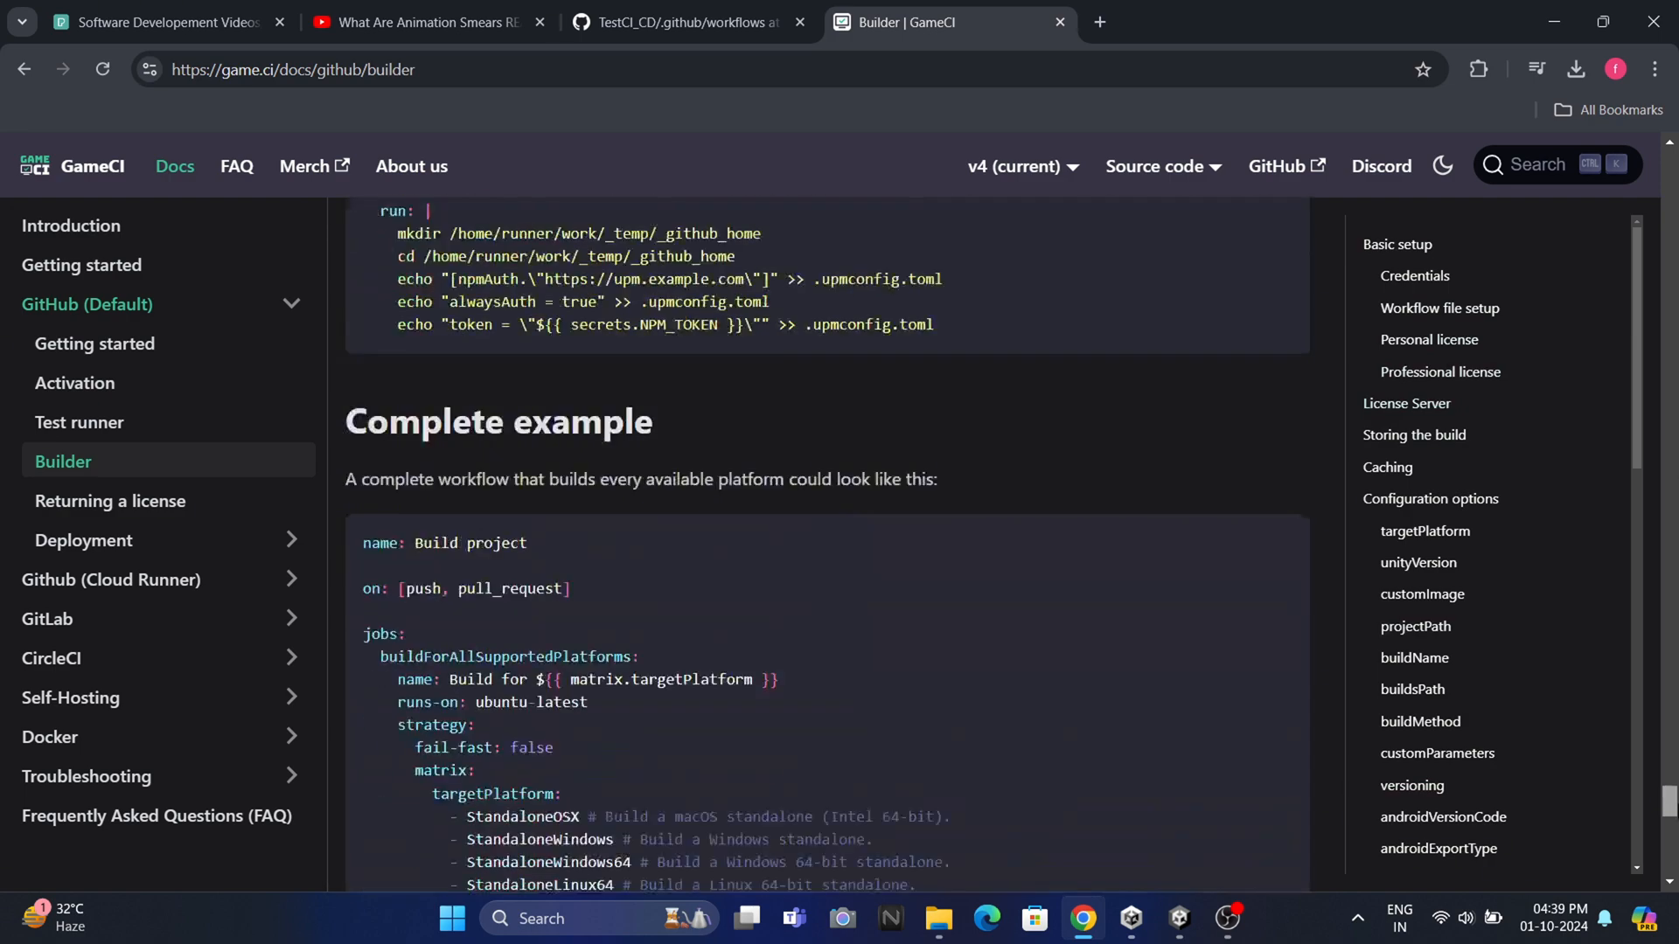
{"action": "scroll", "scroll_direction": "down", "scroll_amount": 3}
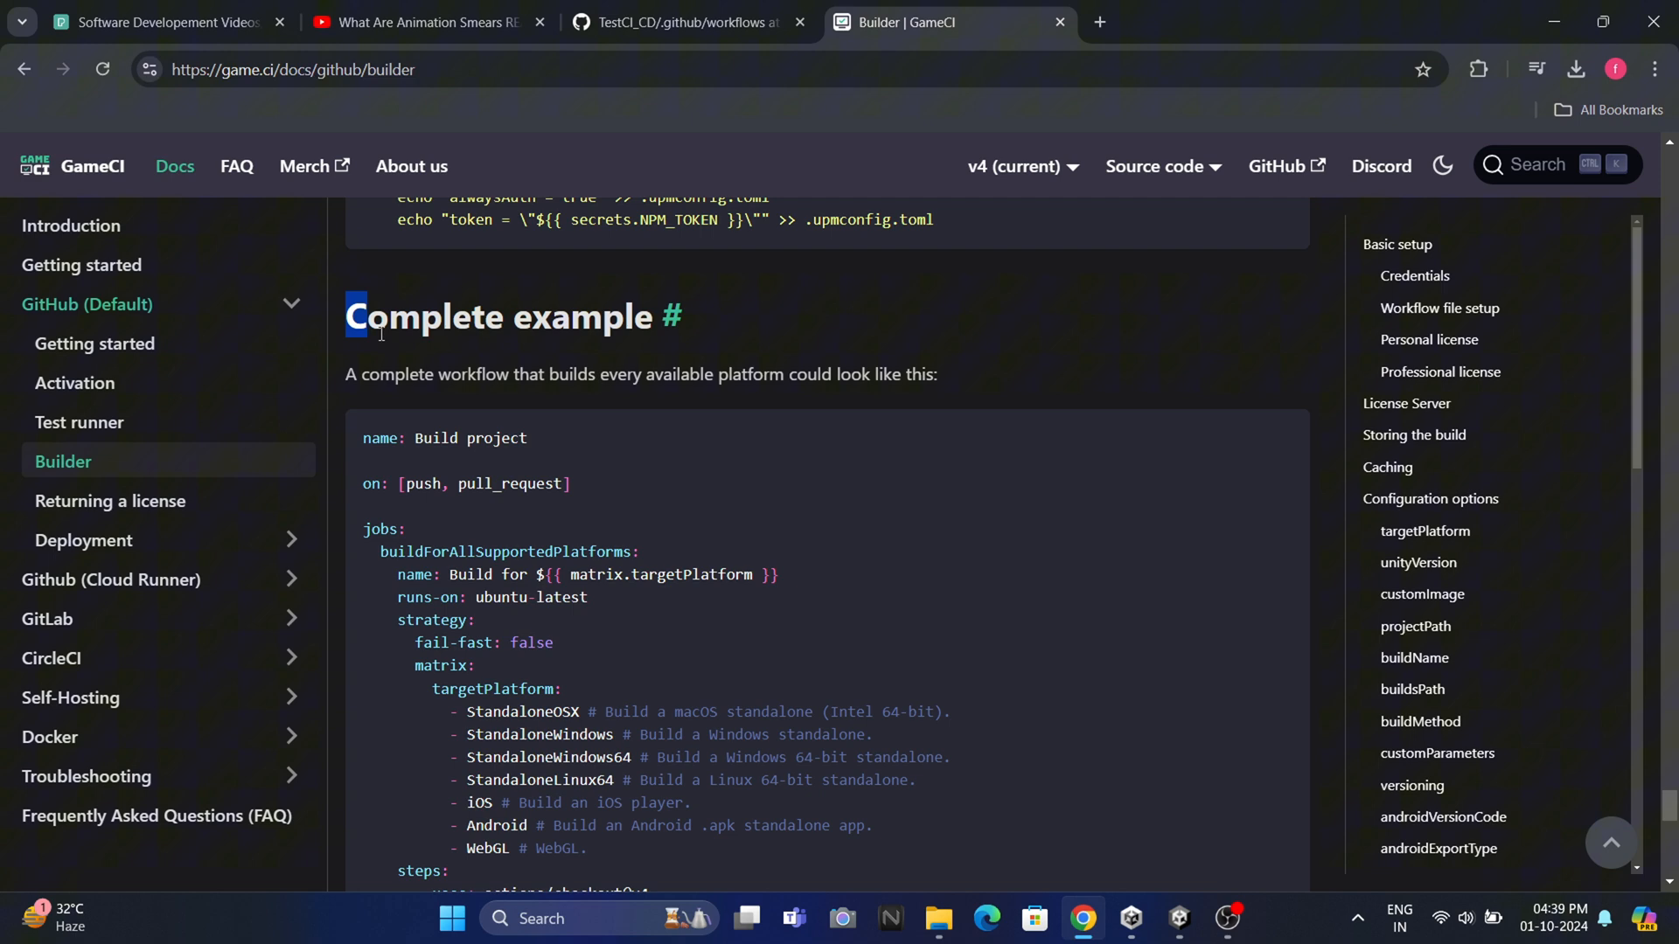
{"action": "left_click", "coordinate": [689, 22]}
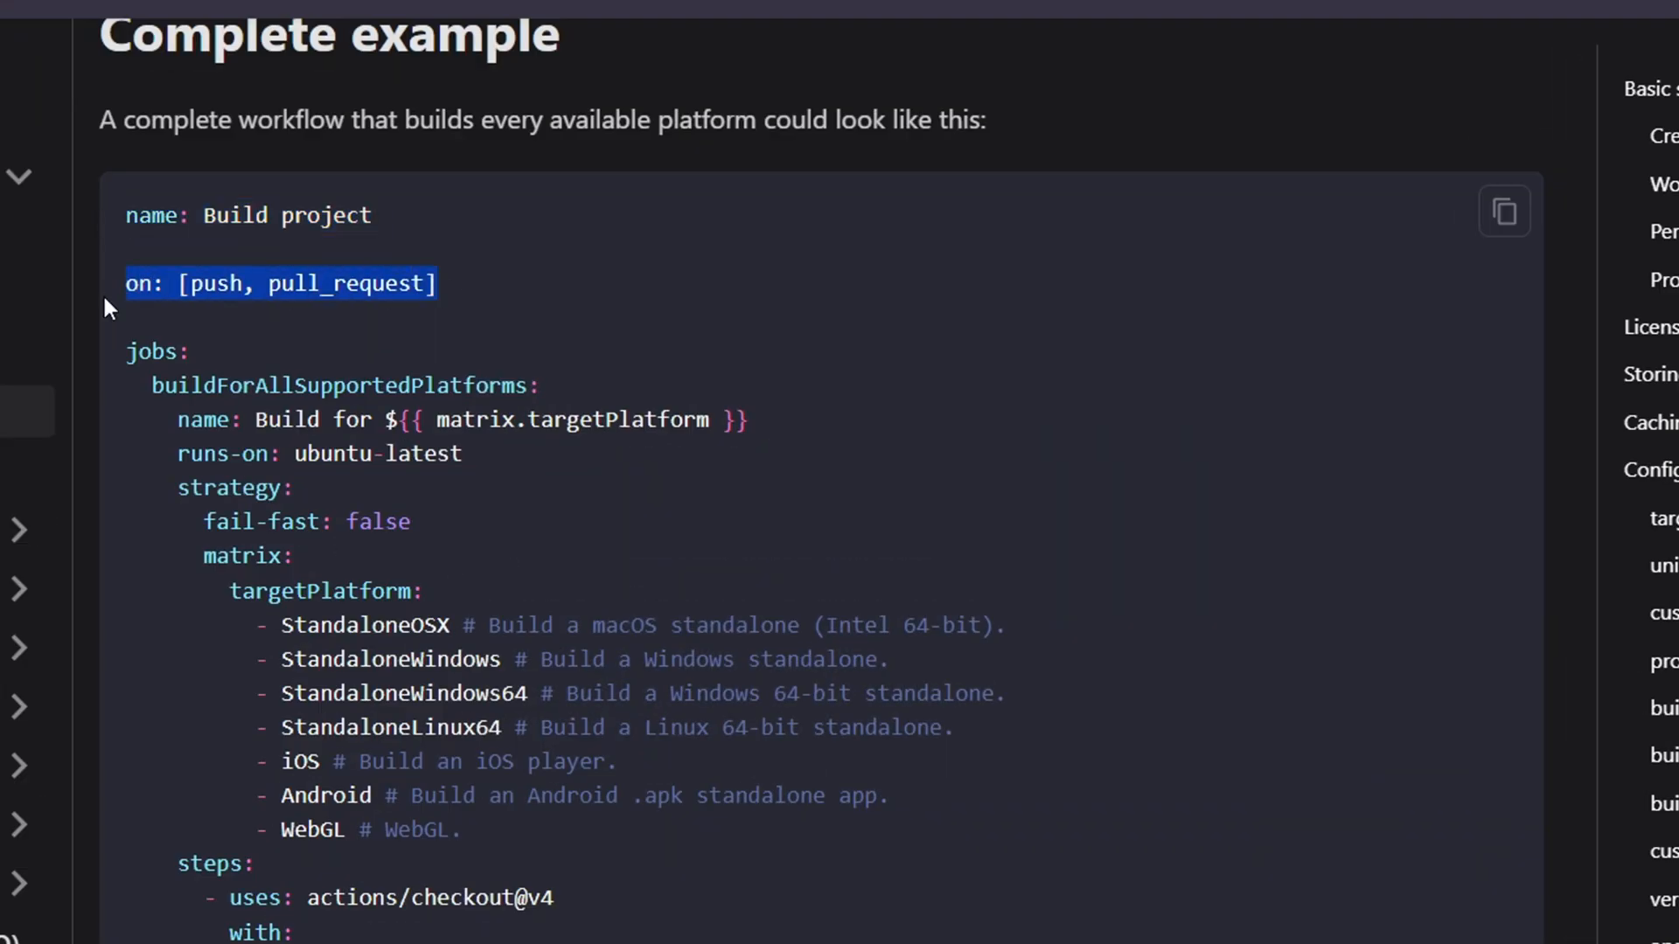
{"action": "scroll", "scroll_direction": "down", "scroll_amount": 3}
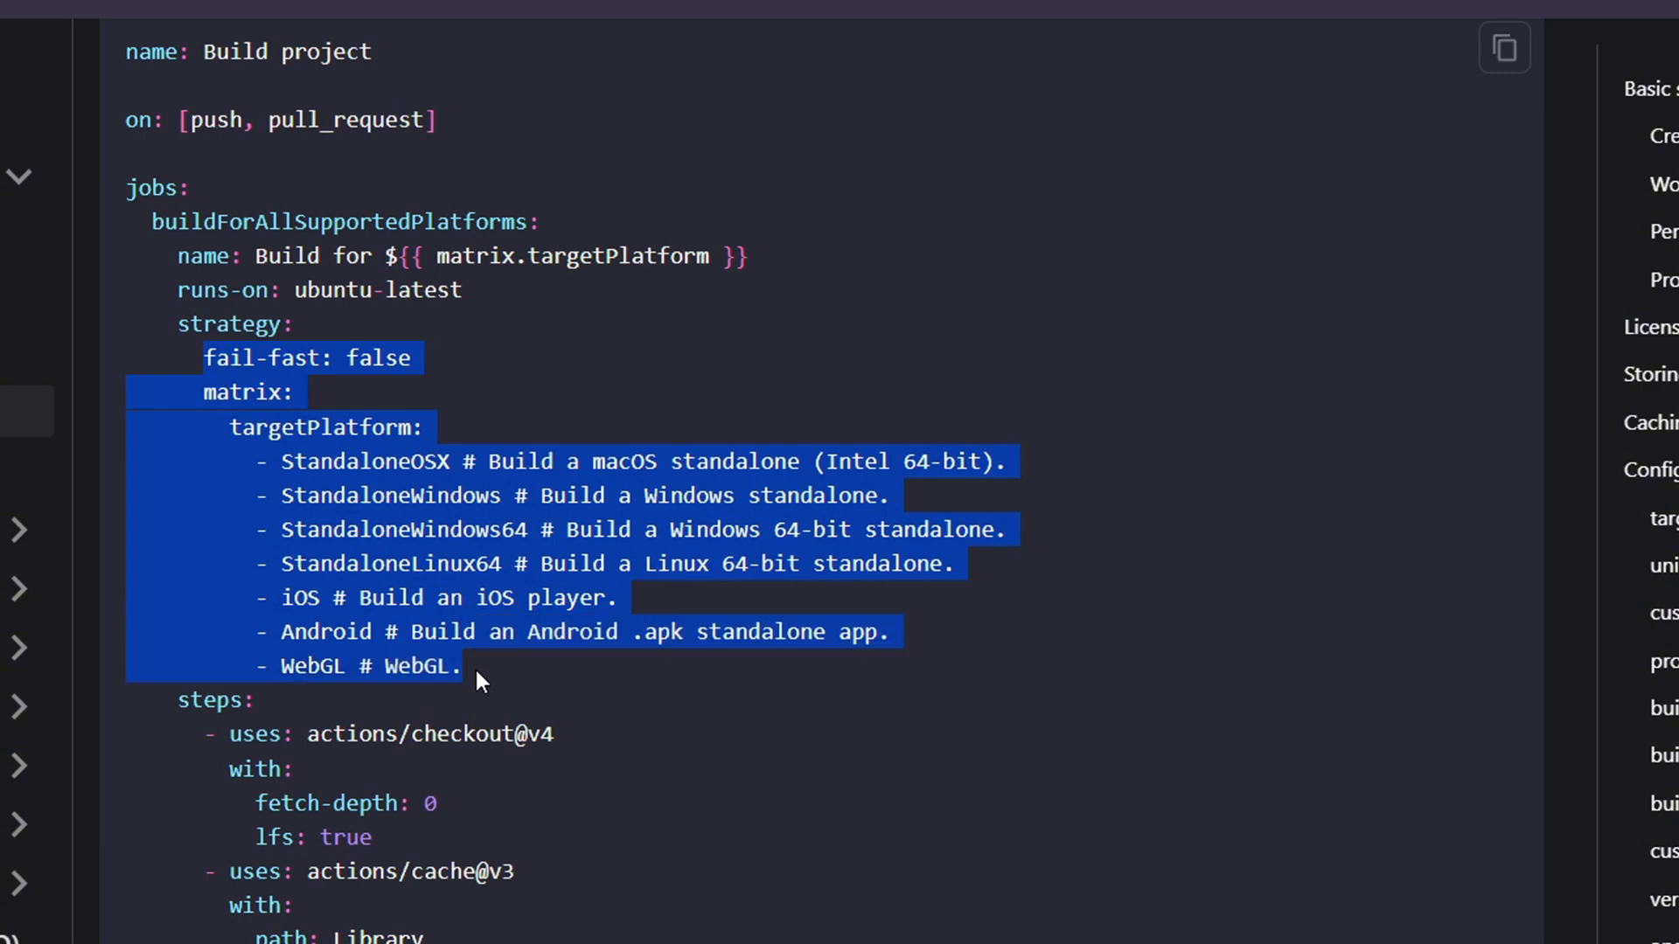
{"action": "mouse_move", "coordinate": [905, 645]}
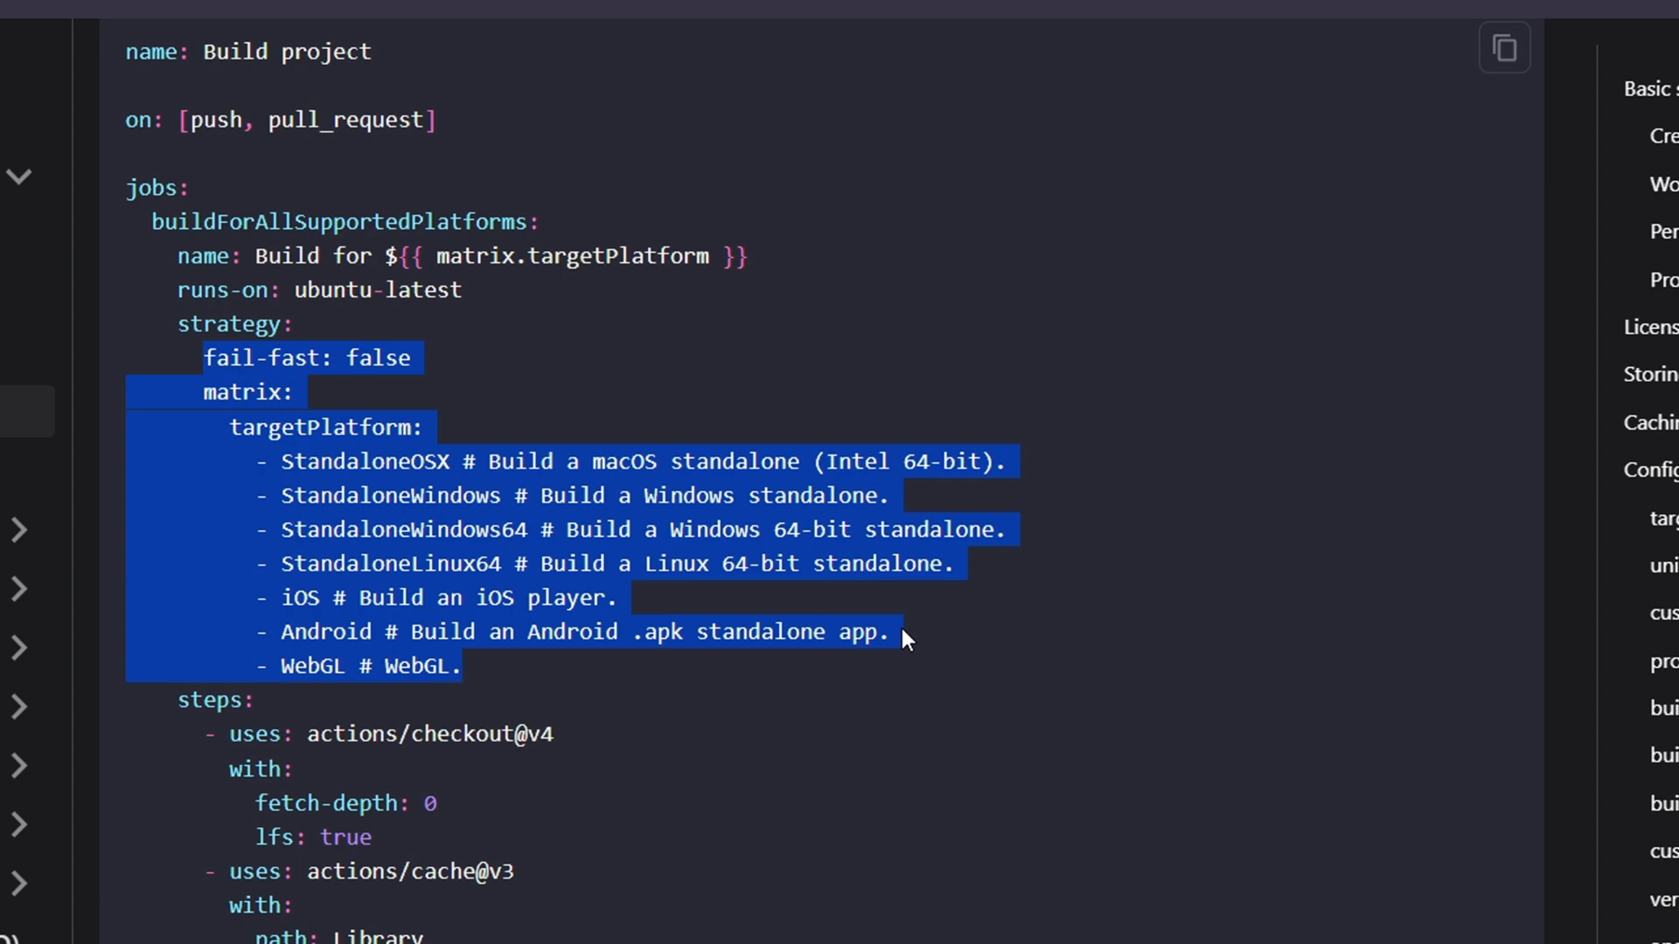
Clear the highlighted matrix lines and bring the Complete example workflow into view
{"action": "left_click", "coordinate": [893, 666]}
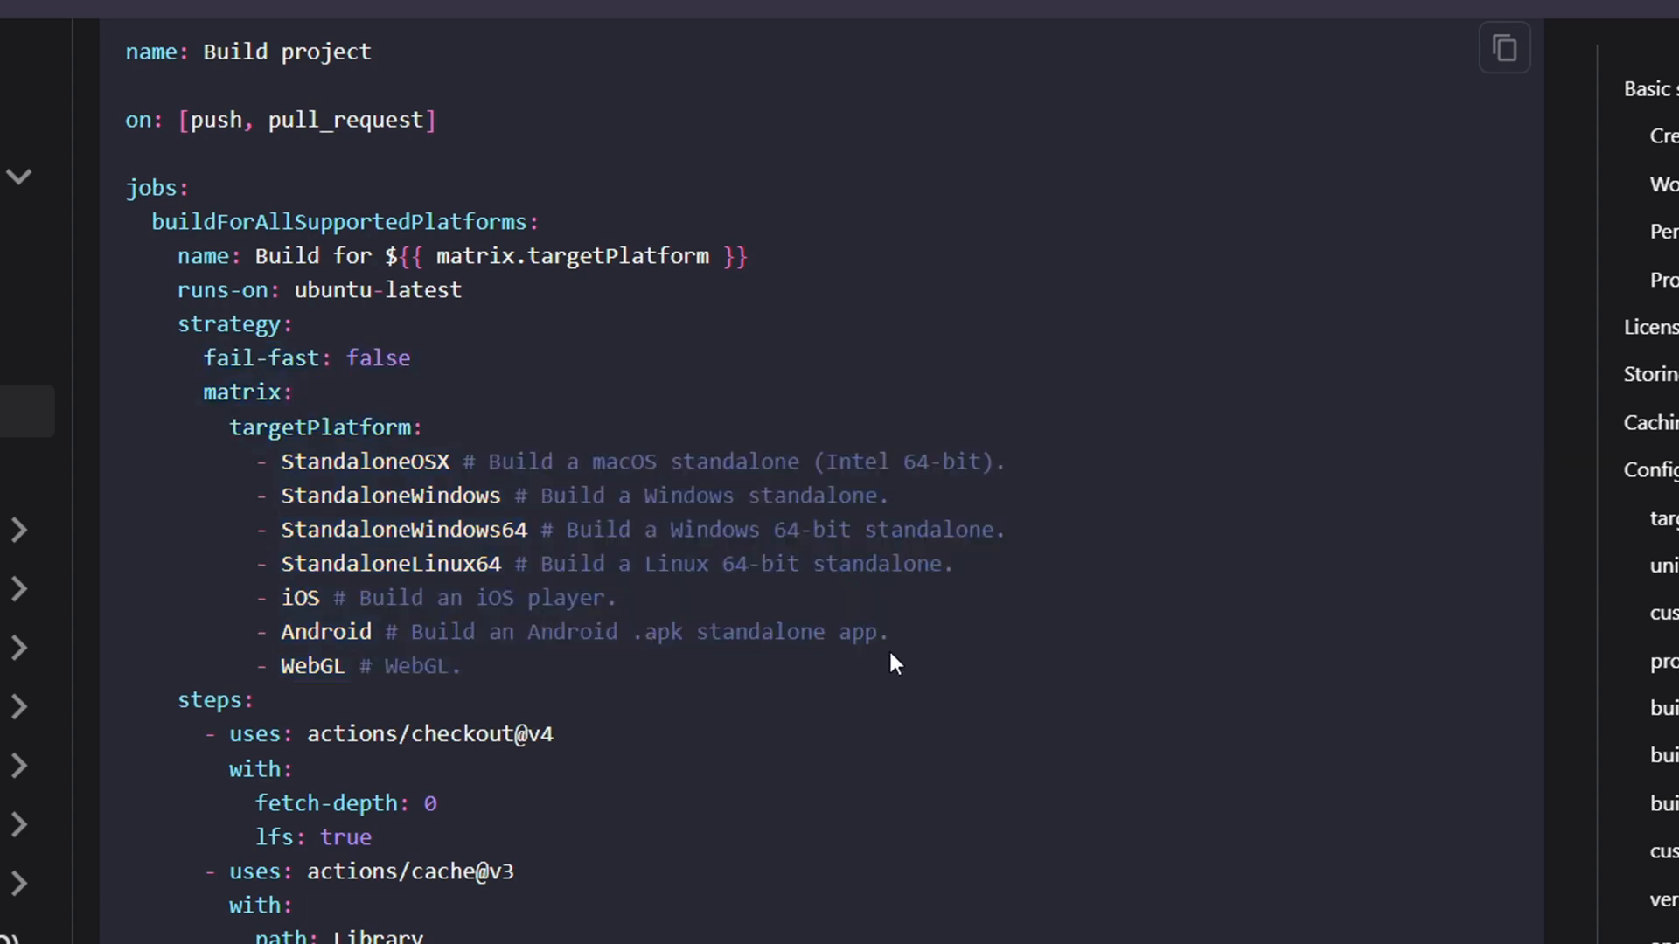
{"action": "mouse_move", "coordinate": [893, 657]}
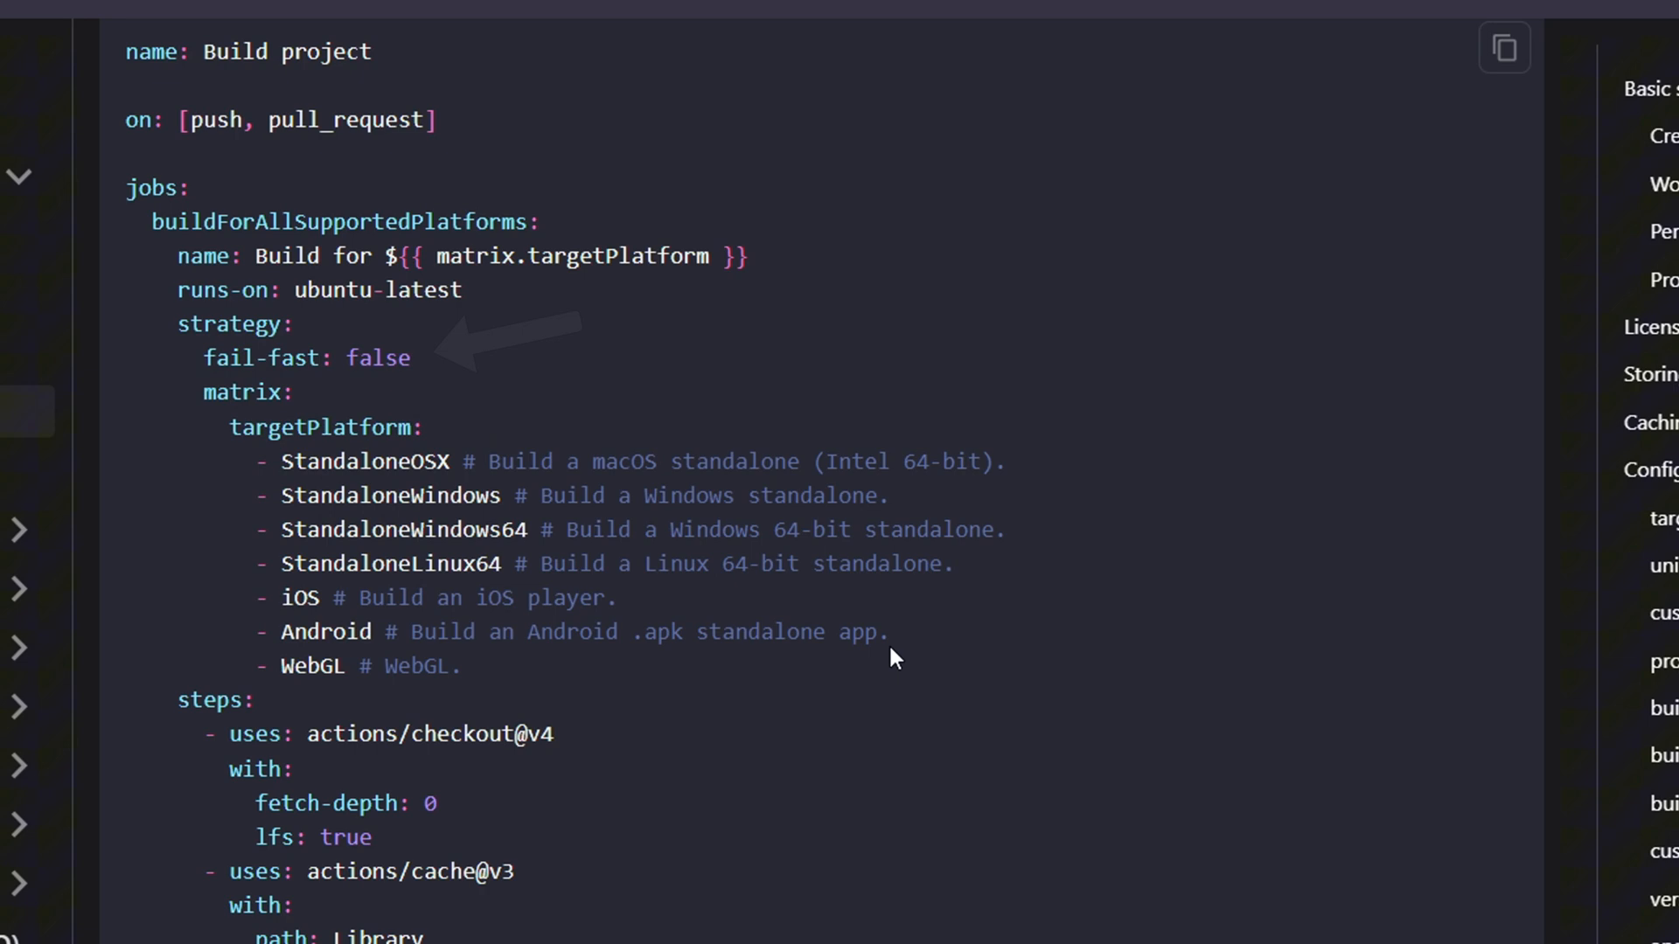
{"action": "scroll", "scroll_direction": "down", "scroll_amount": 3}
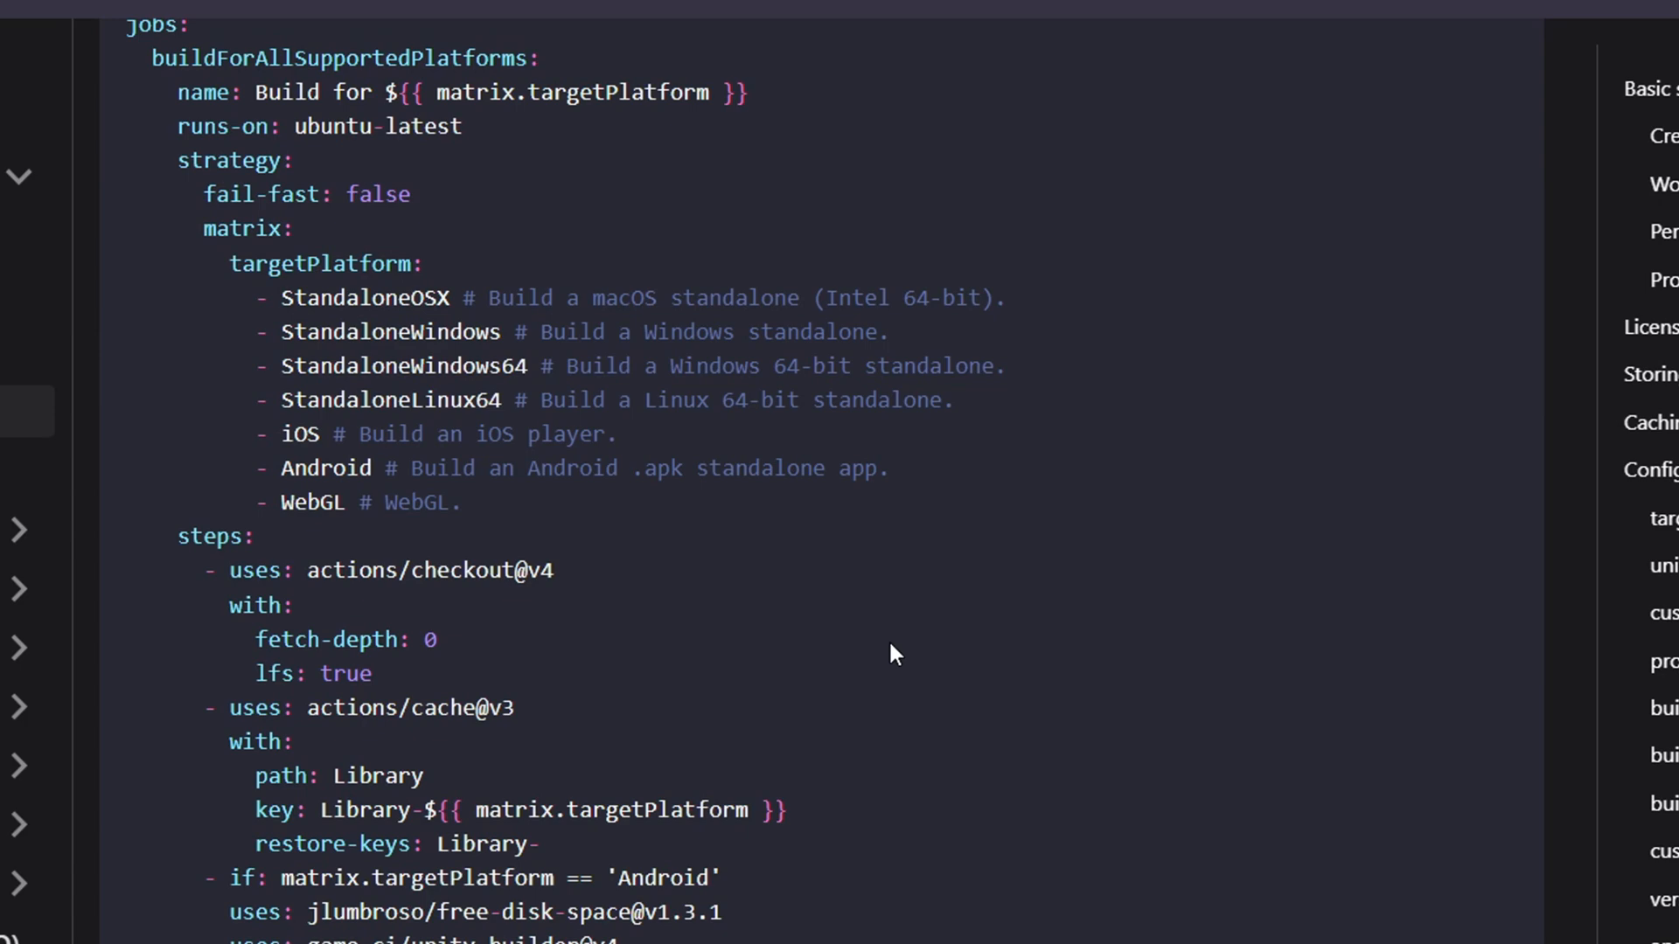
{"action": "mouse_move", "coordinate": [562, 577]}
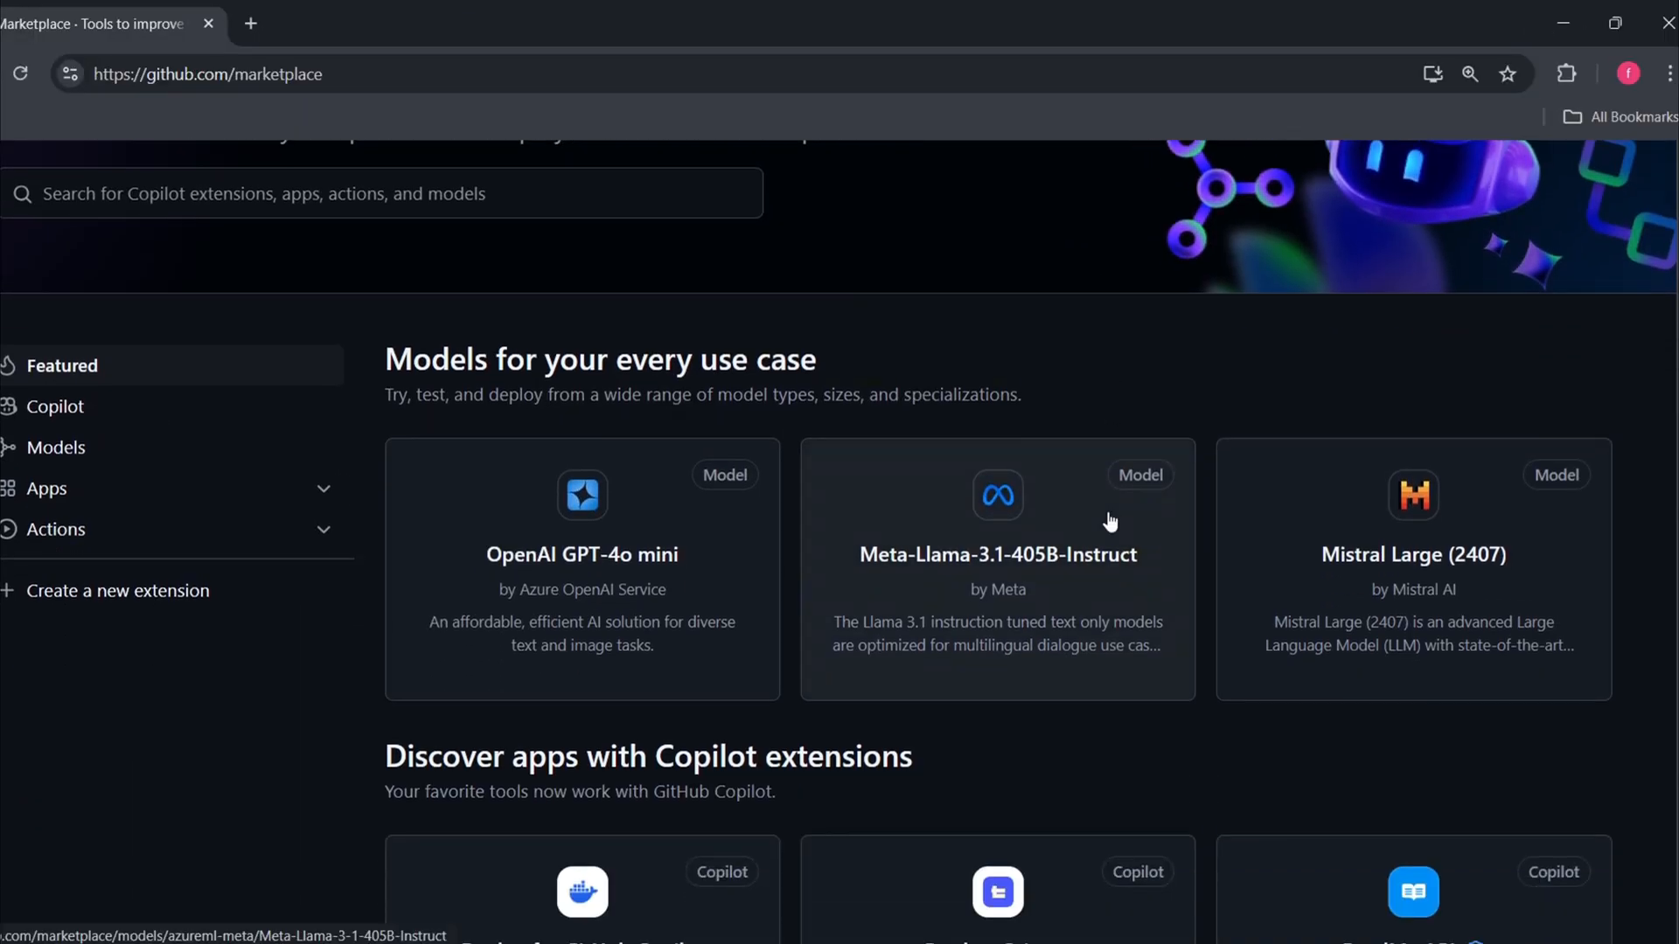
Scroll through the Marketplace's featured Copilot extensions and recommended apps
{"action": "scroll", "scroll_direction": "down", "scroll_amount": 3}
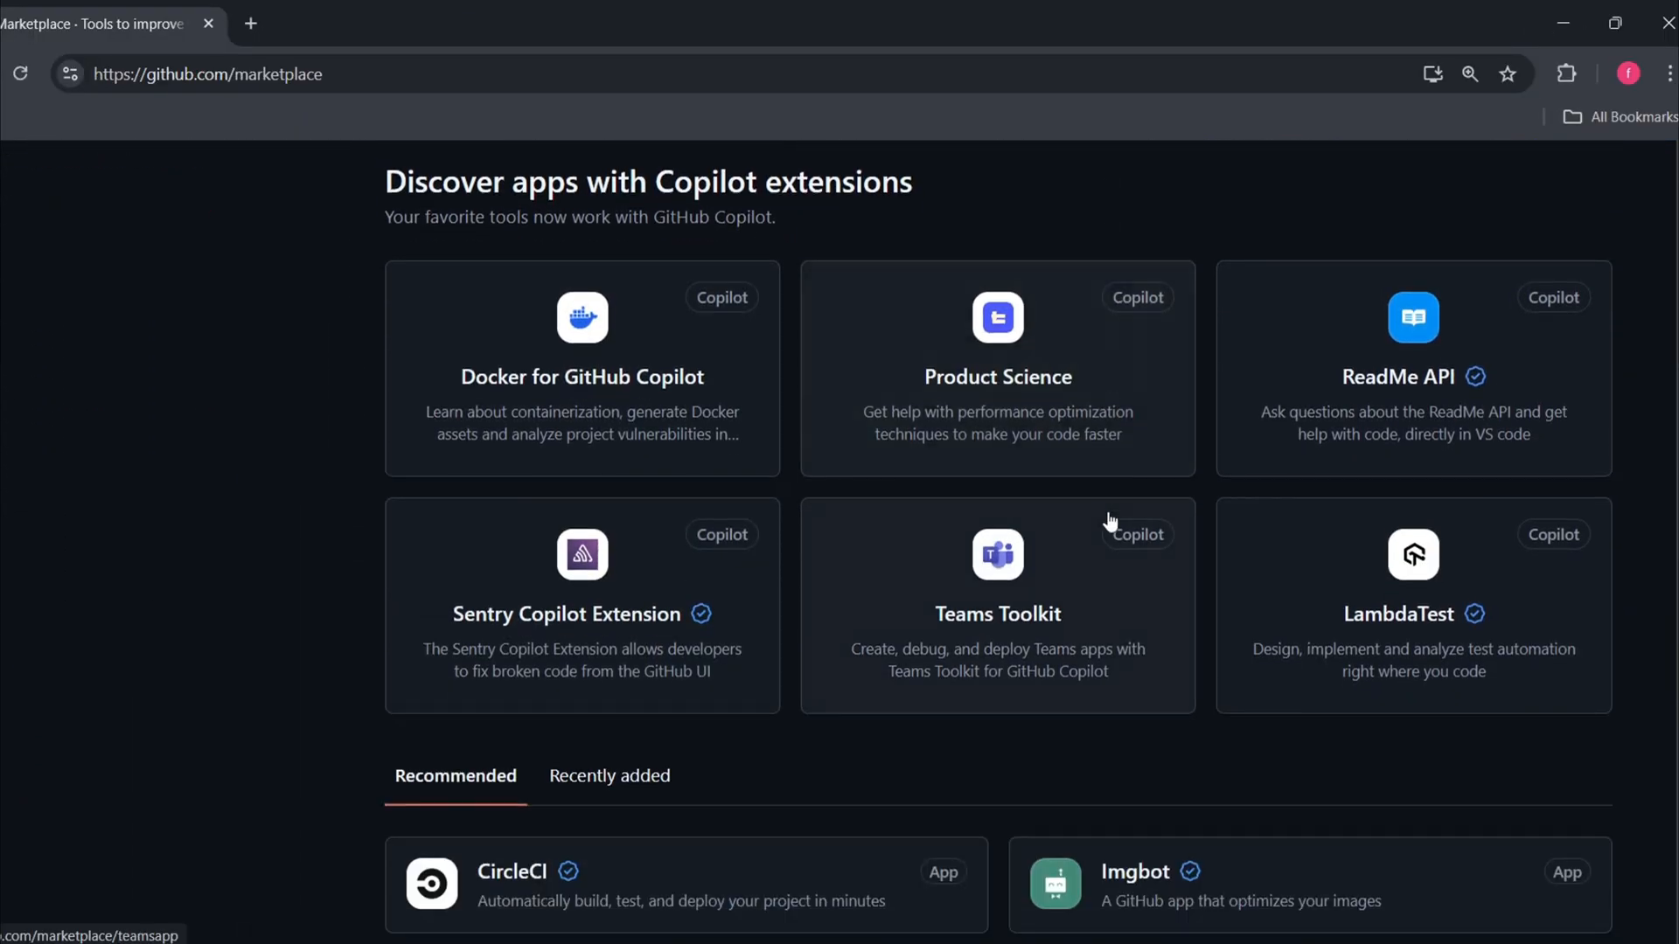
{"action": "scroll", "scroll_direction": "down", "scroll_amount": 3}
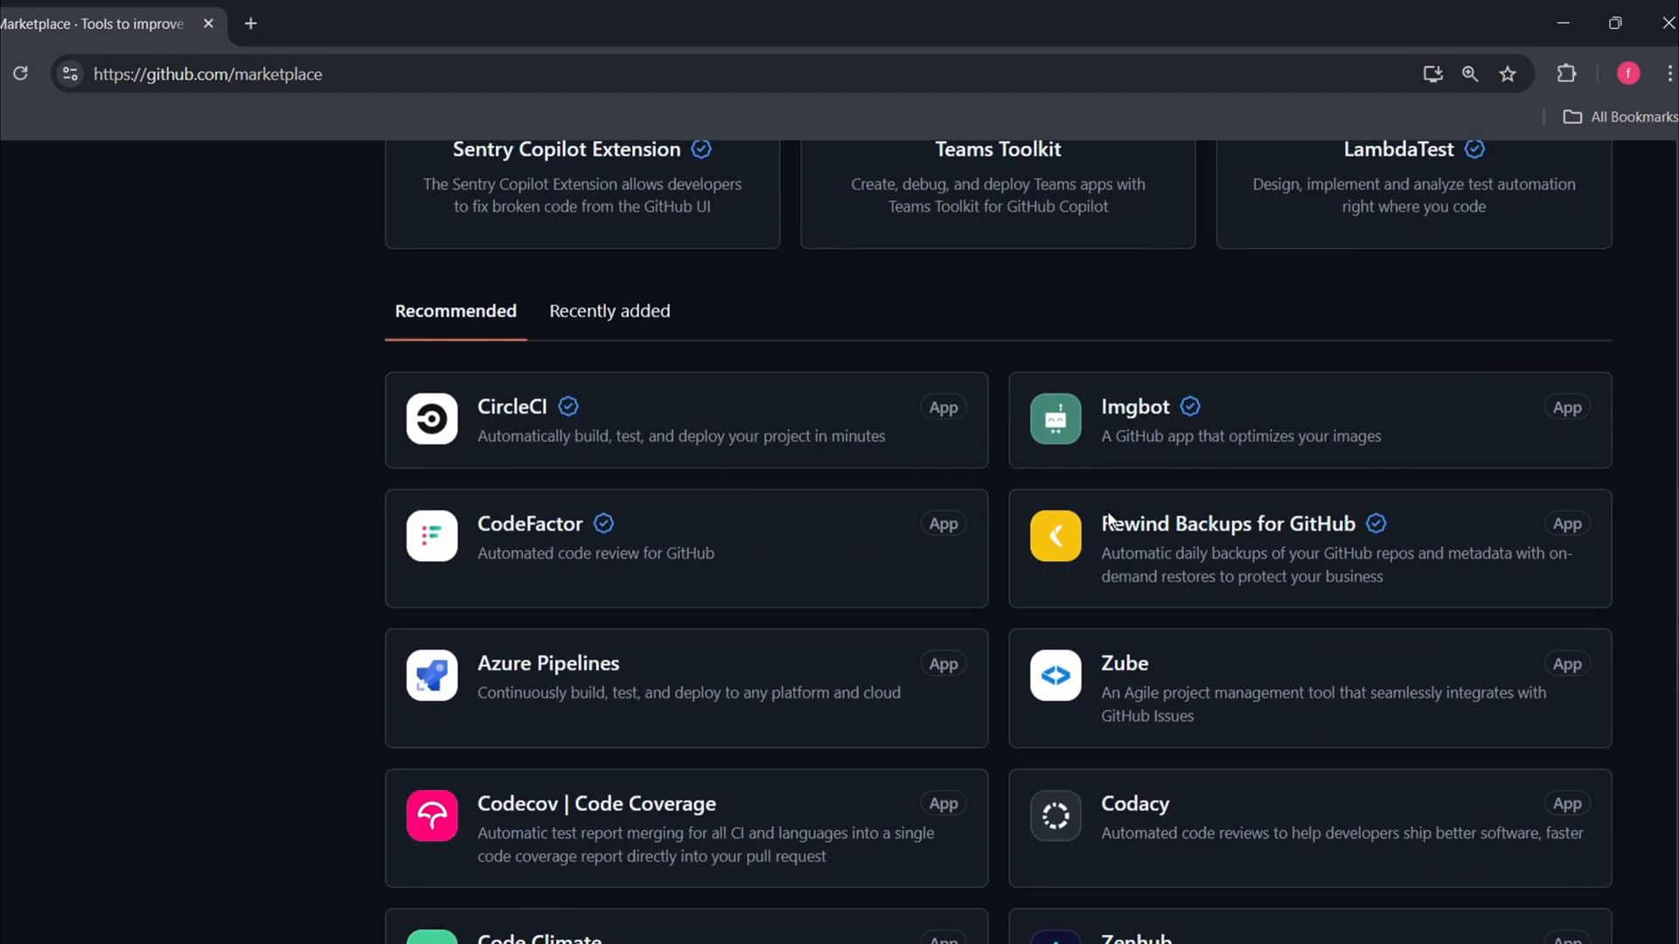
{"action": "scroll", "scroll_direction": "down", "scroll_amount": 3}
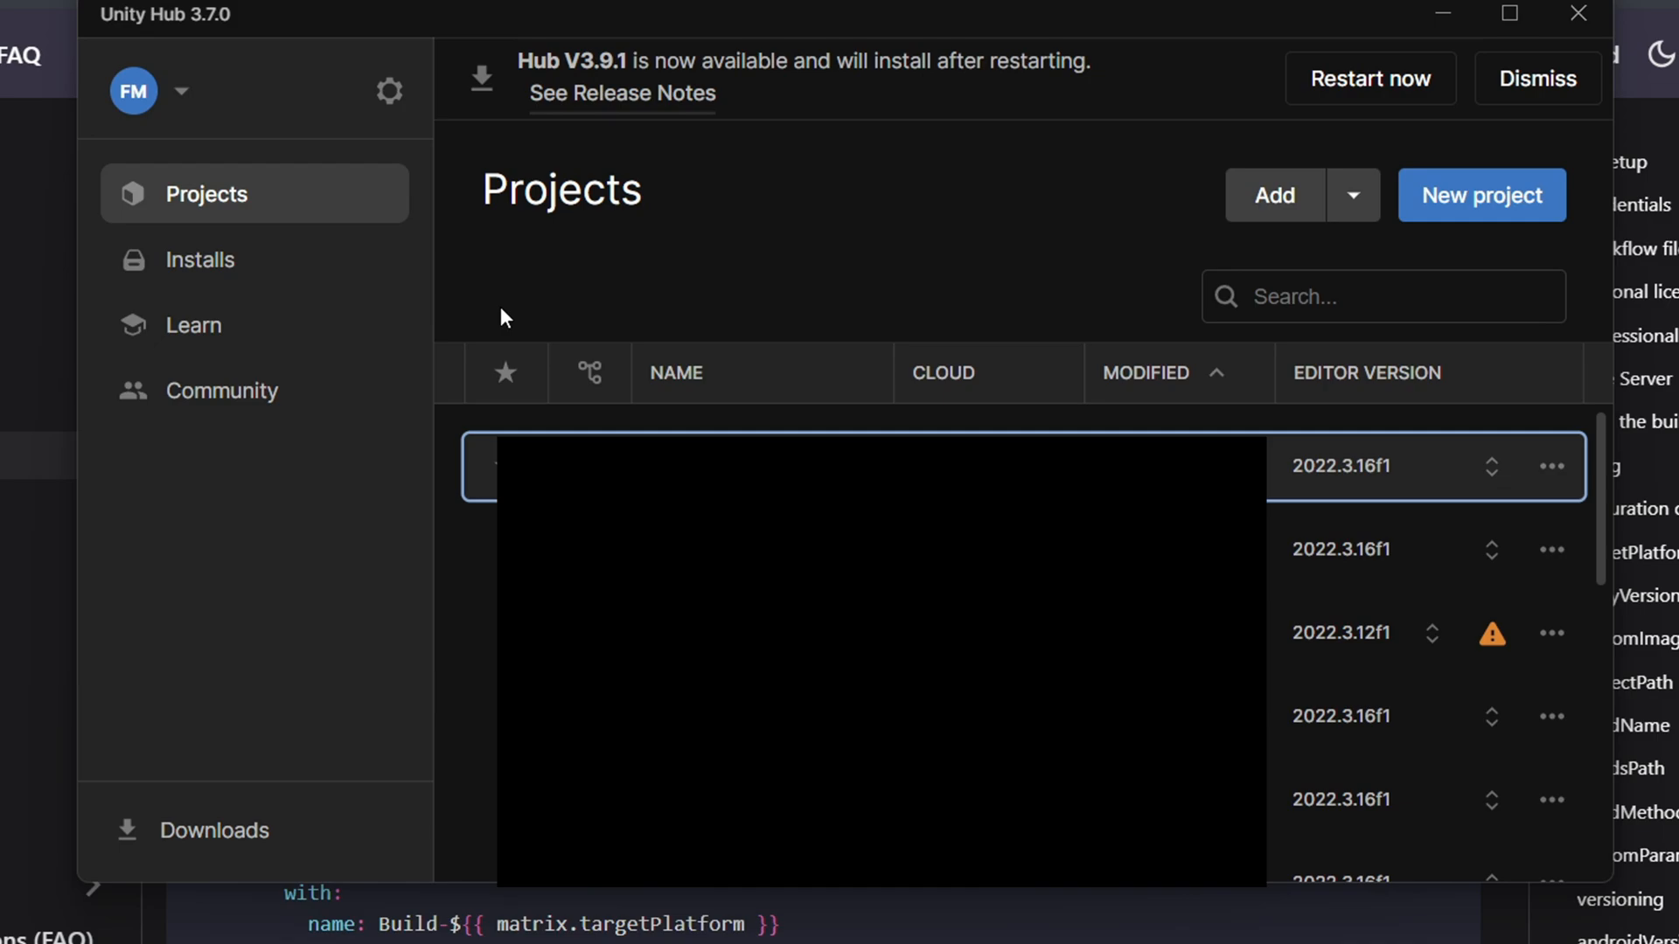
Review the Personal licence in Hub preferences, the add-licence options, and locate Unity_lic.ulf
{"action": "left_click", "coordinate": [389, 91]}
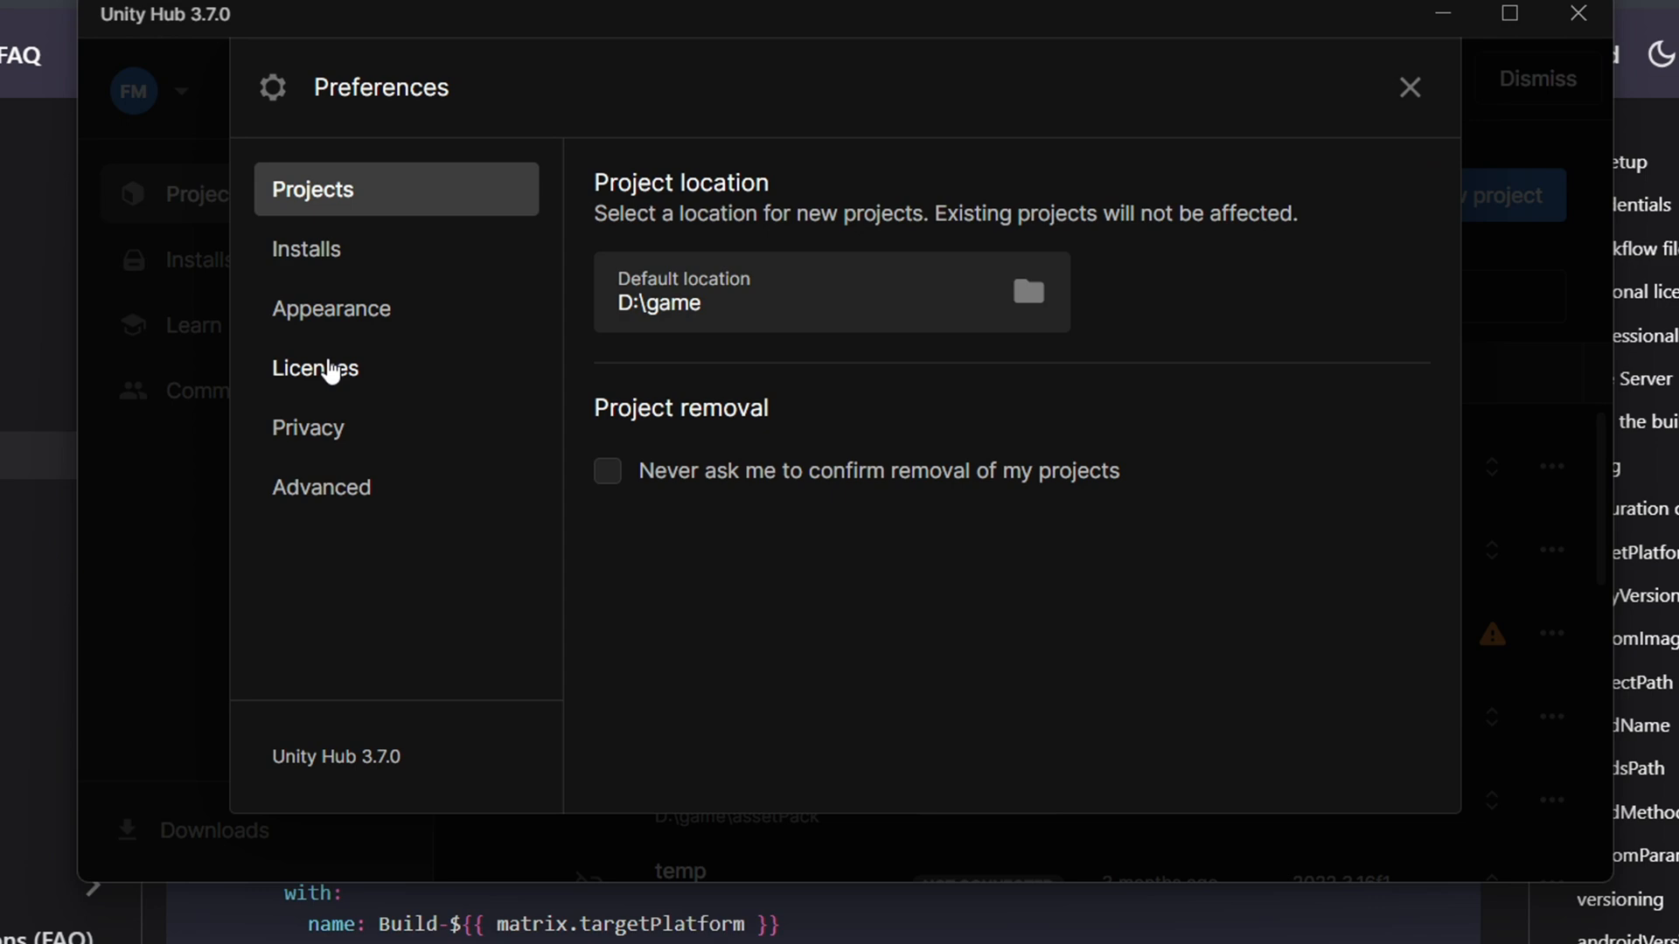
{"action": "left_click", "coordinate": [315, 367]}
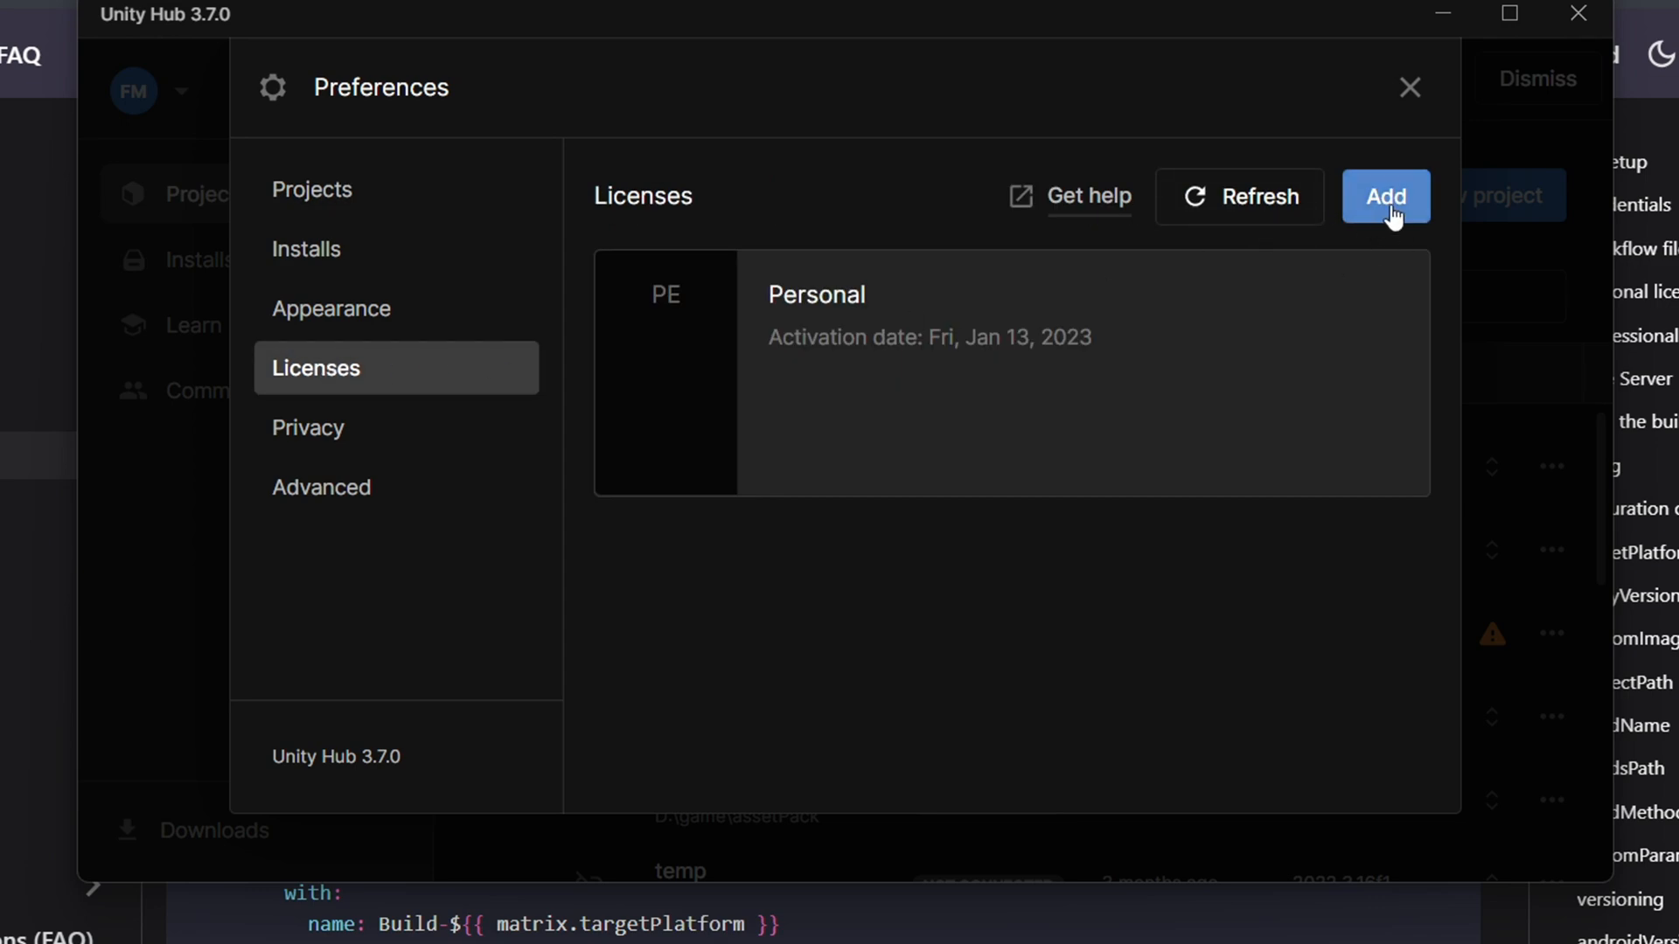
{"action": "left_click", "coordinate": [1385, 196]}
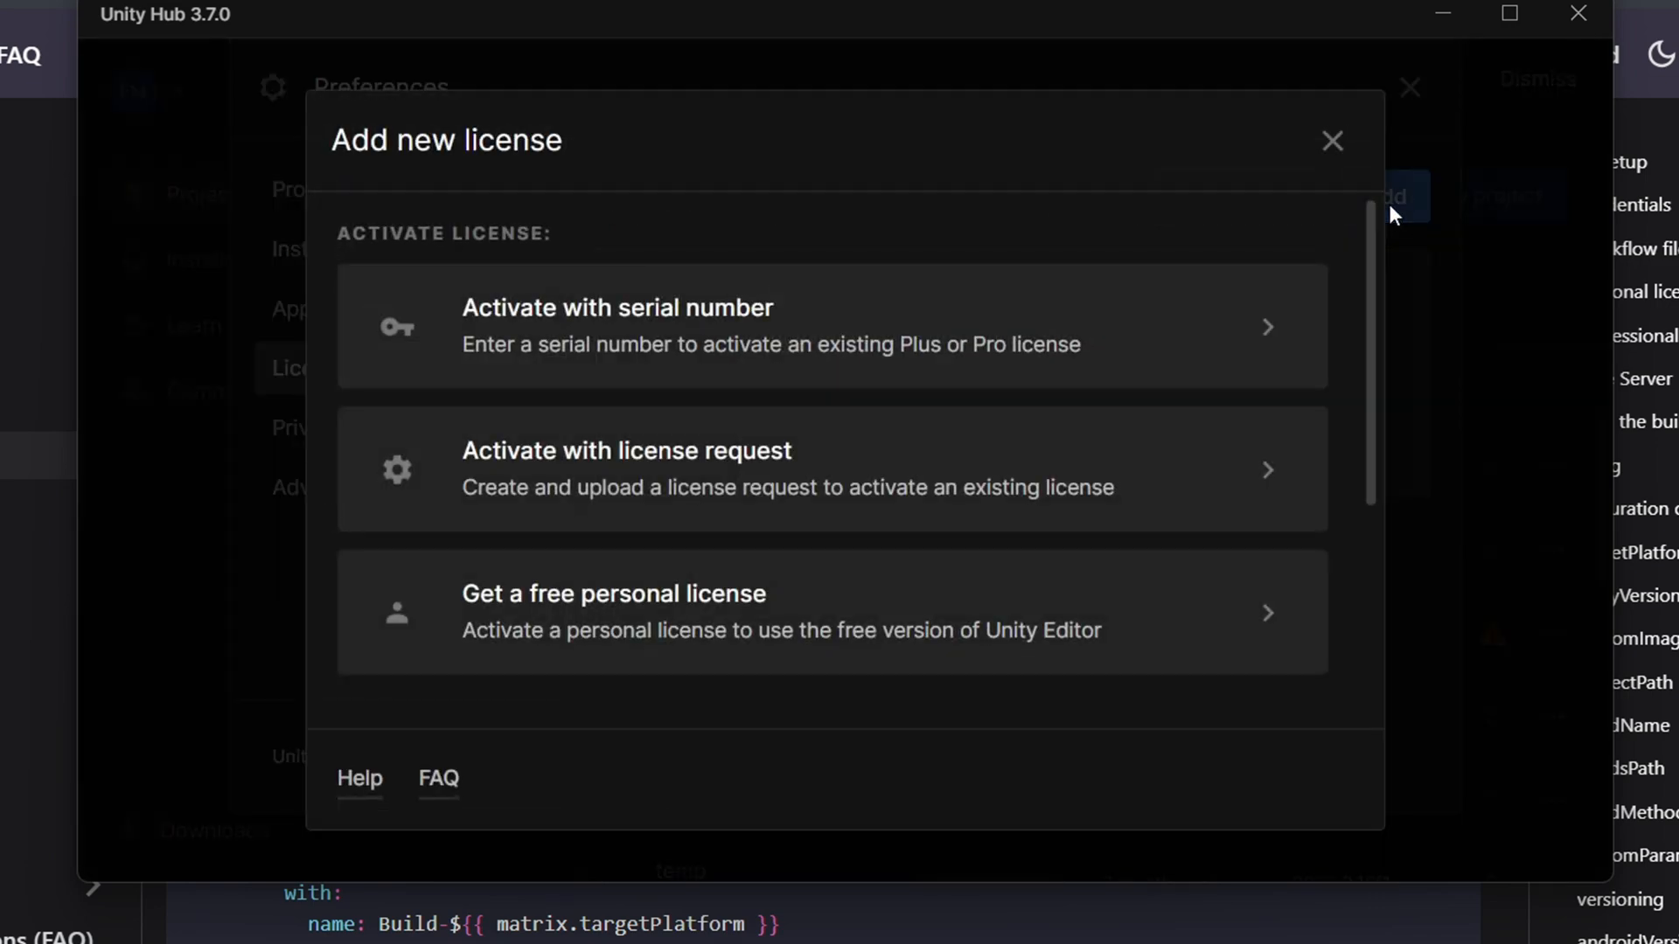
{"action": "left_click", "coordinate": [612, 595]}
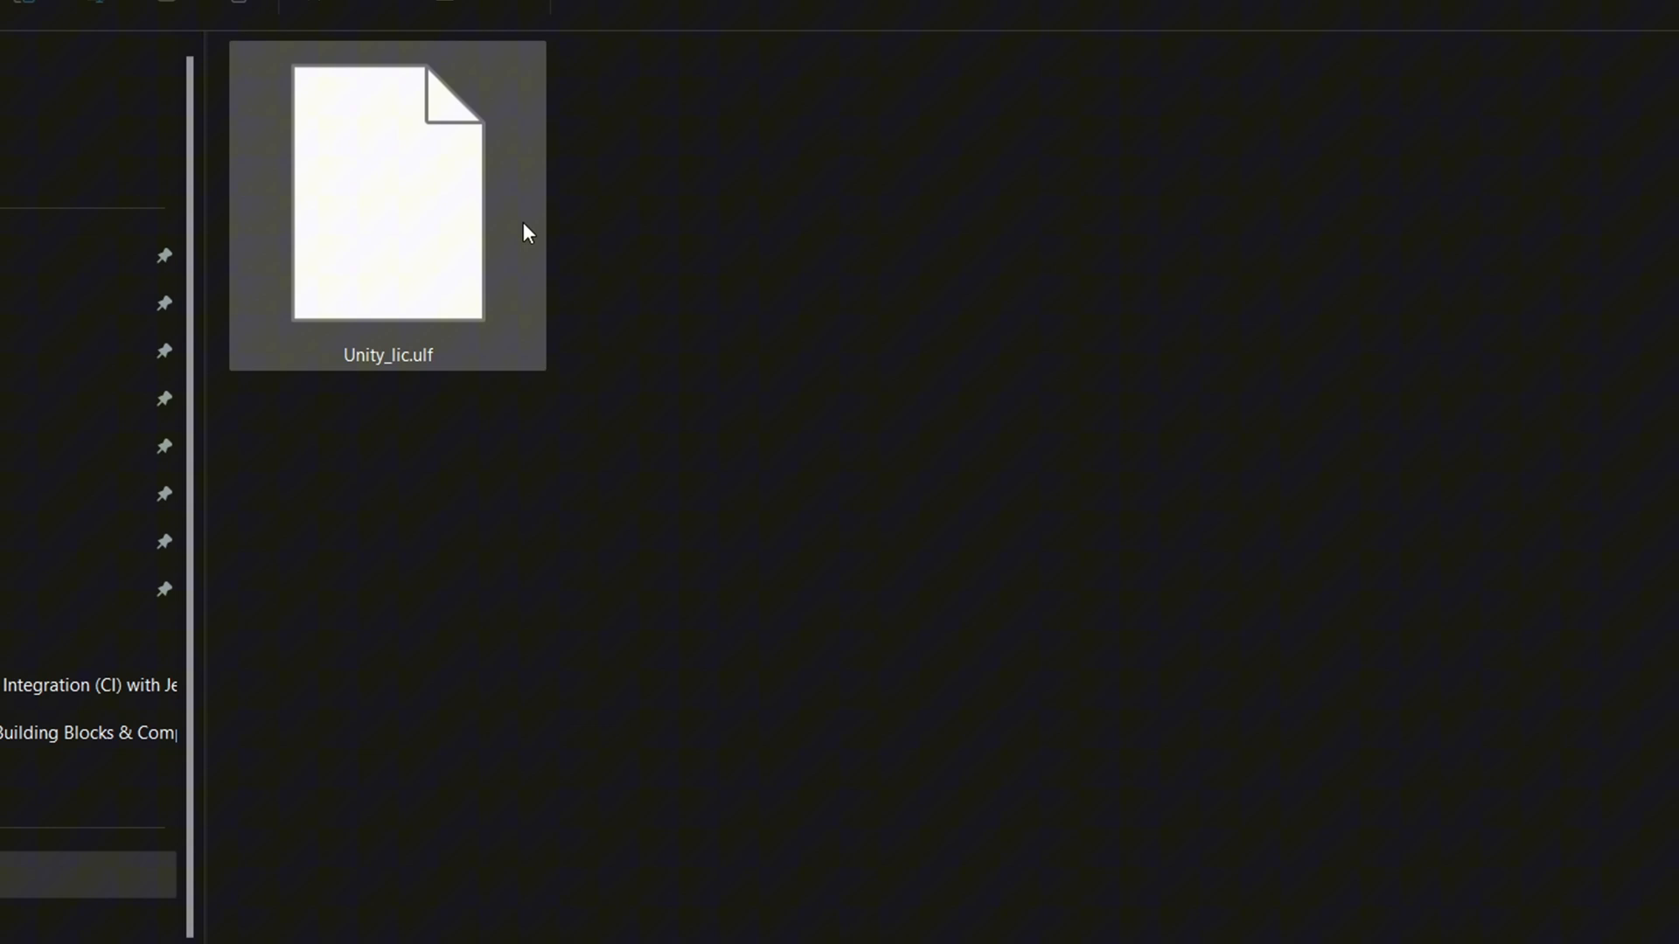
Deselect the Unity_lic.ulf licence file in its folder
{"action": "left_click", "coordinate": [727, 388]}
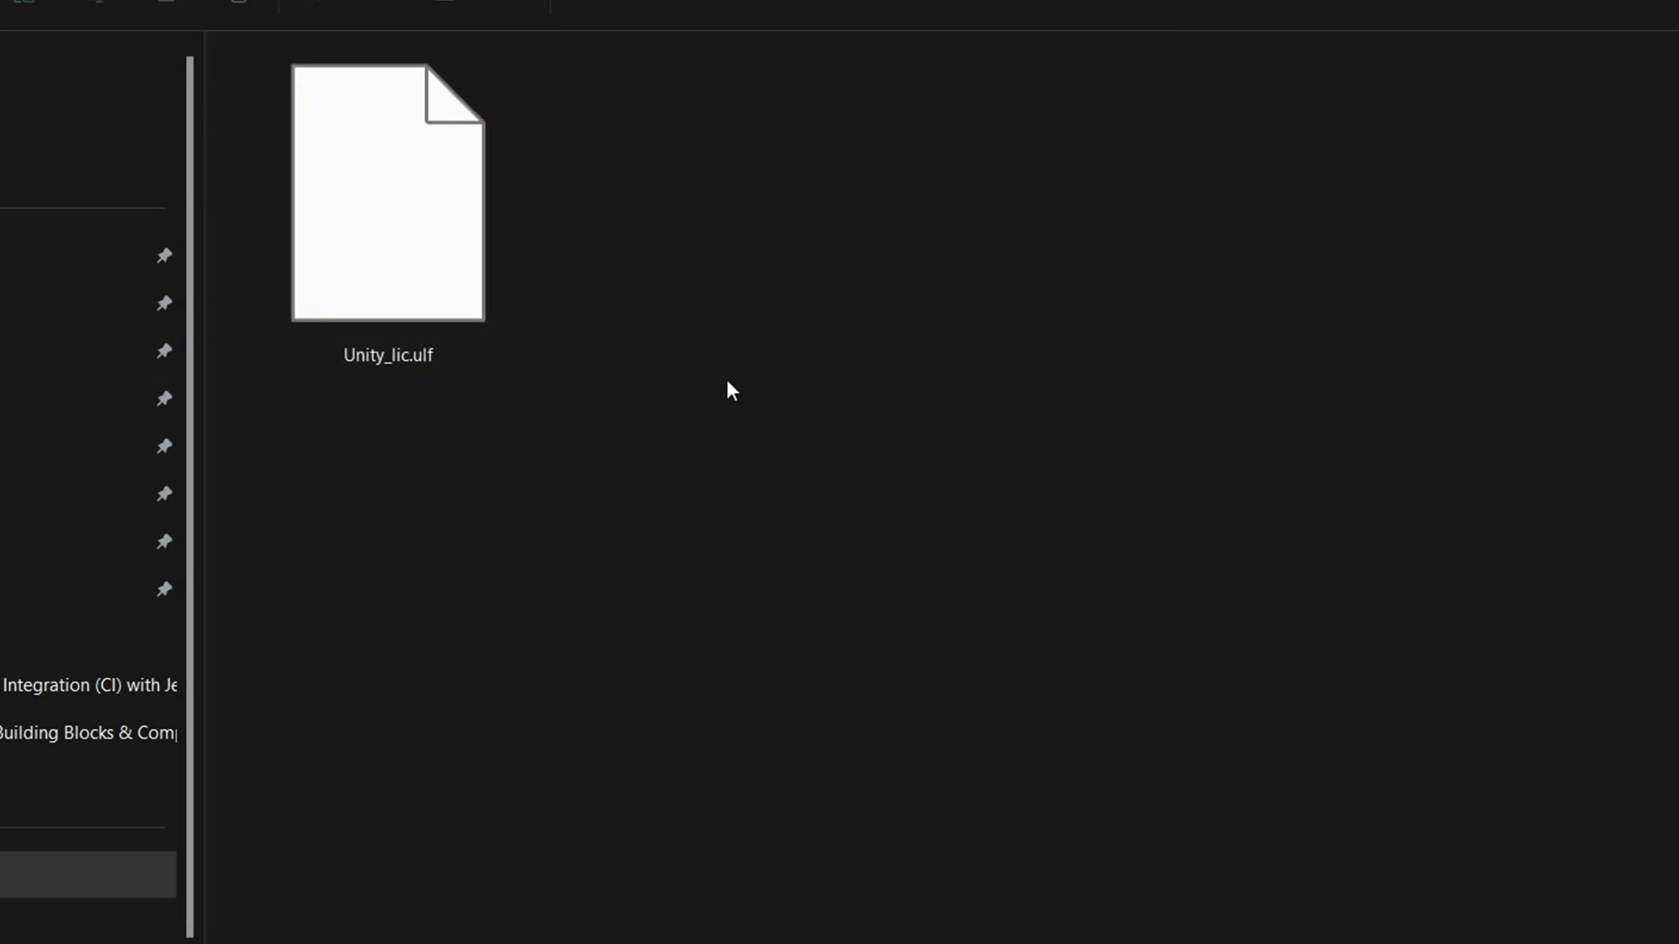
{"action": "mouse_move", "coordinate": [1282, 829]}
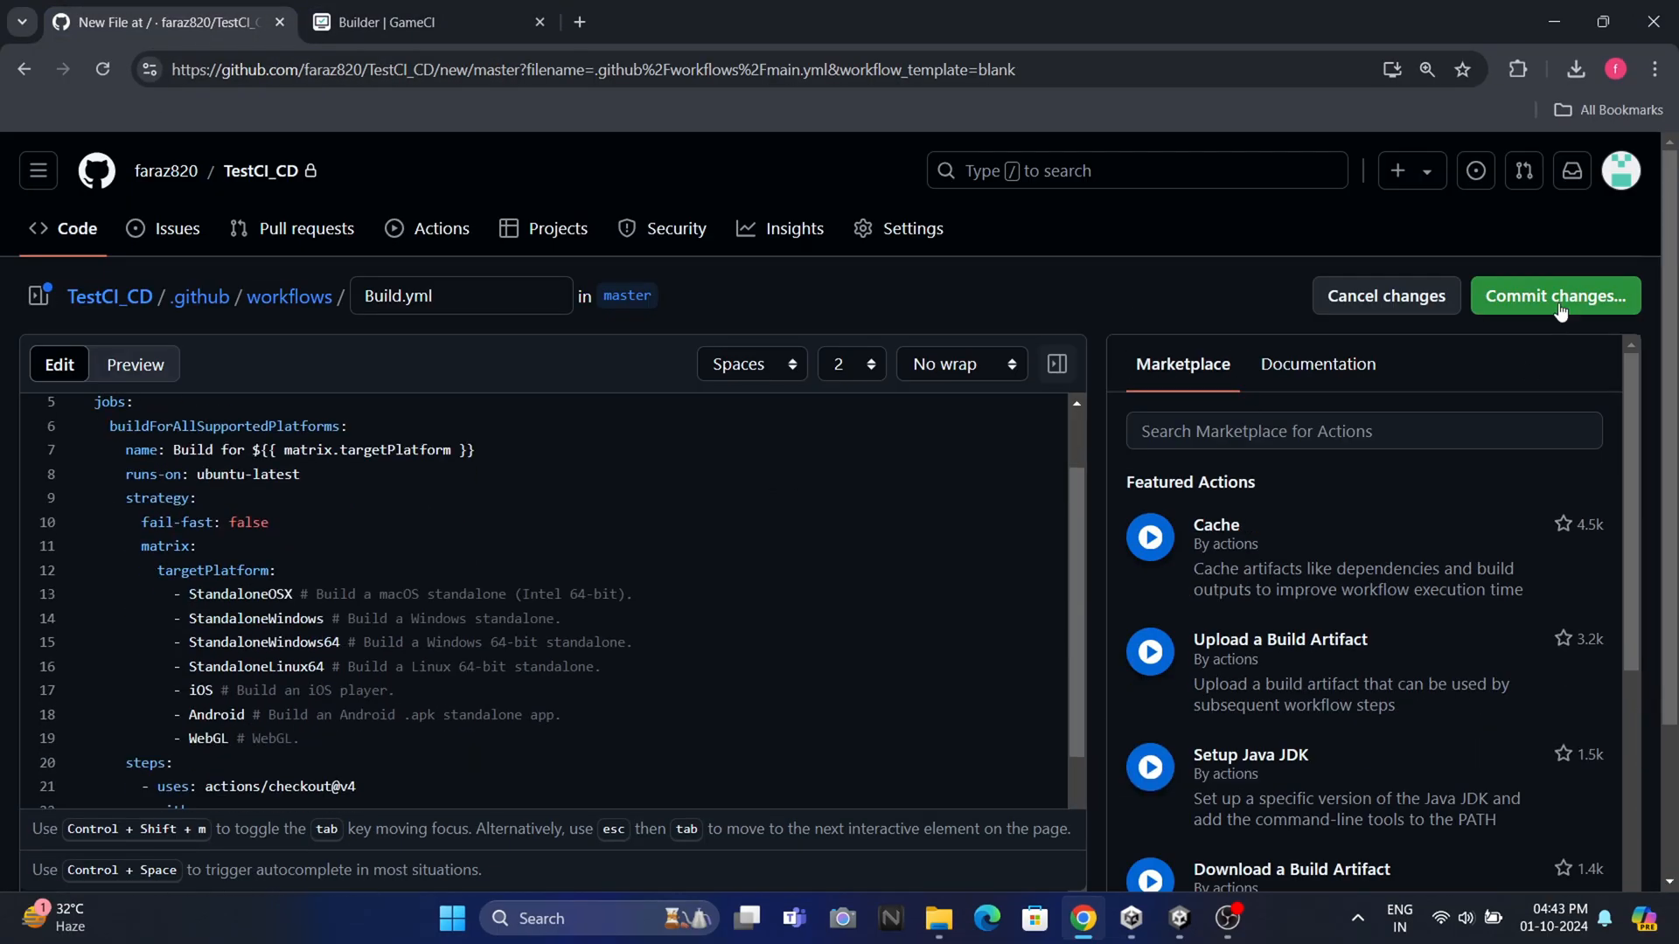
Commit Build.yml, then reach the new repository secret form under Actions secrets
{"action": "left_click", "coordinate": [1557, 296]}
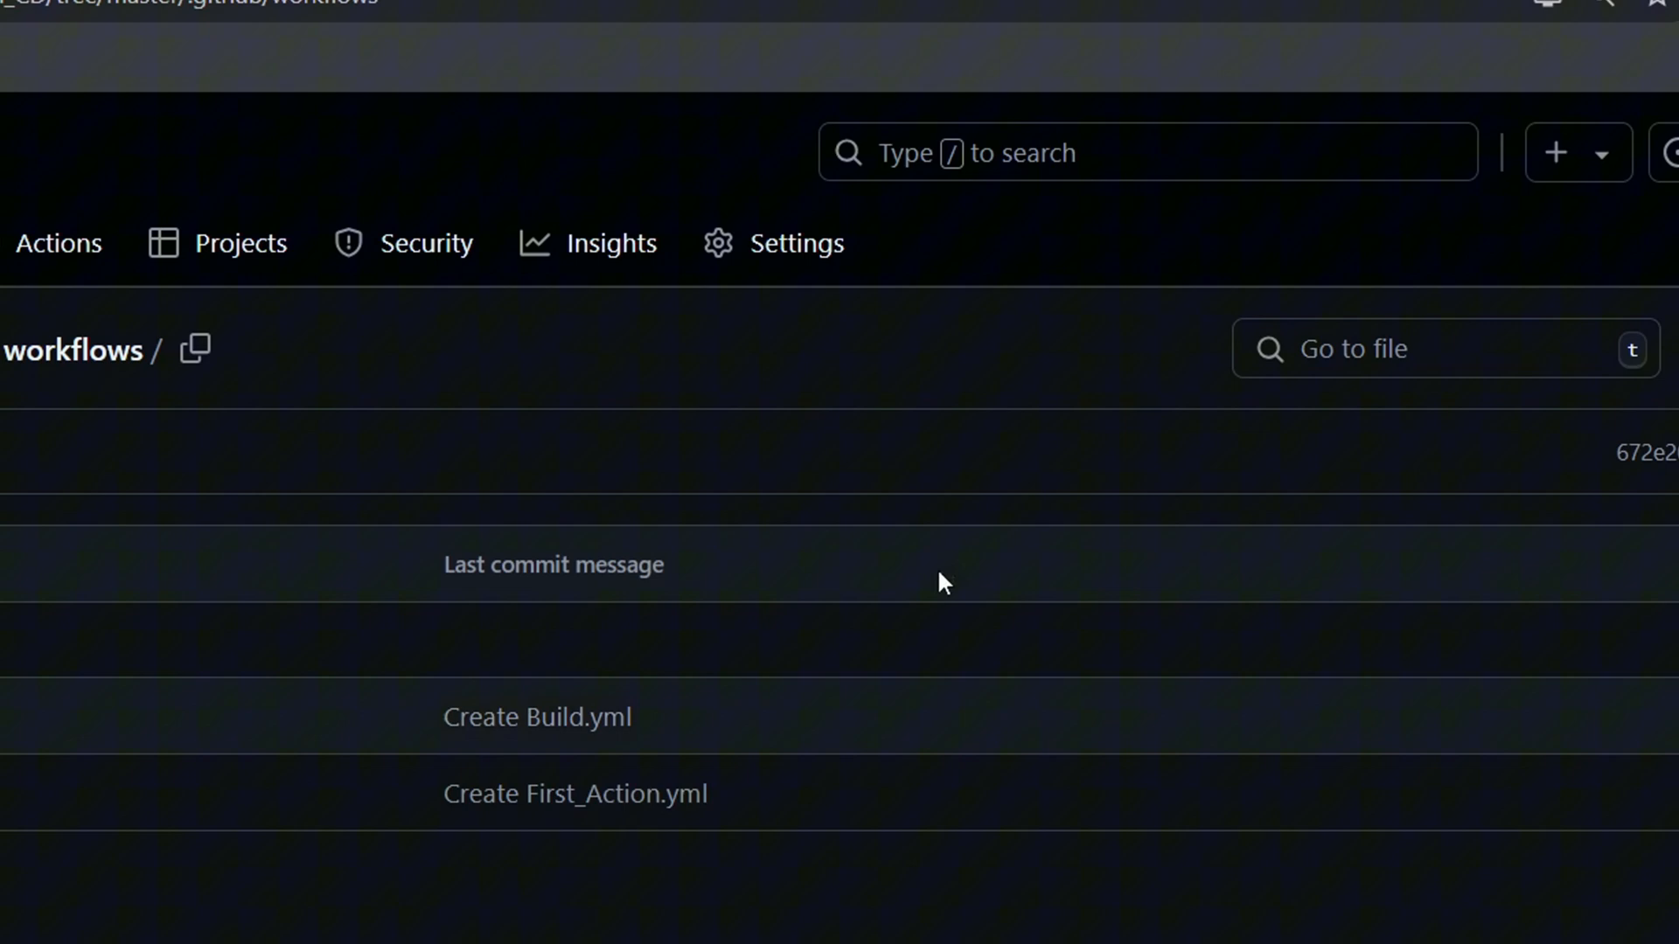
{"action": "left_click", "coordinate": [794, 243]}
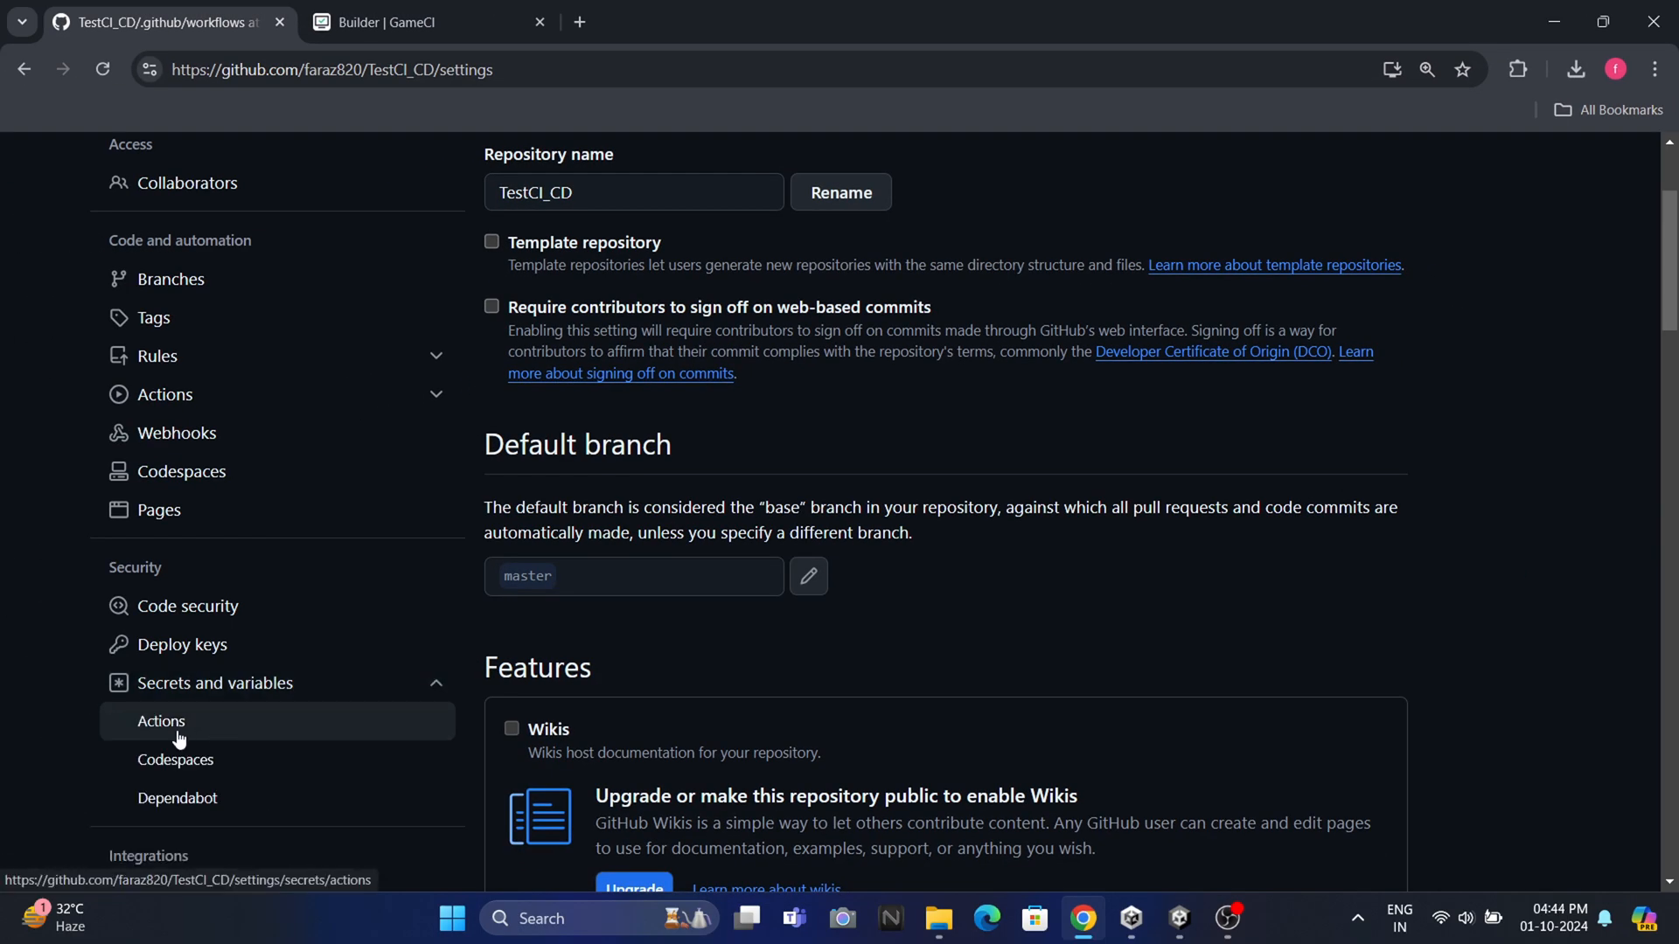
{"action": "left_click", "coordinate": [161, 720]}
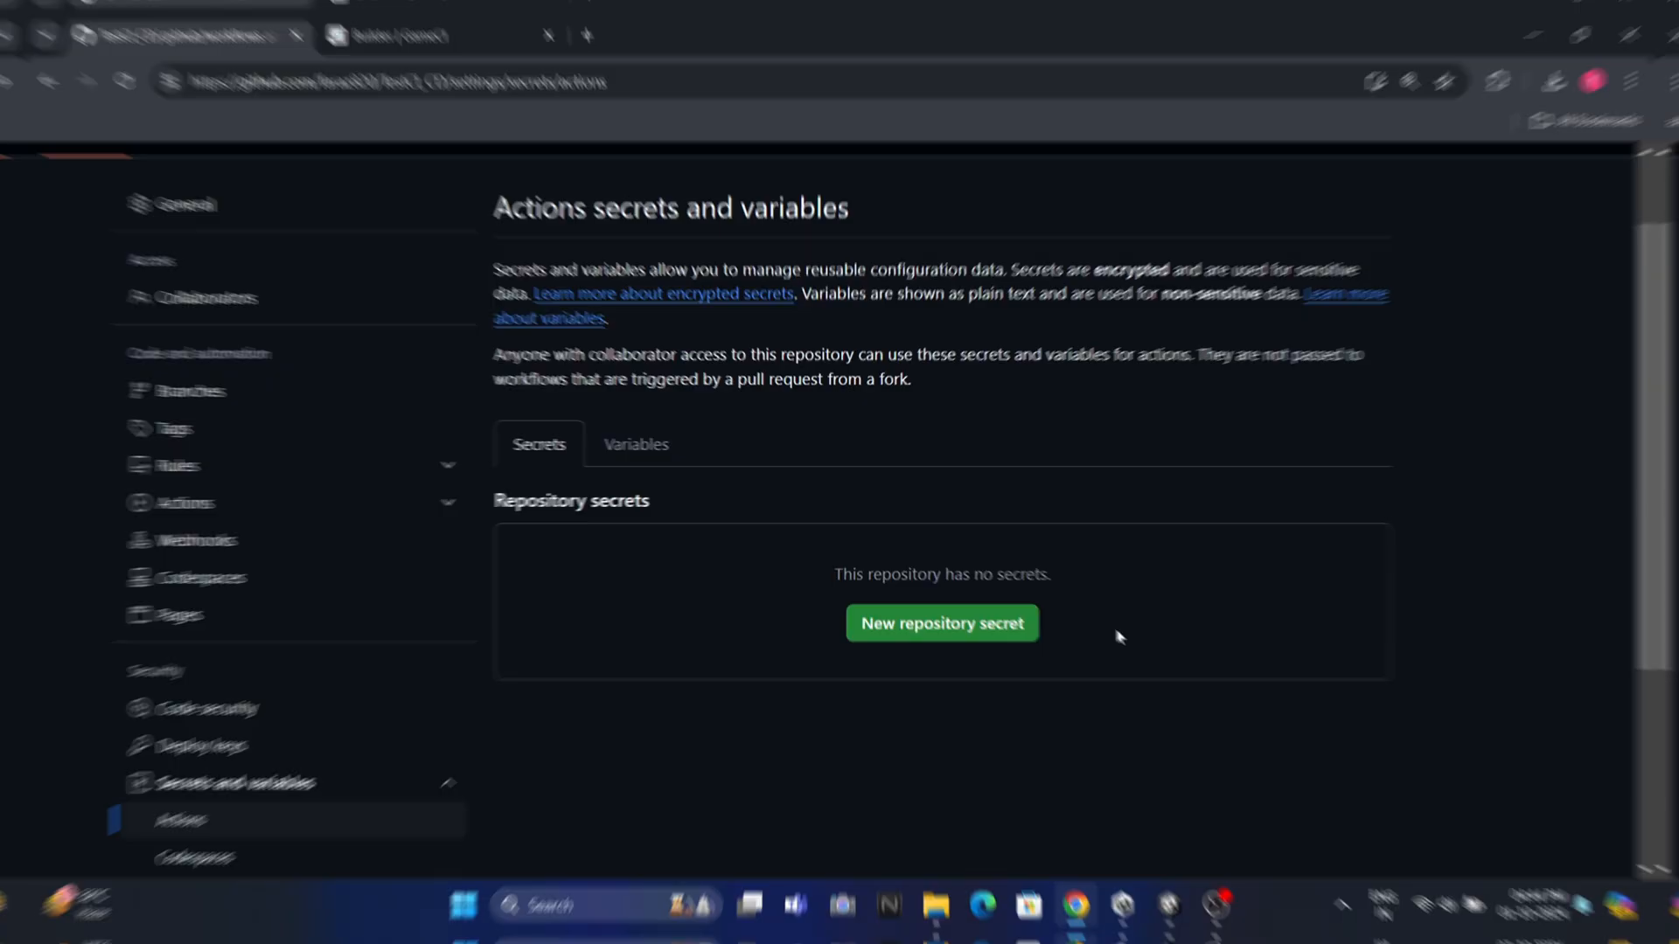
{"action": "left_click", "coordinate": [942, 622]}
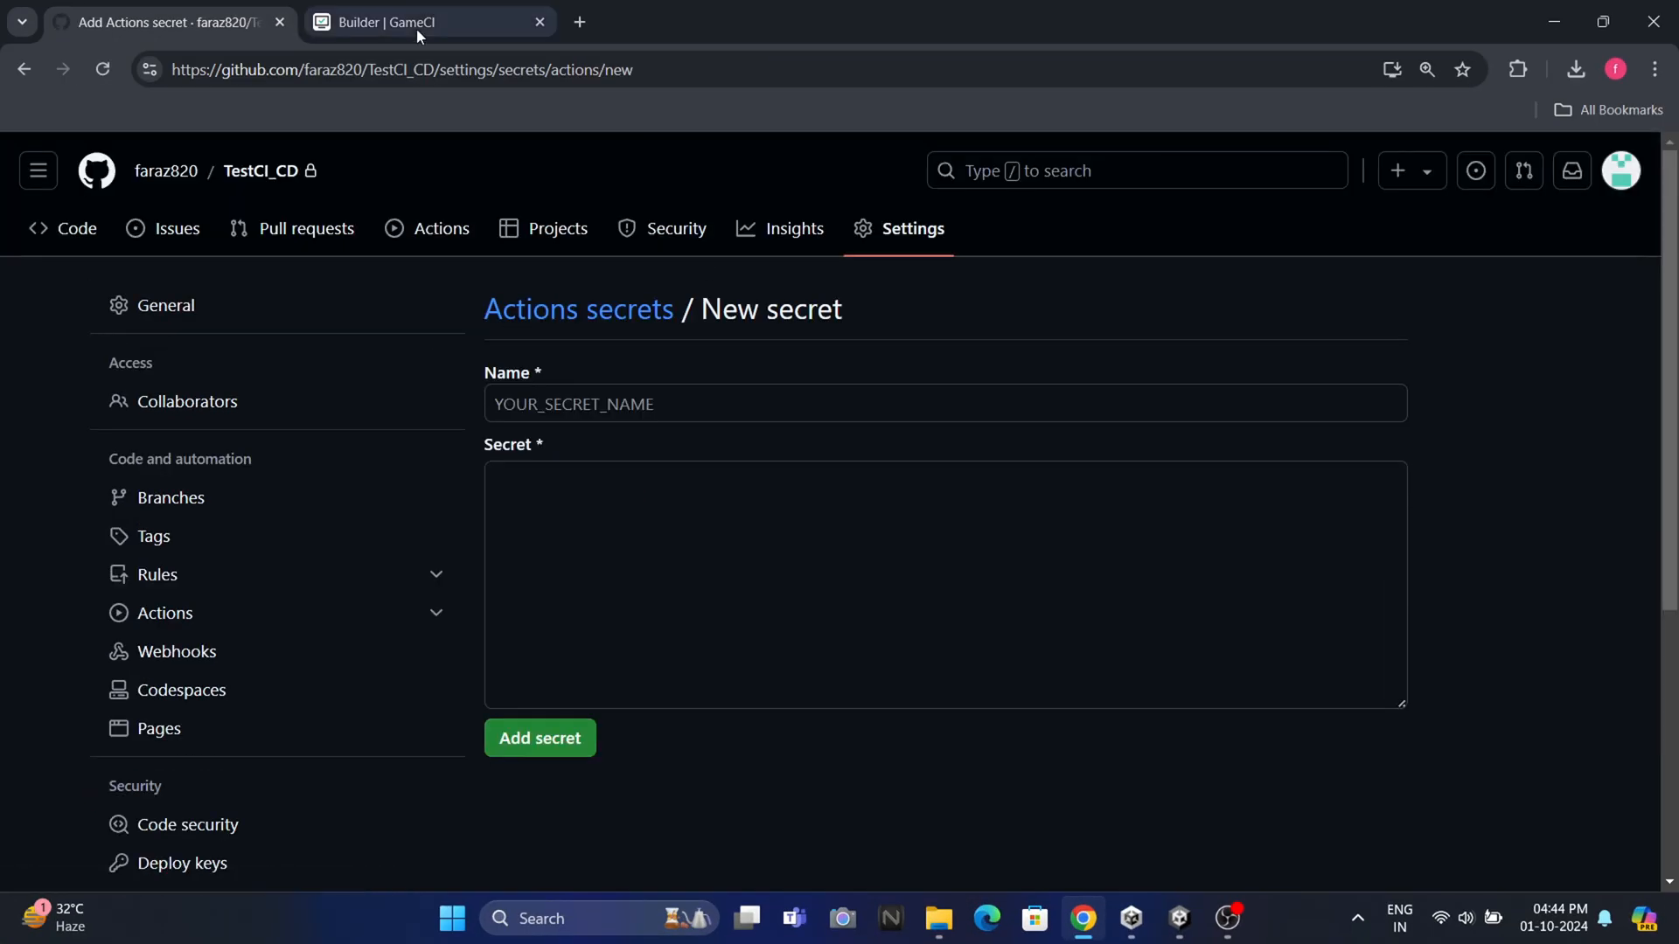
Confirm the secret name in the GameCI docs and save the UNITY_EMAIL repository secret
{"action": "left_click", "coordinate": [419, 22]}
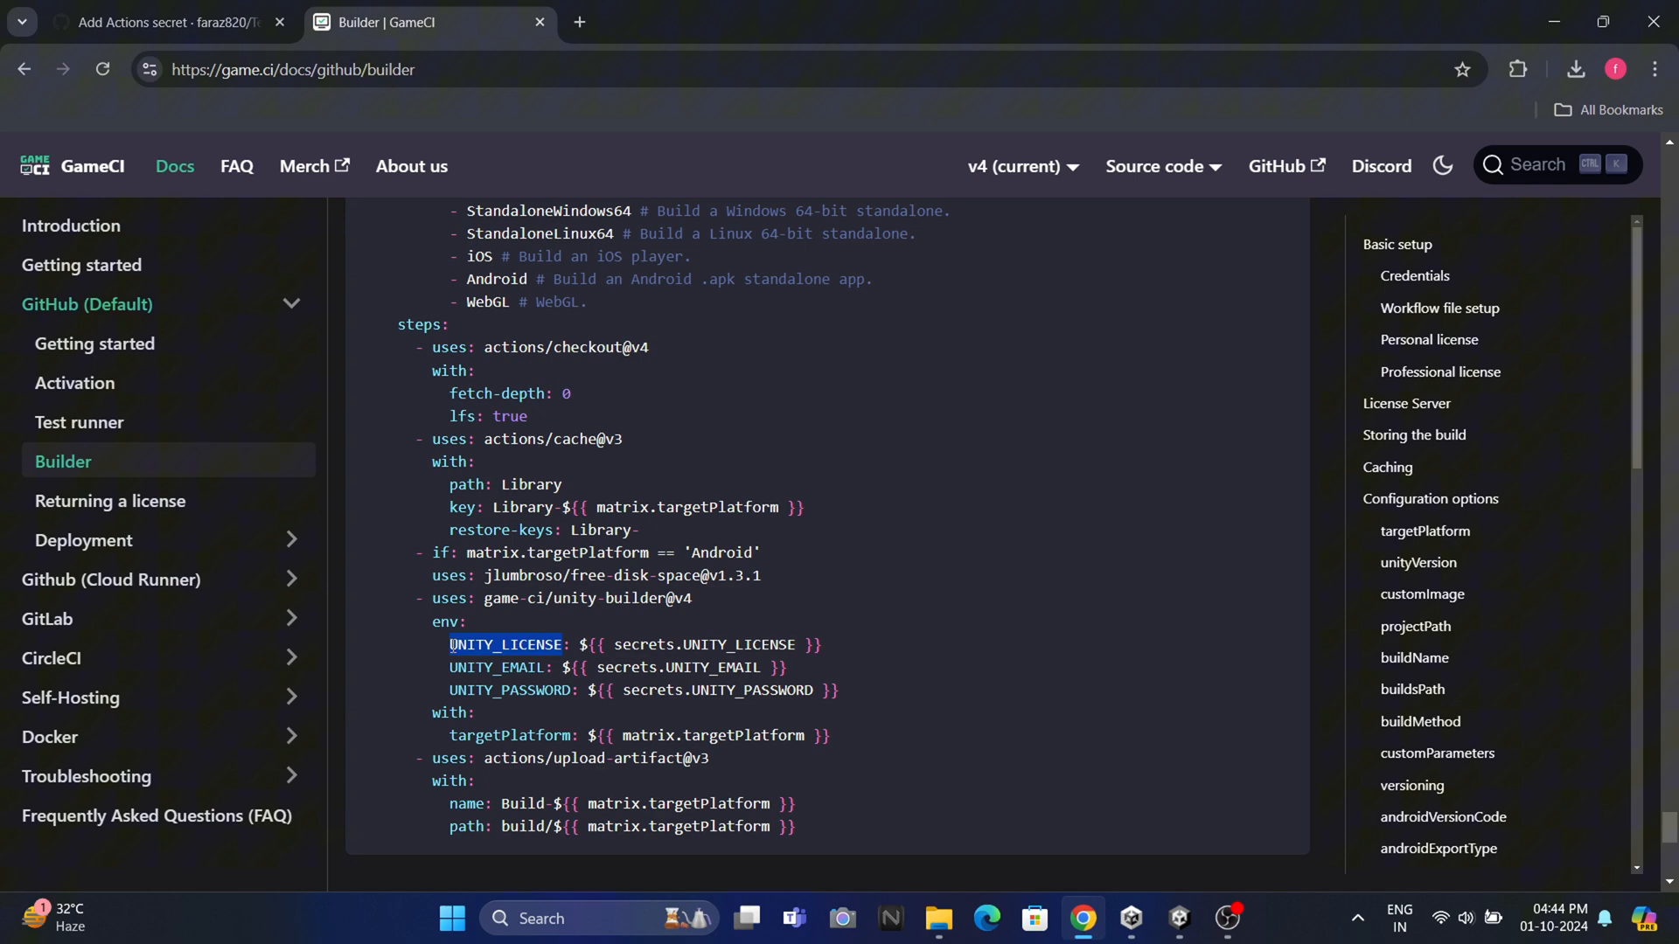
{"action": "left_click", "coordinate": [175, 25]}
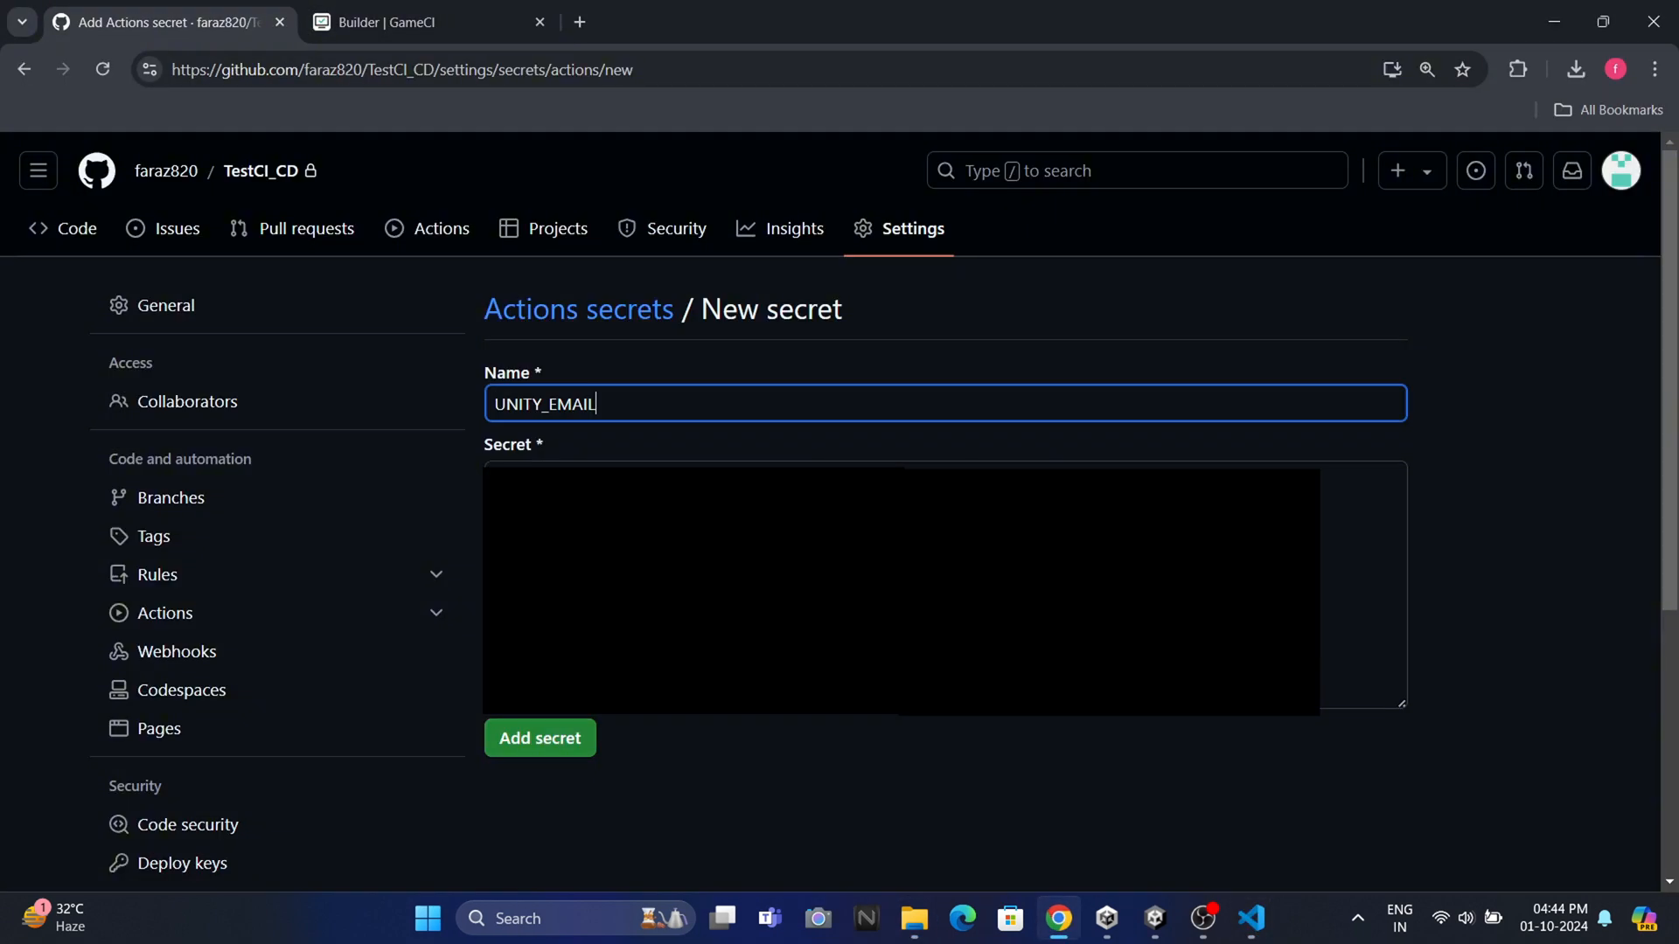
{"action": "left_click", "coordinate": [538, 738]}
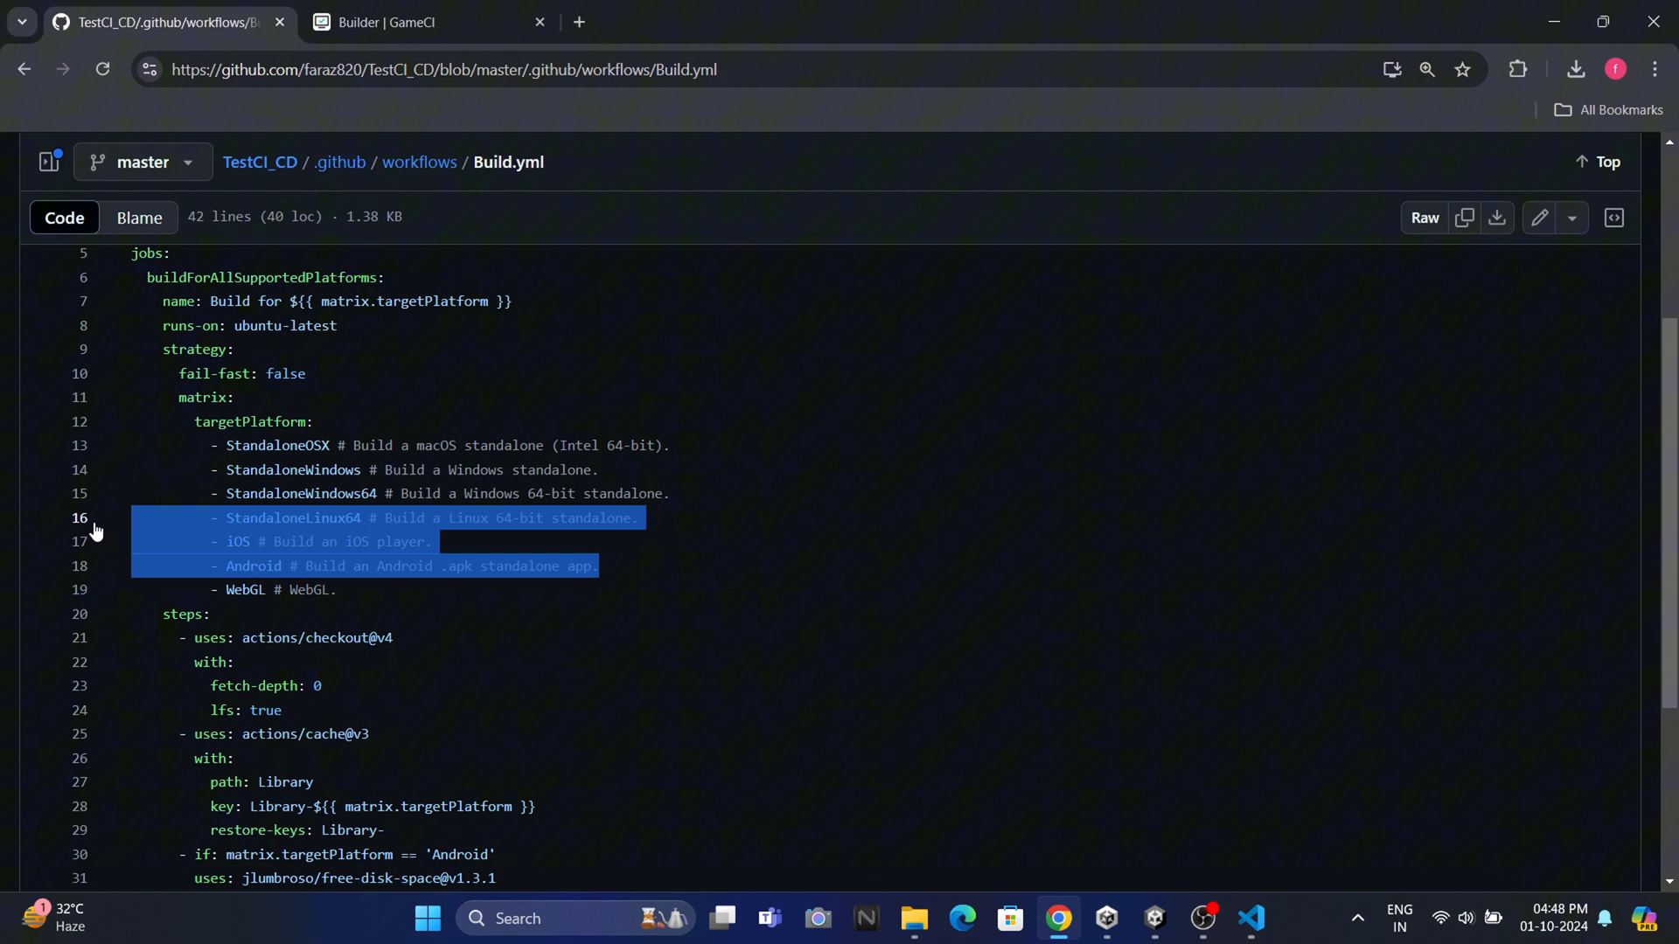
Trim Build.yml's matrix to StandaloneWindows64 and WebGL on push, commit, and switch to GitHub Desktop
{"action": "left_click", "coordinate": [1539, 216]}
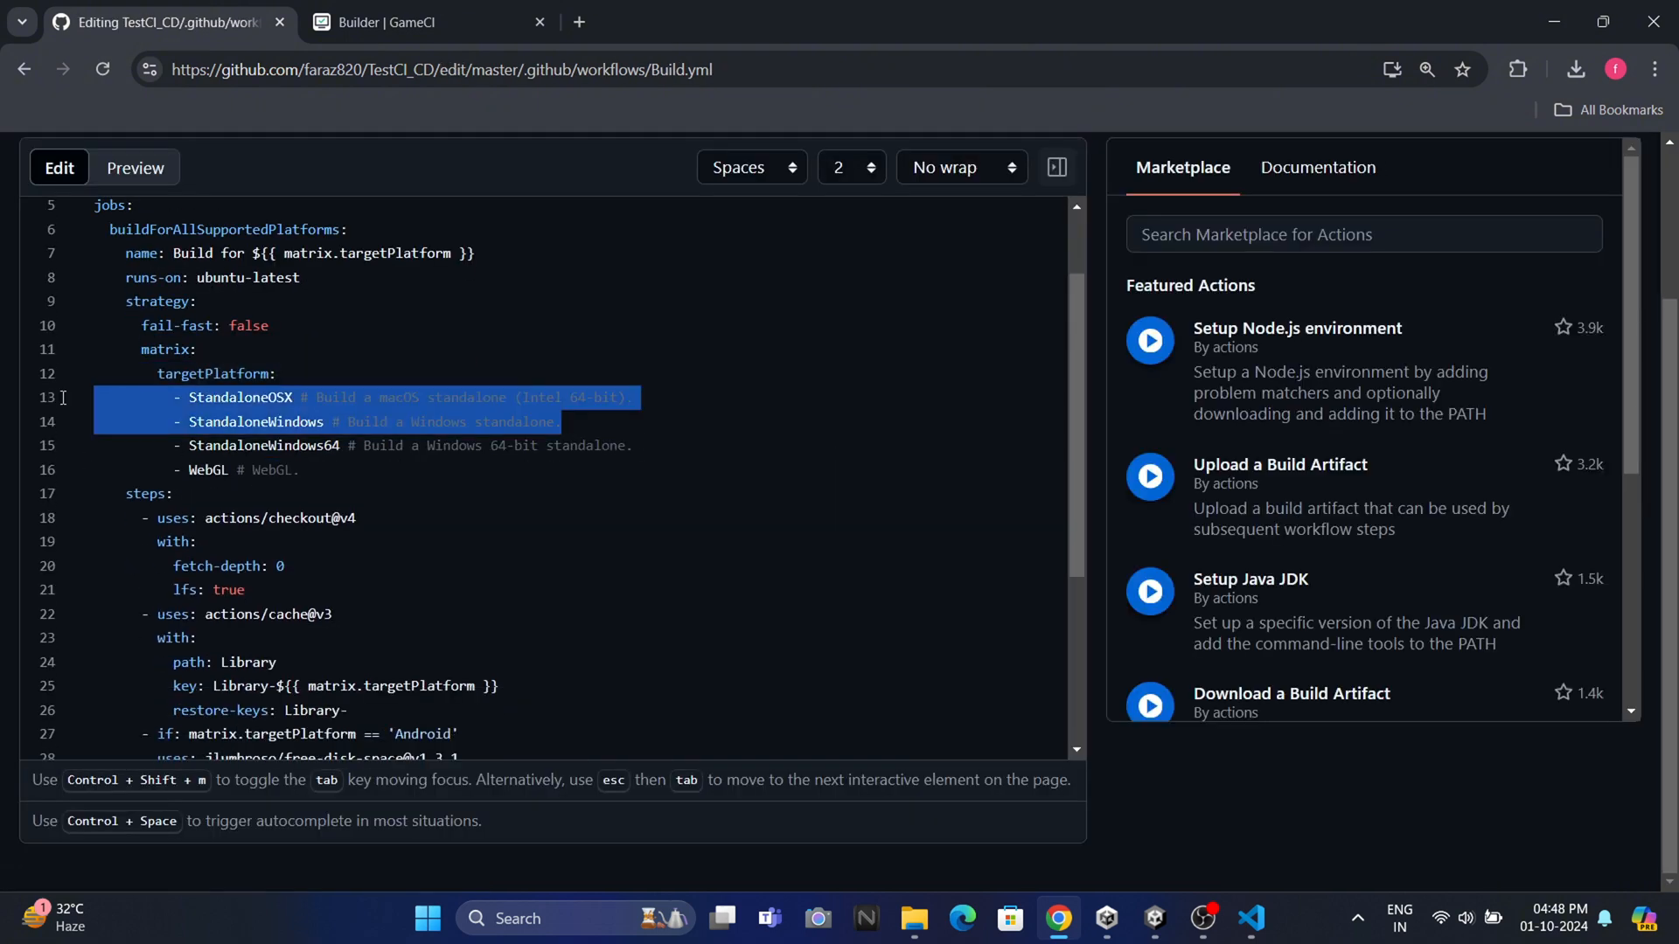
{"action": "key", "text": "Delete"}
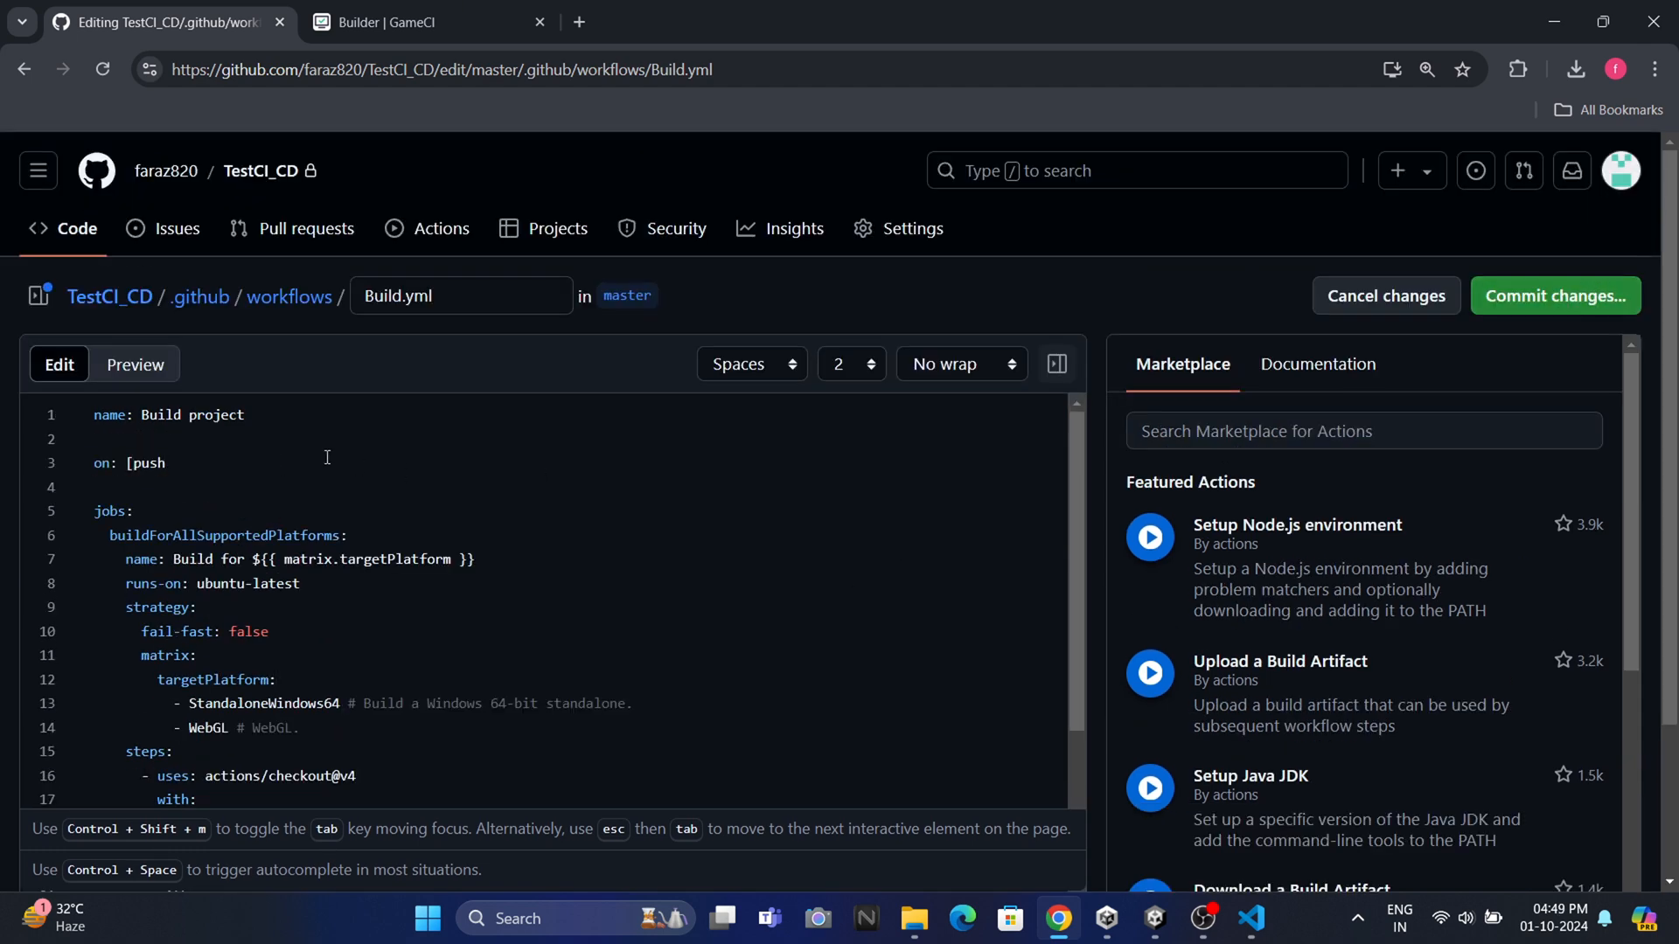
{"action": "left_click", "coordinate": [1555, 295]}
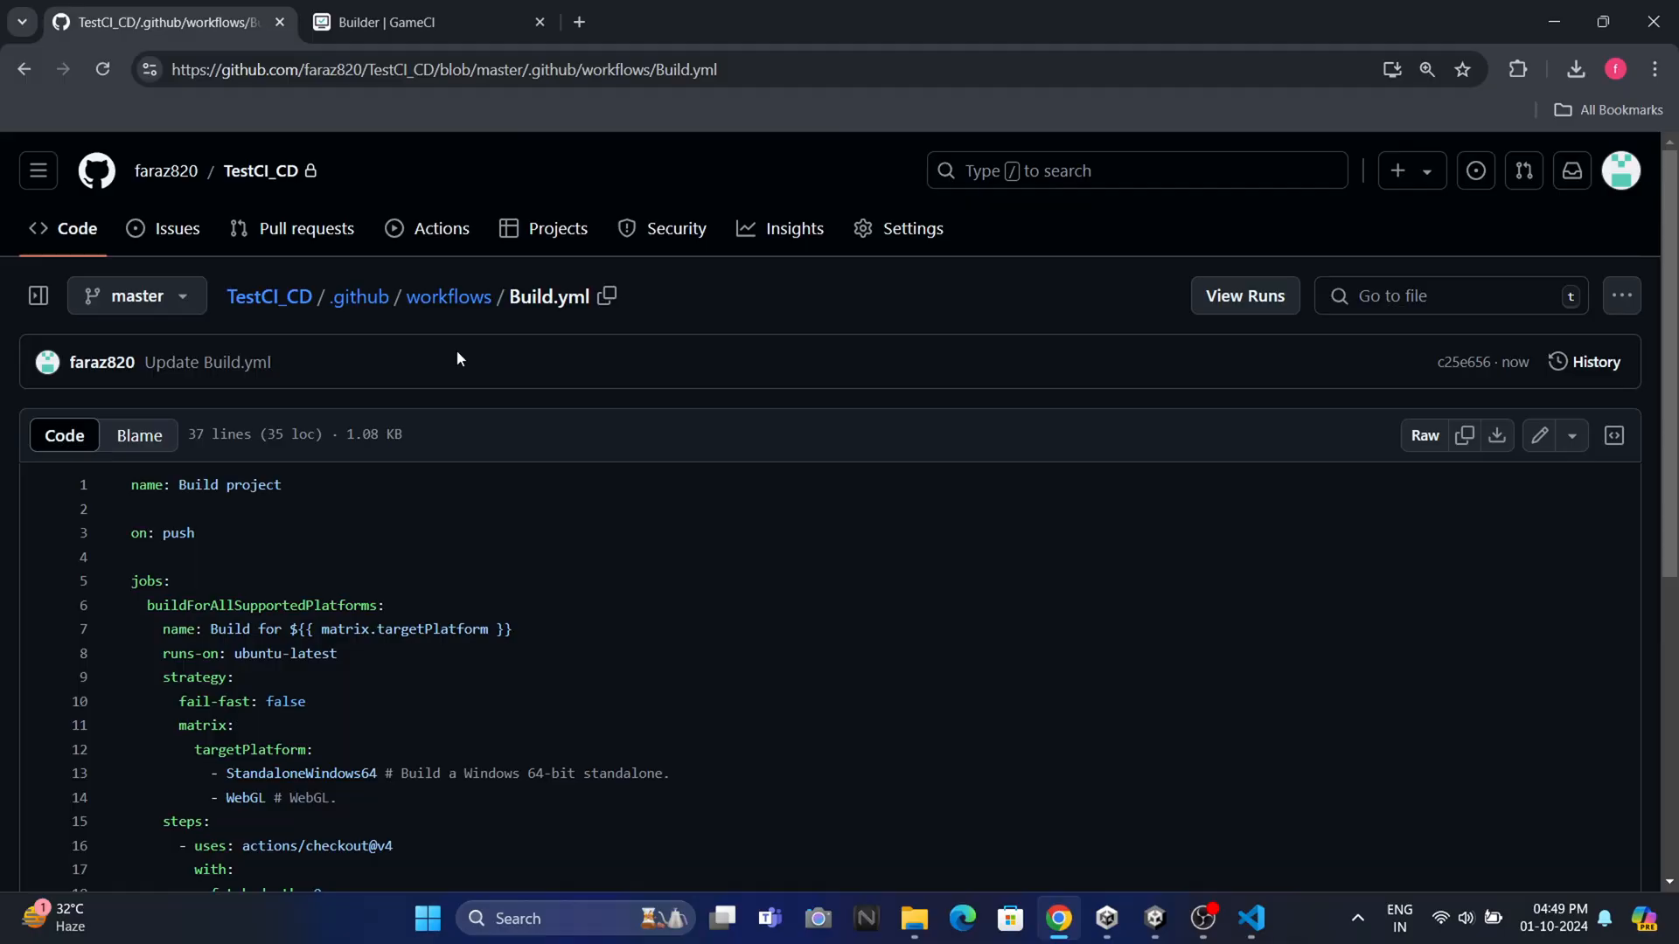
{"action": "left_click", "coordinate": [1250, 917]}
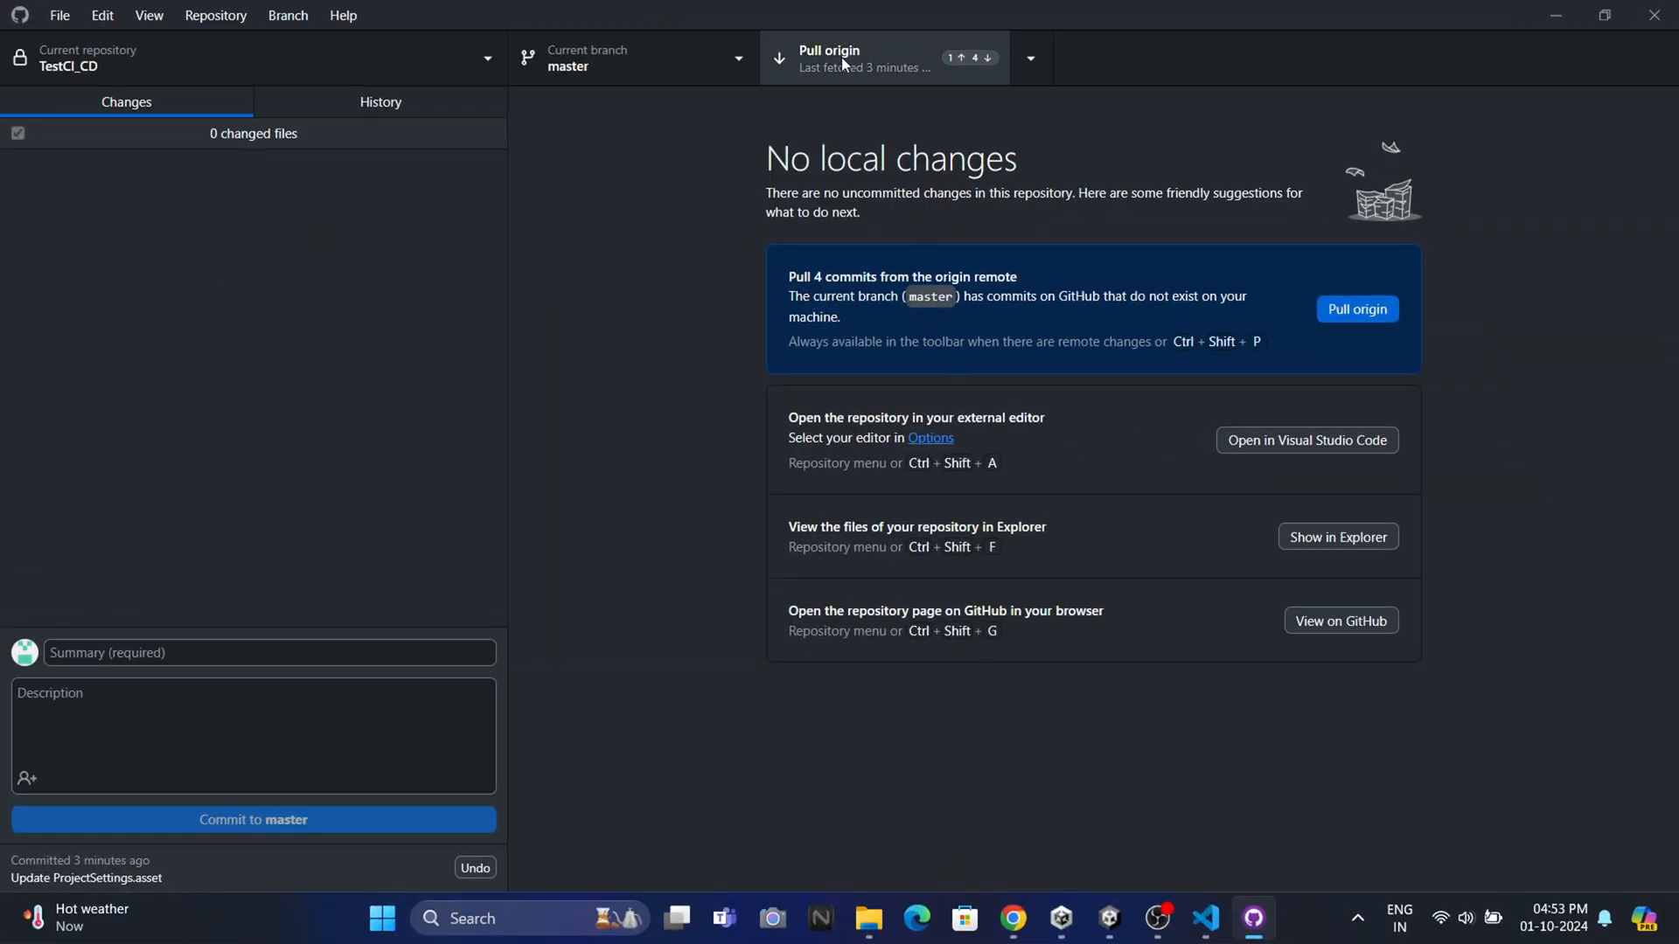
Pull the 4 remote commits and push the merged branch to trigger a new Build project run
{"action": "left_click", "coordinate": [846, 60]}
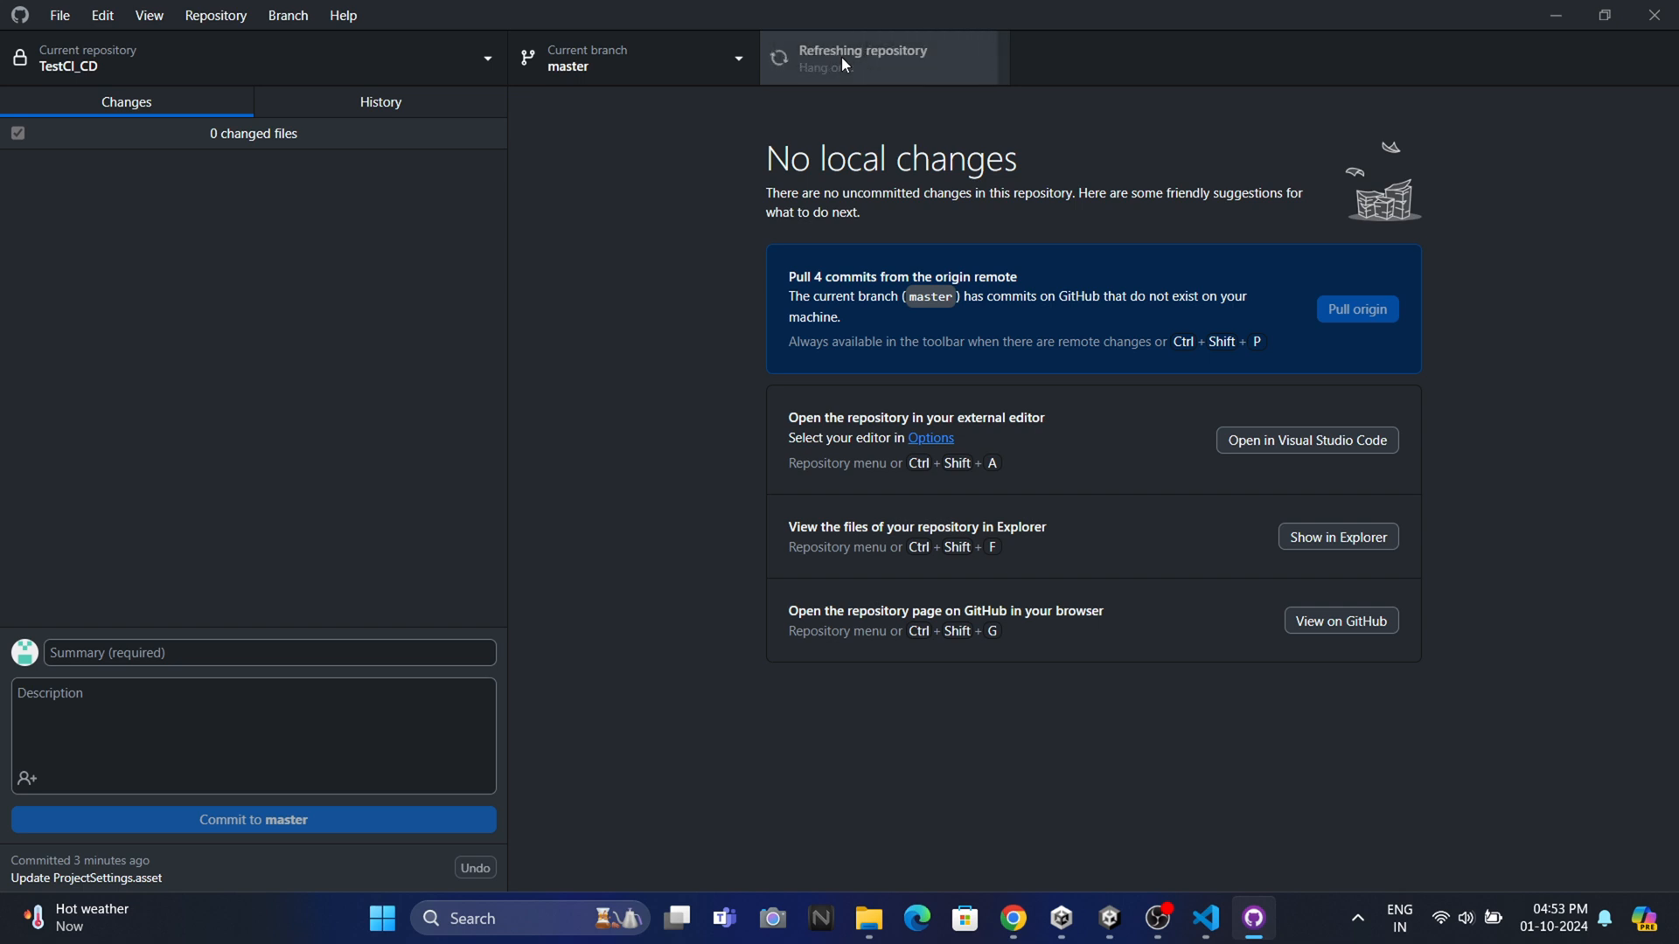
{"action": "left_click", "coordinate": [1357, 308]}
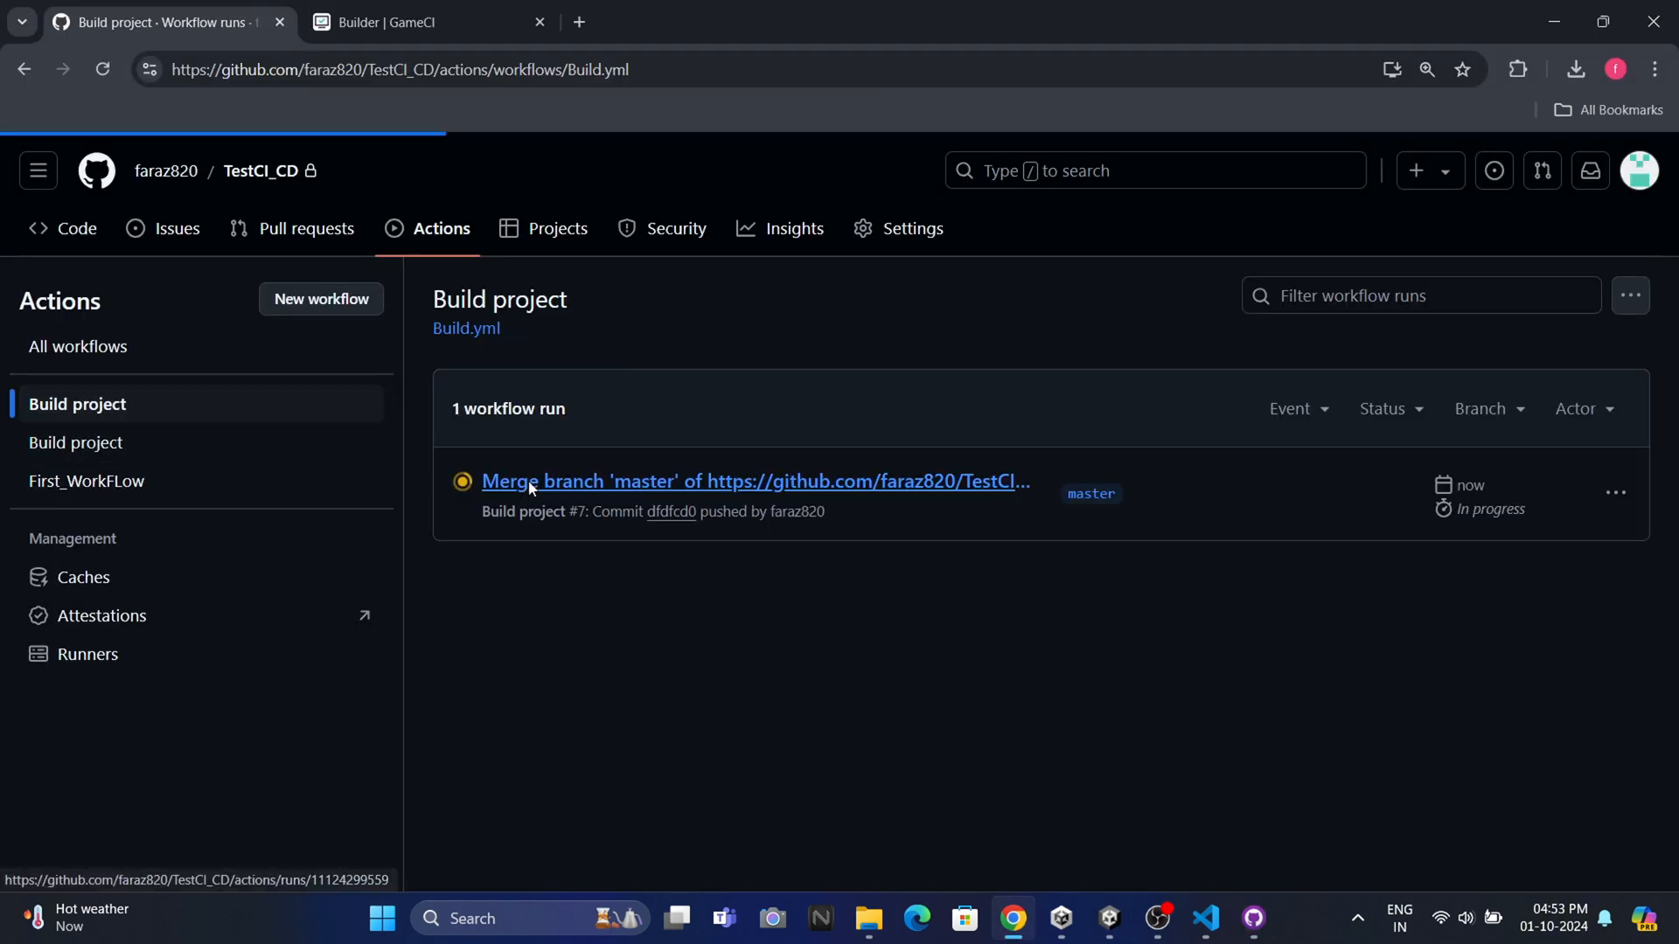
Open the in-progress Build project workflow run
{"action": "left_click", "coordinate": [533, 481]}
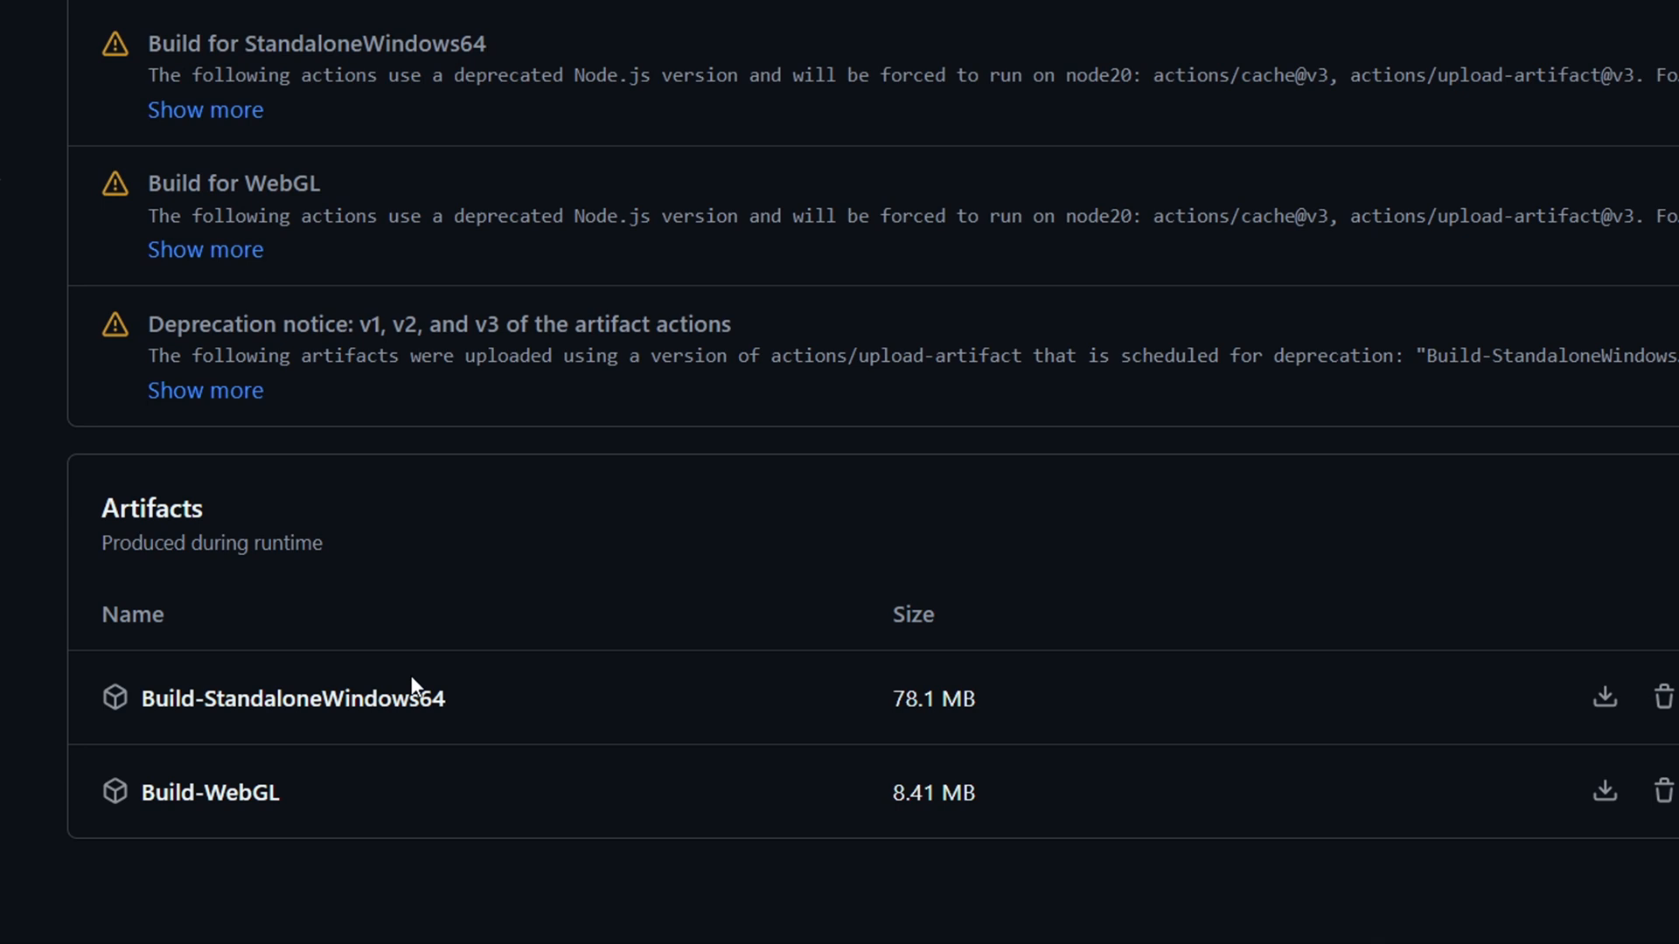
{"action": "mouse_move", "coordinate": [271, 710]}
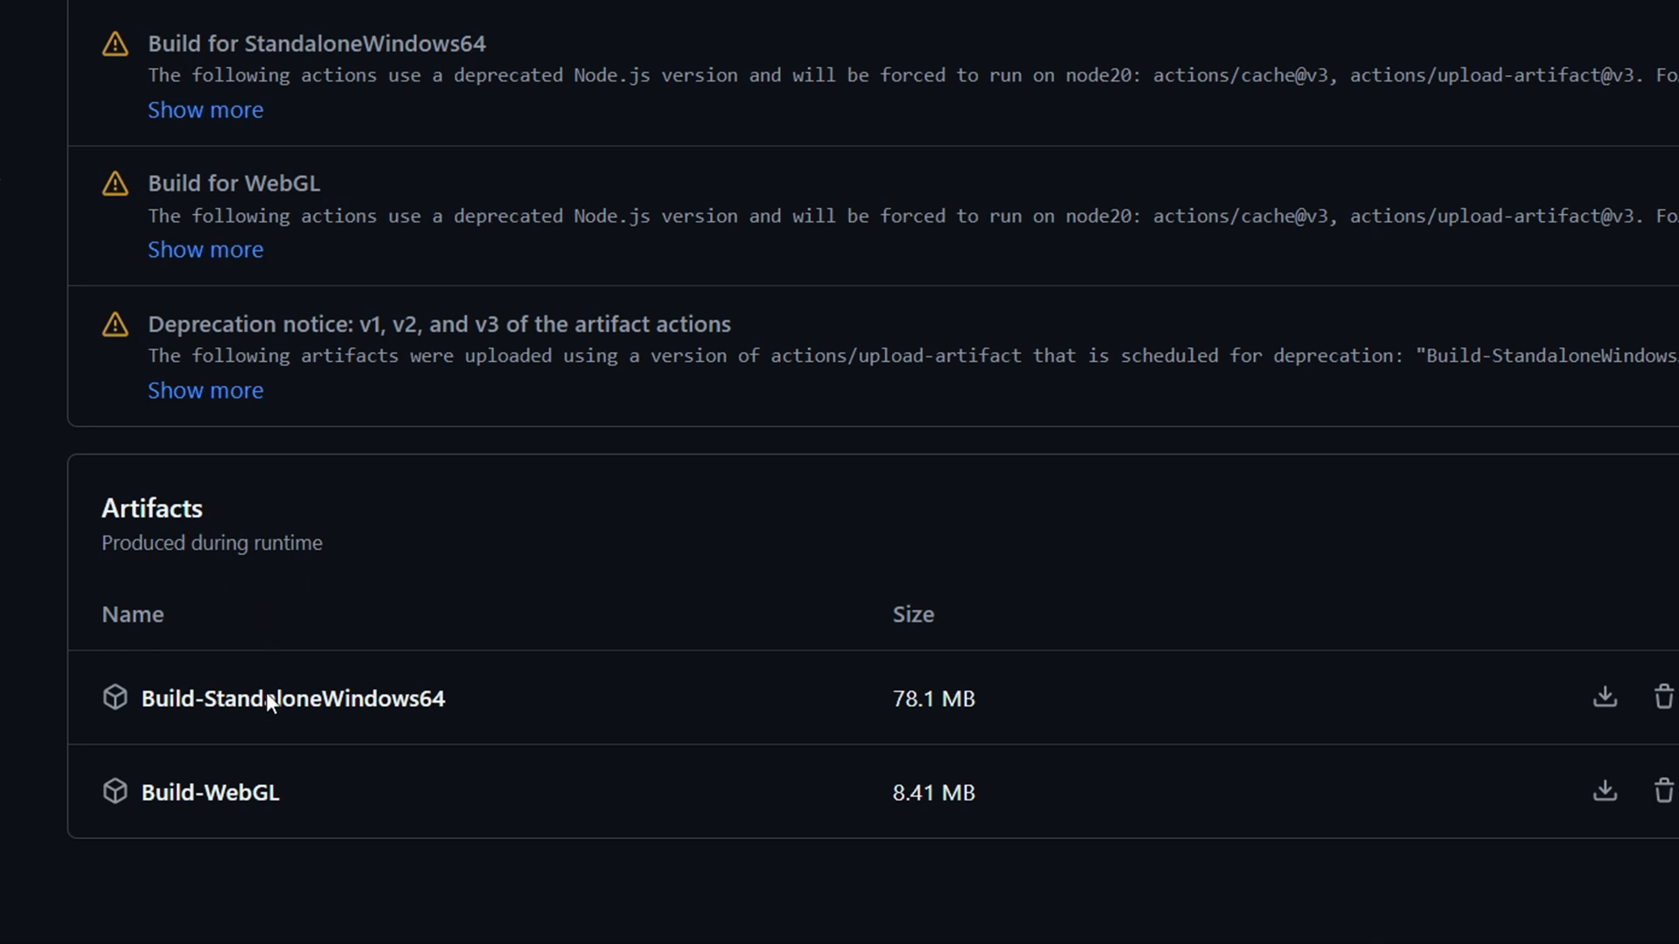
{"action": "mouse_move", "coordinate": [1602, 700]}
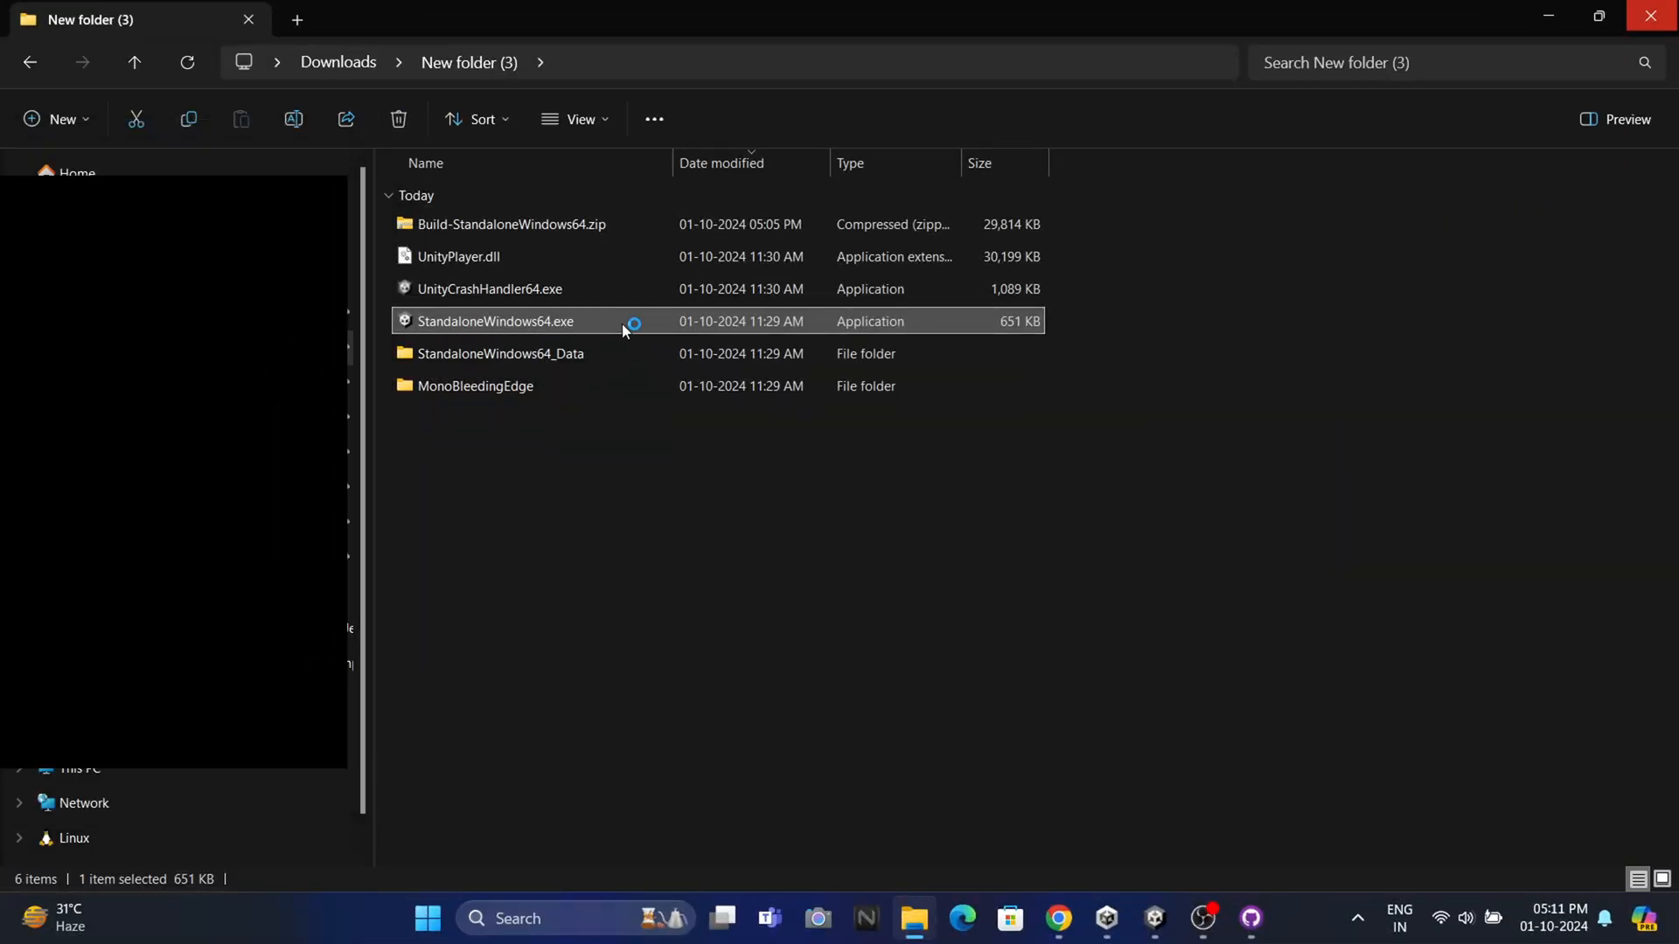
Launch StandaloneWindows64.exe and decrement the game's counter
{"action": "double_click", "coordinate": [495, 322]}
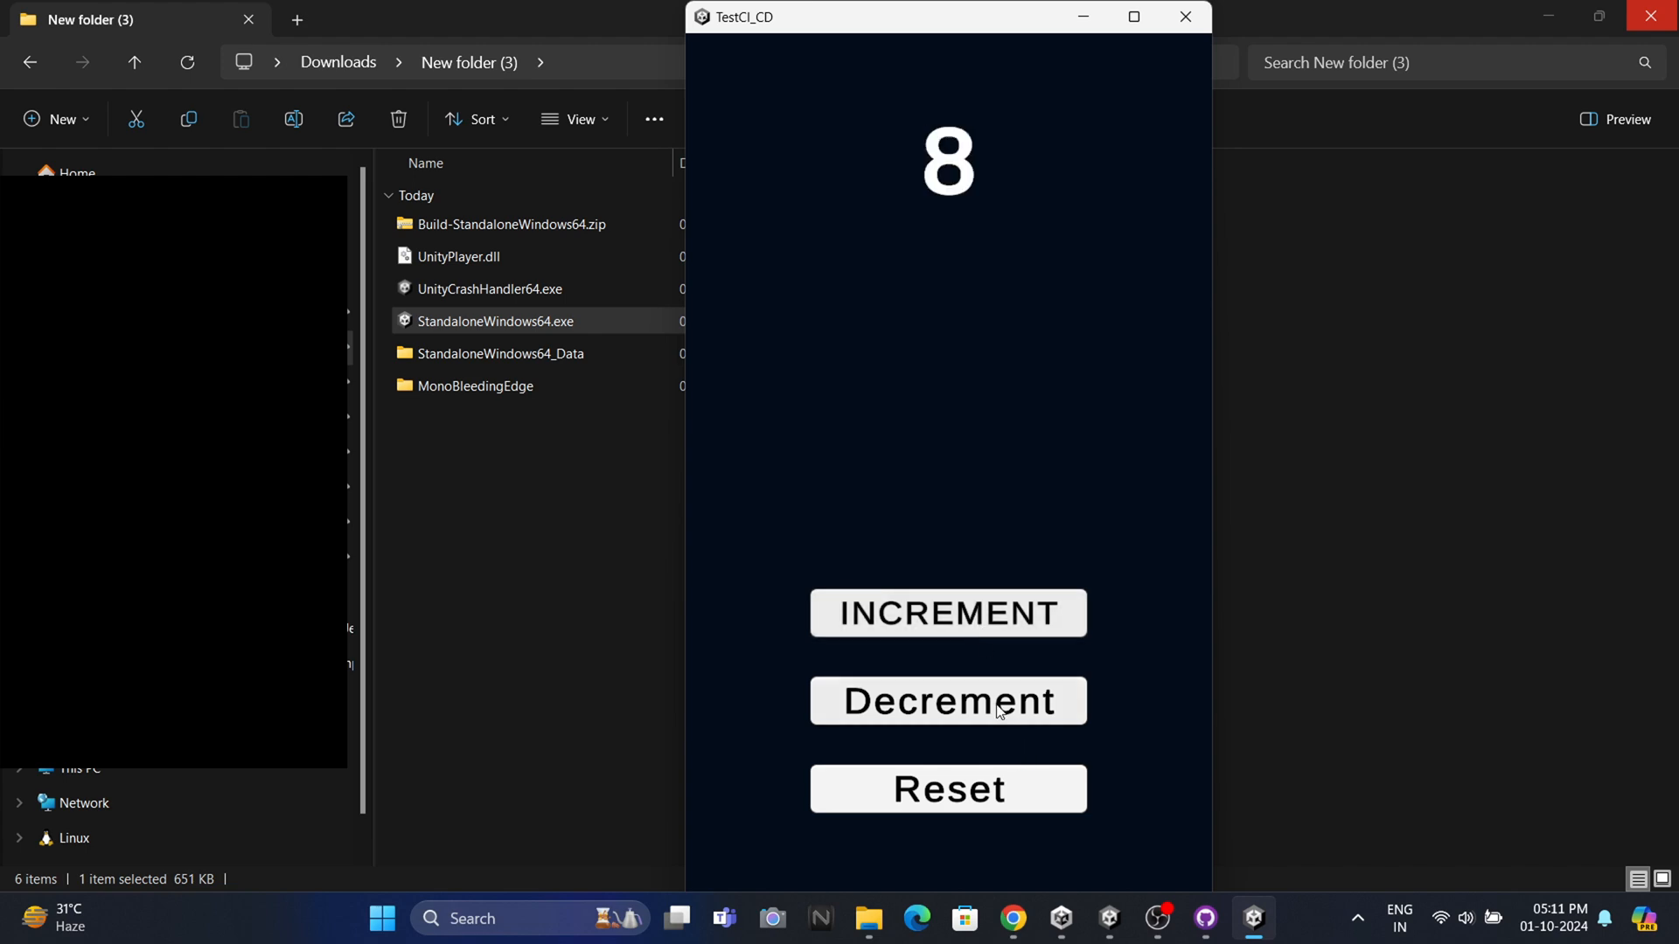
{"action": "left_click", "coordinate": [948, 789]}
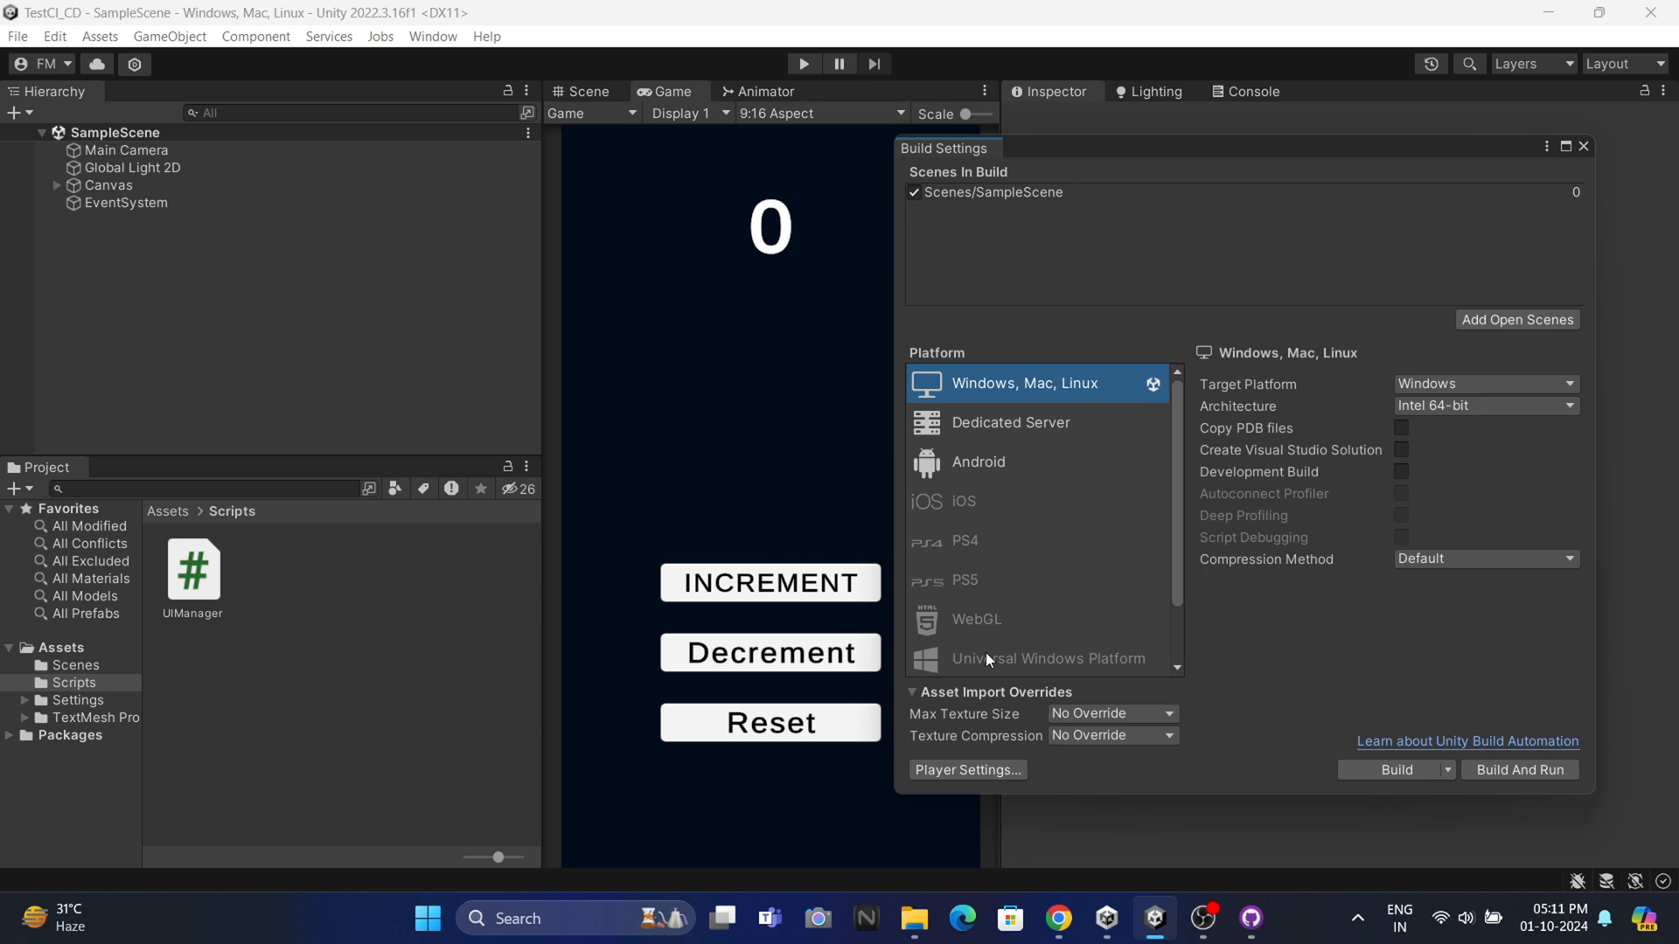
Show the Player settings' Icon and Resolution and Presentation options (windowed, 1080 by 1920)
{"action": "left_click", "coordinate": [967, 770]}
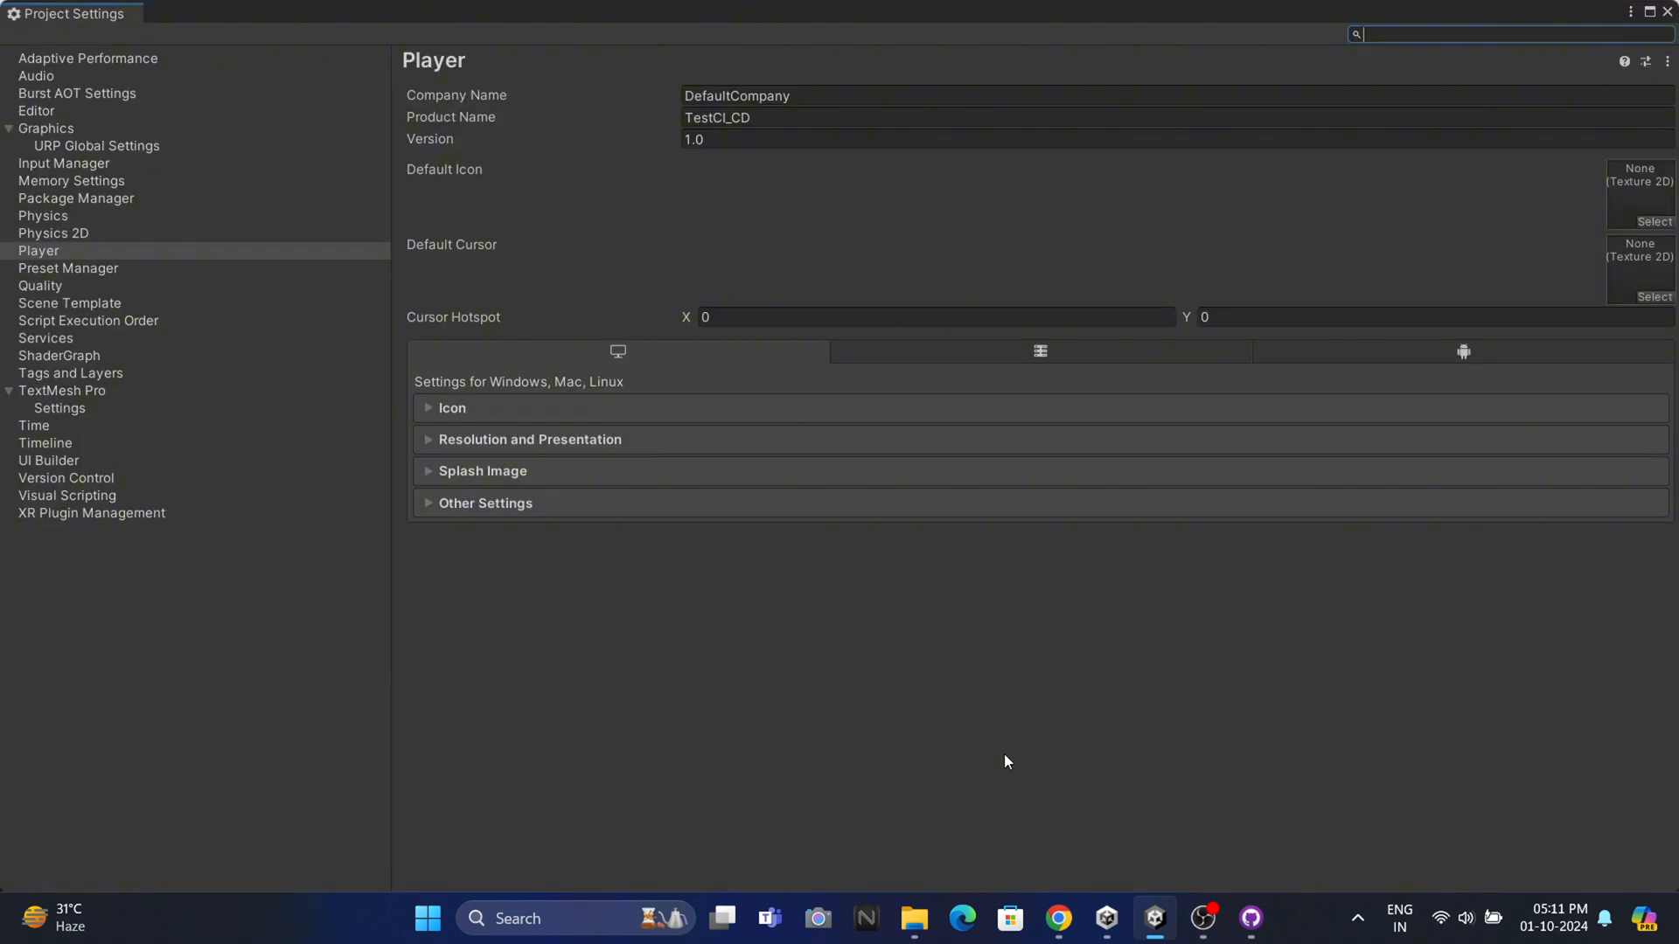
{"action": "left_click", "coordinate": [451, 407]}
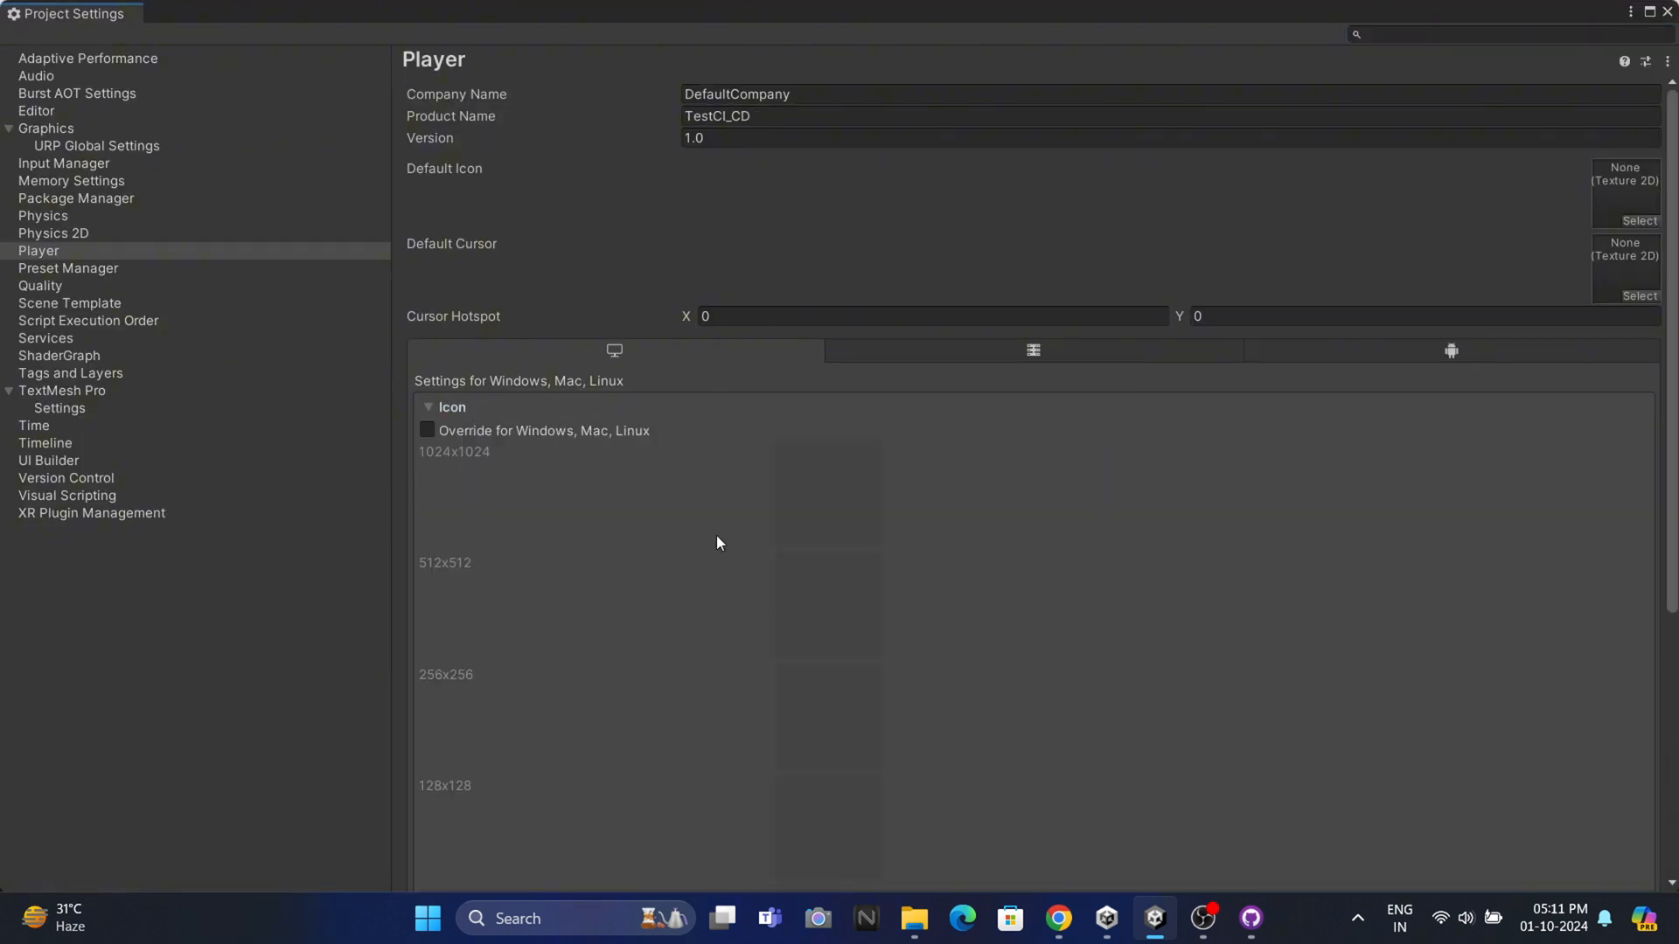
{"action": "left_click", "coordinate": [430, 406]}
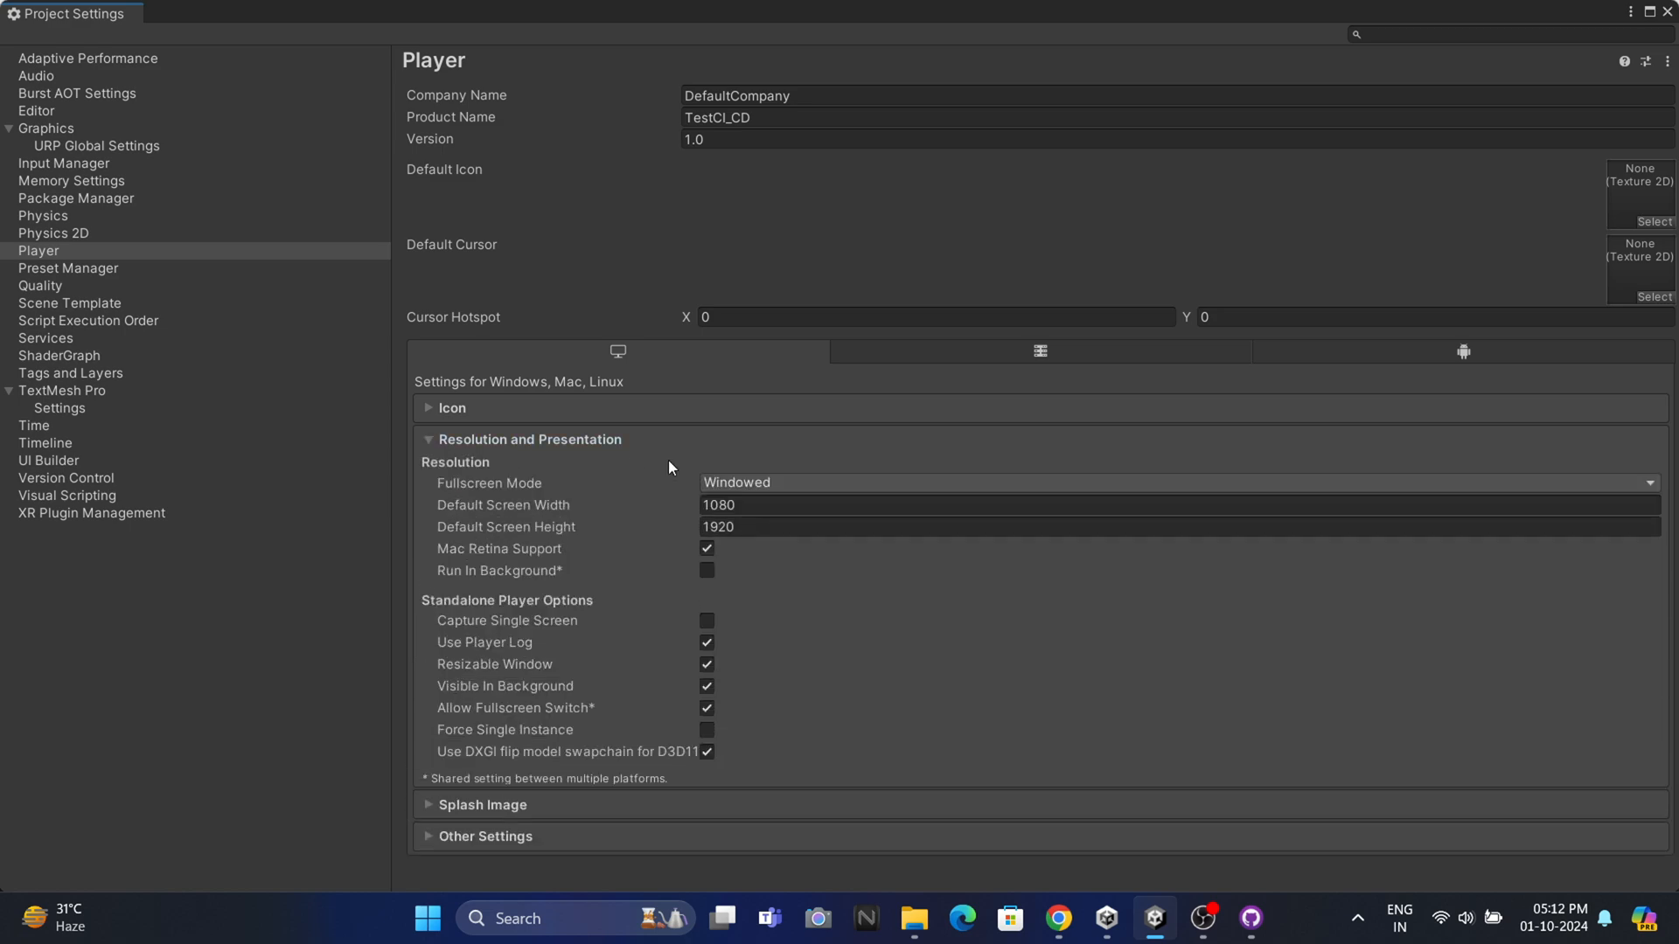